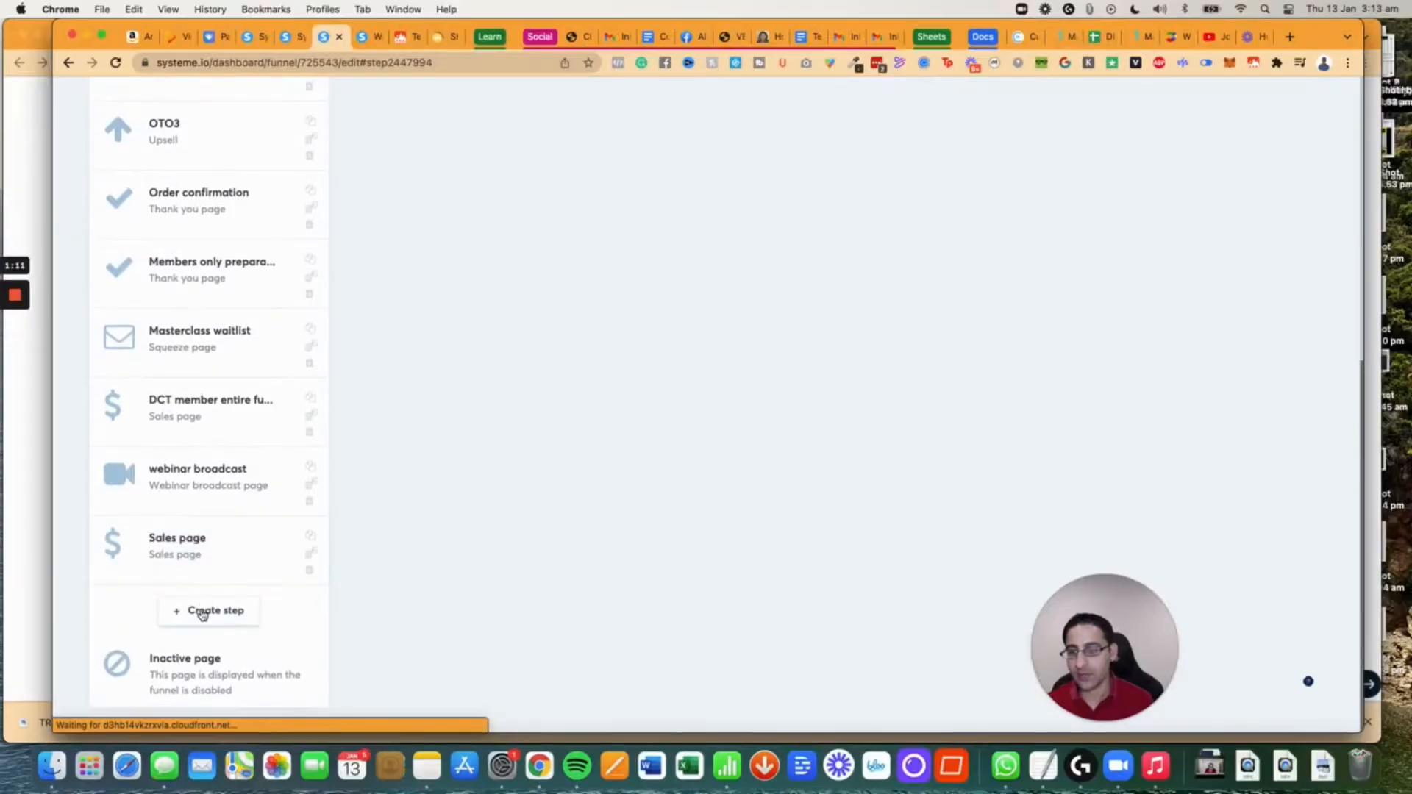
Create a funnel step named 'Website DIY checklists download' of type Squeeze page.
{"action": "left_click", "coordinate": [215, 610]}
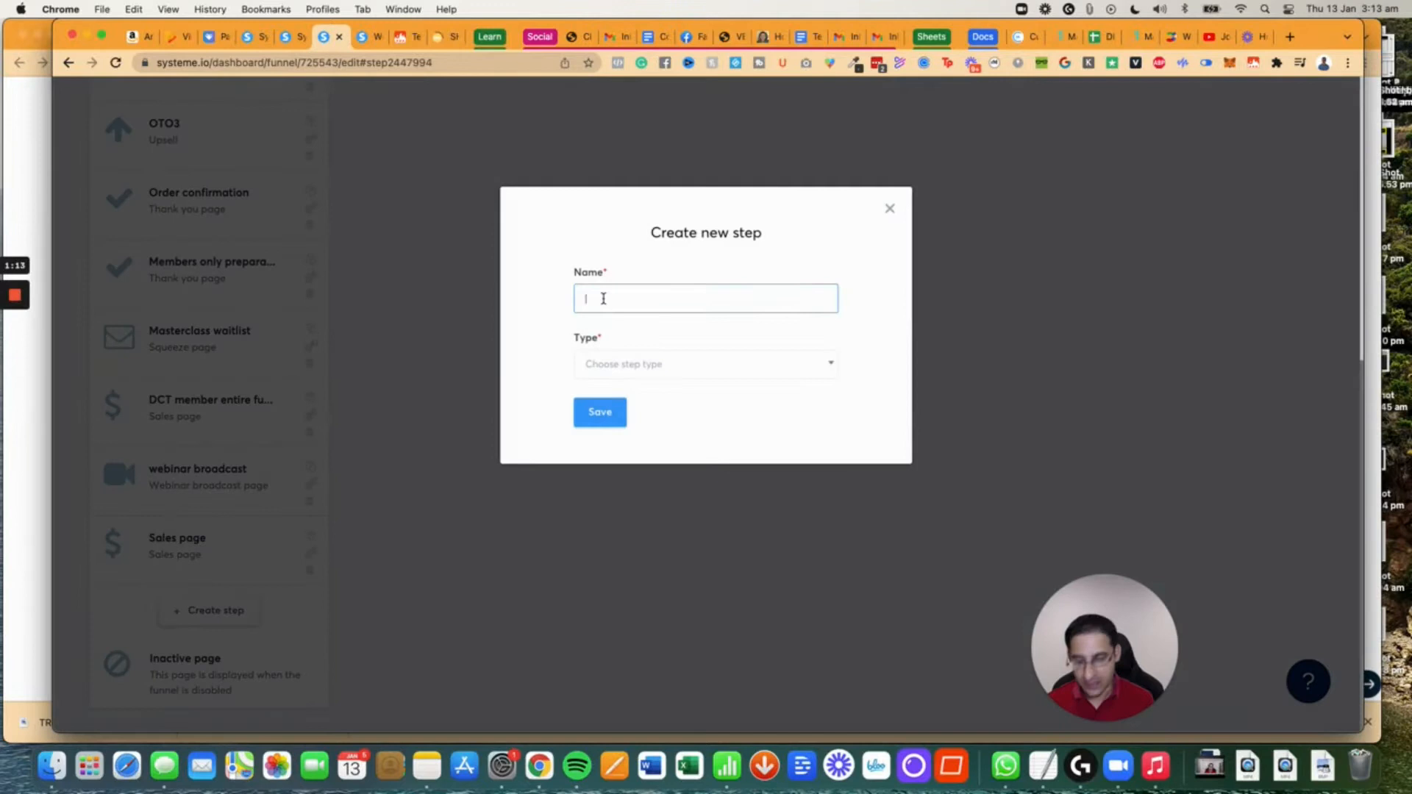
{"action": "left_click", "coordinate": [599, 412]}
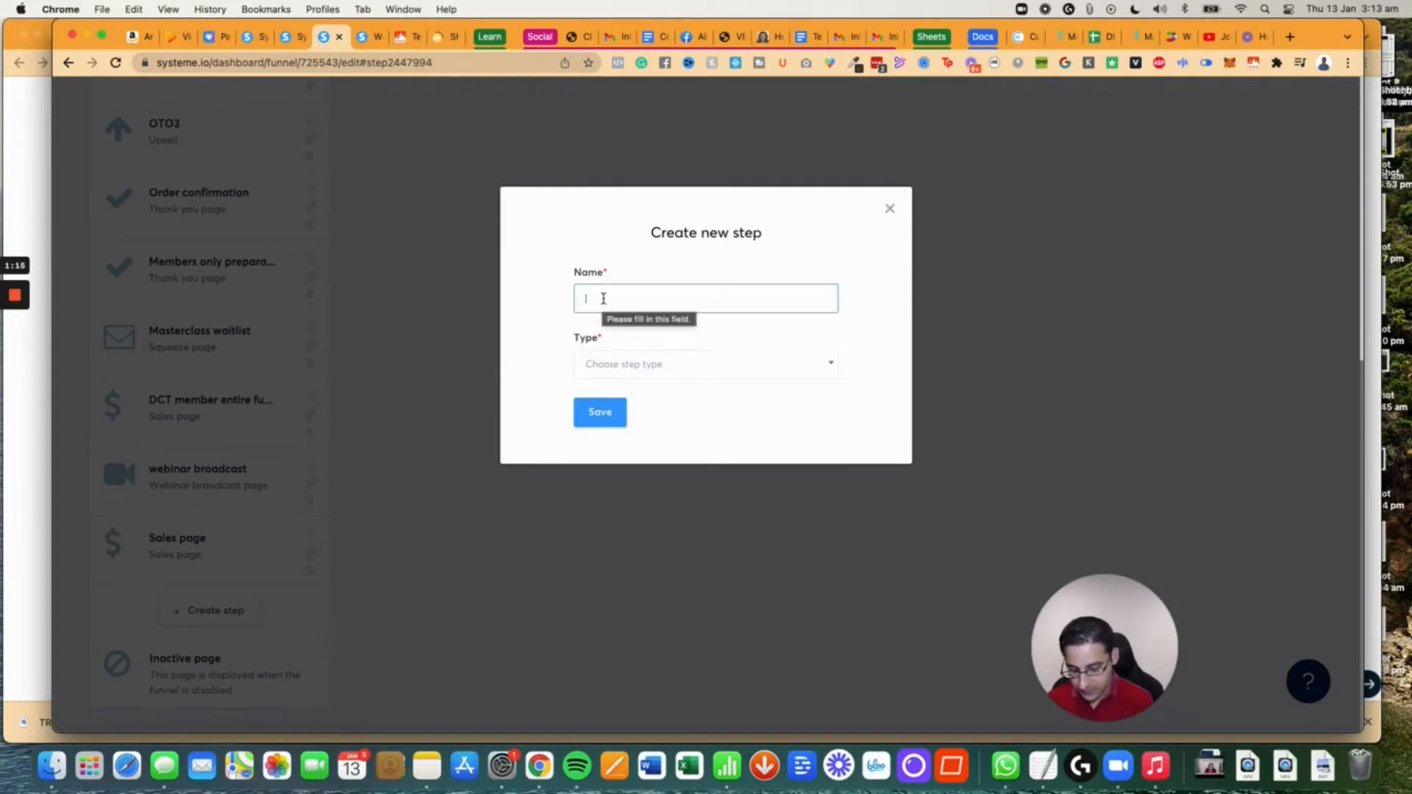
{"action": "type", "text": "Website DIY c"}
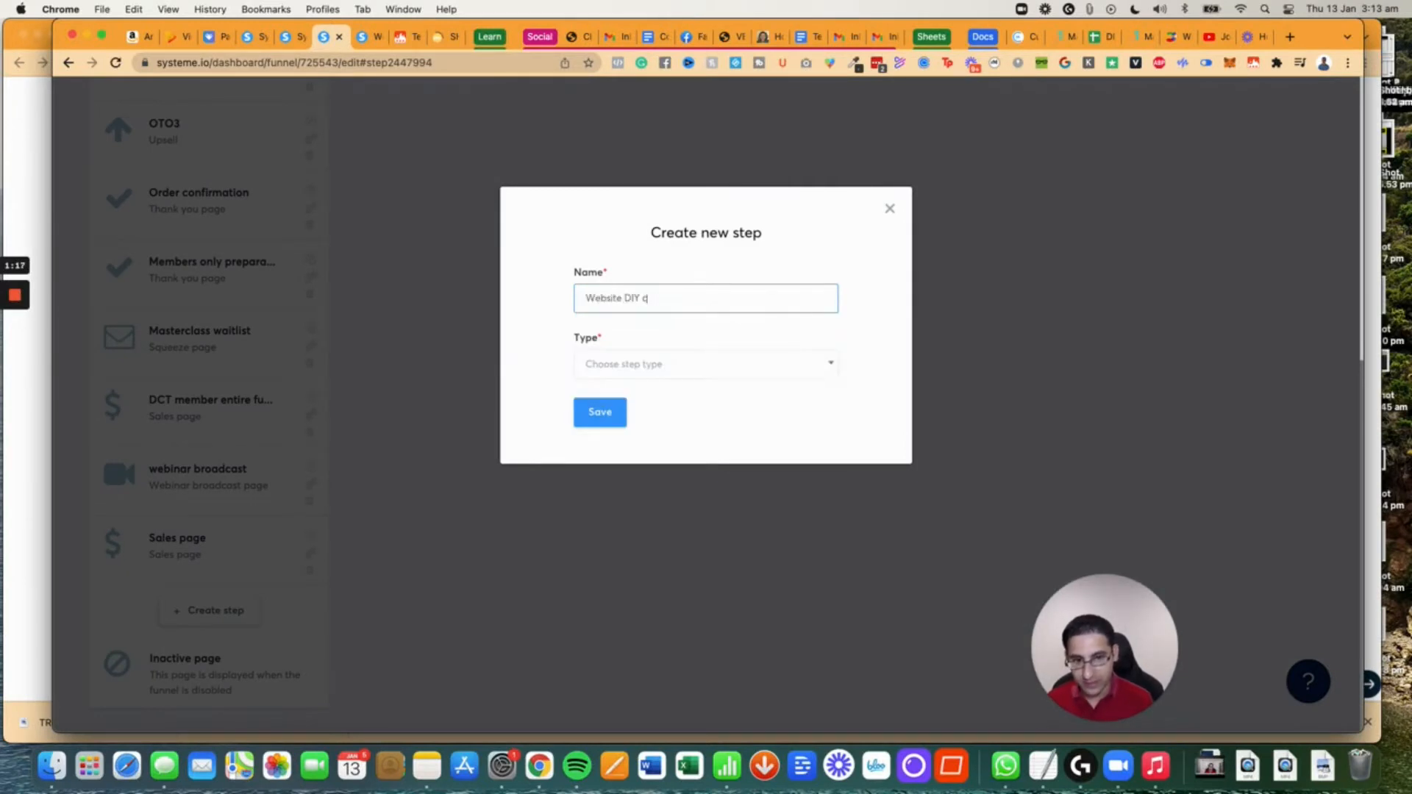
{"action": "type", "text": "hecklists download"}
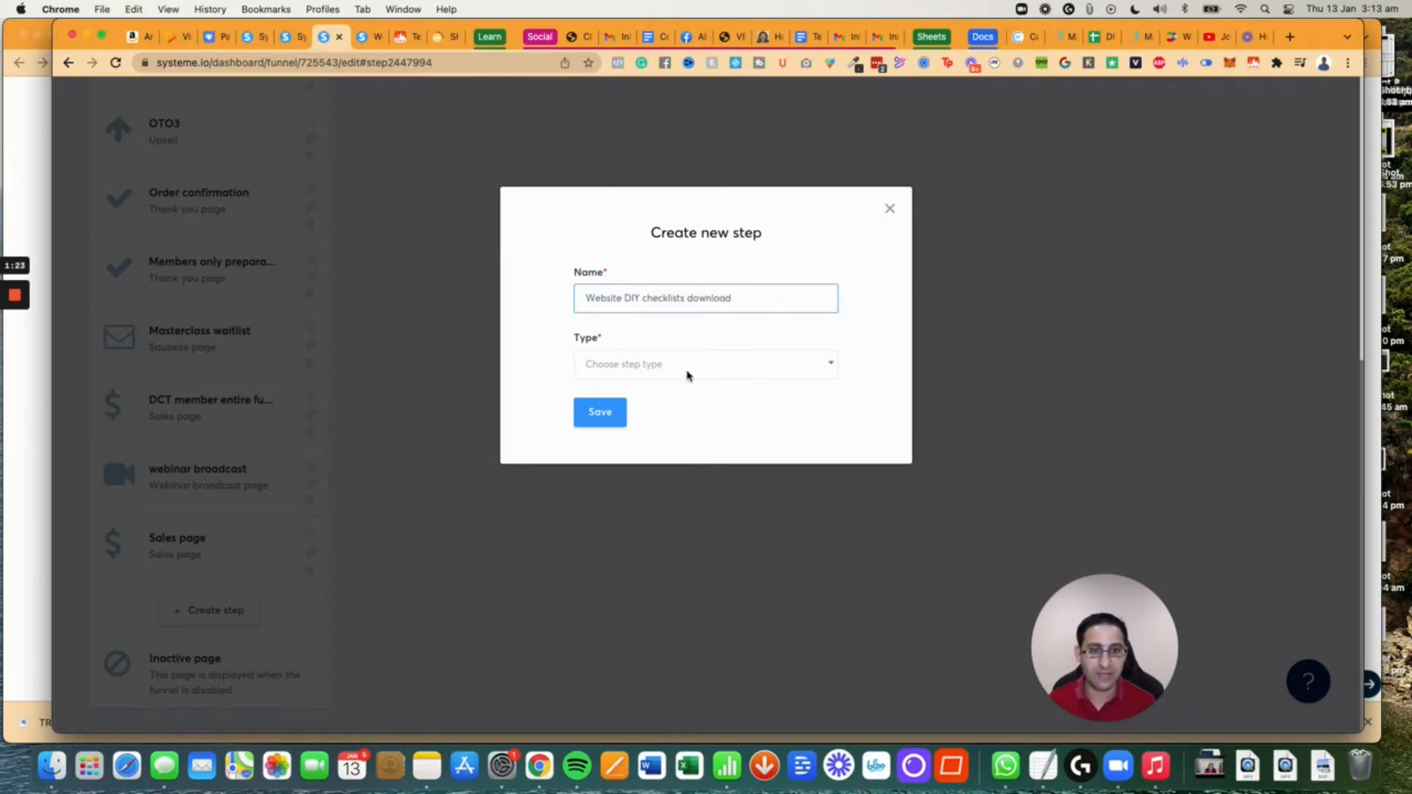
{"action": "left_click", "coordinate": [704, 363]}
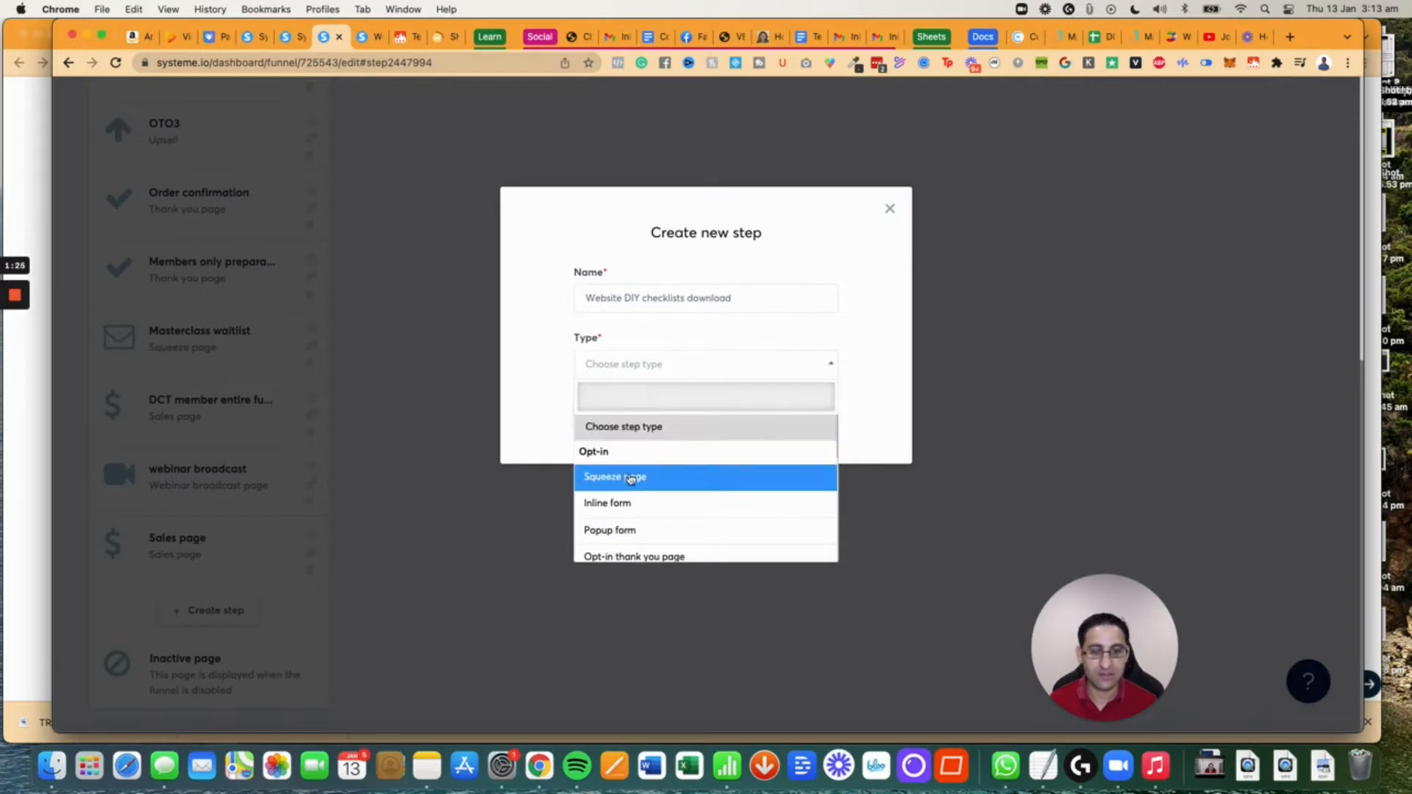
{"action": "left_click", "coordinate": [615, 476]}
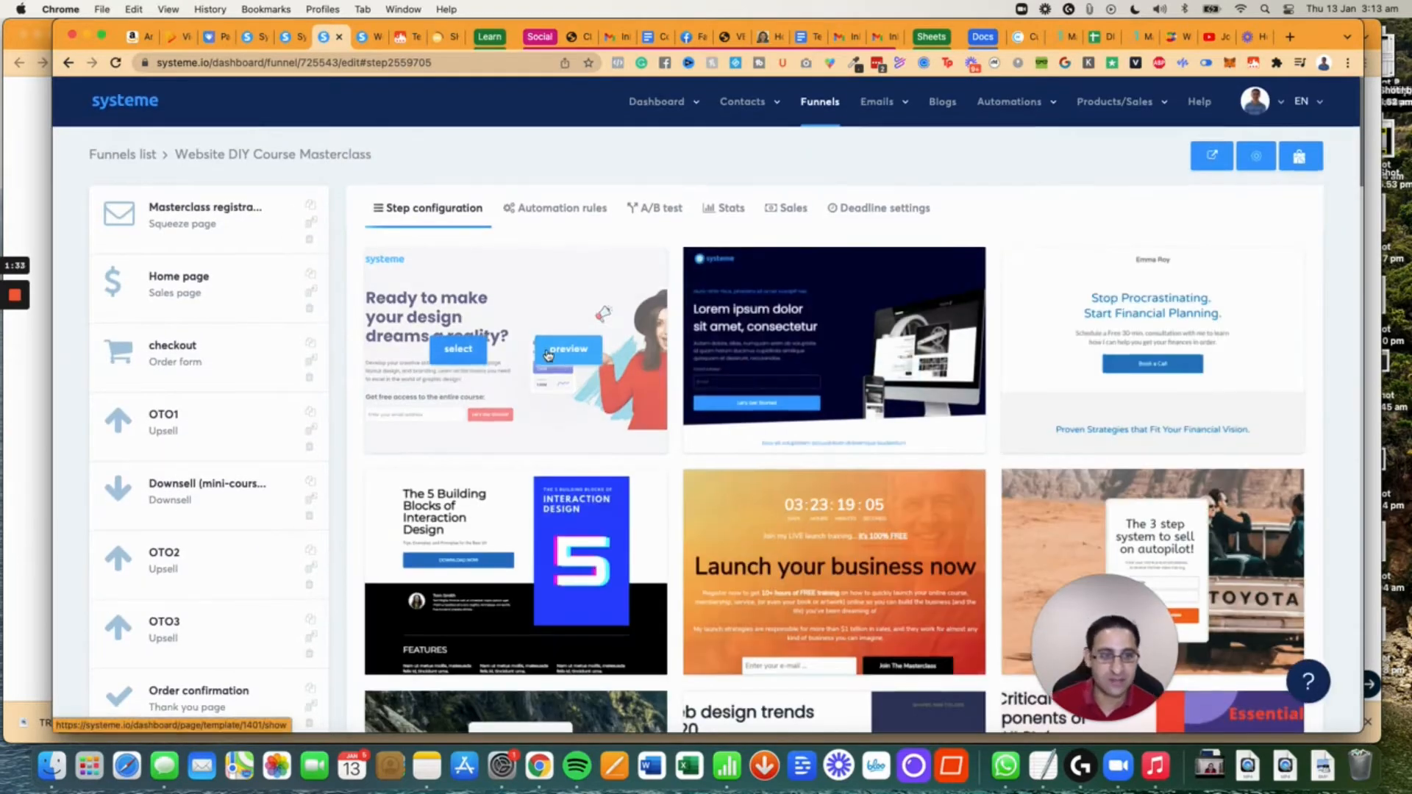
Scroll down the template gallery to reach the affiliate program opt-in template.
{"action": "scroll", "scroll_direction": "down", "scroll_amount": 3}
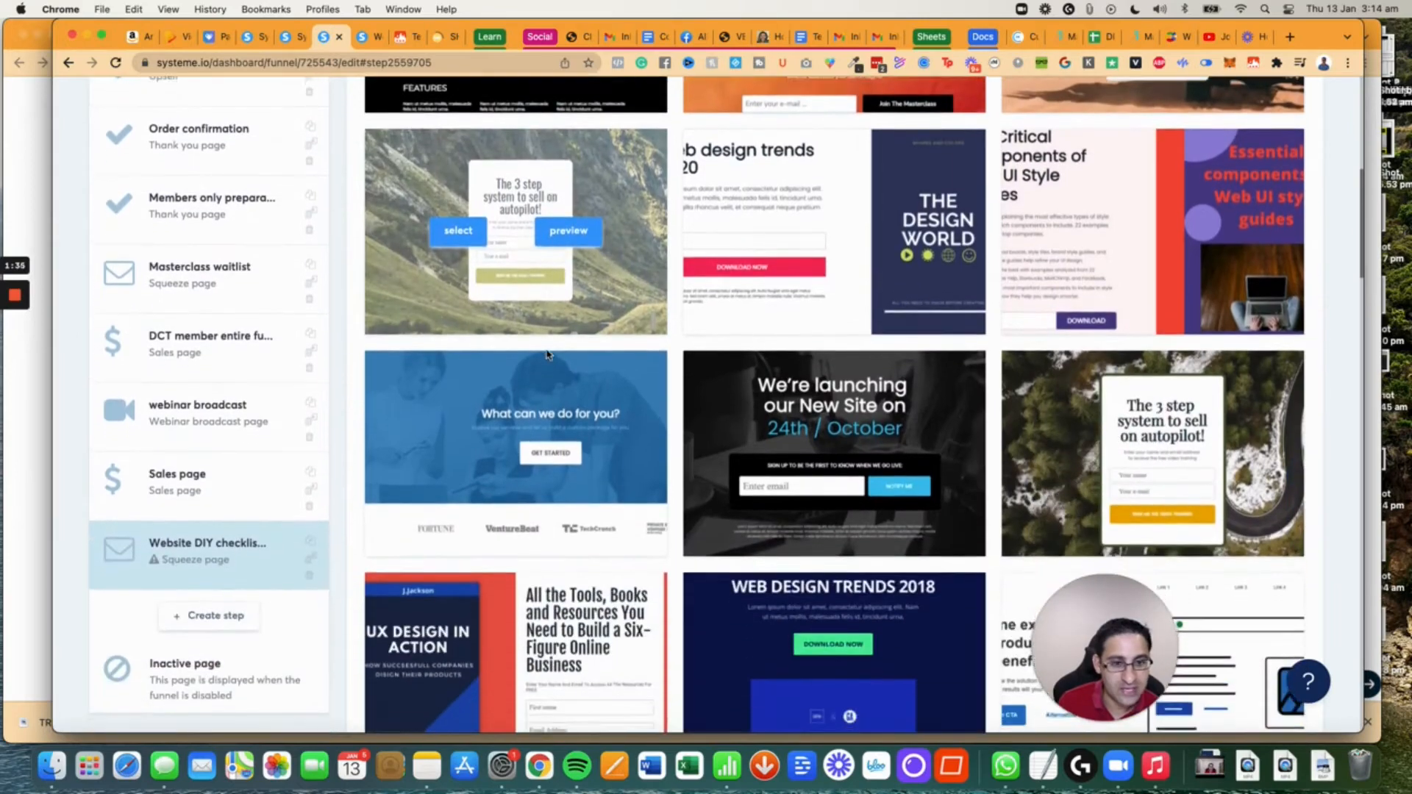
{"action": "scroll", "scroll_direction": "down", "scroll_amount": 3}
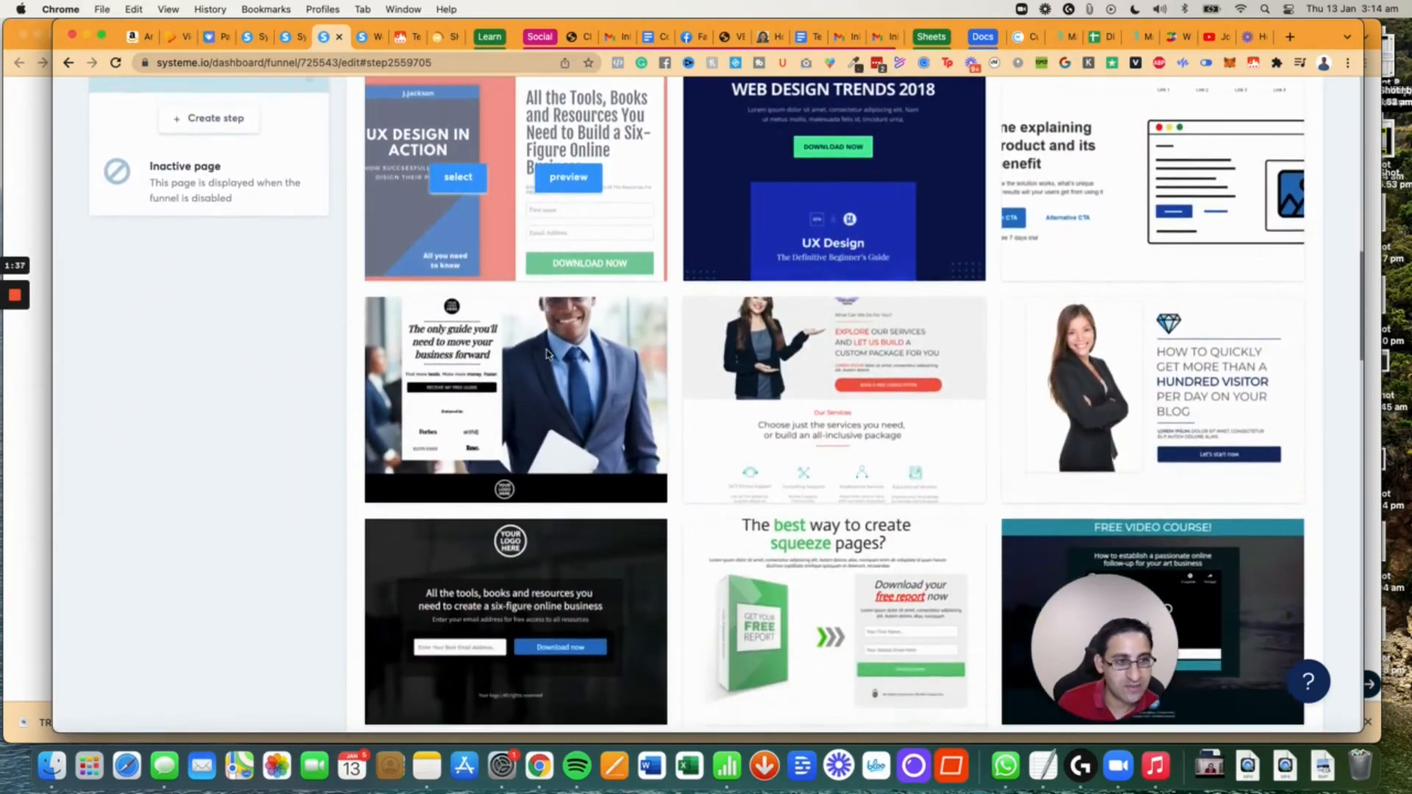
{"action": "scroll", "scroll_direction": "down", "scroll_amount": 3}
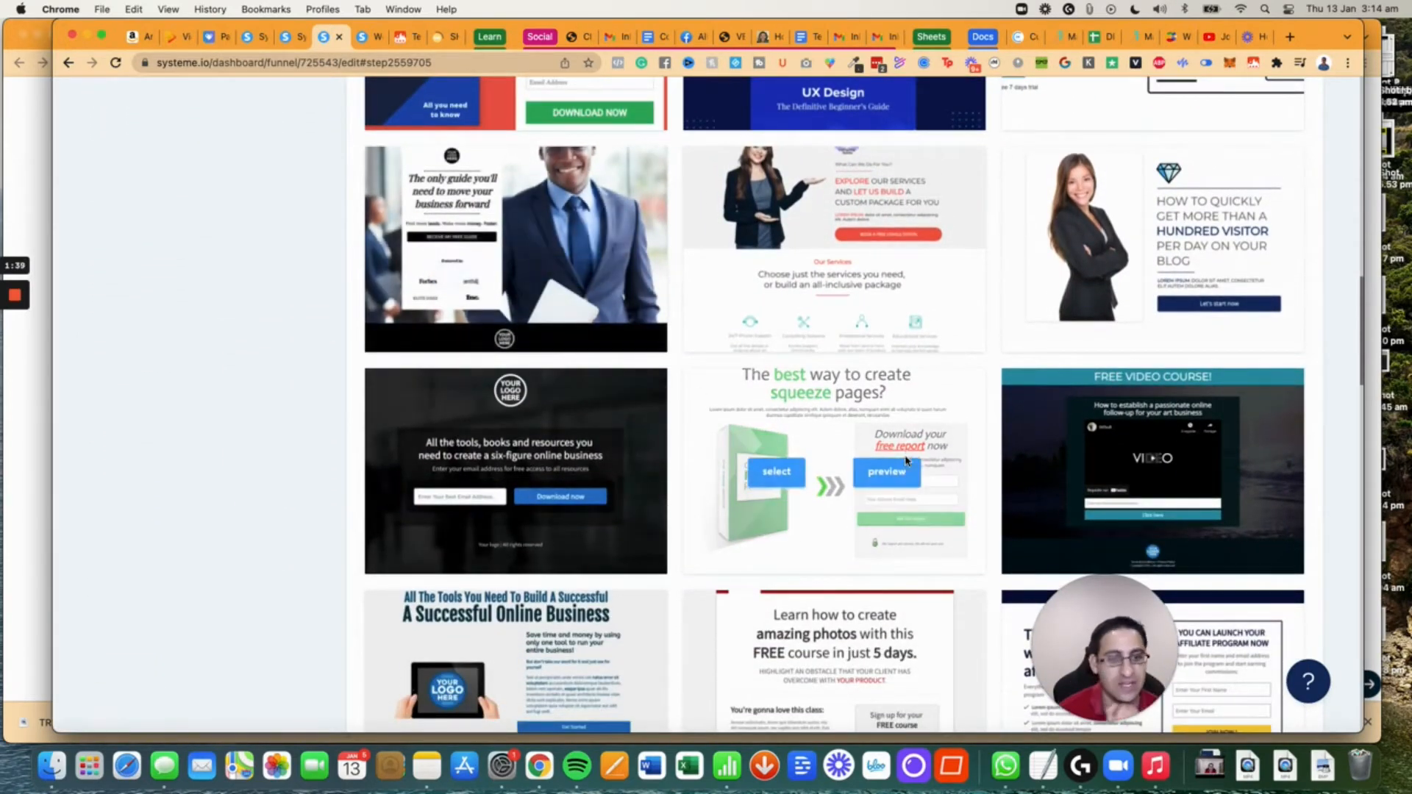
{"action": "scroll", "scroll_direction": "down", "scroll_amount": 3}
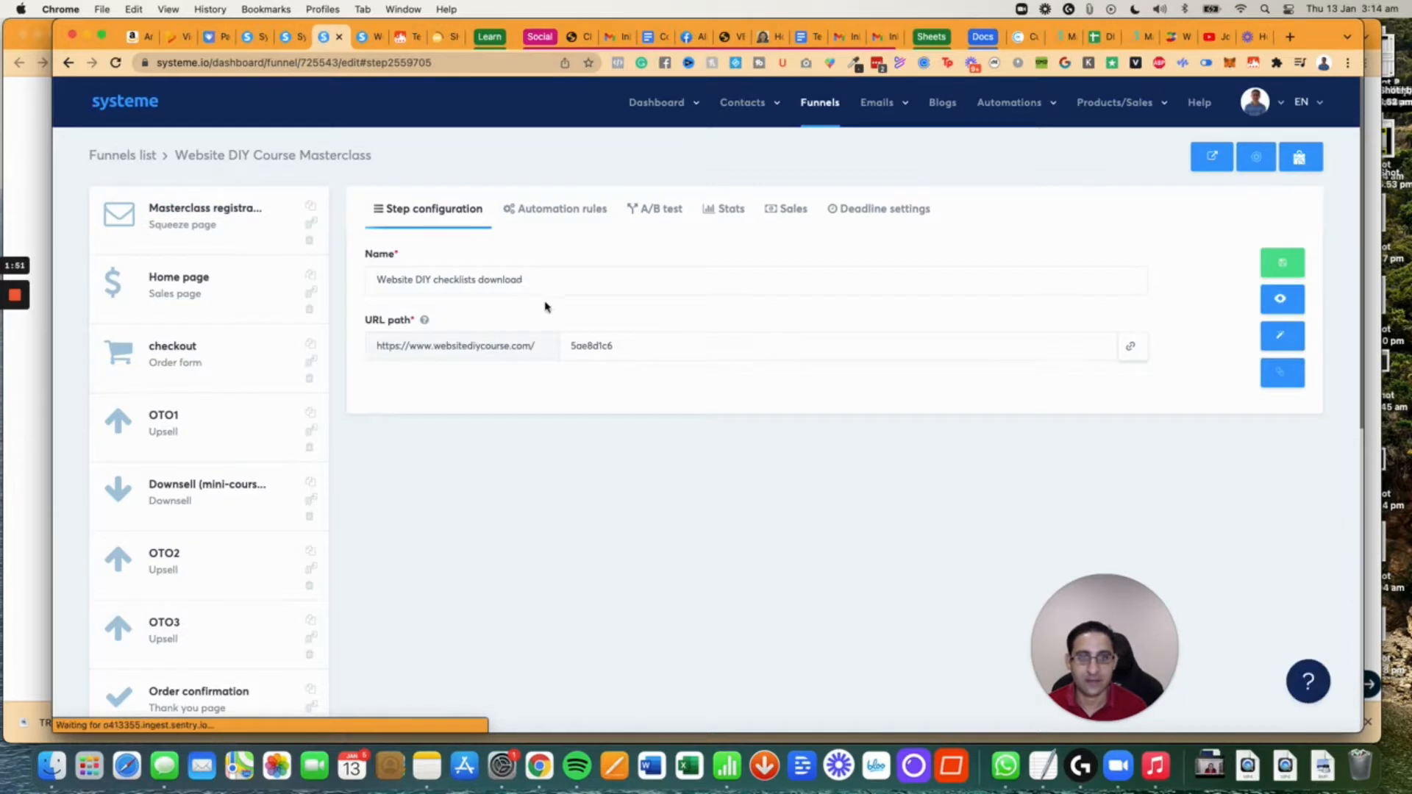
Open the checklists download step in the page editor via the pencil Edit button.
{"action": "scroll", "scroll_direction": "down", "scroll_amount": 3}
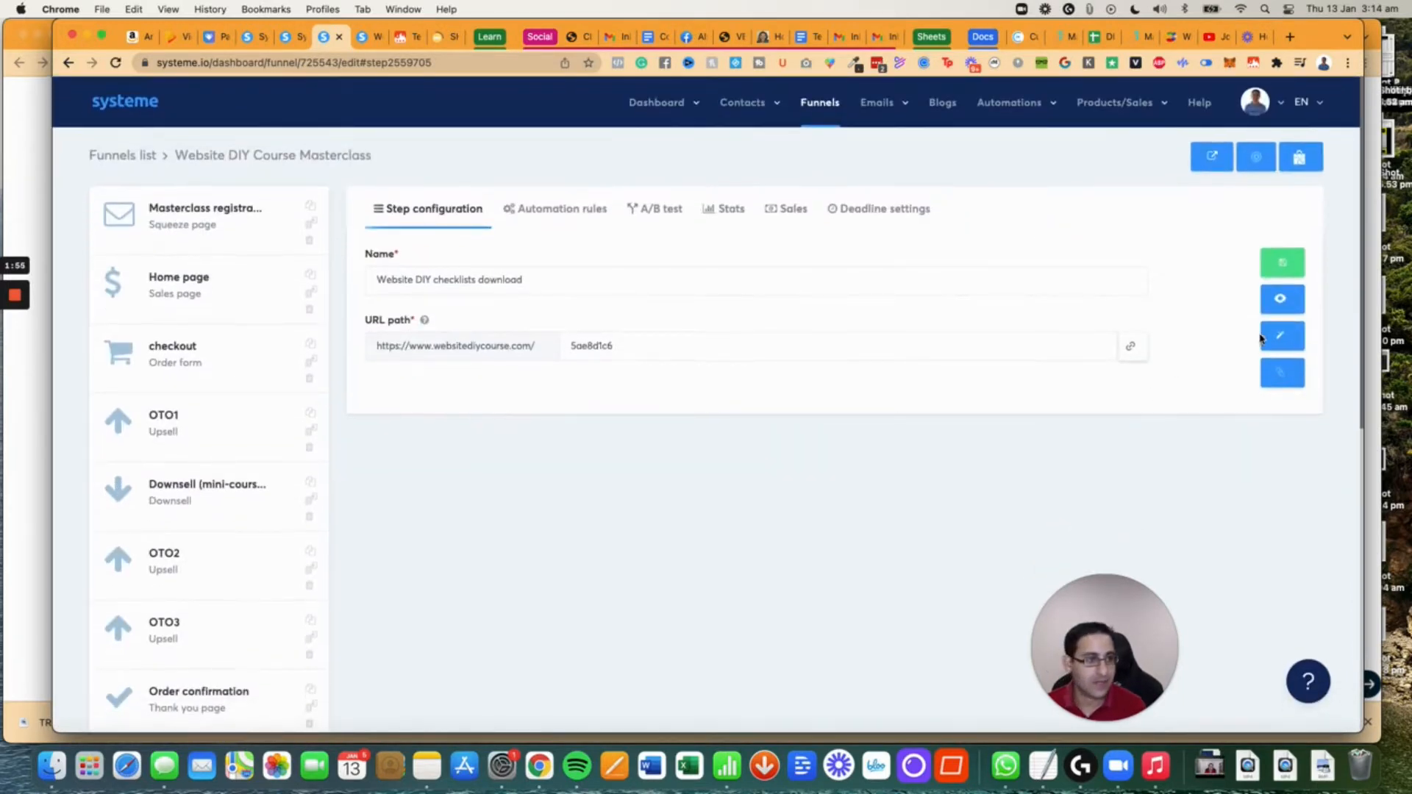
{"action": "left_click", "coordinate": [1280, 336]}
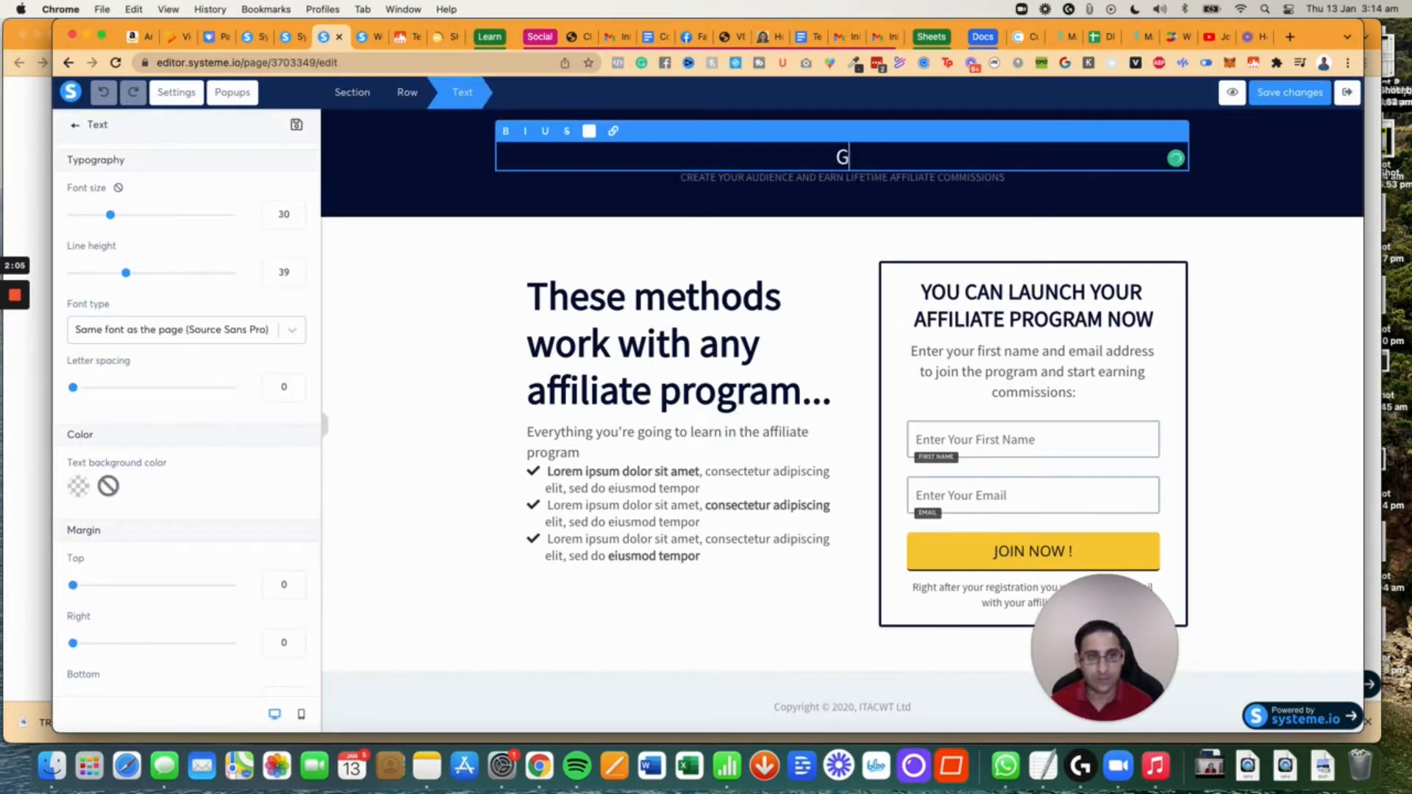
Rewrite the header text as 'GET YOUR WEBSITE DONE WITH THESE CHECKLISTS'.
{"action": "type", "text": "et your website done"}
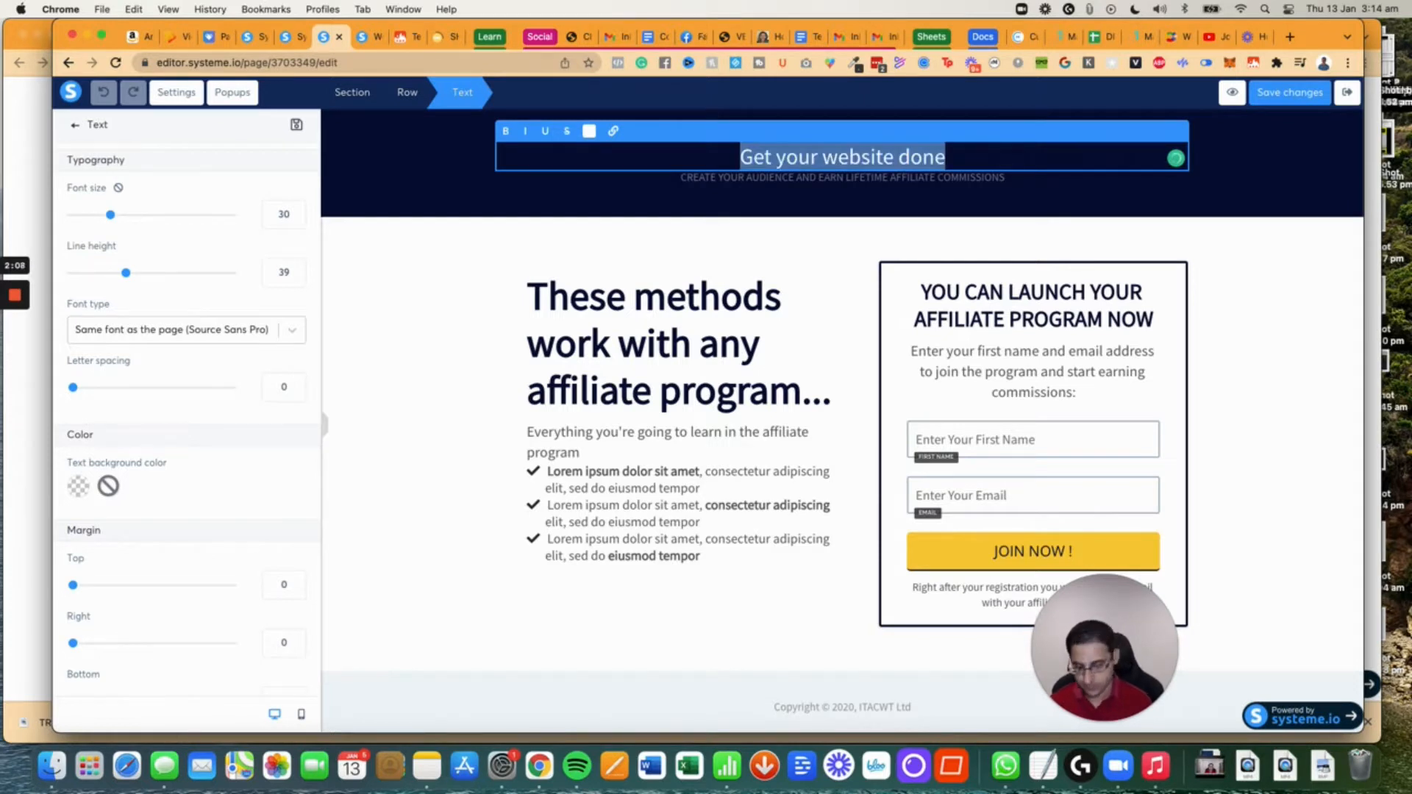
{"action": "type", "text": "GET YOUR WEBSITE DONE WITHOUT"}
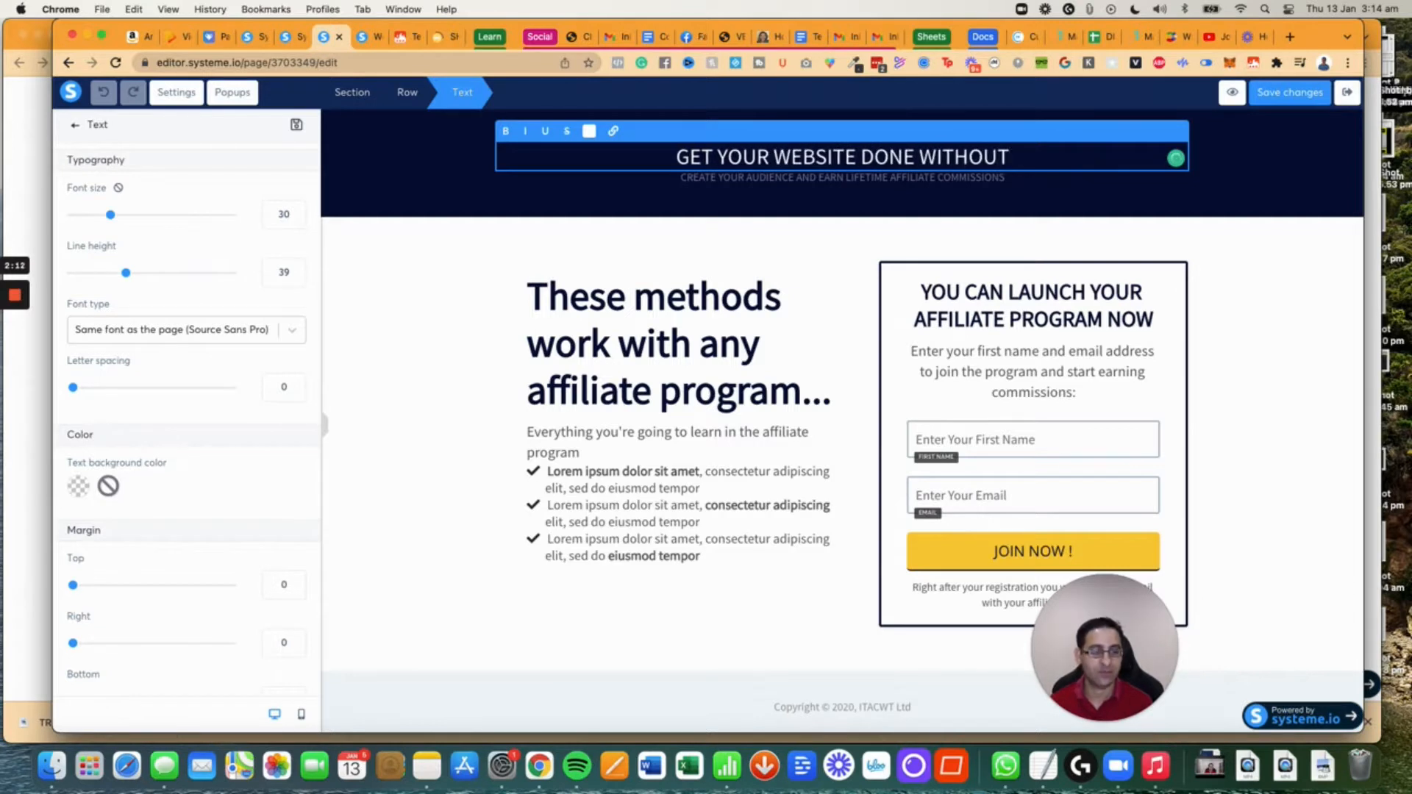
{"action": "key", "text": "Backspace"}
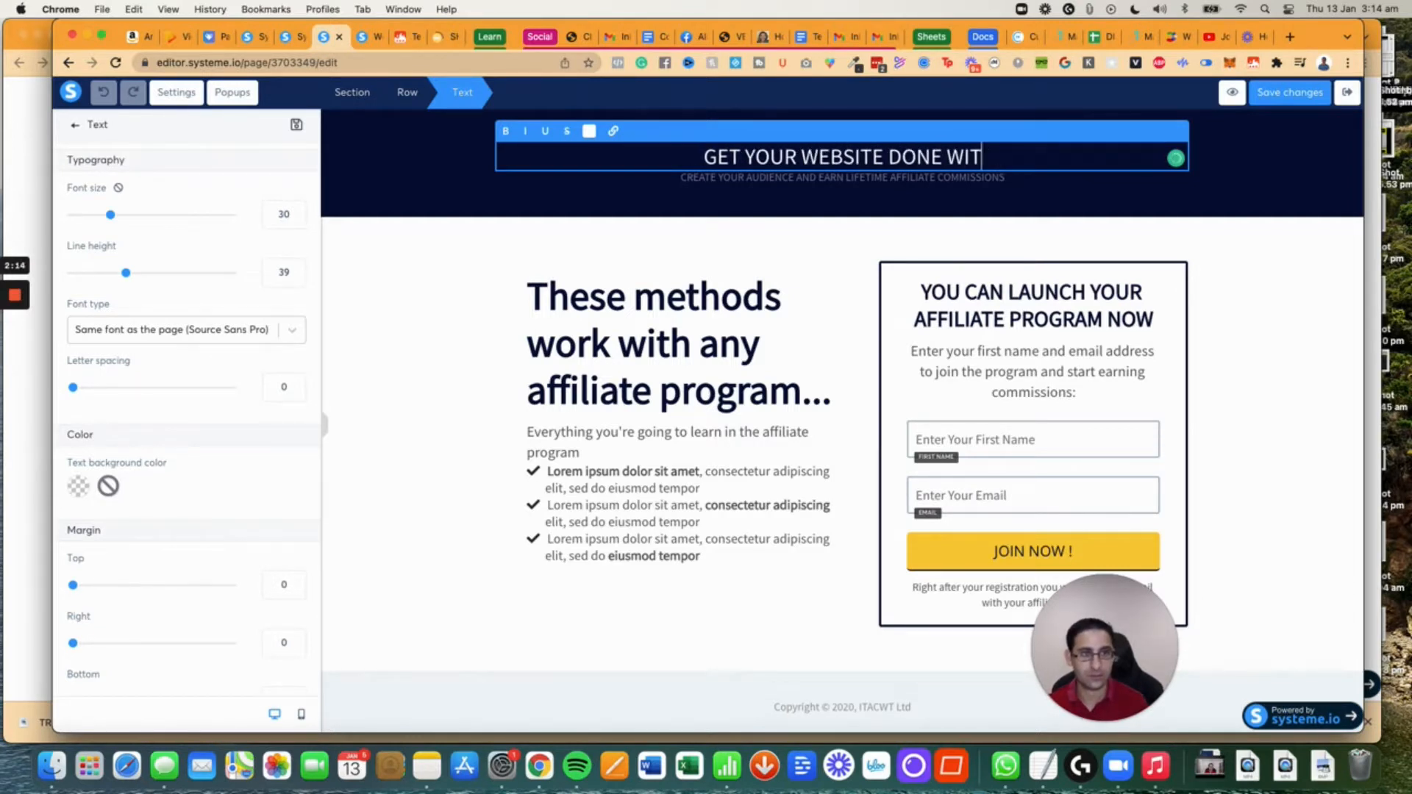
{"action": "key", "text": "Backspace"}
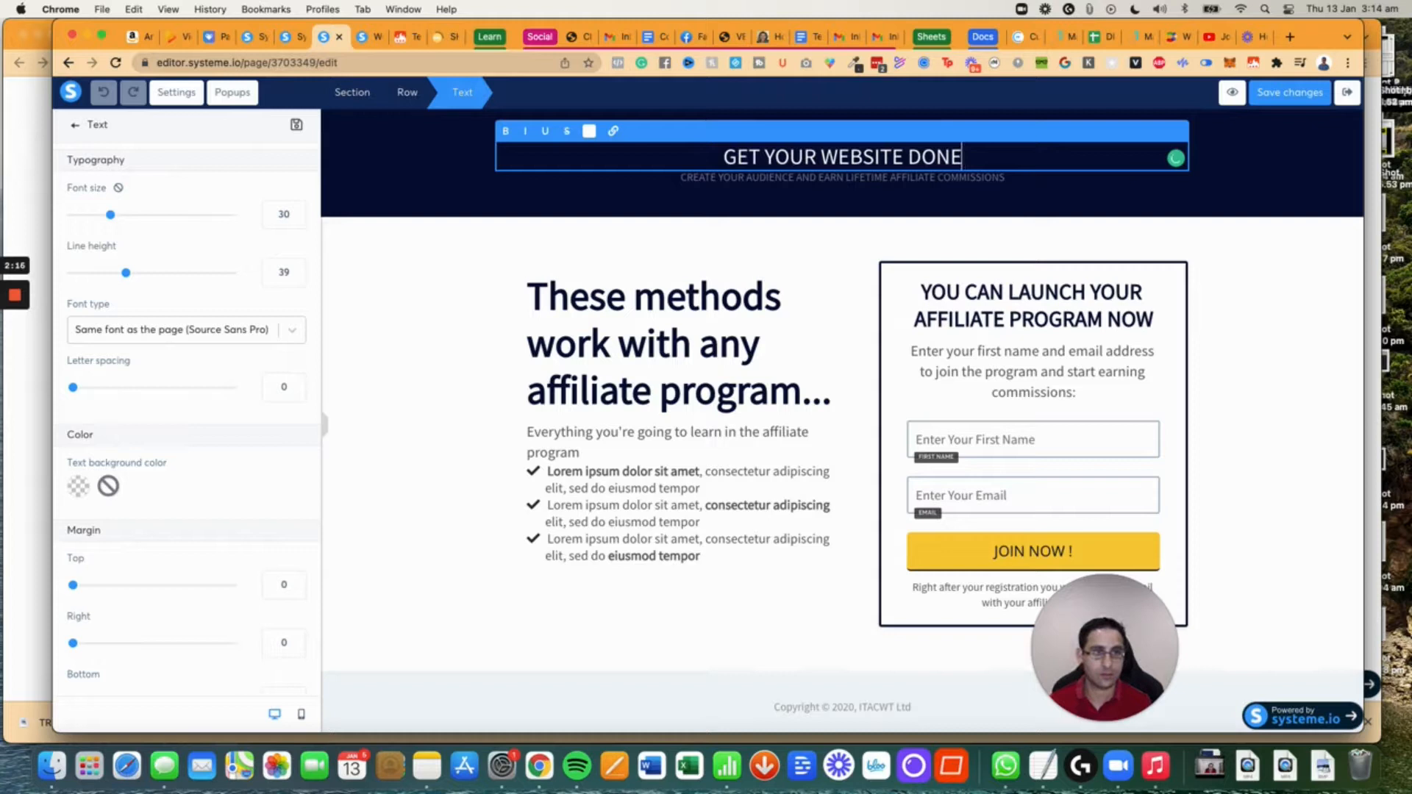
{"action": "type", "text": "TH"}
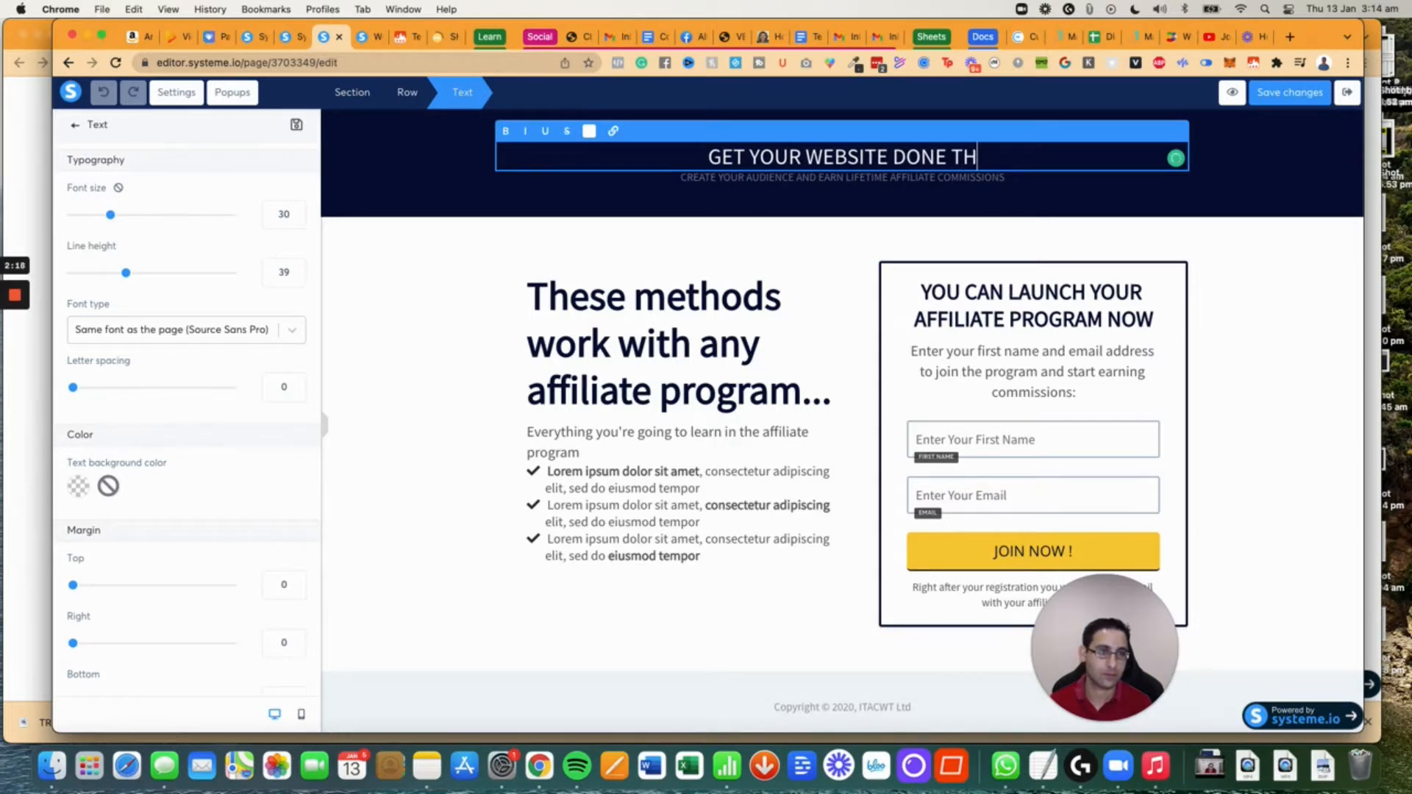
{"action": "type", "text": "WITH THESE CHEC"}
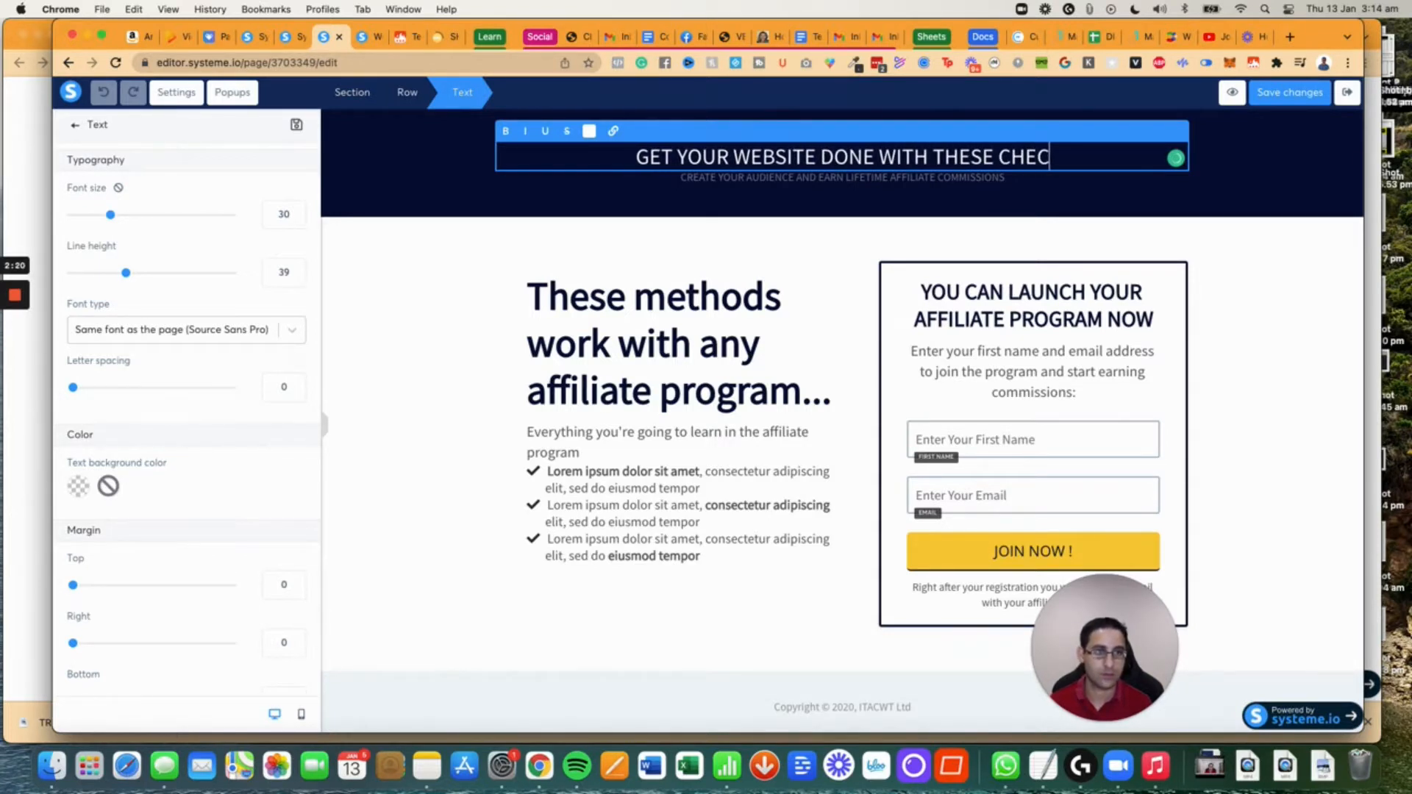
{"action": "type", "text": "KLISTS"}
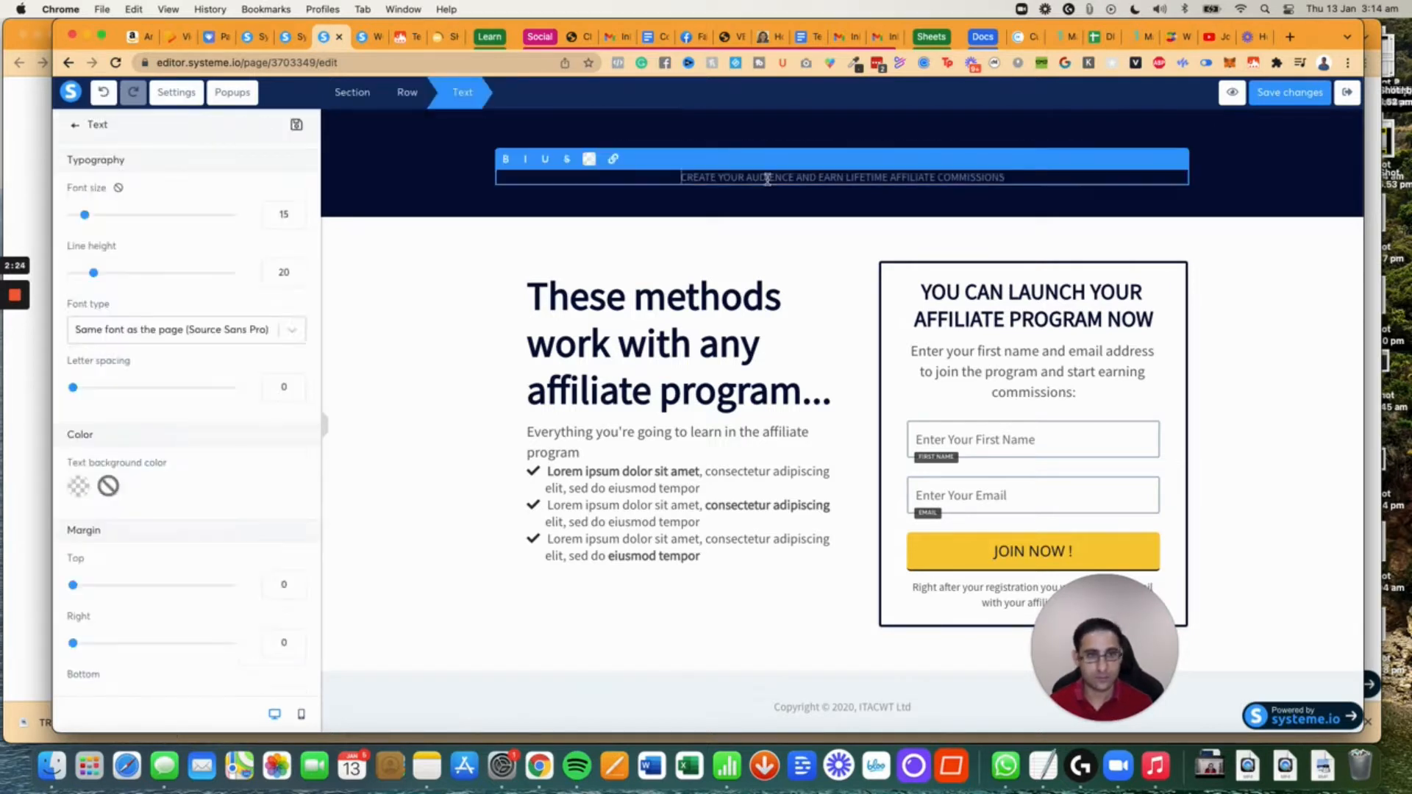
{"action": "left_click", "coordinate": [679, 343]}
{"action": "type", "text": "T"}
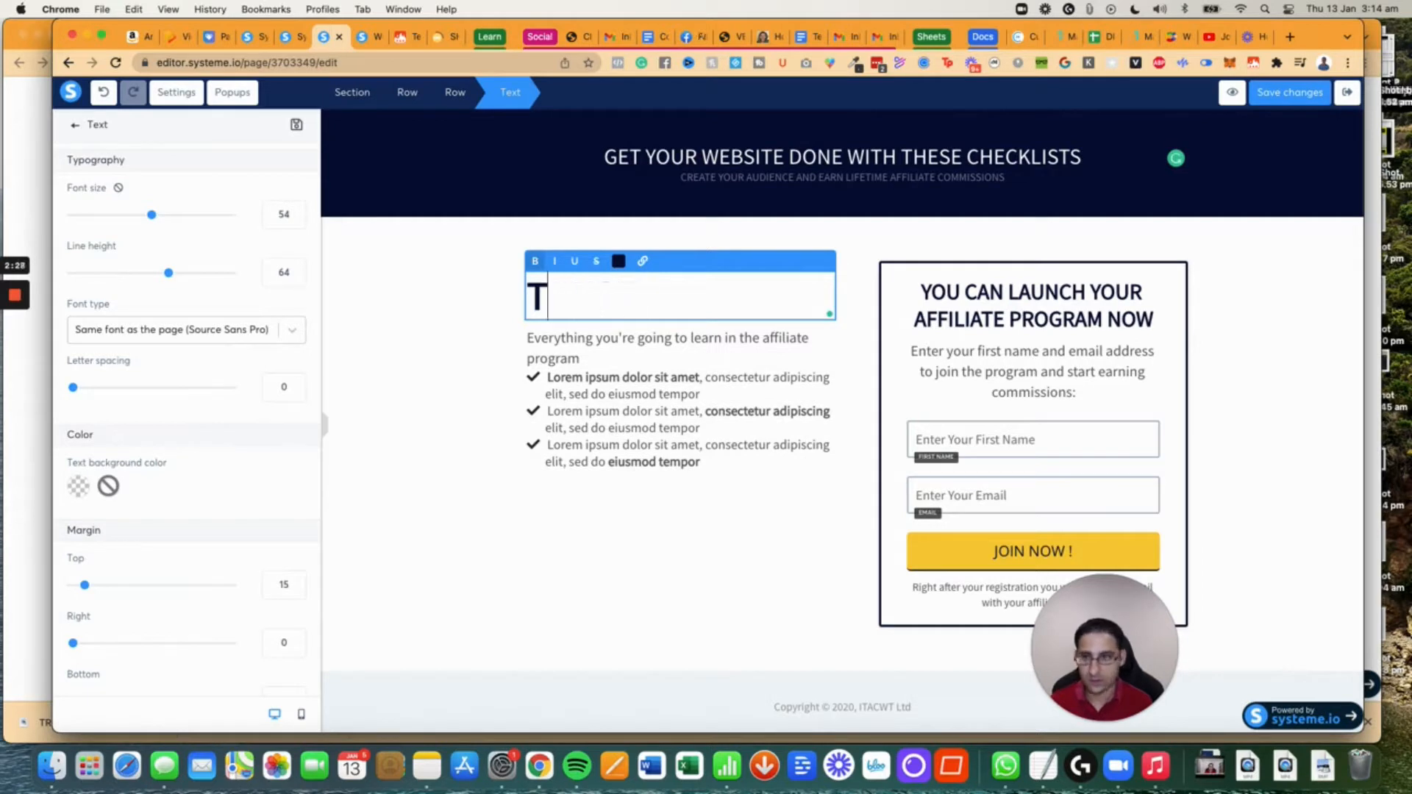
Type the headline 'These resources are exactly what I use to help people get their website done when working with me 1:1'.
{"action": "type", "text": "hese"}
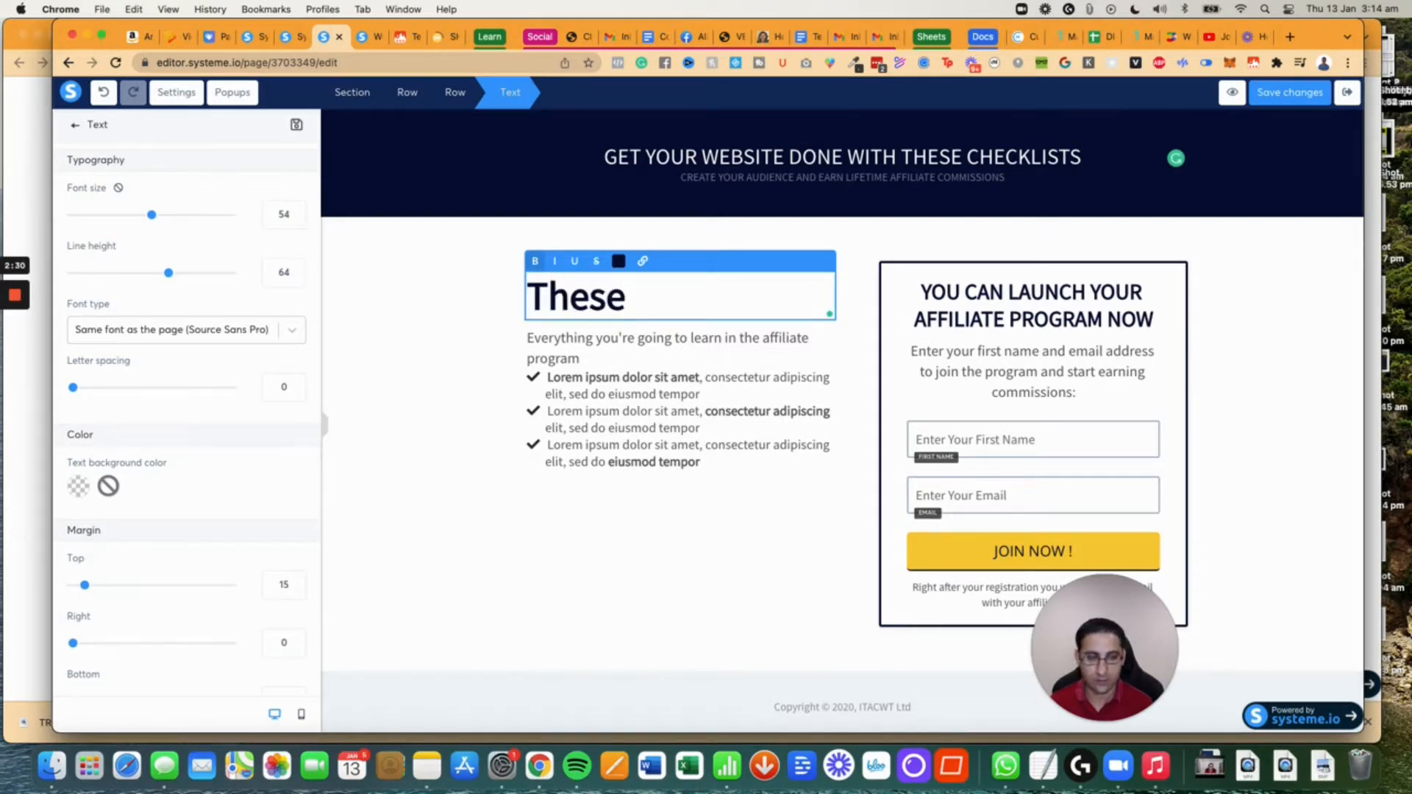
{"action": "type", "text": "resources are given away for free"}
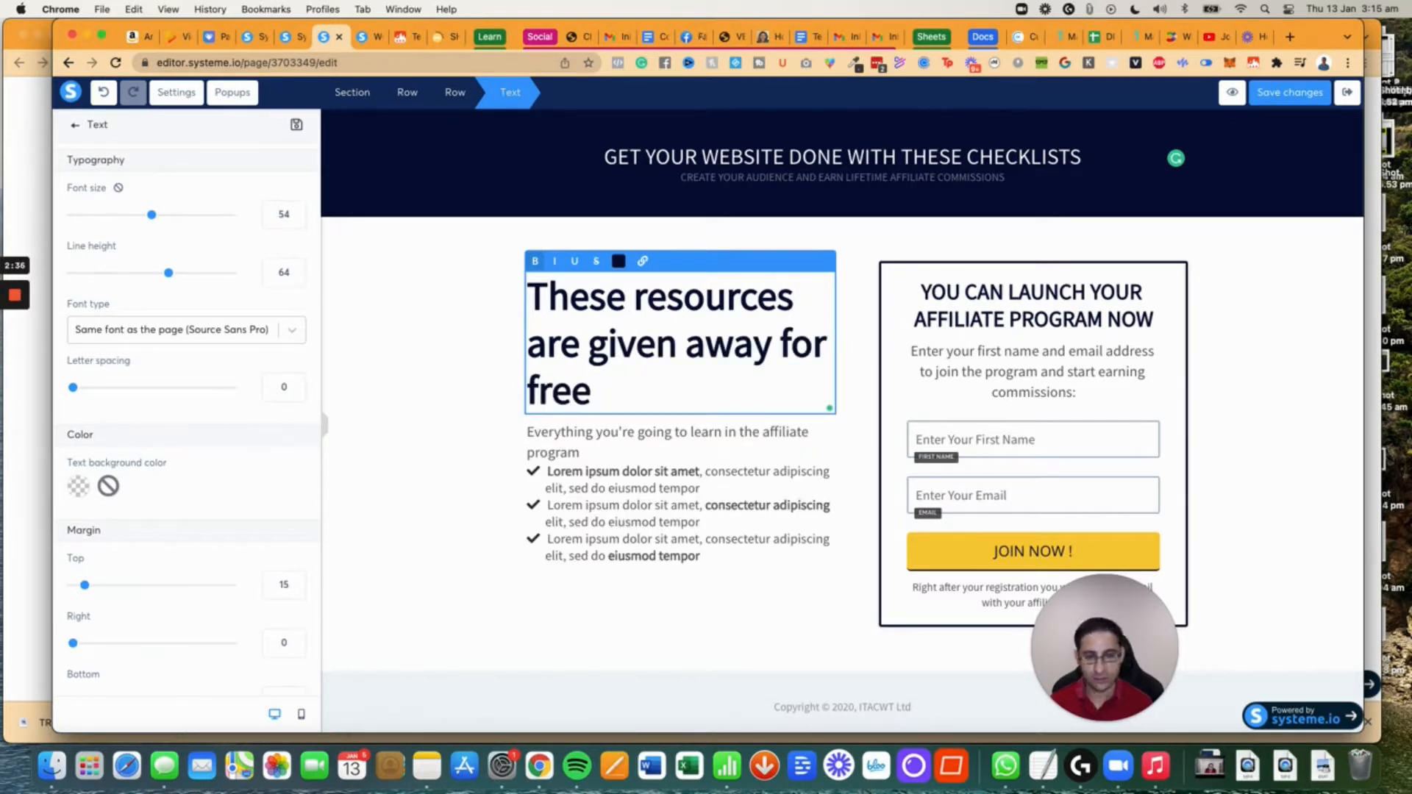
{"action": "type", "text": "and these are"}
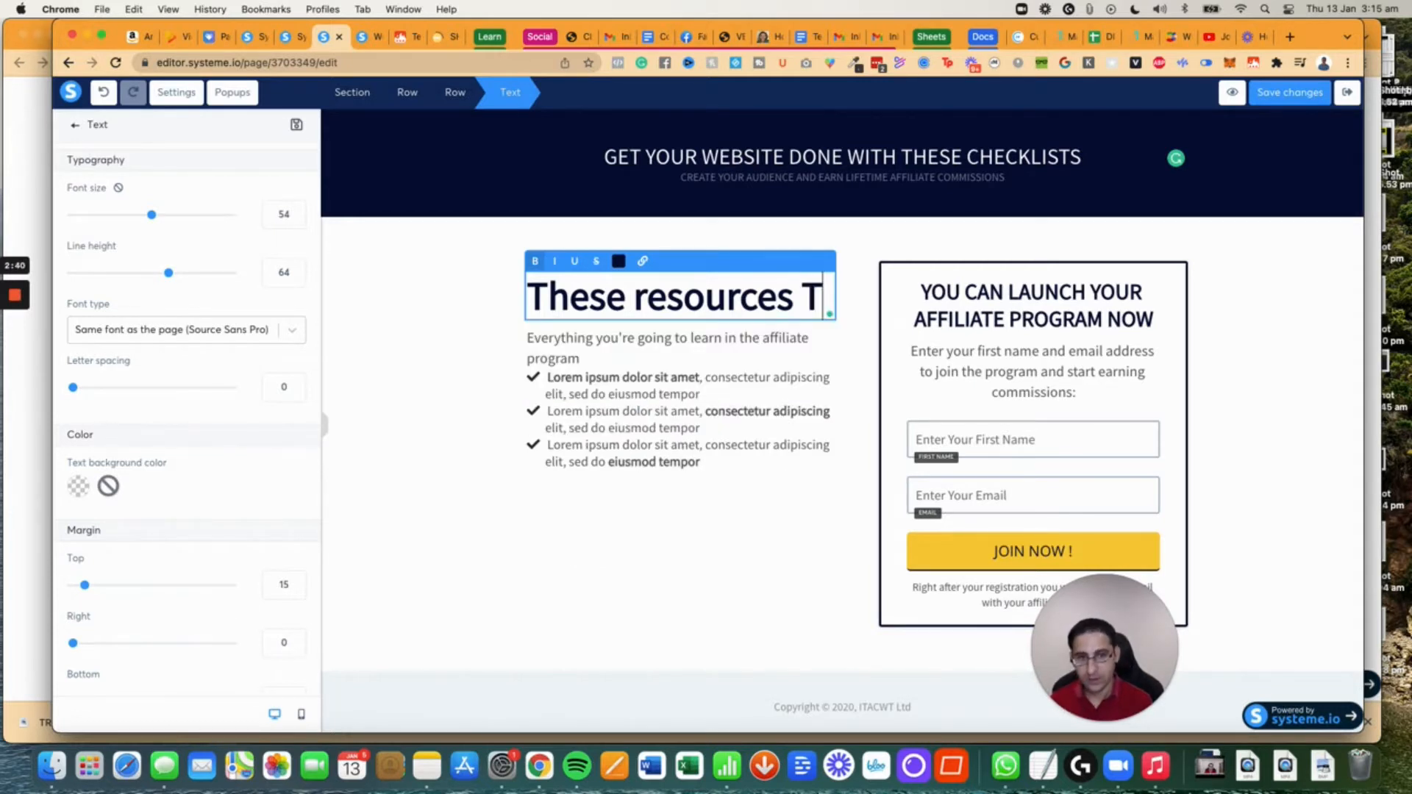
{"action": "type", "text": "are exactly w"}
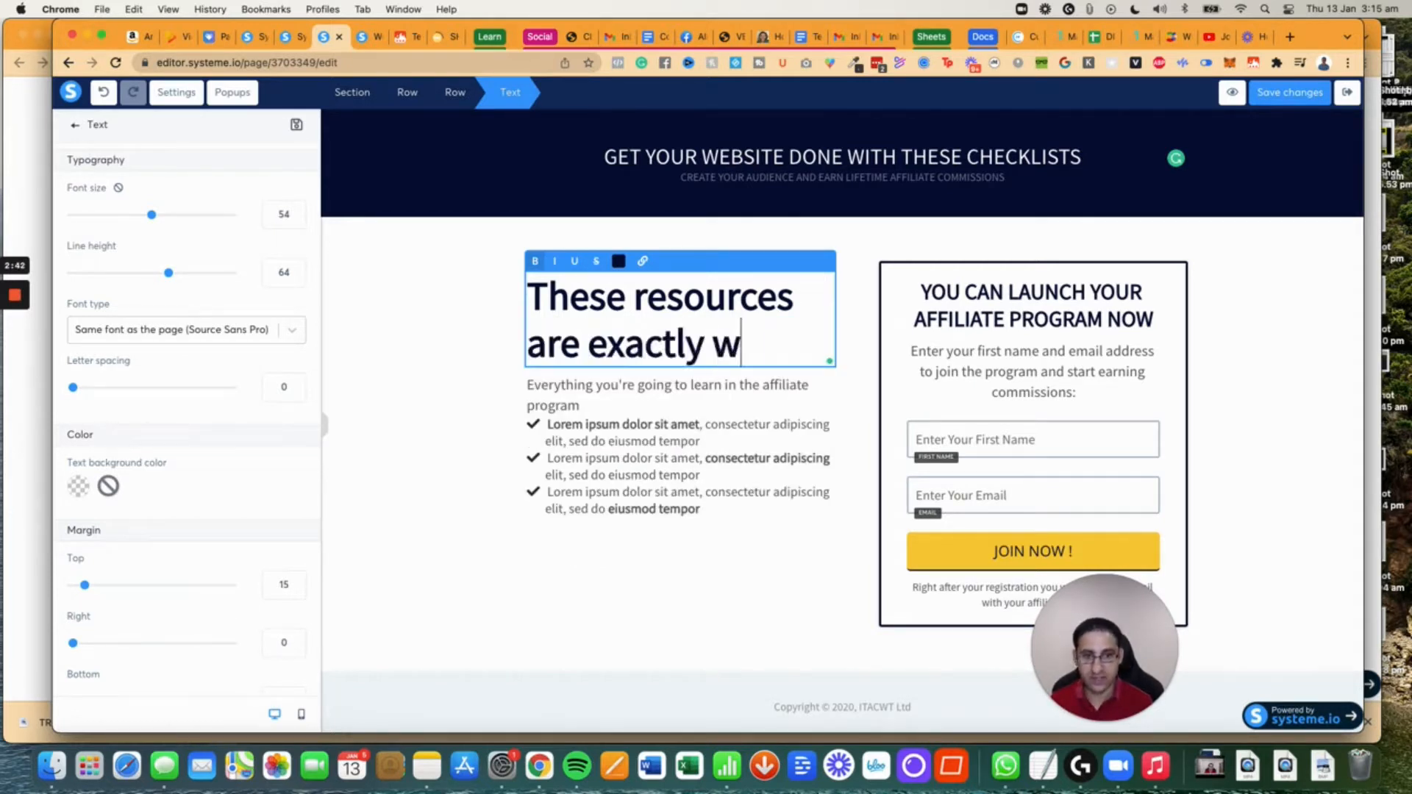
{"action": "type", "text": "hat I use to"}
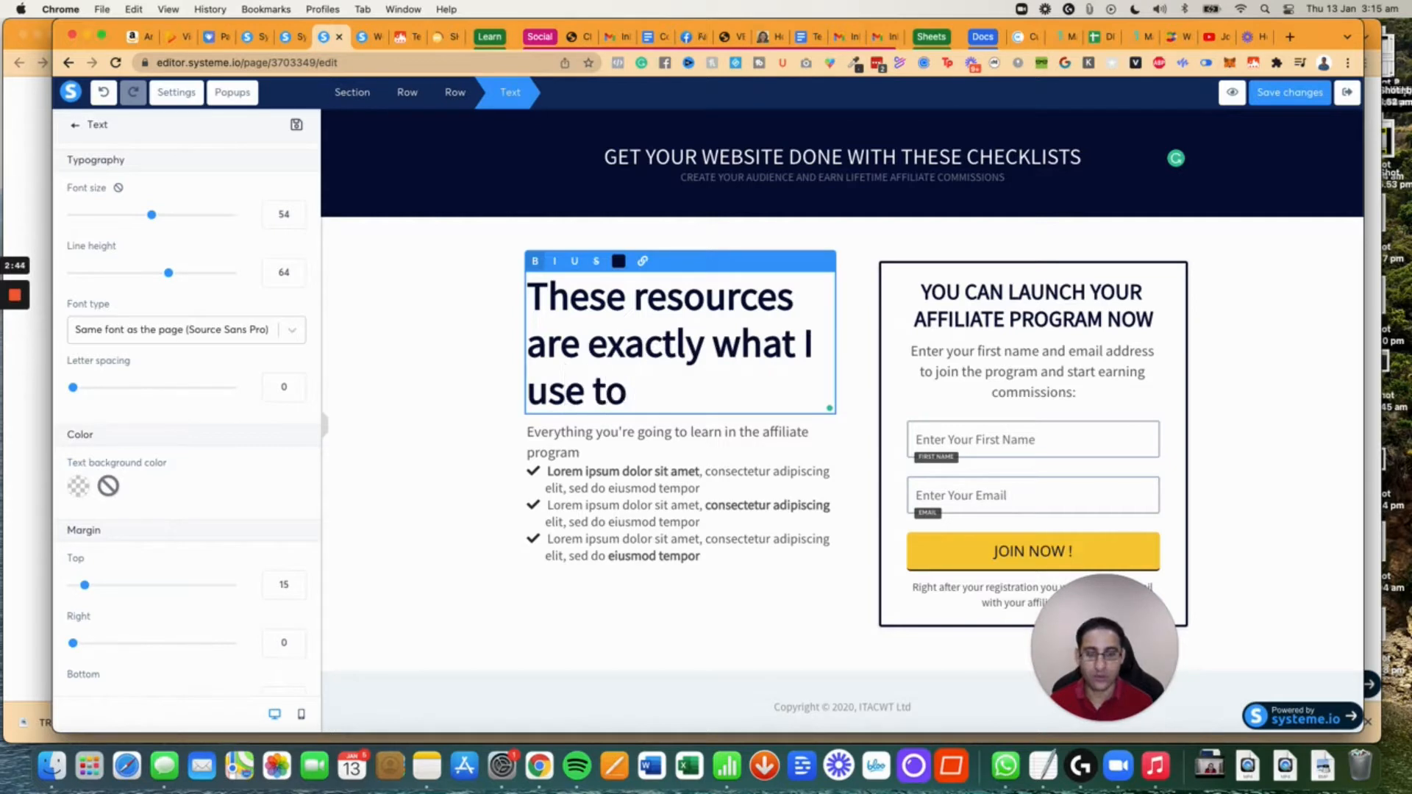
{"action": "type", "text": "help people get"}
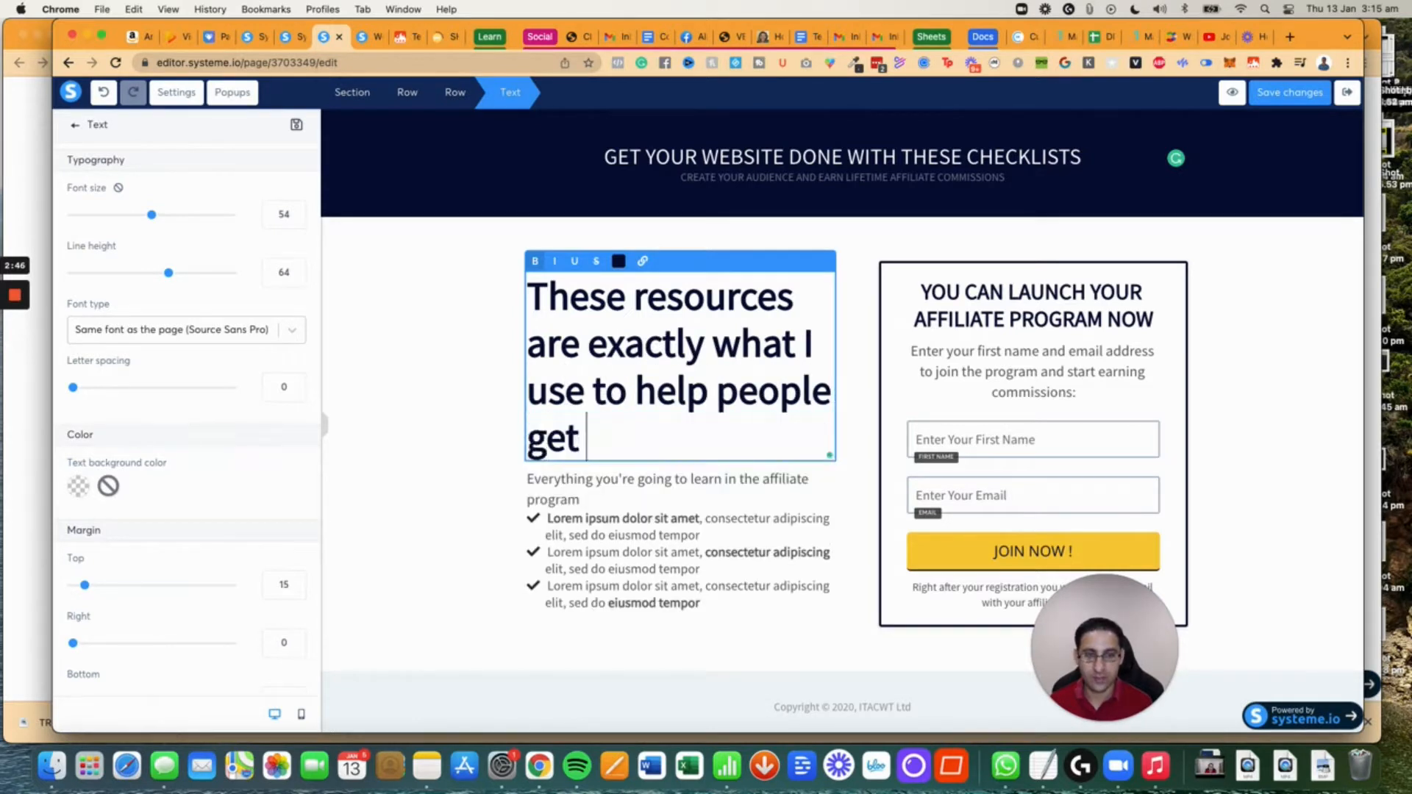
{"action": "type", "text": "their website done wh"}
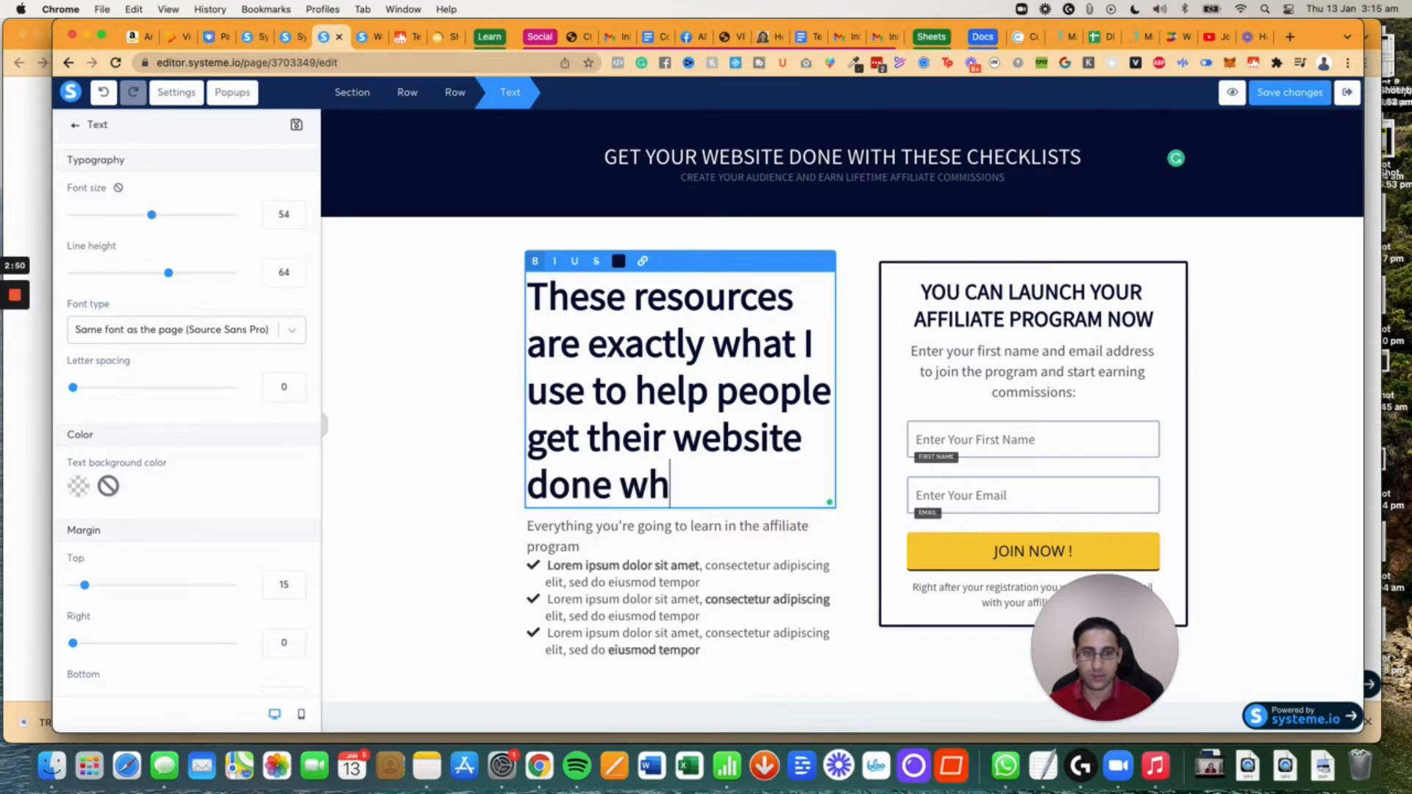
{"action": "type", "text": "en working with me"}
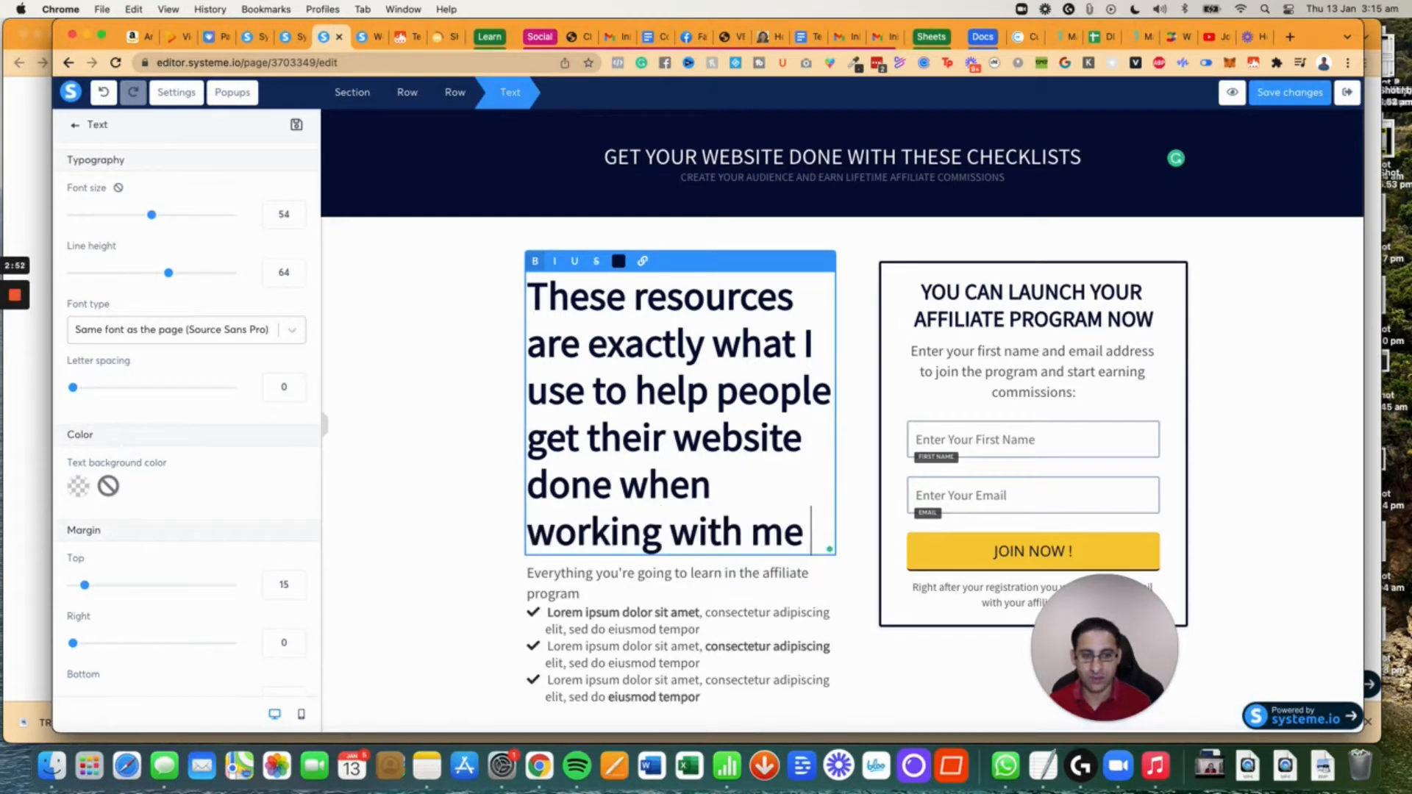
{"action": "type", "text": "1:1."}
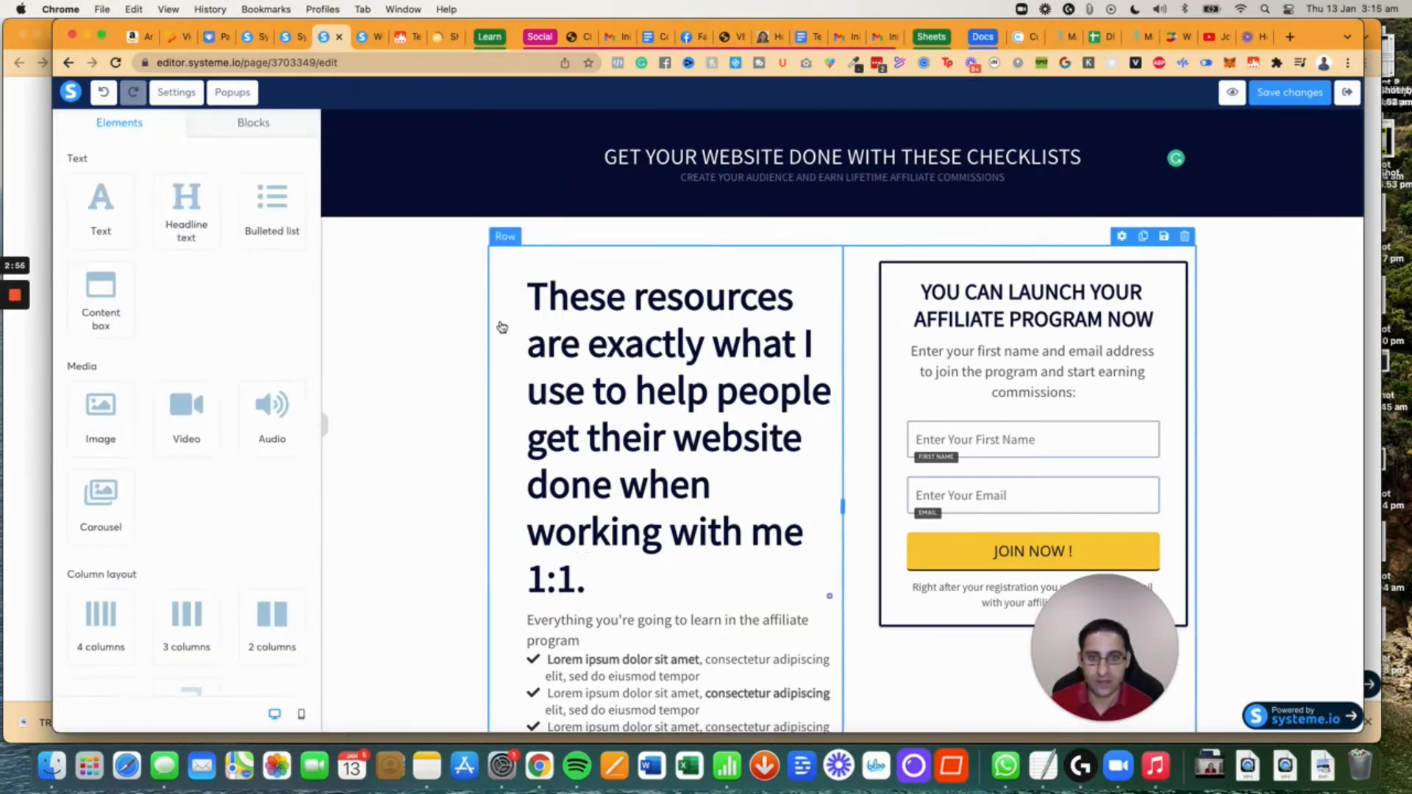
Reduce the main headline's font size and line height in the Text panel.
{"action": "left_click", "coordinate": [504, 235]}
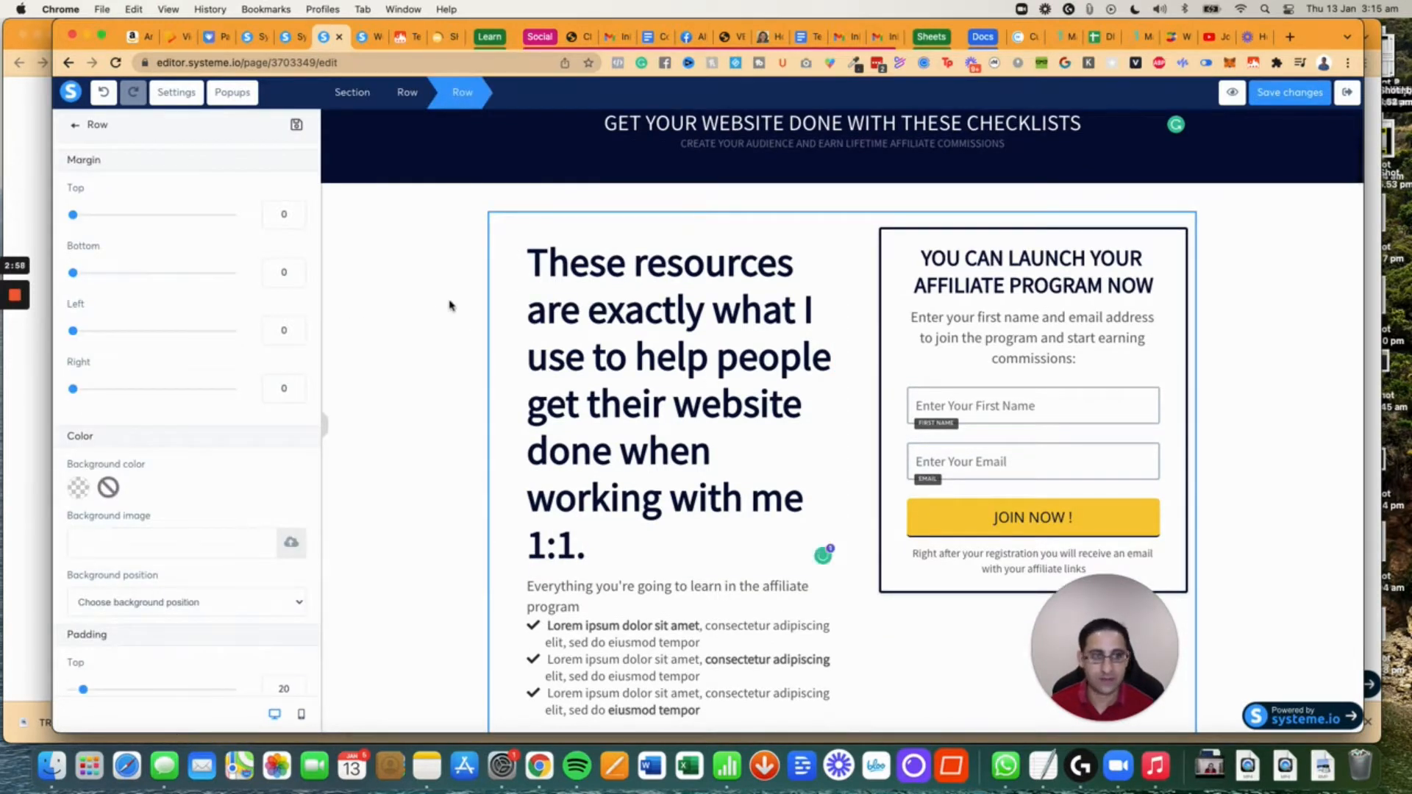
{"action": "left_click", "coordinate": [678, 406]}
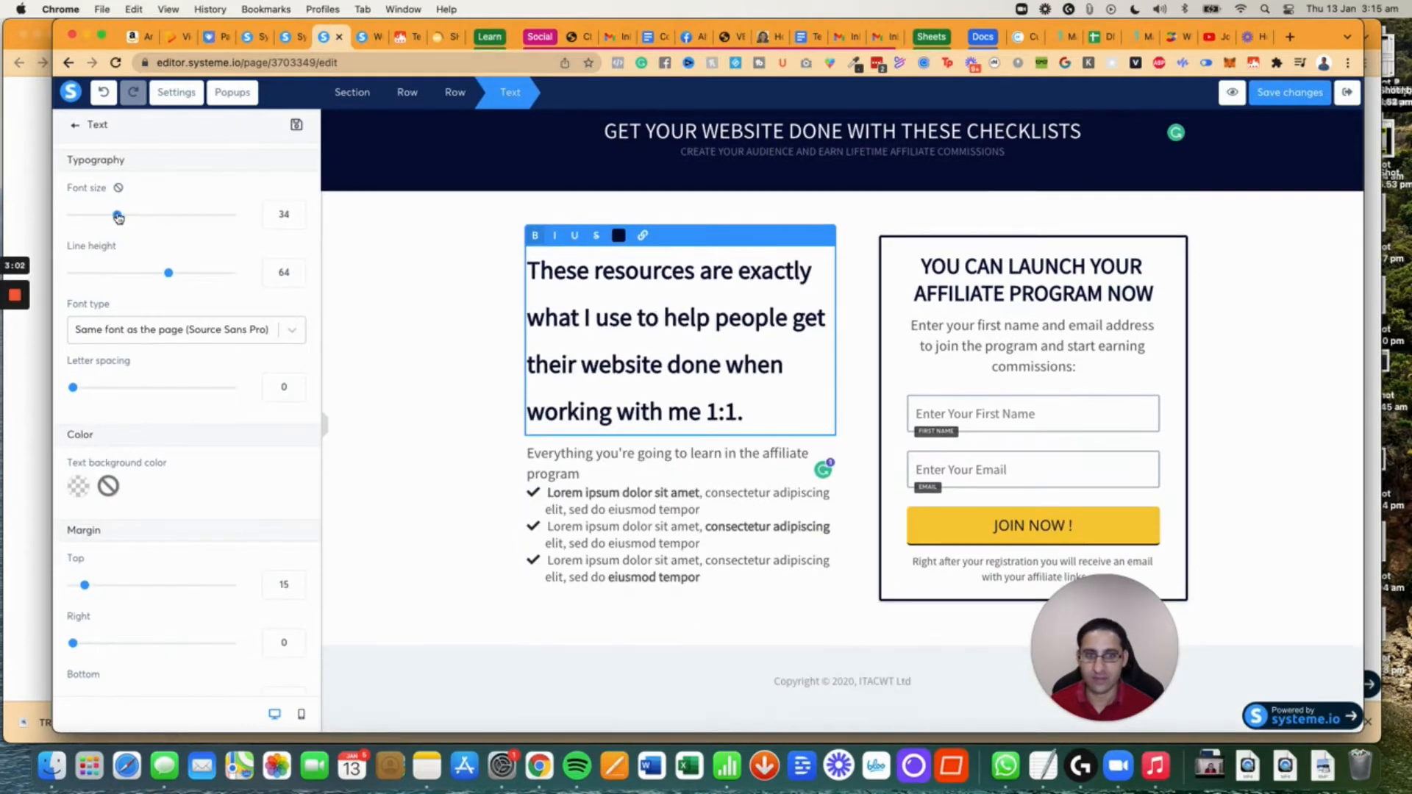
{"action": "left_click_drag", "start_coordinate": [168, 272], "coordinate": [137, 273]}
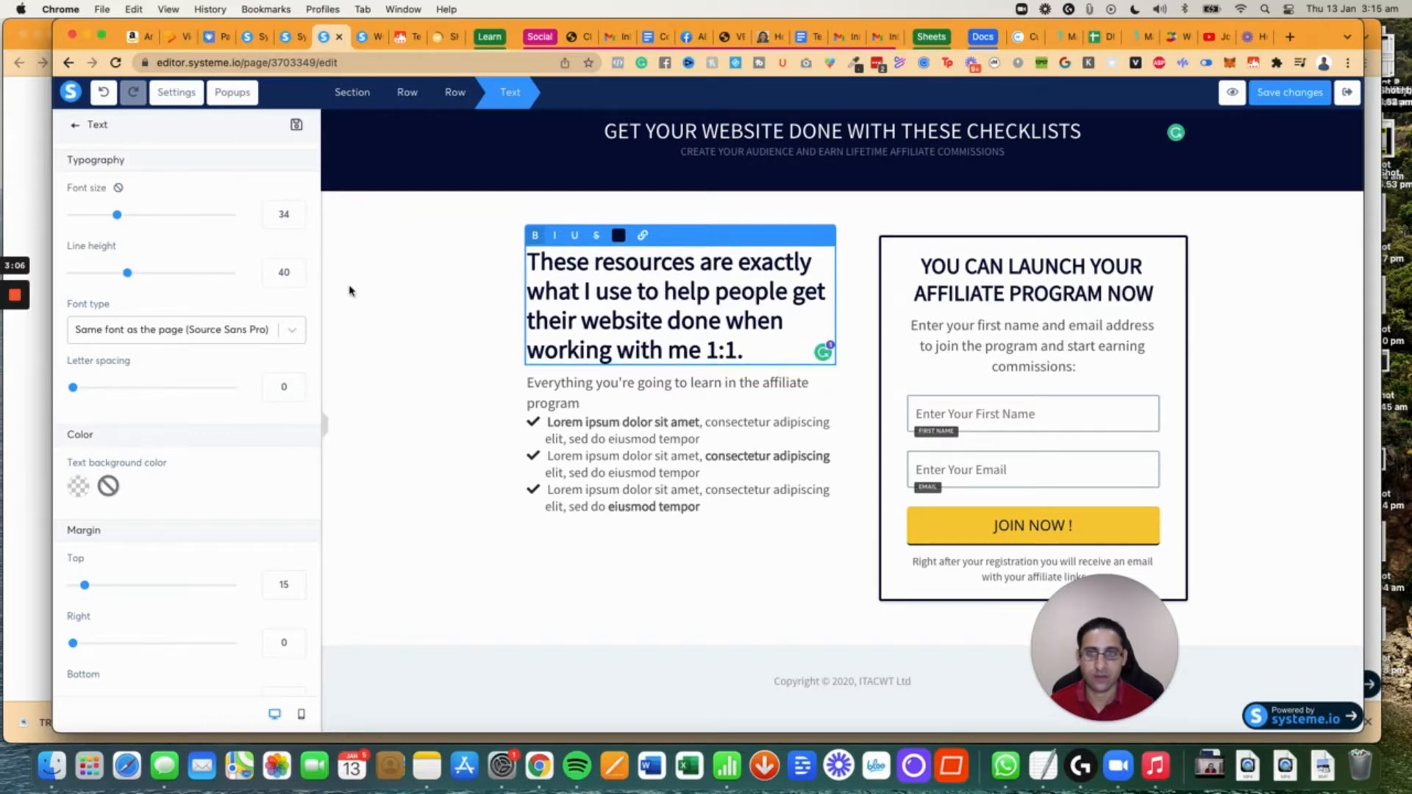
{"action": "left_click", "coordinate": [177, 92]}
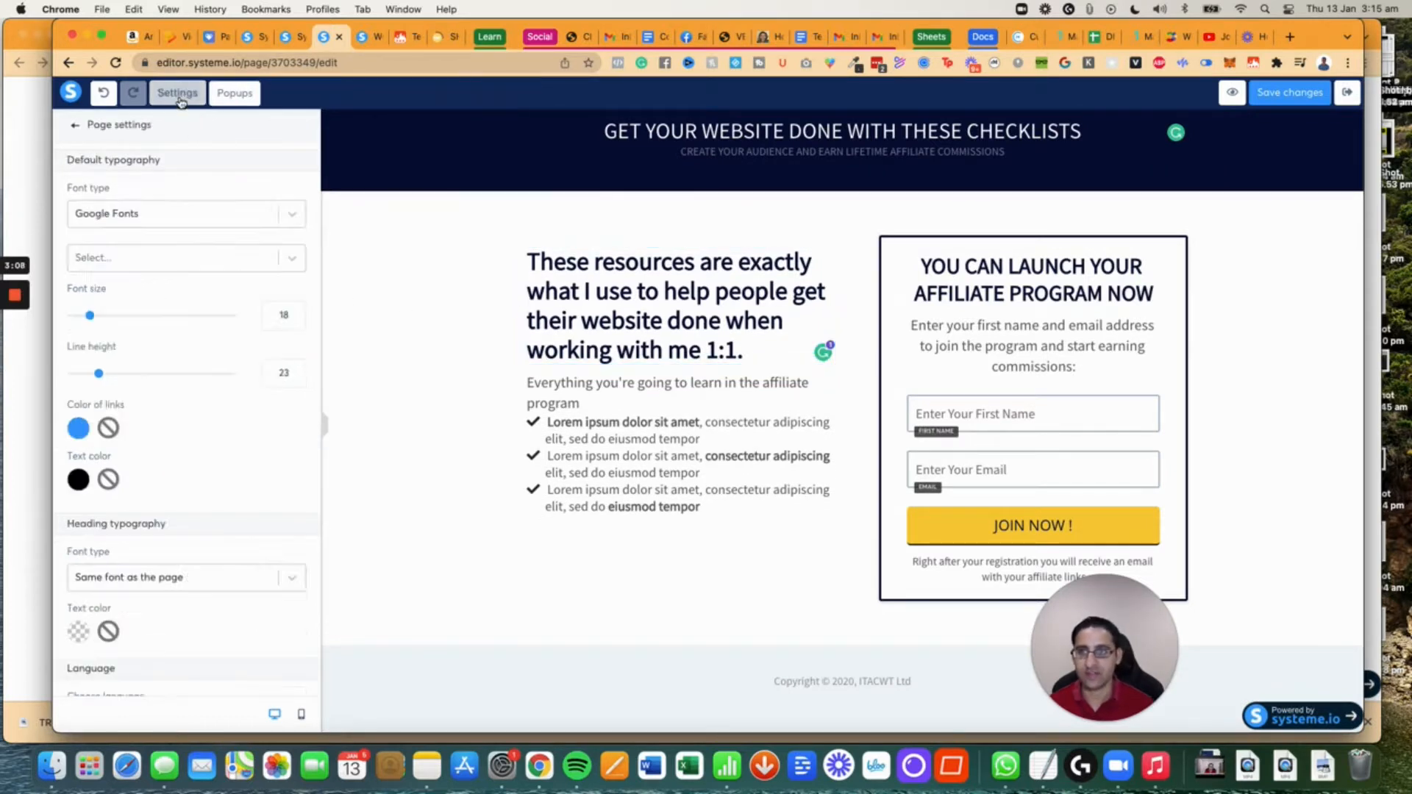
Make Poppins the default page font and use Google Fonts for headings.
{"action": "left_click", "coordinate": [179, 257]}
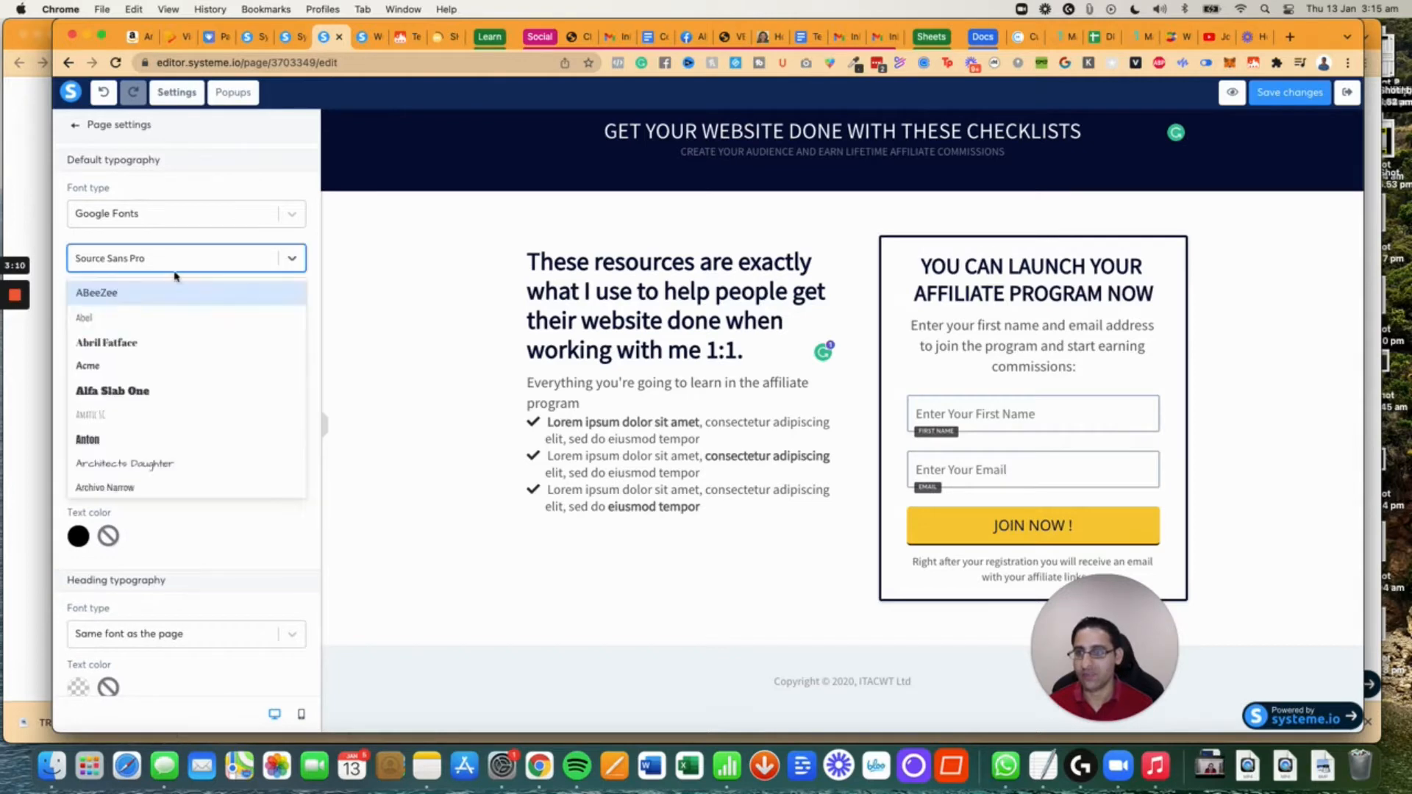
{"action": "type", "text": "pop"}
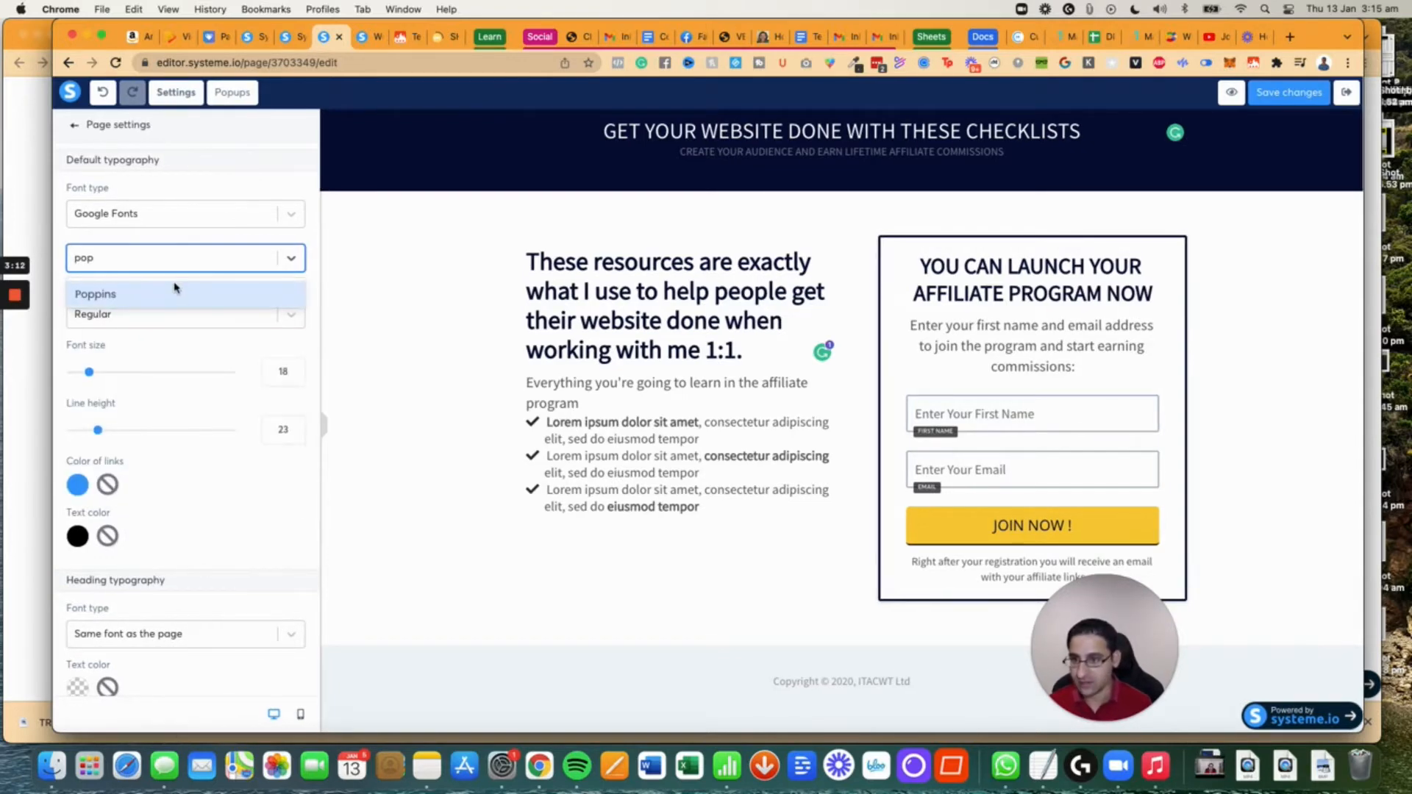
{"action": "left_click", "coordinate": [96, 294]}
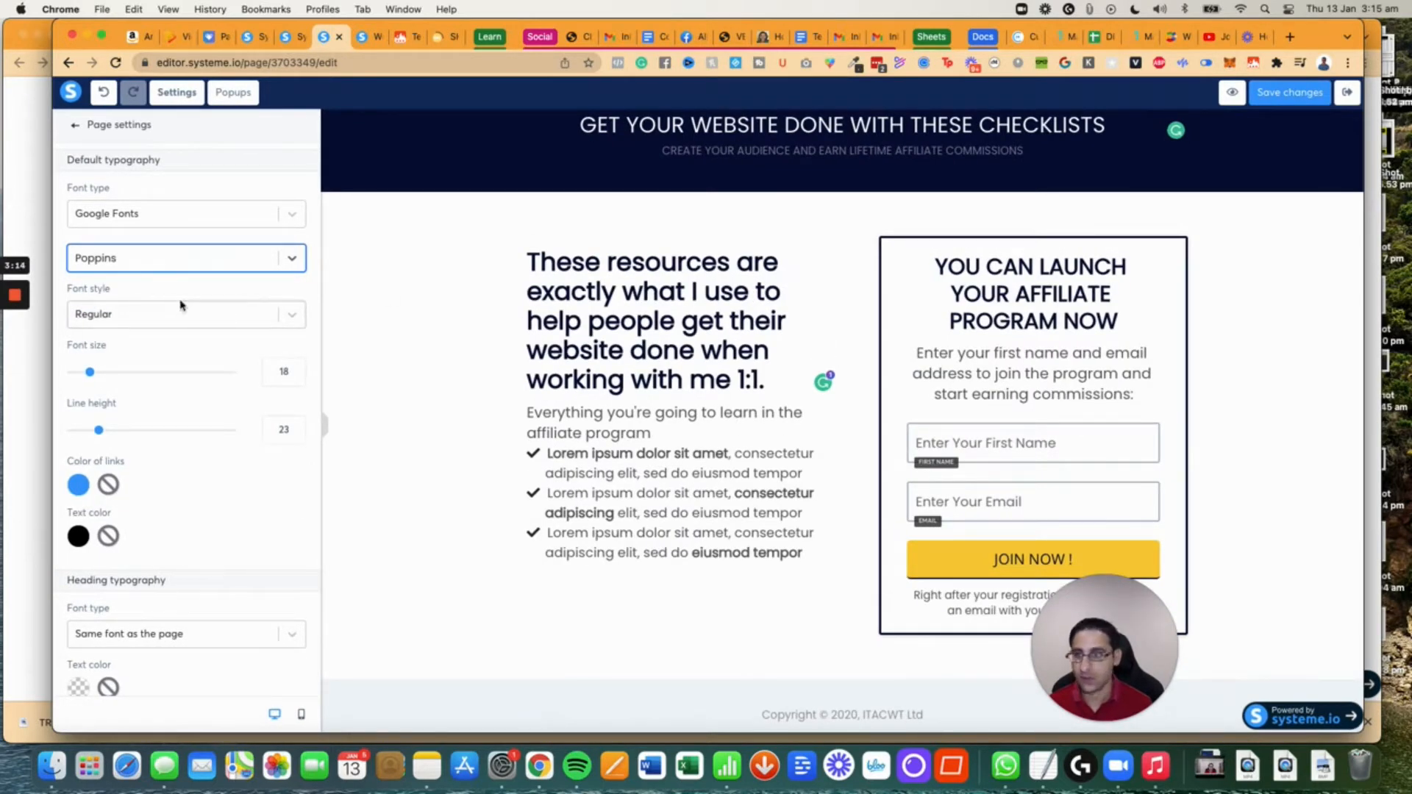
{"action": "left_click", "coordinate": [186, 356]}
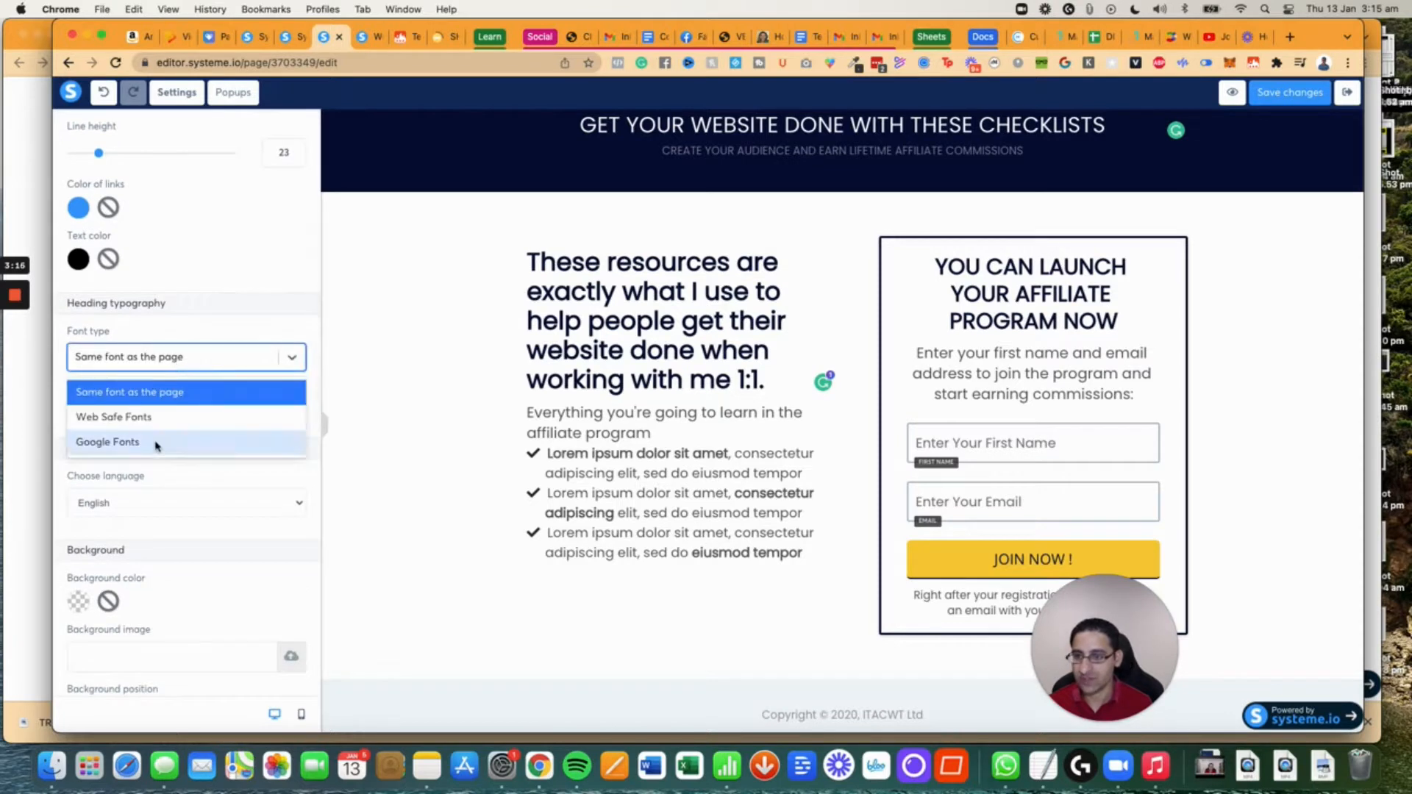
{"action": "left_click", "coordinate": [108, 441]}
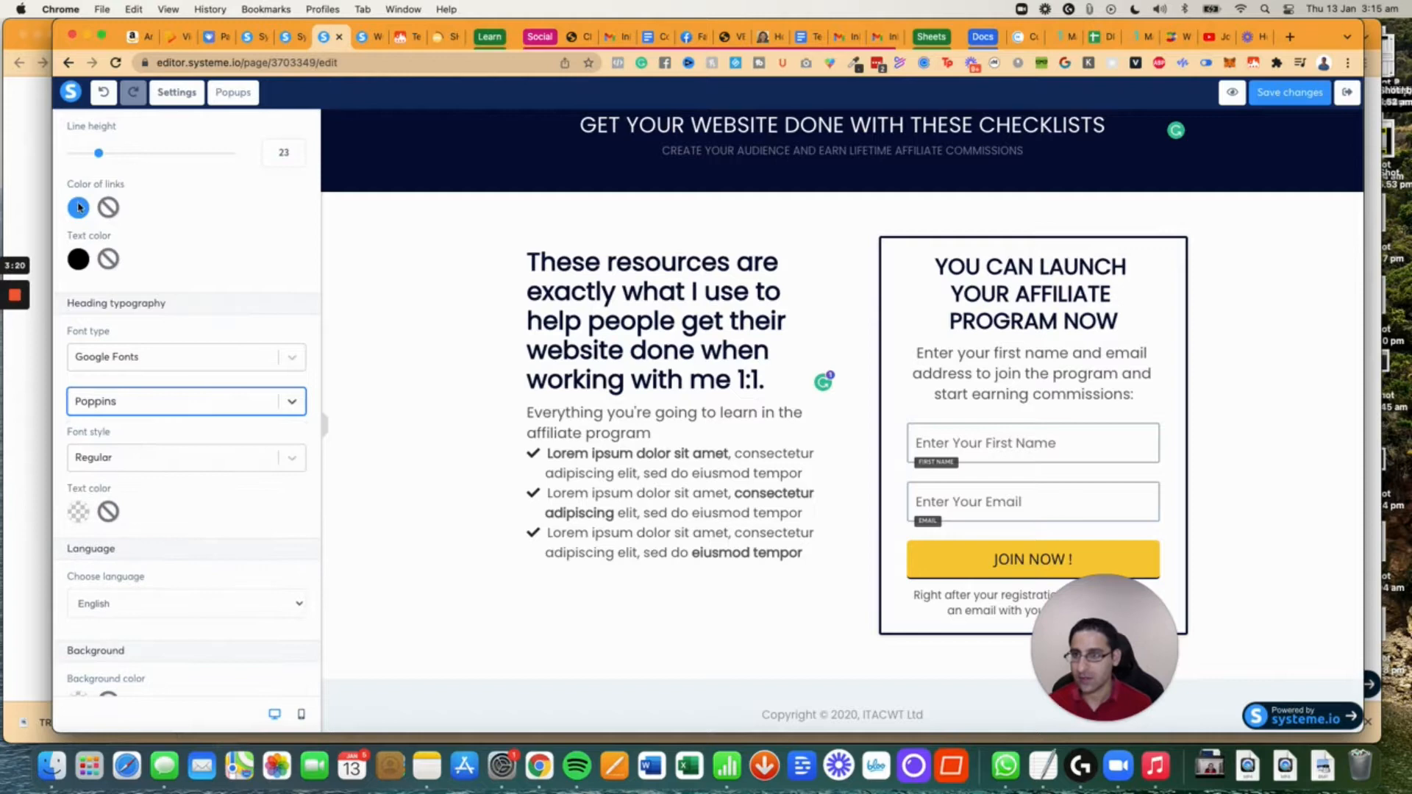
Recolour links, make heading text black and set a white page background.
{"action": "left_click", "coordinate": [78, 207]}
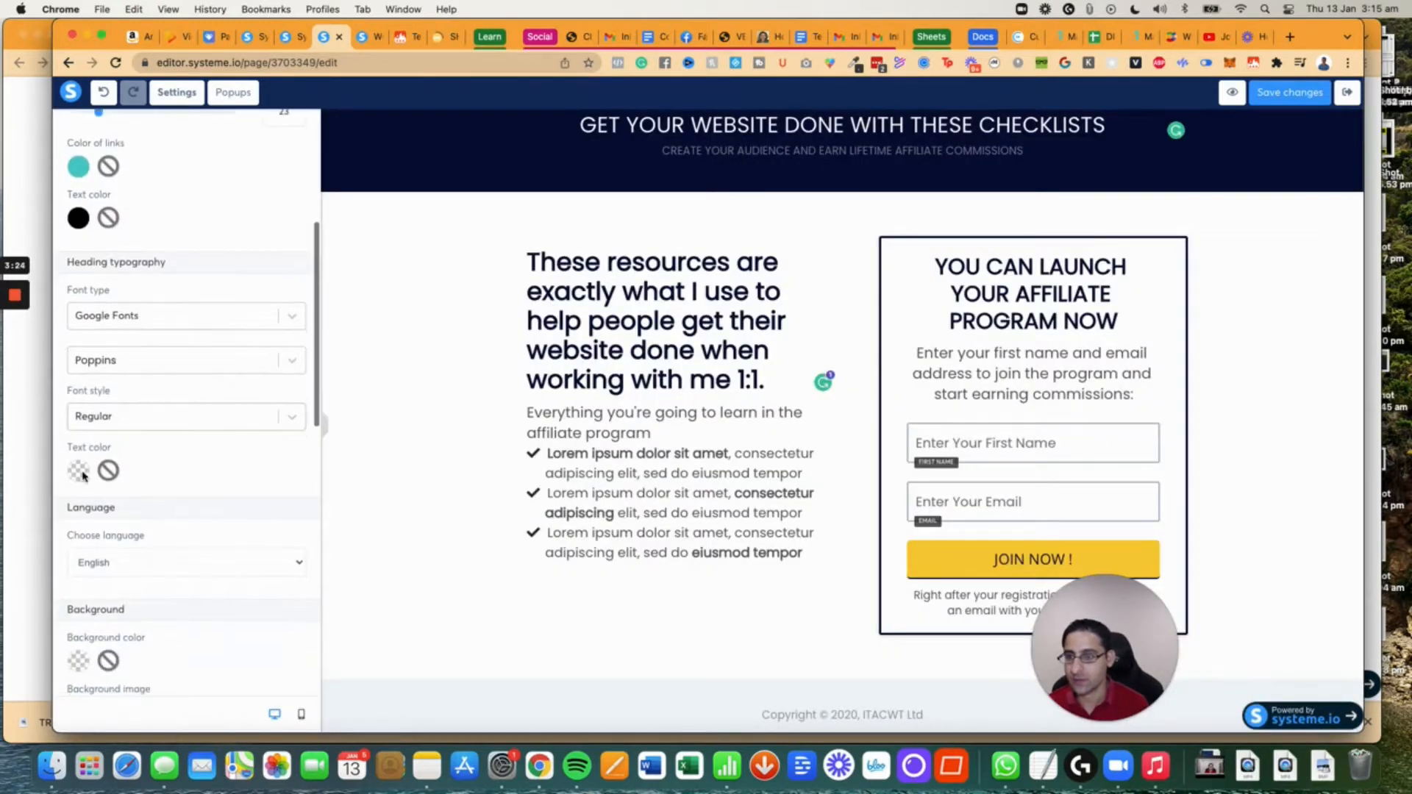
{"action": "left_click", "coordinate": [78, 469]}
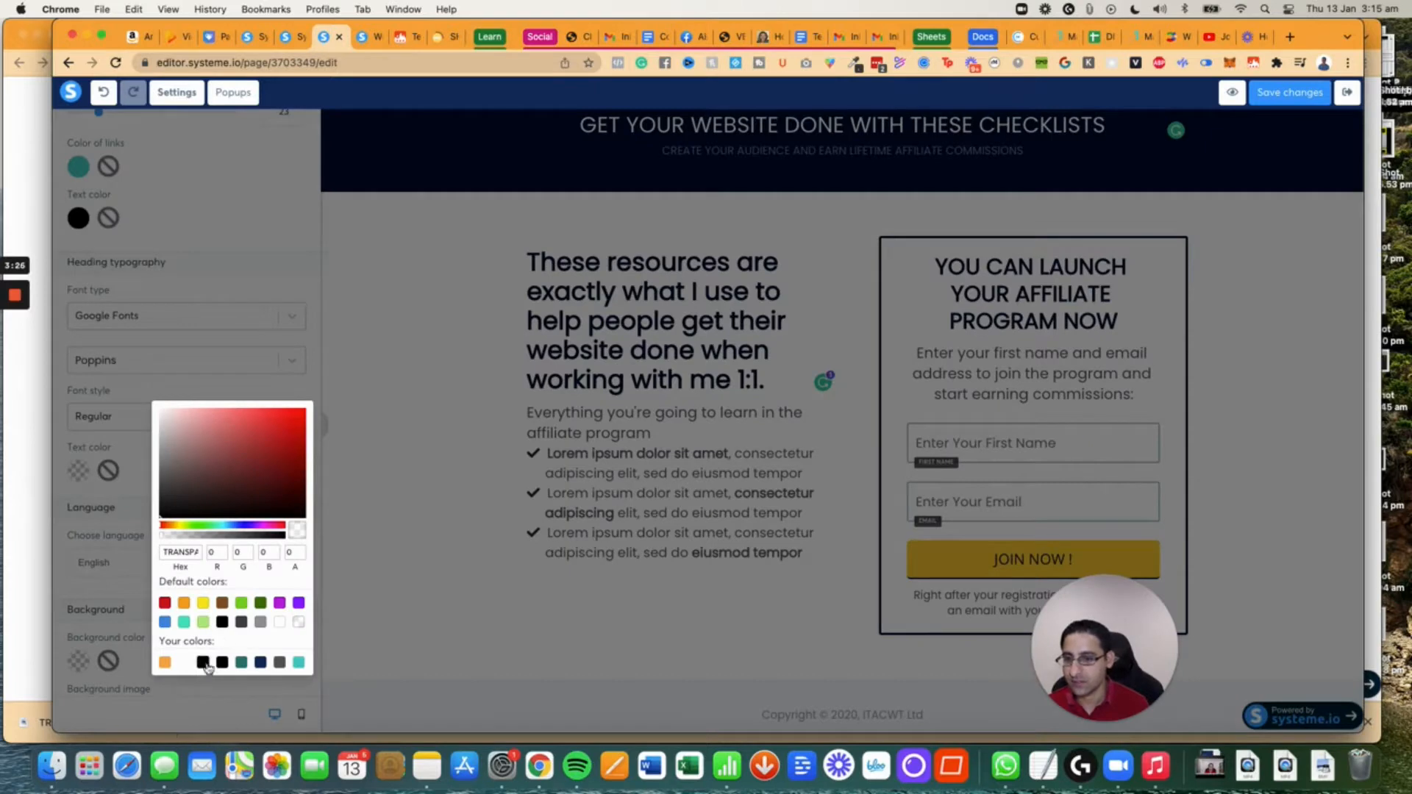
{"action": "left_click", "coordinate": [201, 662]}
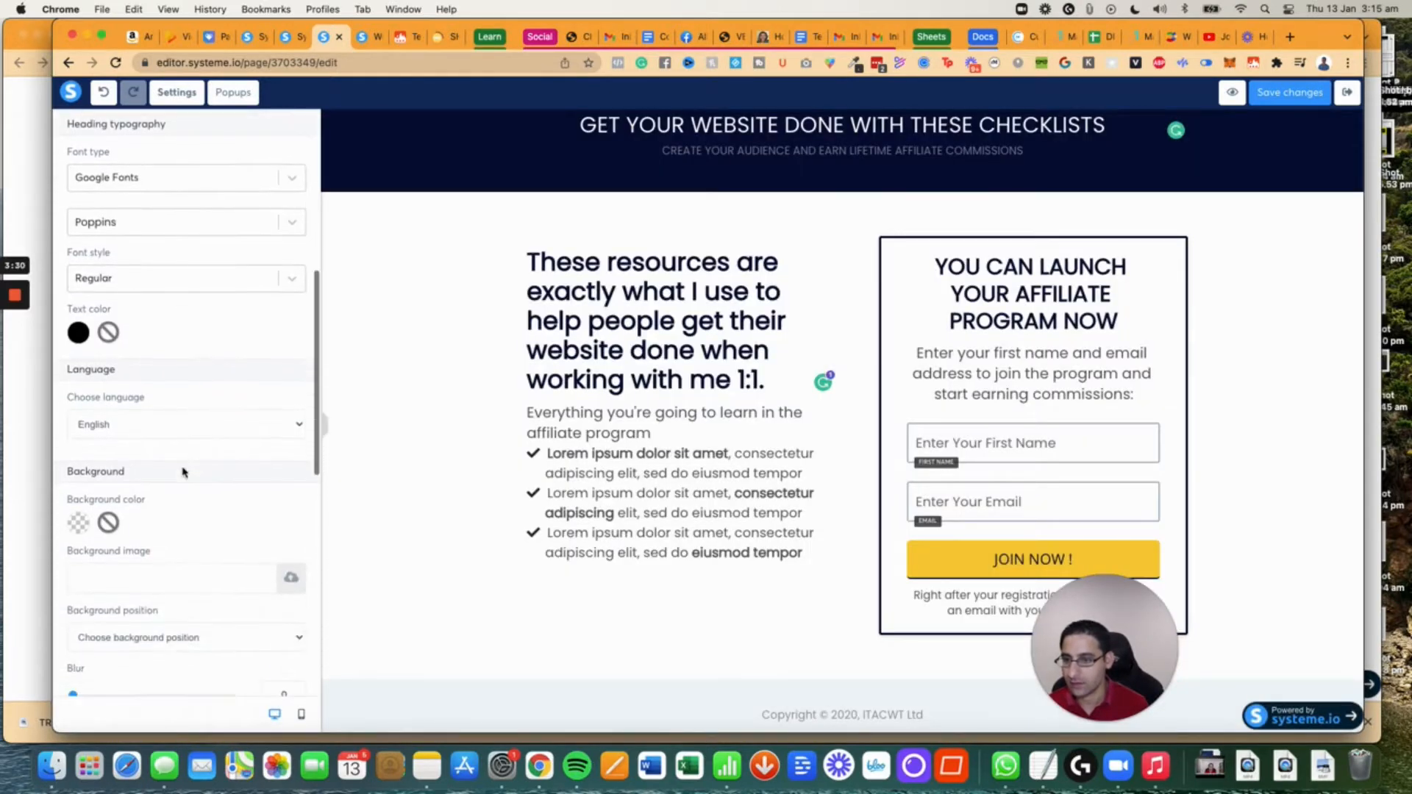
{"action": "left_click", "coordinate": [78, 522]}
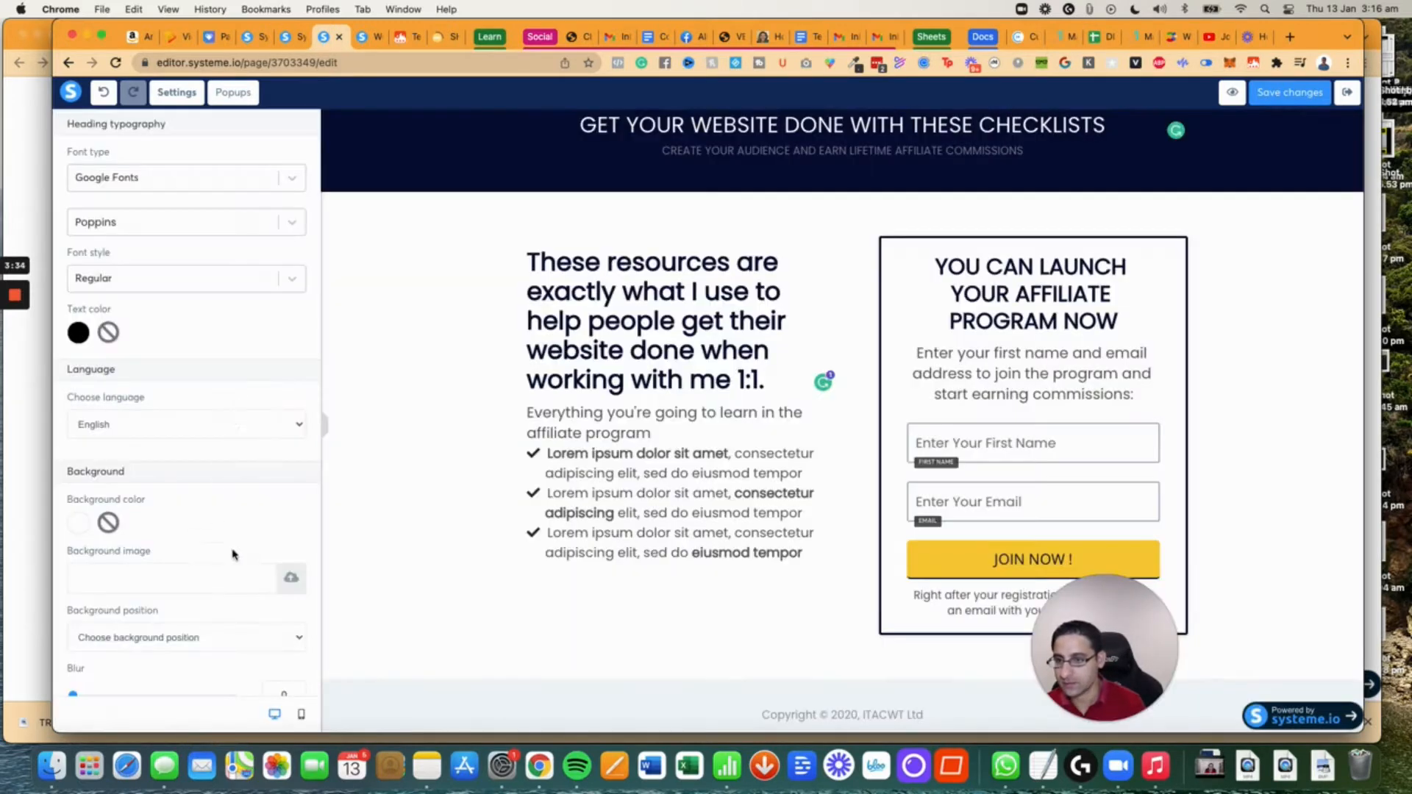
{"action": "scroll", "scroll_direction": "down", "scroll_amount": 3}
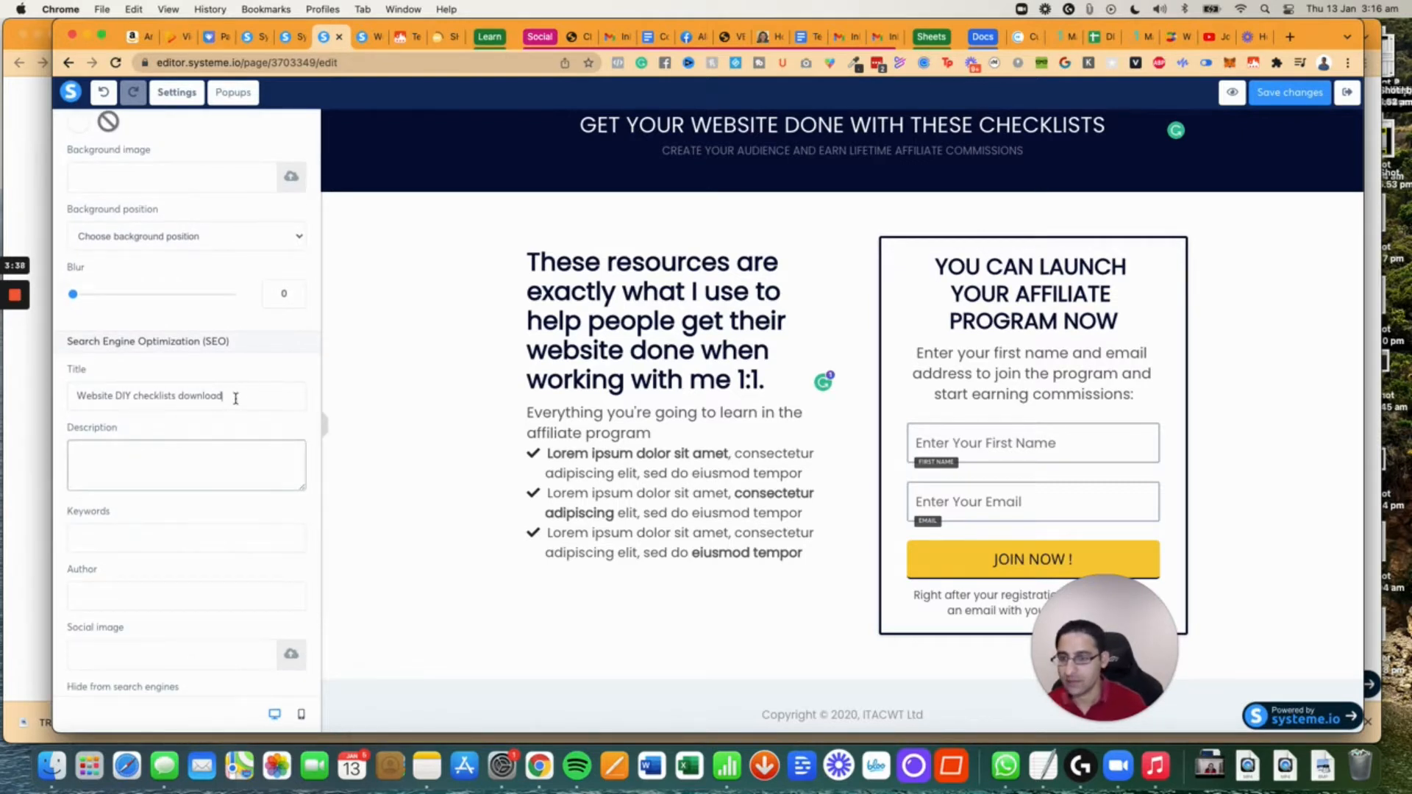
Add SEO keywords 'Website DIY' and a description about downloading free resources to get your website done fast.
{"action": "left_click", "coordinate": [185, 538]}
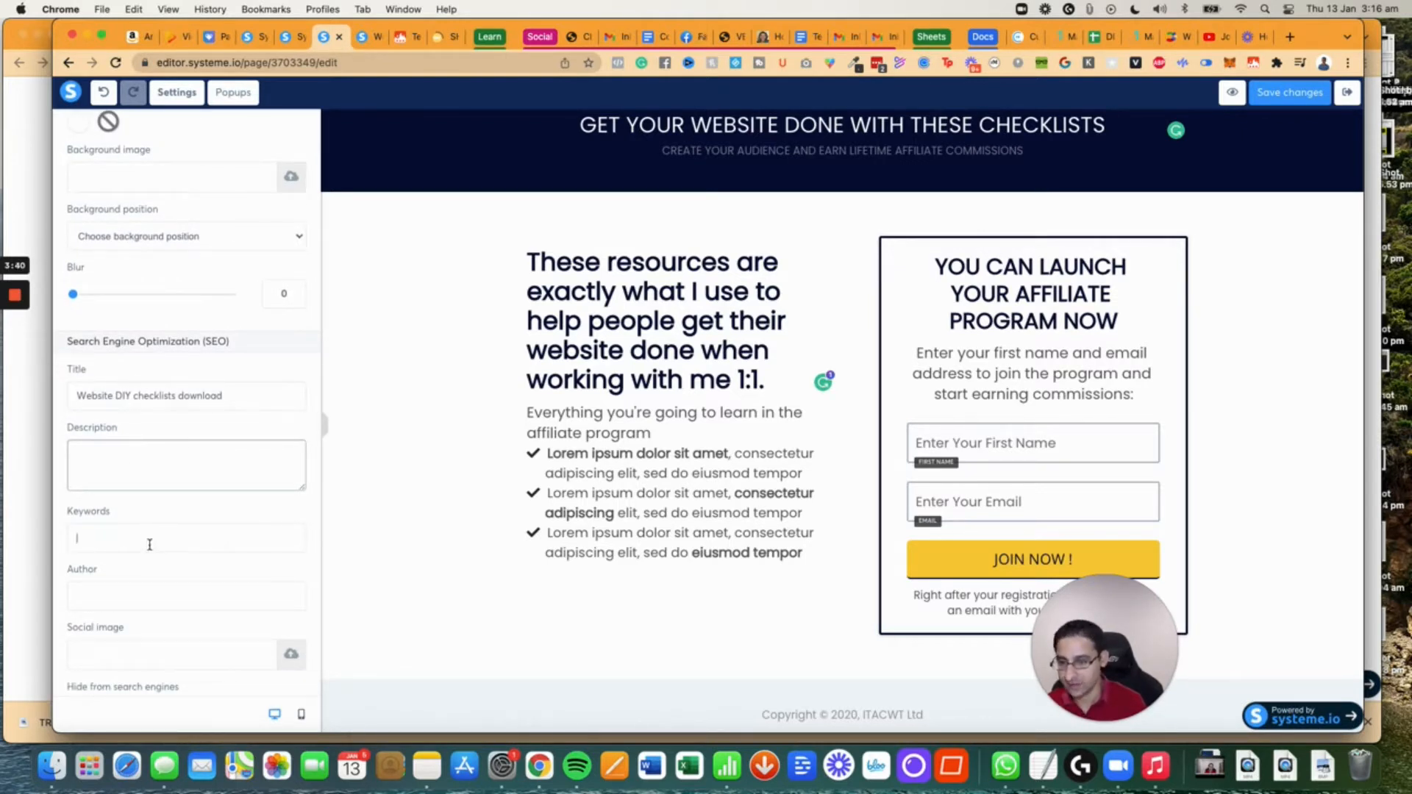
{"action": "type", "text": "Website DIY"}
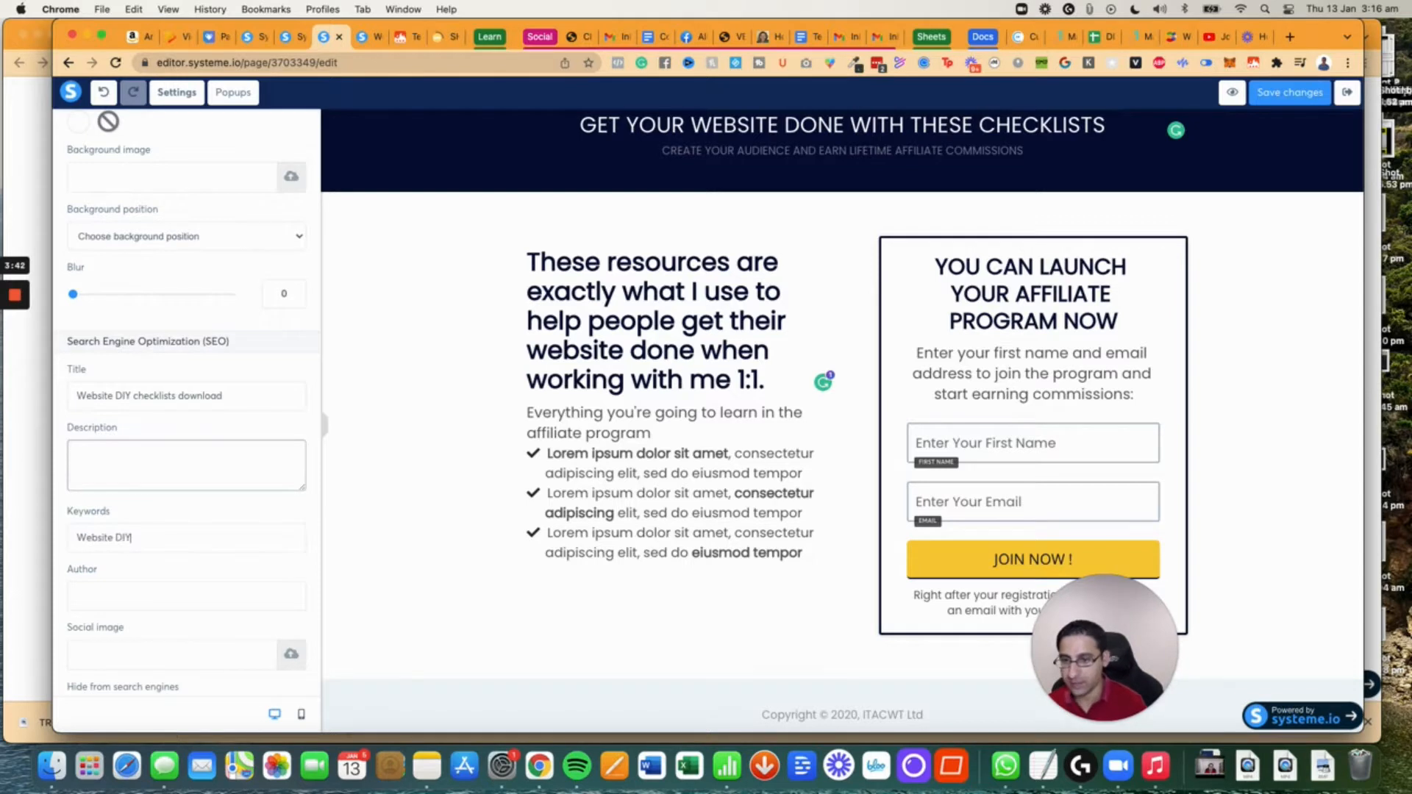
{"action": "left_click", "coordinate": [187, 463]}
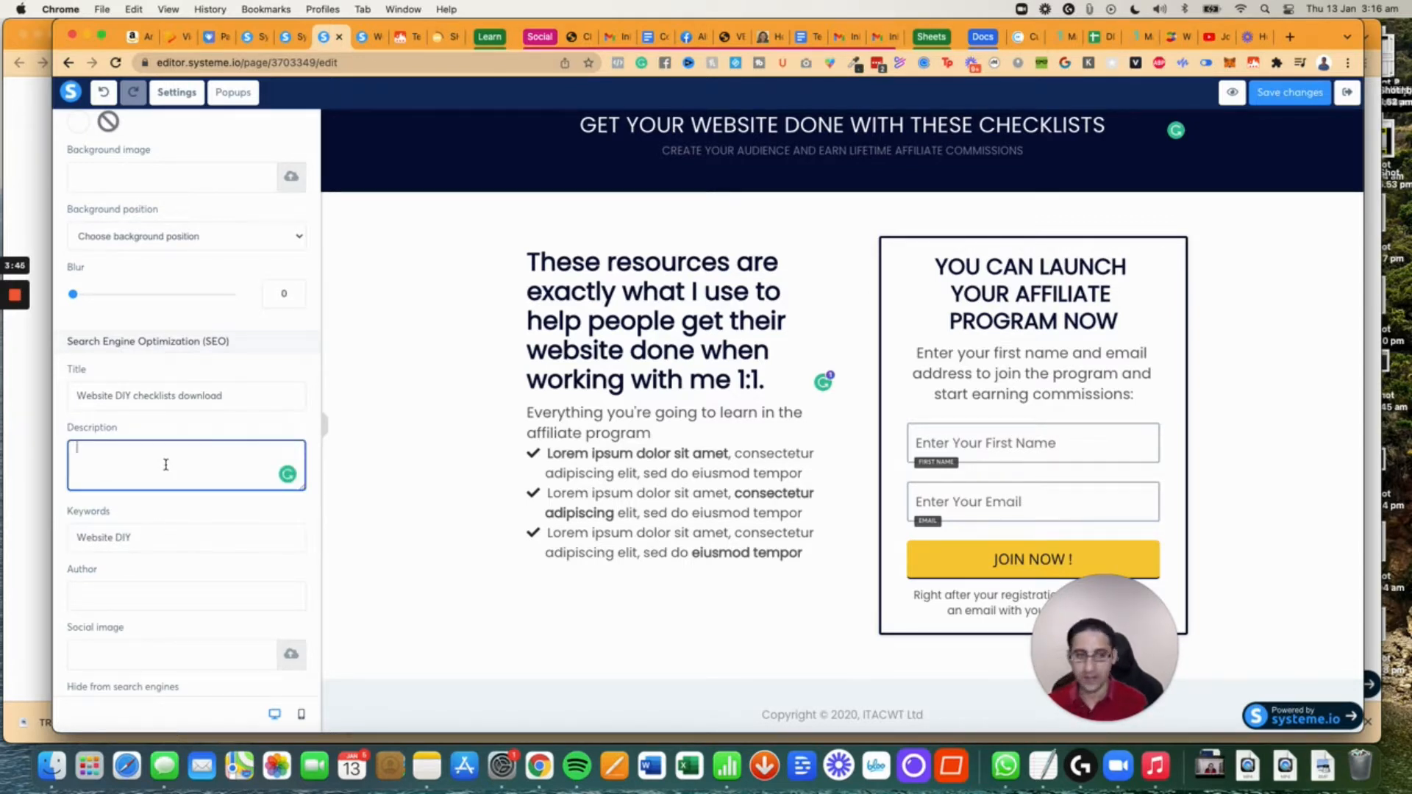
{"action": "type", "text": "Download the"}
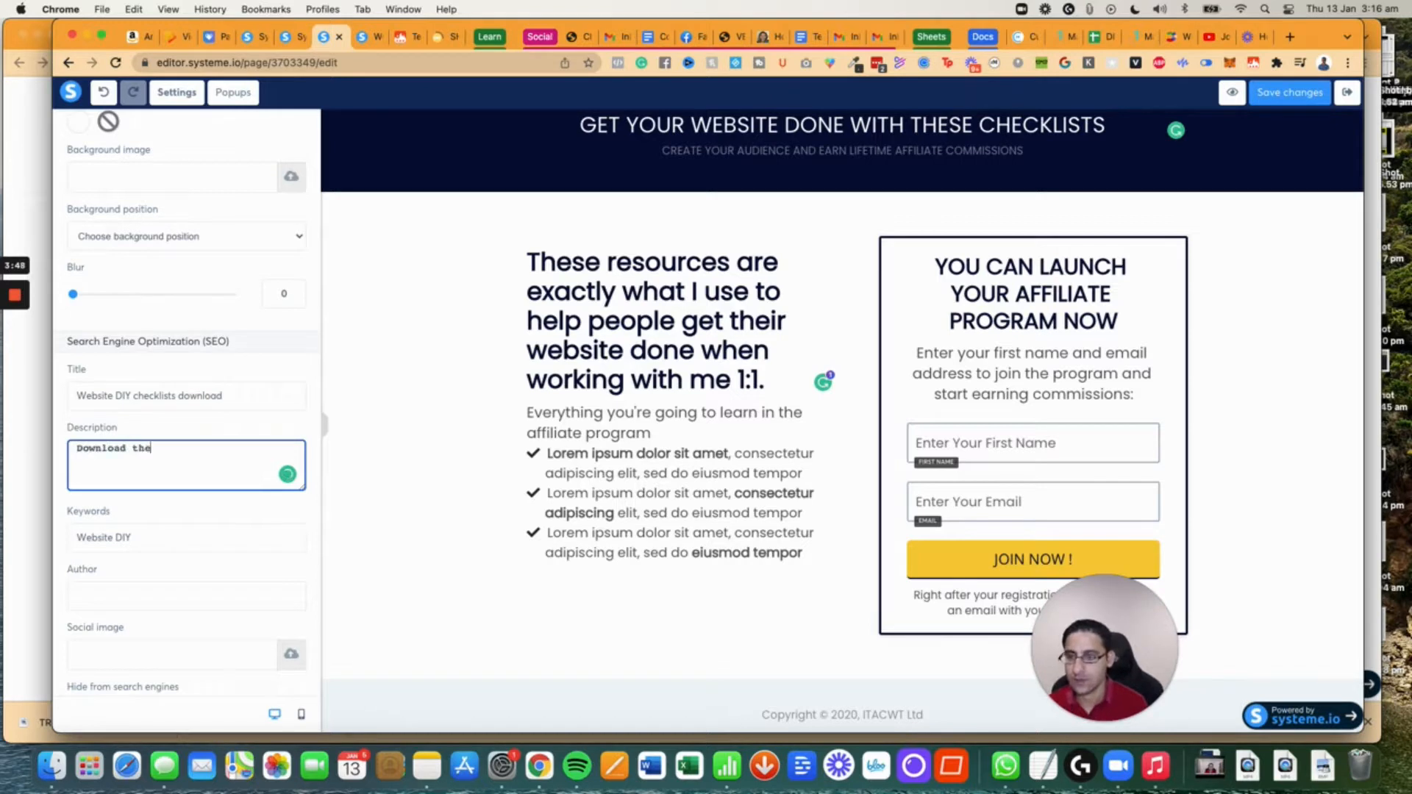
{"action": "type", "text": "these free resources to help you get"}
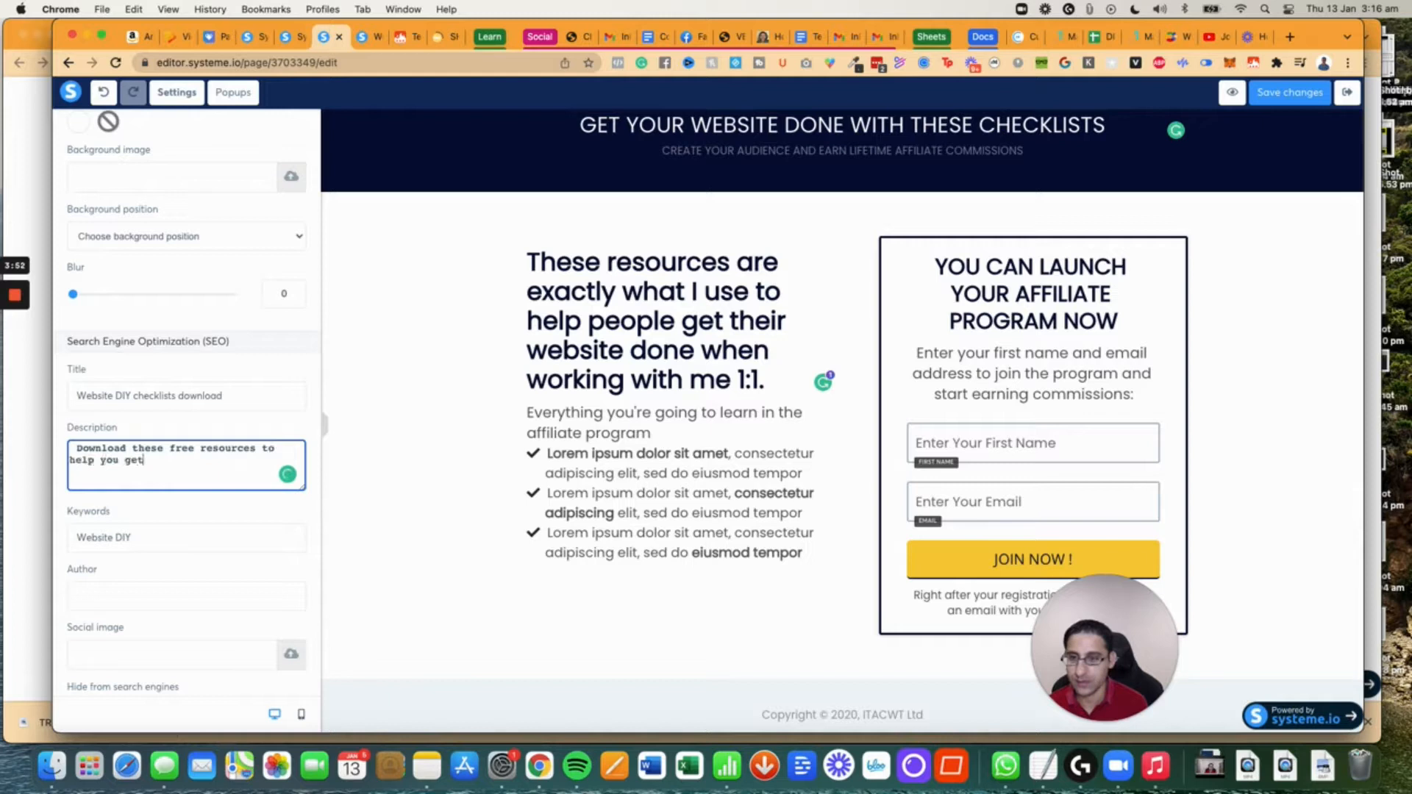
{"action": "type", "text": "your website"}
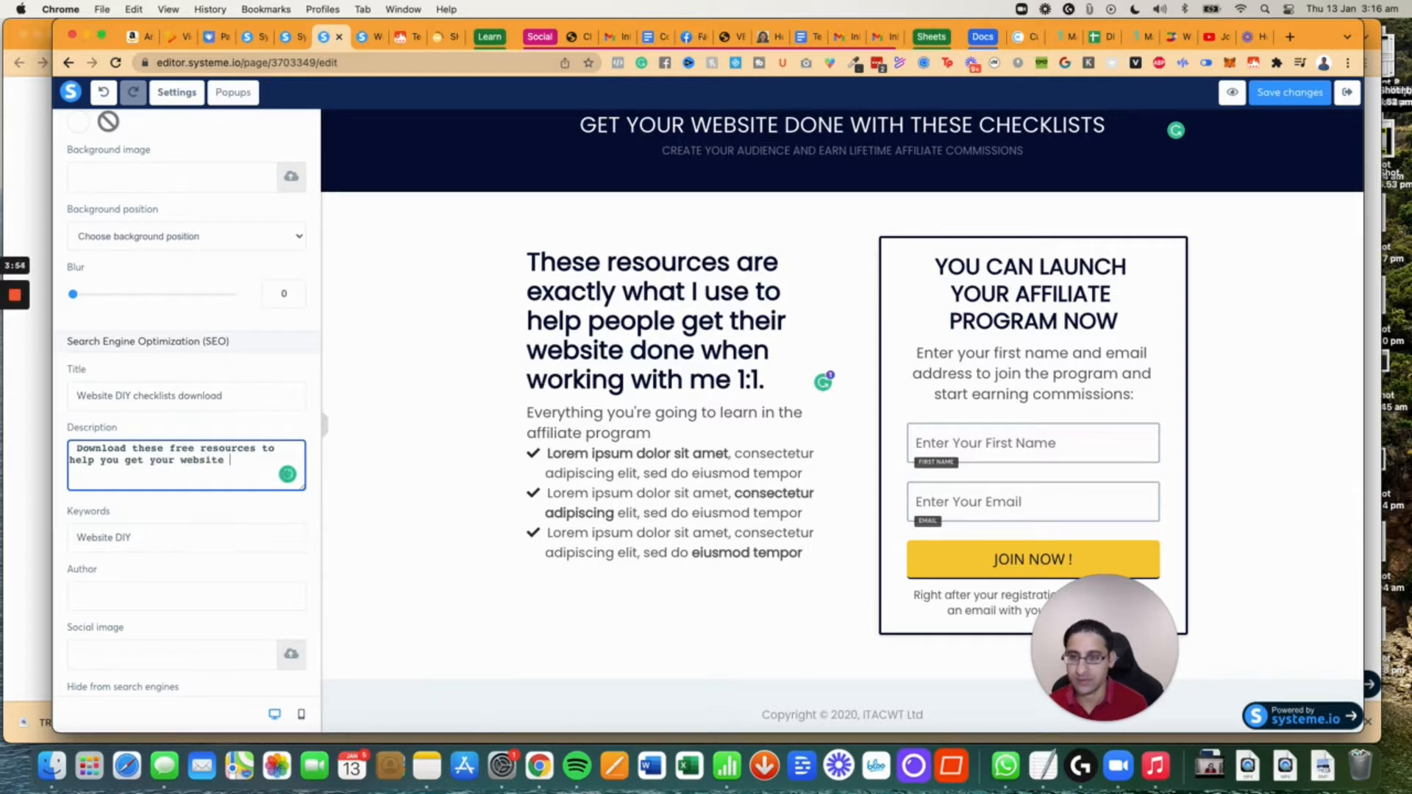
{"action": "type", "text": "done without"}
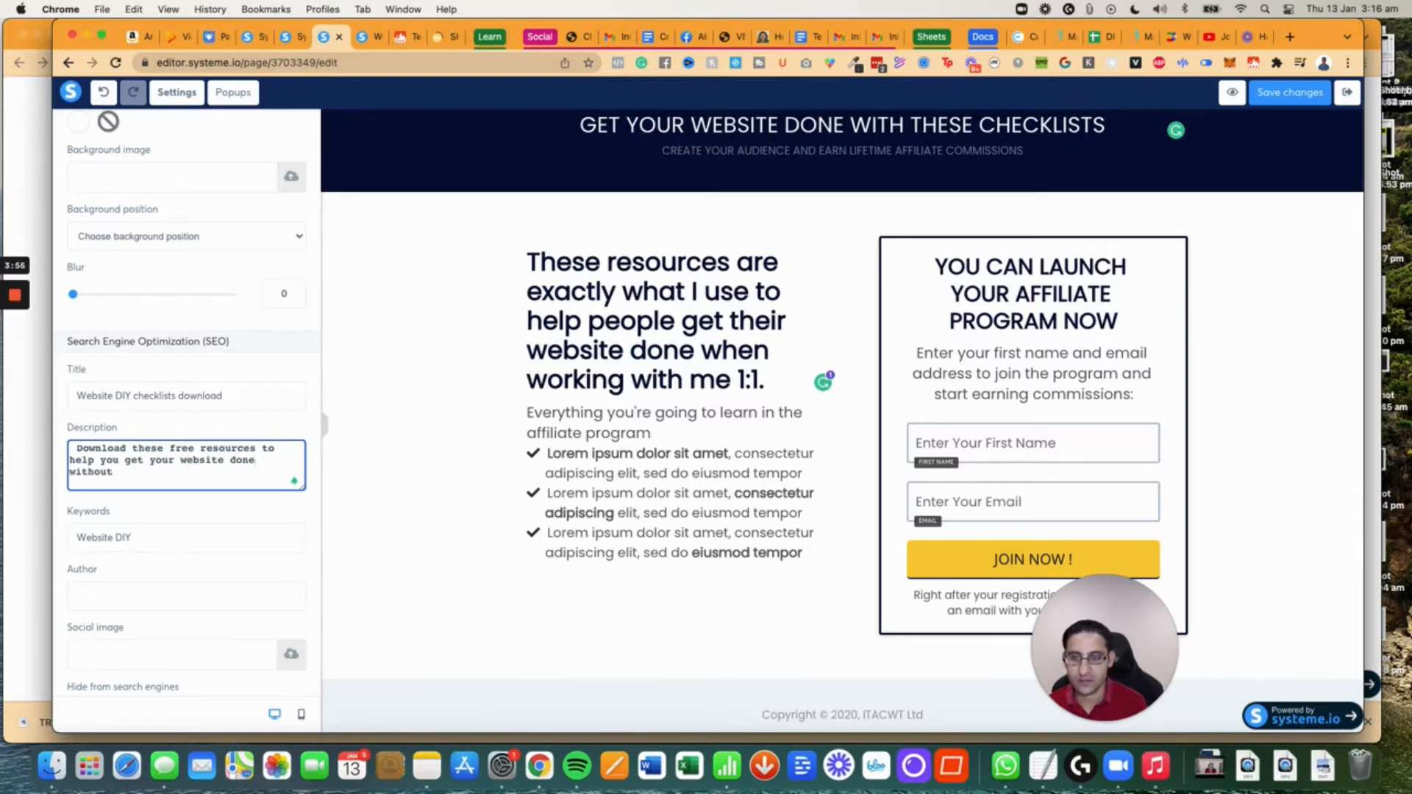
{"action": "type", "text": "in"}
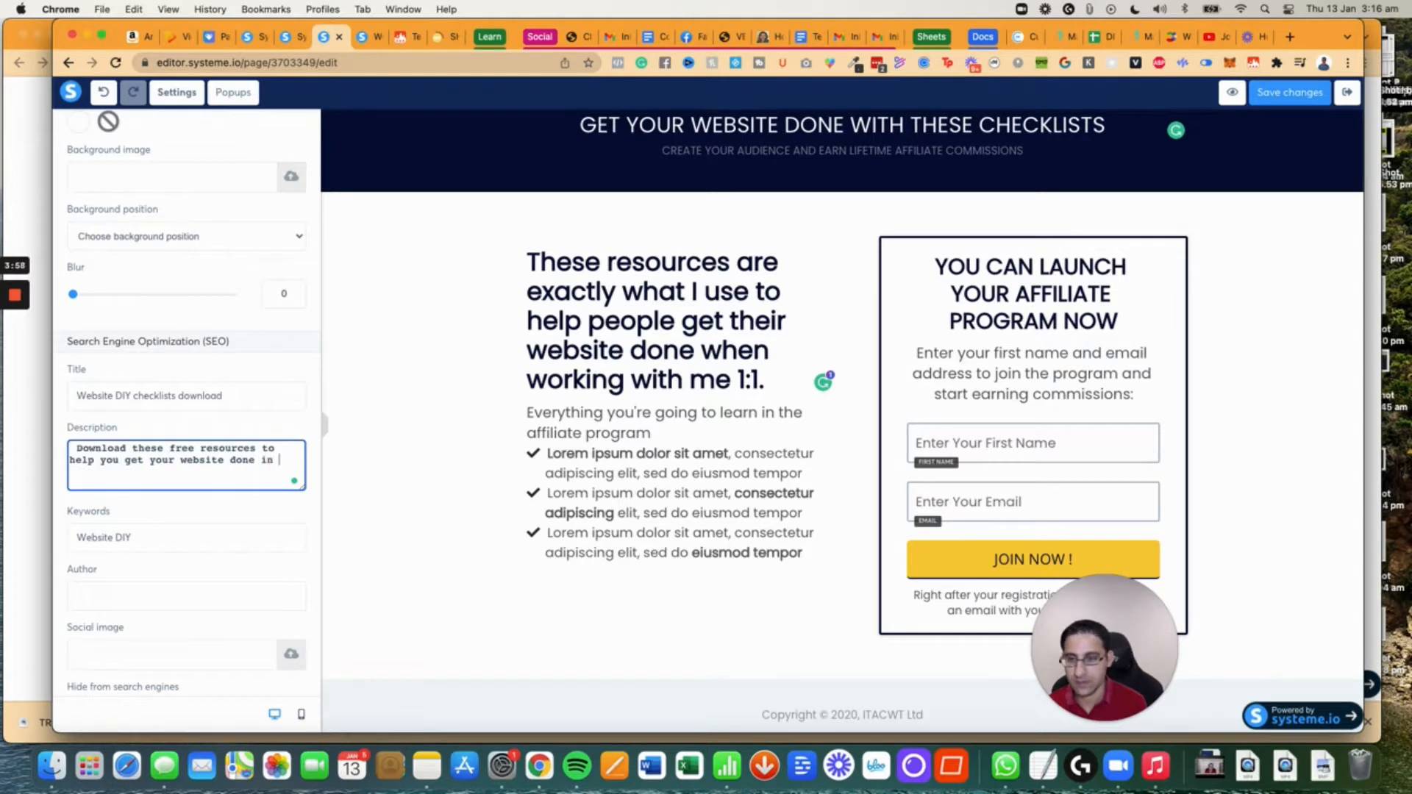
{"action": "type", "text": "f"}
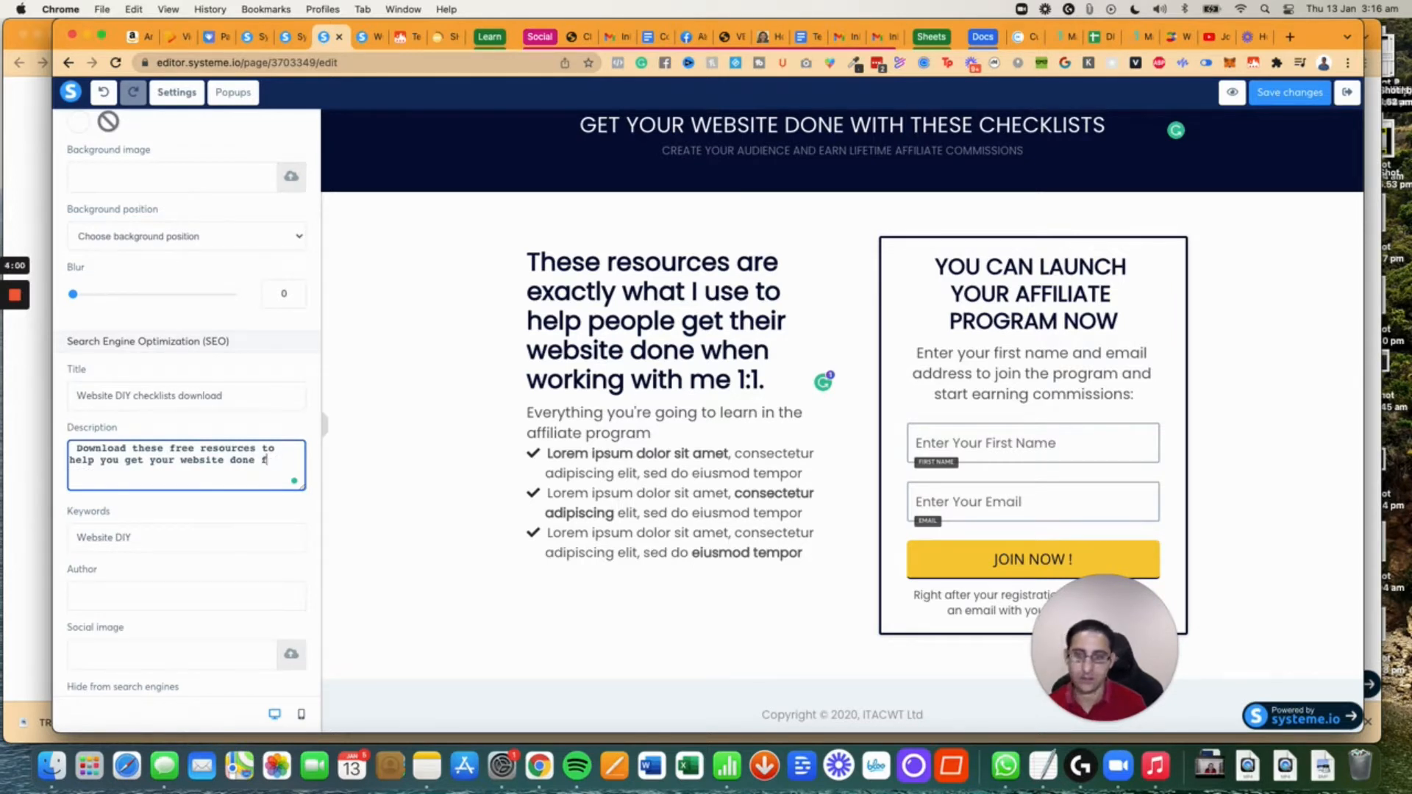
{"action": "type", "text": "fast without"}
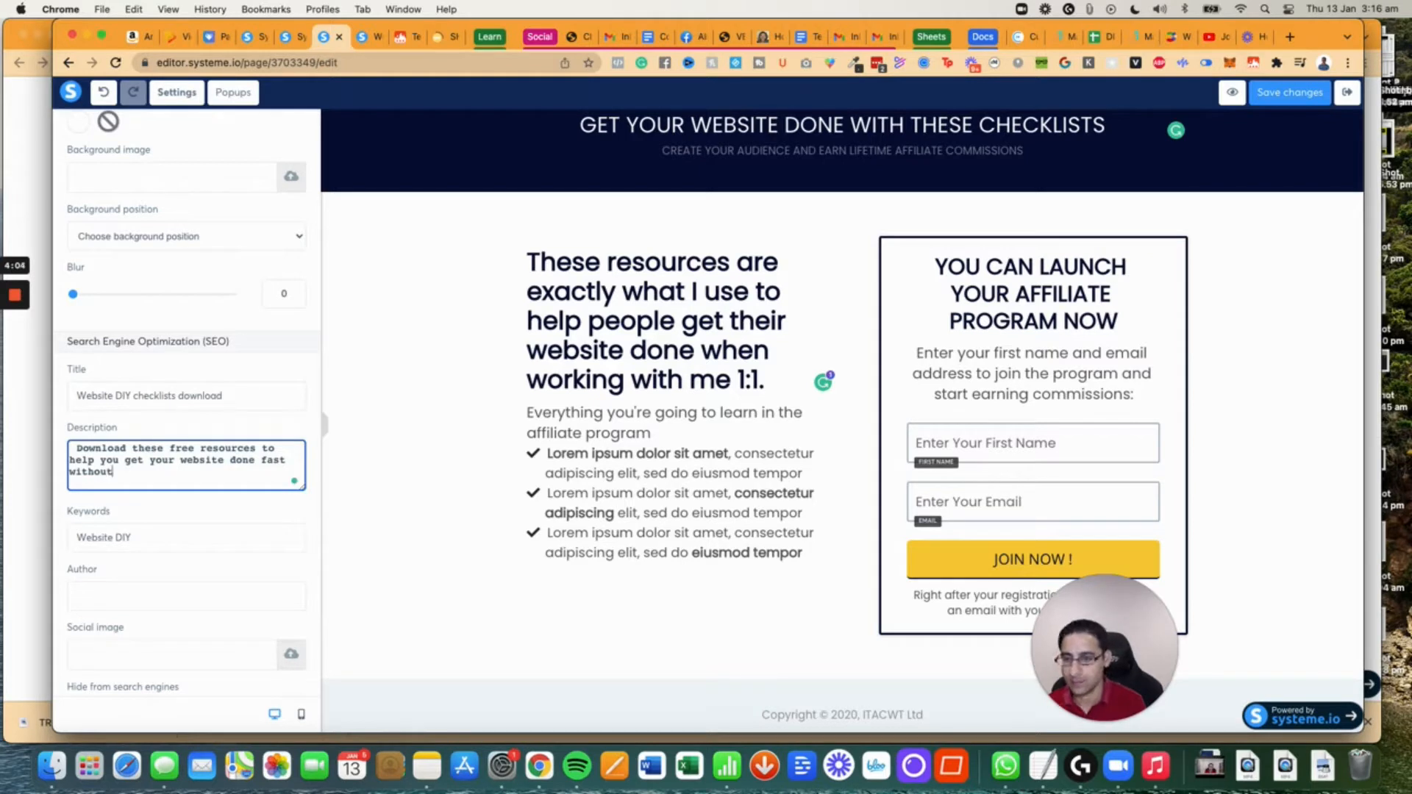
{"action": "key", "text": "Backspace"}
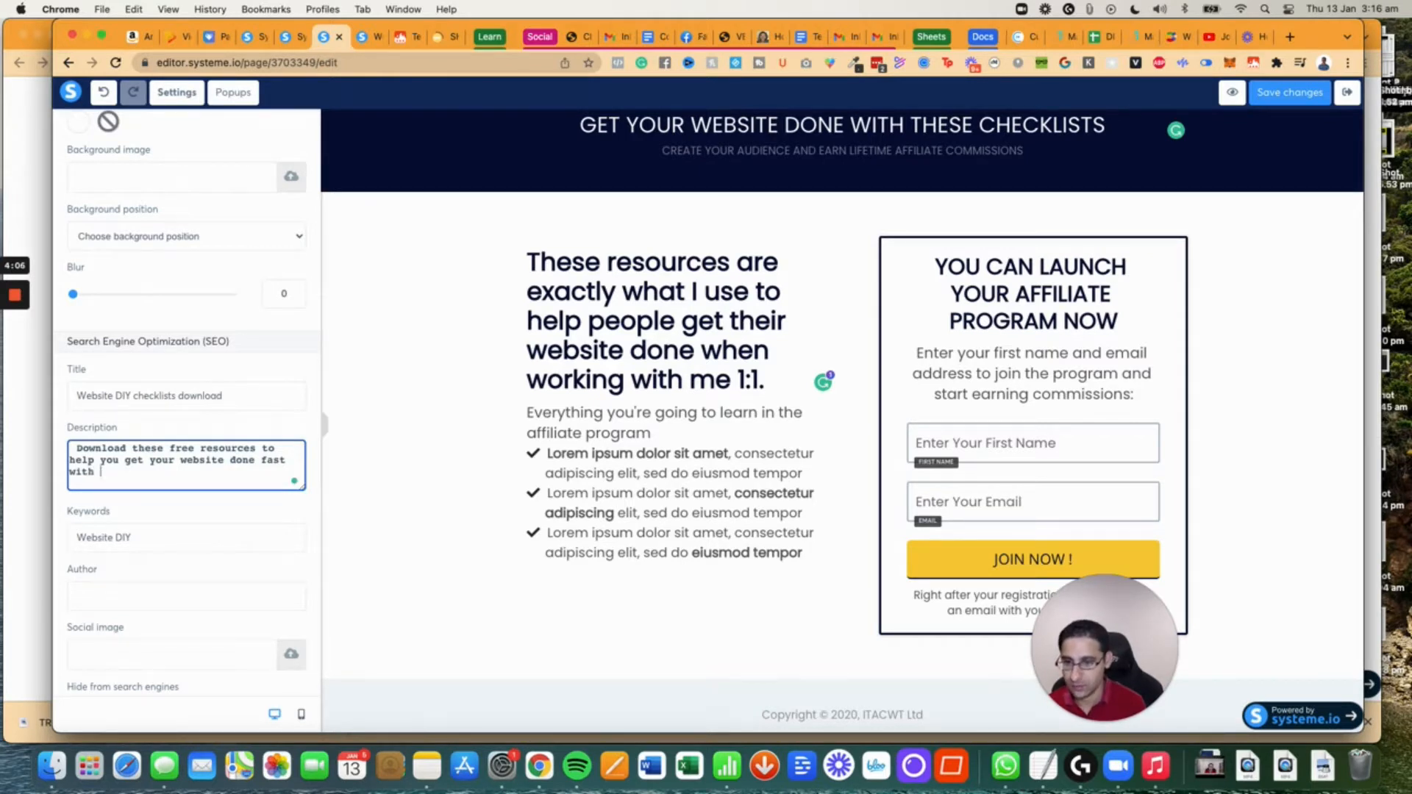
{"action": "type", "text": "or without hiring someone."}
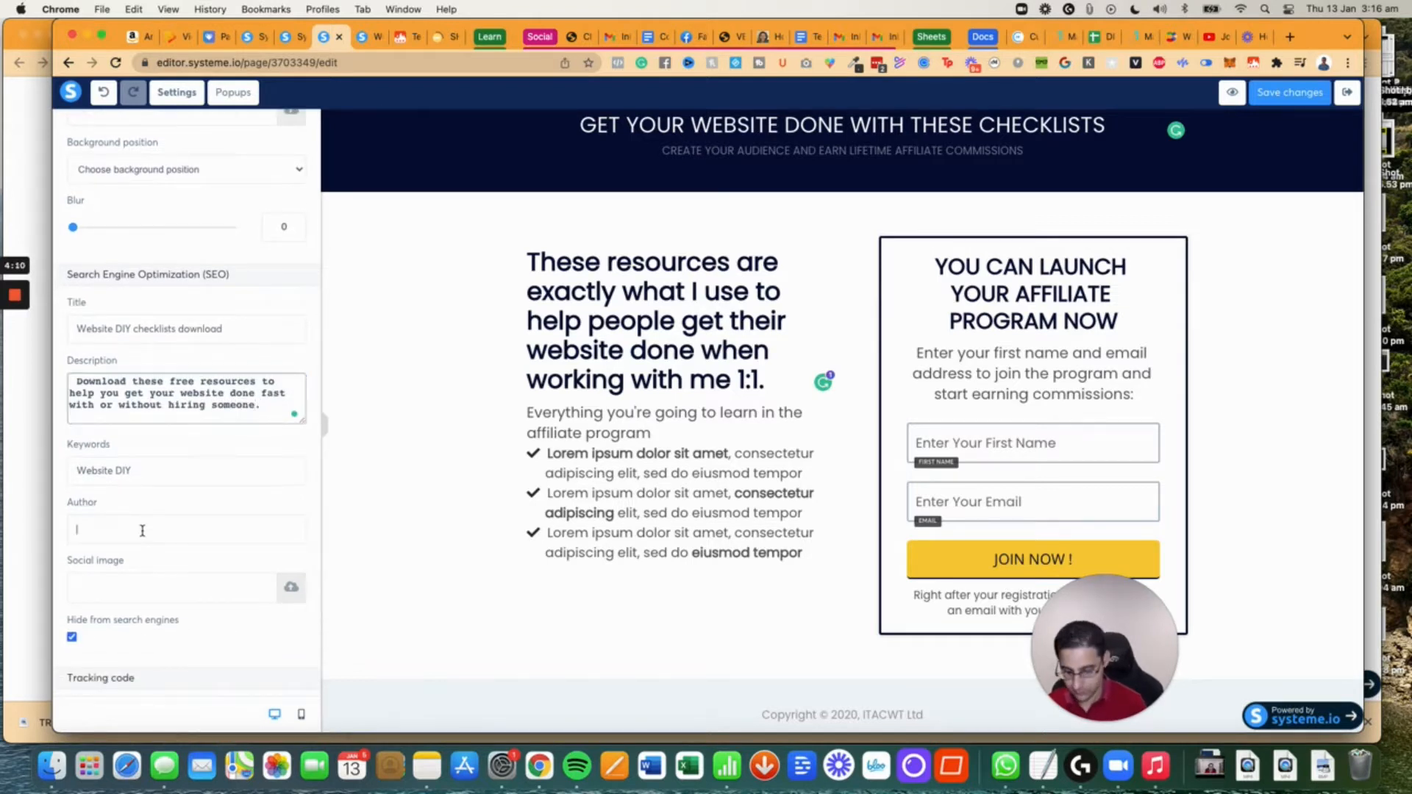
Set the SEO author to Eran Bucai and hide the page from search engines.
{"action": "type", "text": "Eran Bucai"}
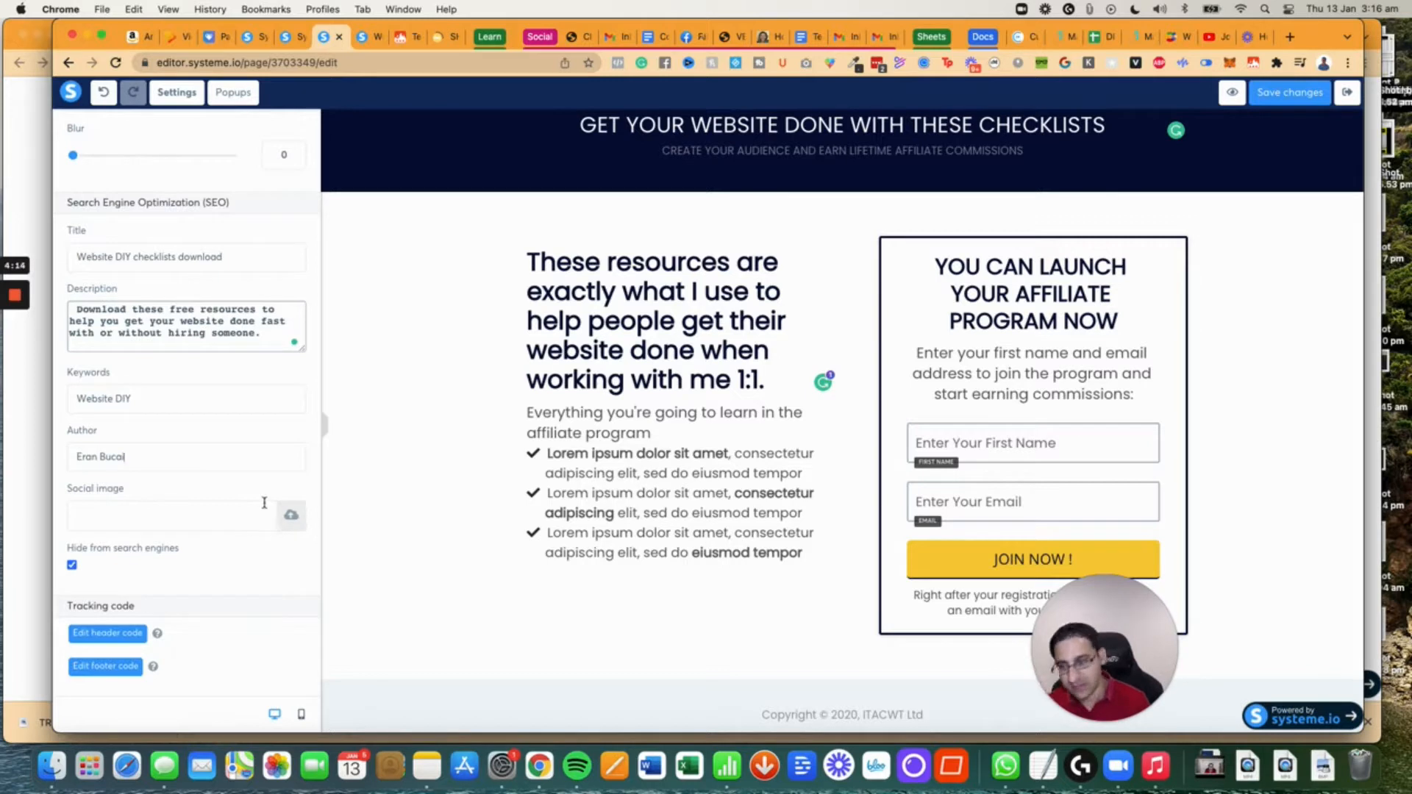
{"action": "left_click", "coordinate": [71, 565]}
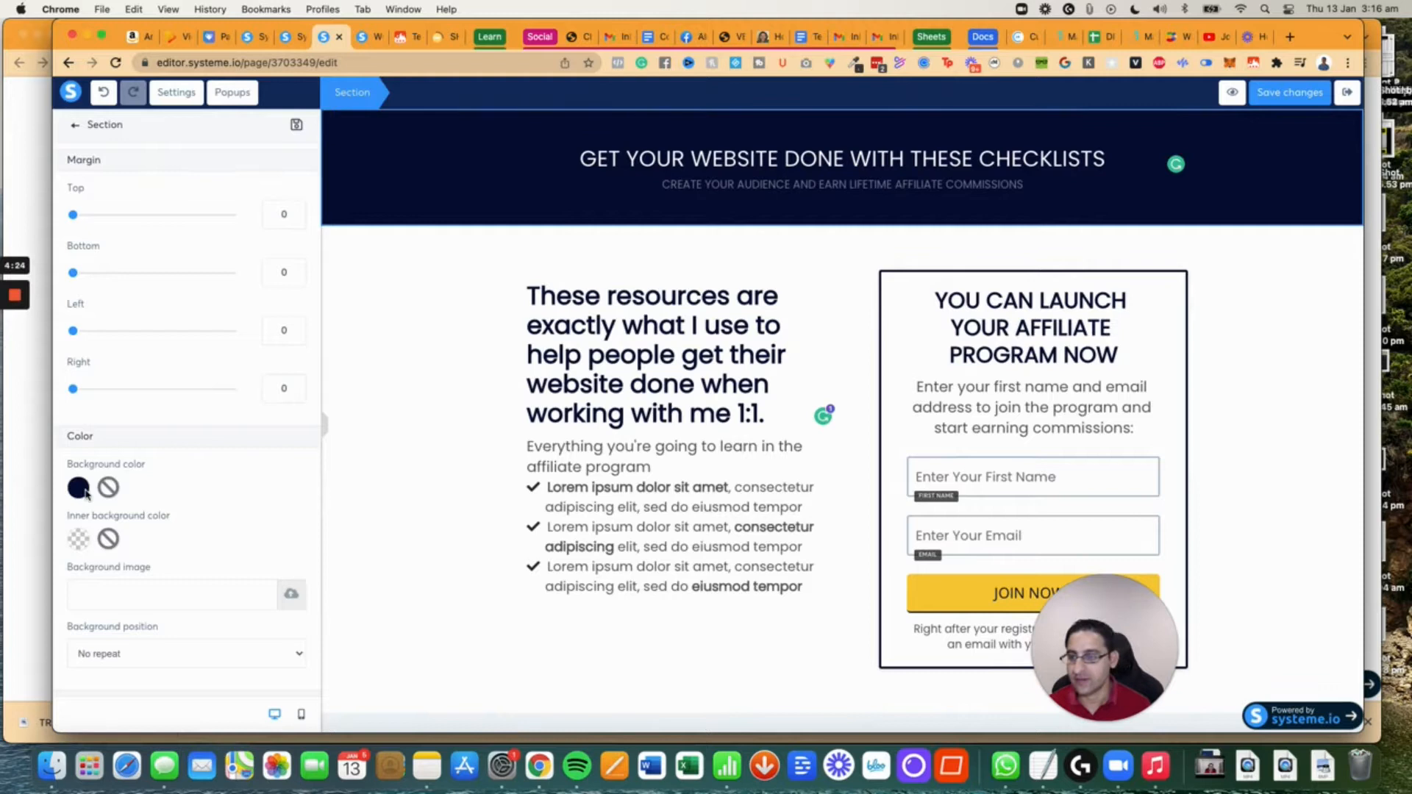
Make the header background orange, then reopen the header section's background colour setting.
{"action": "left_click", "coordinate": [78, 487]}
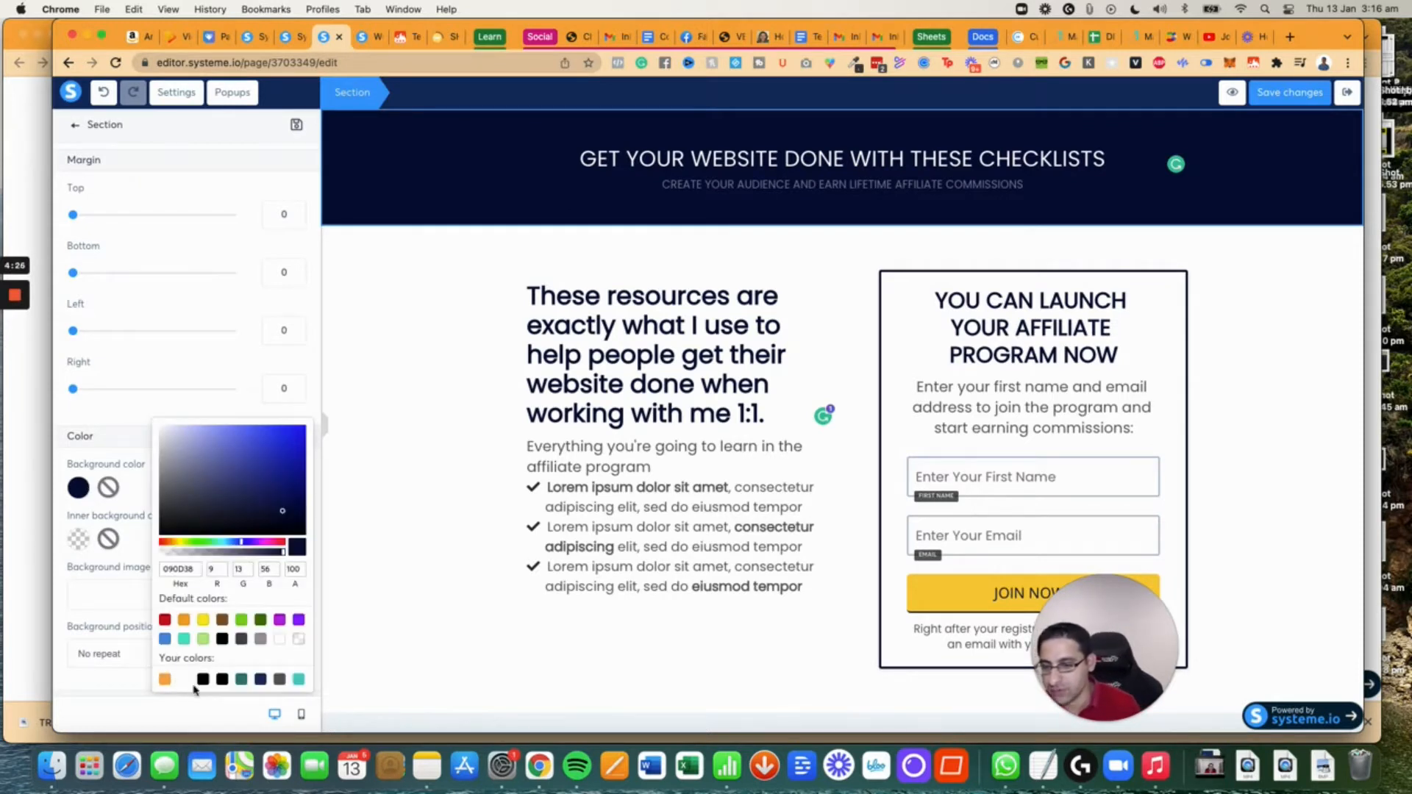
{"action": "left_click", "coordinate": [164, 680]}
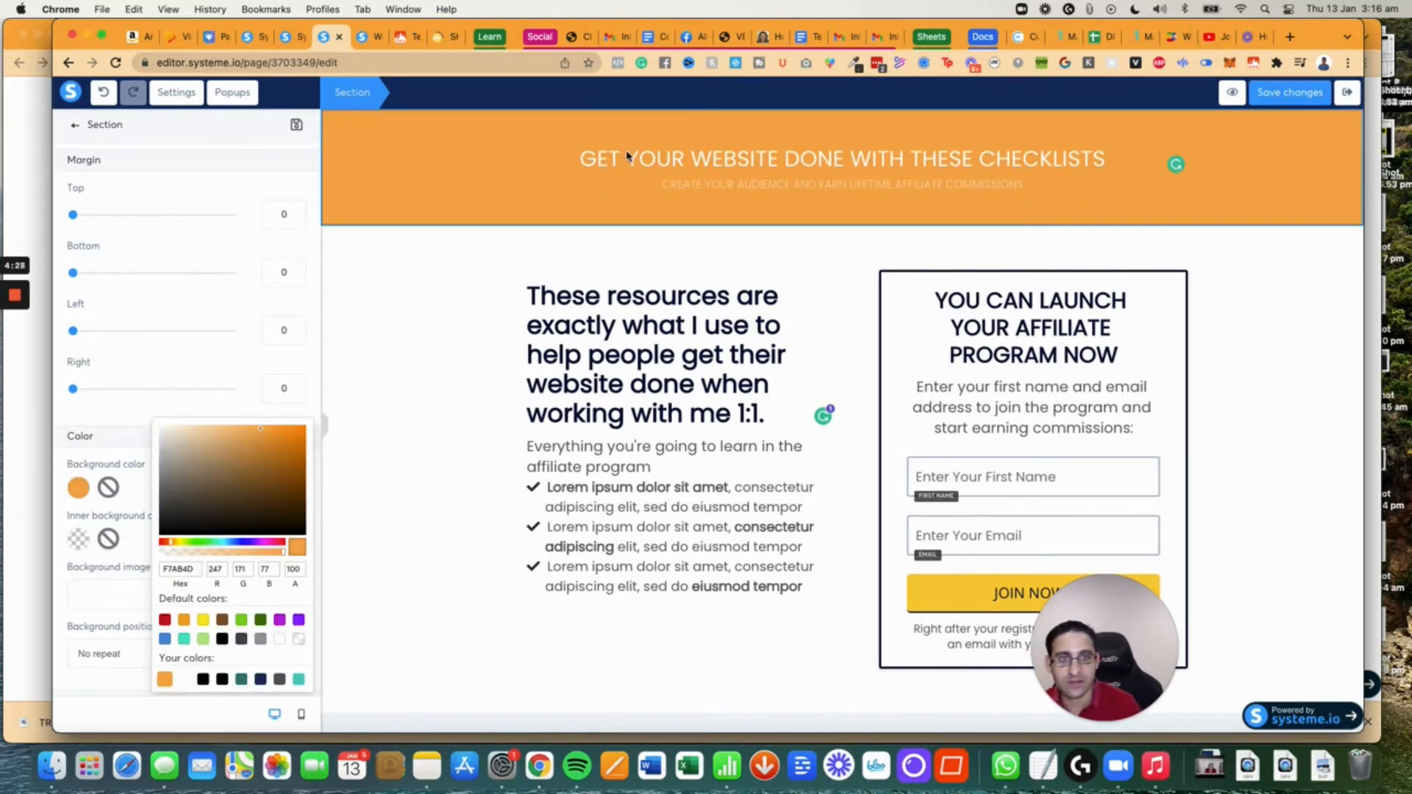
{"action": "left_click", "coordinate": [360, 149]}
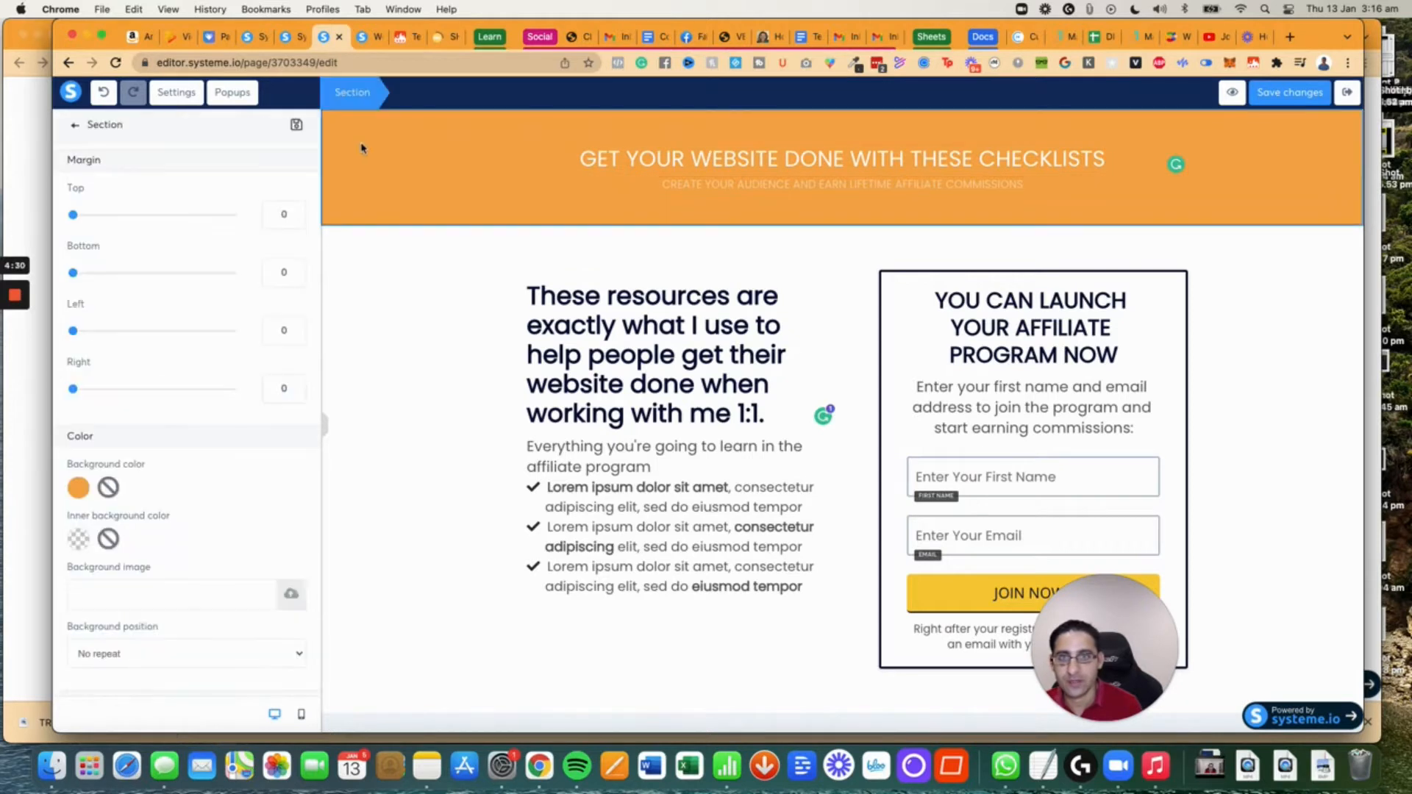
{"action": "left_click", "coordinate": [75, 124]}
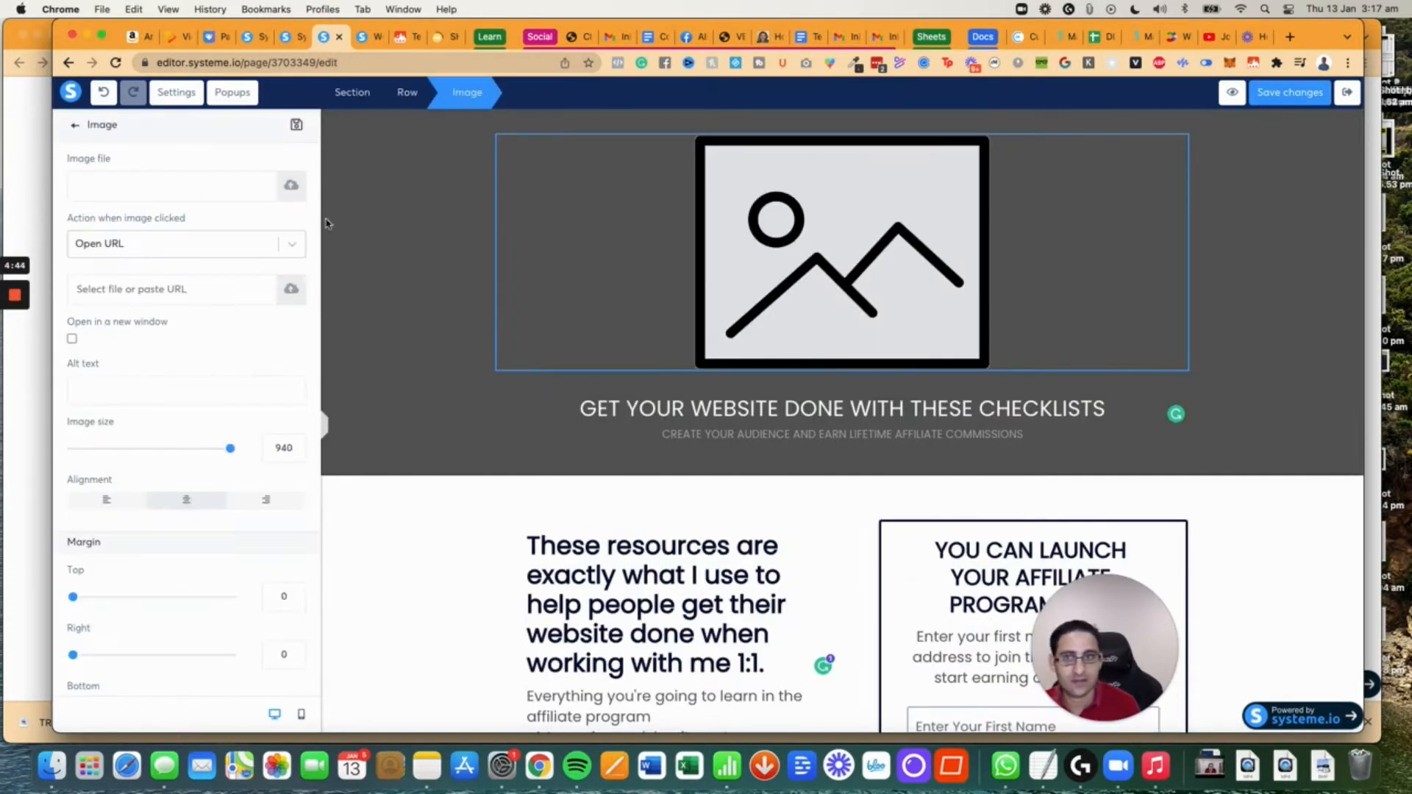
Upload dotcomsecrets-logo2.png from Downloads and insert the DOTCOM TRUTHS logo into the header.
{"action": "left_click", "coordinate": [289, 185]}
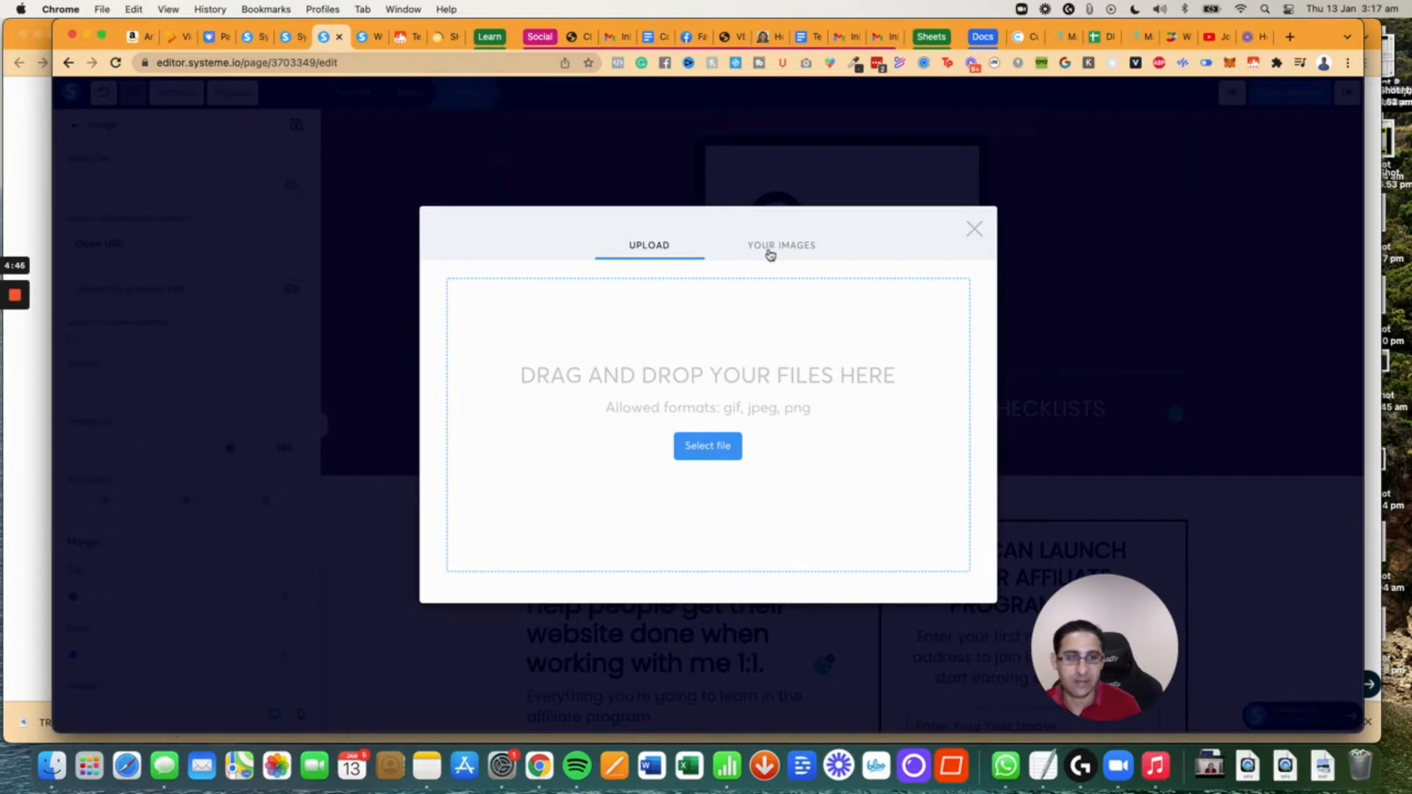
{"action": "left_click", "coordinate": [779, 246]}
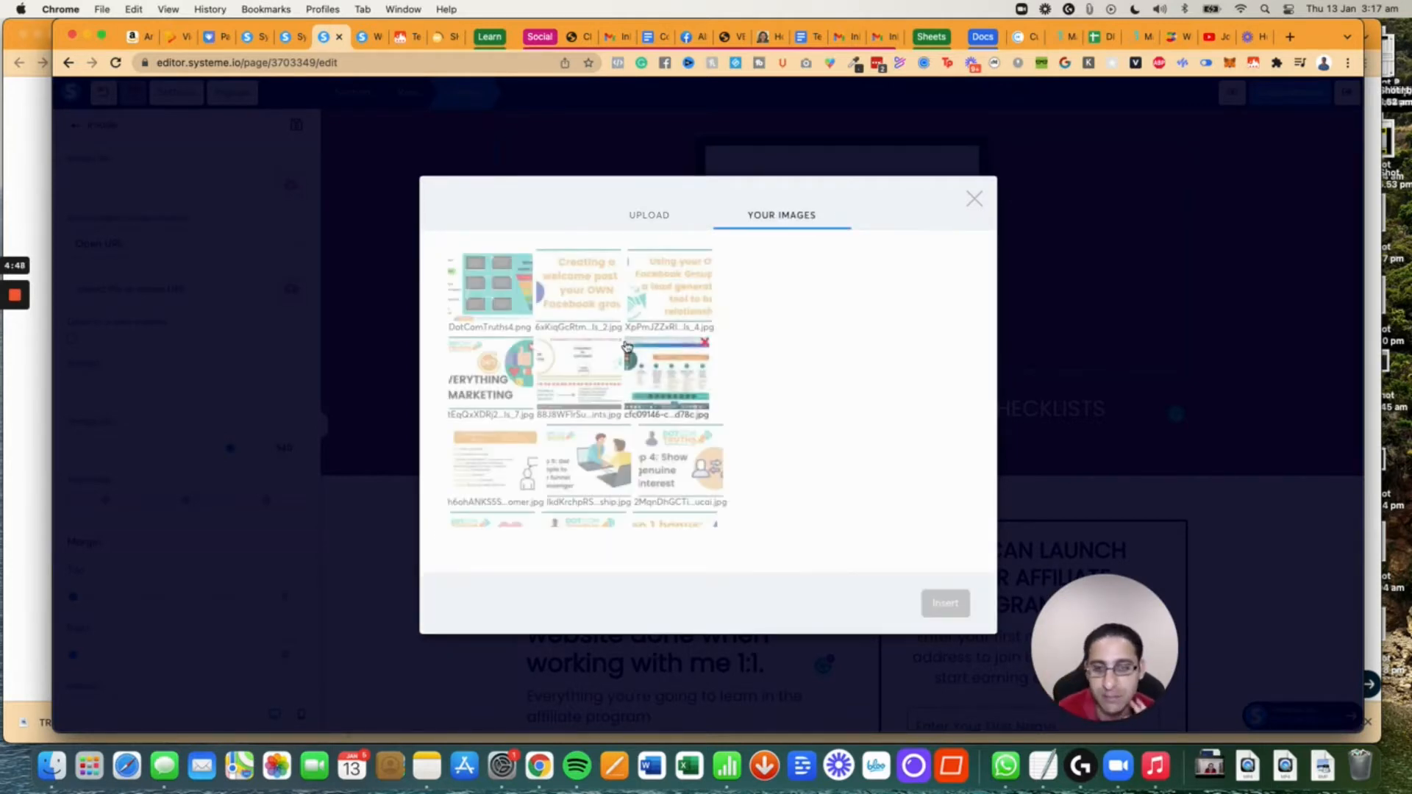
{"action": "left_click", "coordinate": [649, 244]}
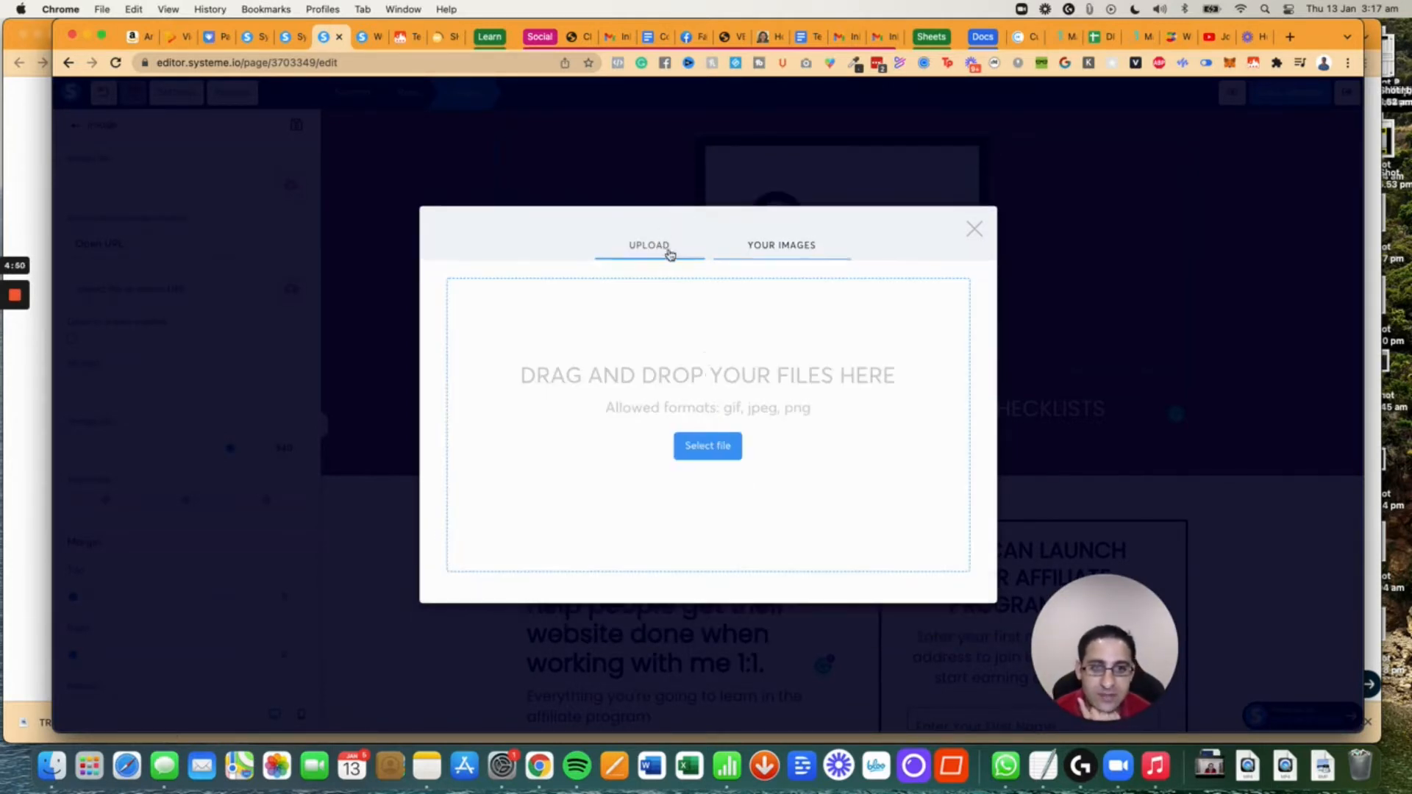
{"action": "left_click", "coordinate": [708, 446]}
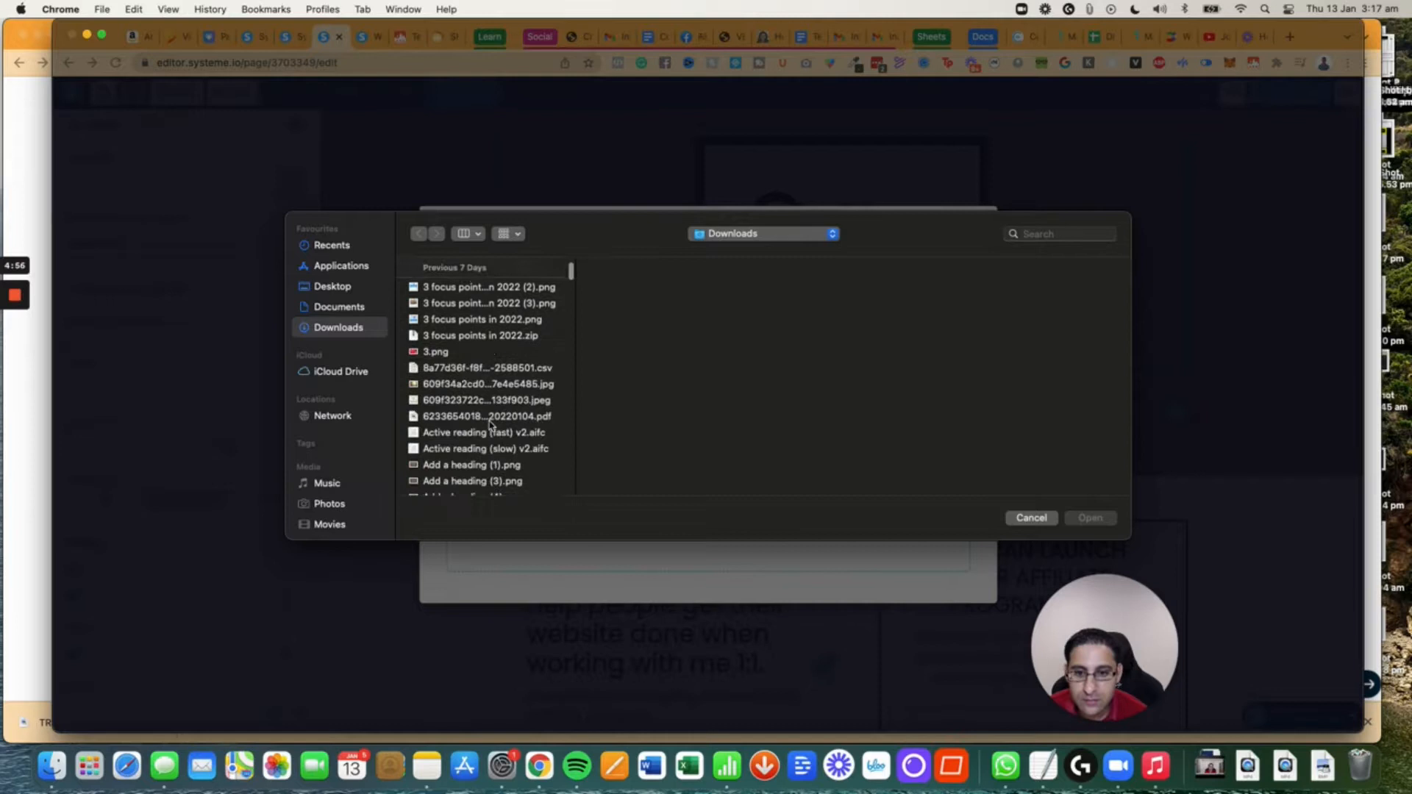
{"action": "scroll", "scroll_direction": "down", "scroll_amount": 3}
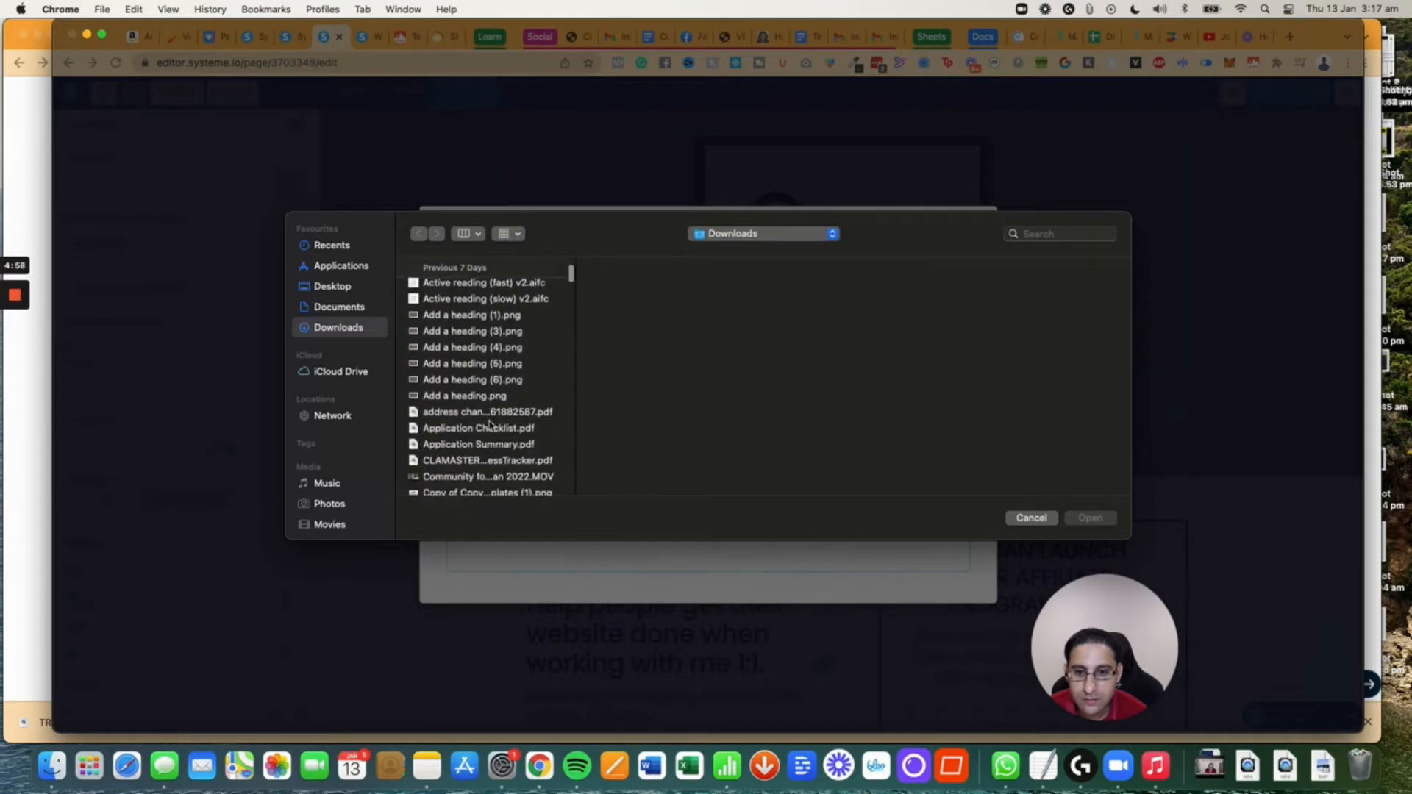
{"action": "scroll", "scroll_direction": "down", "scroll_amount": 3}
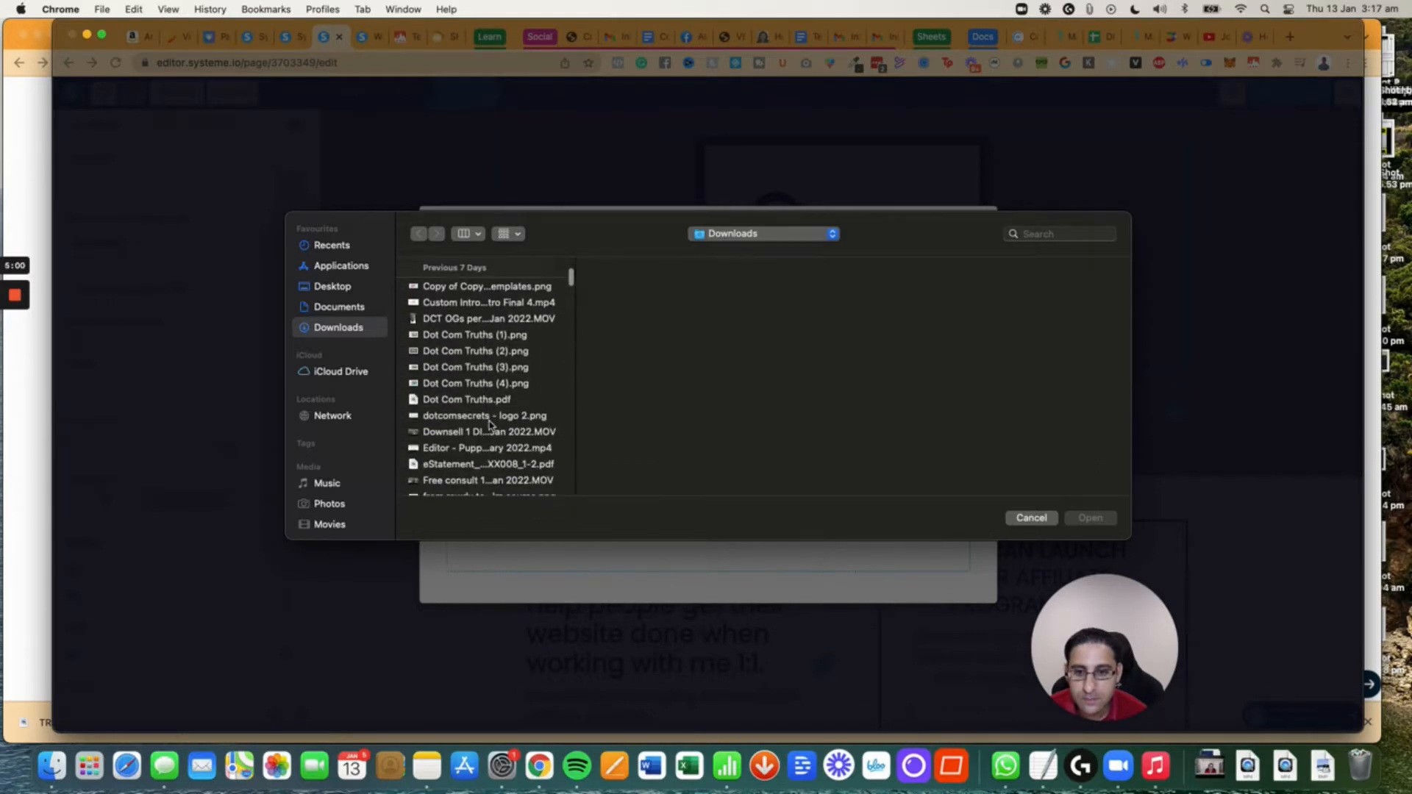
{"action": "left_click", "coordinate": [484, 415]}
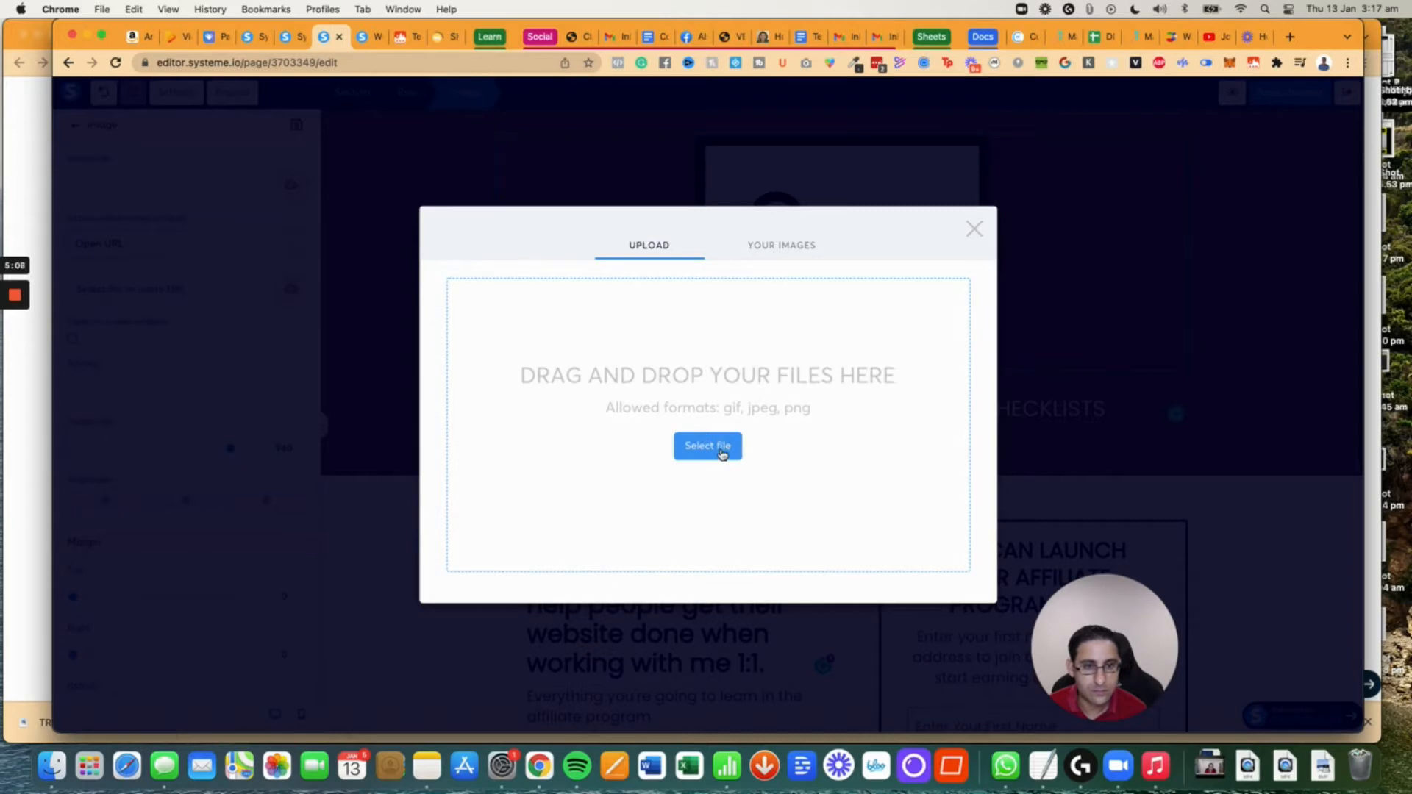
{"action": "left_click", "coordinate": [780, 246]}
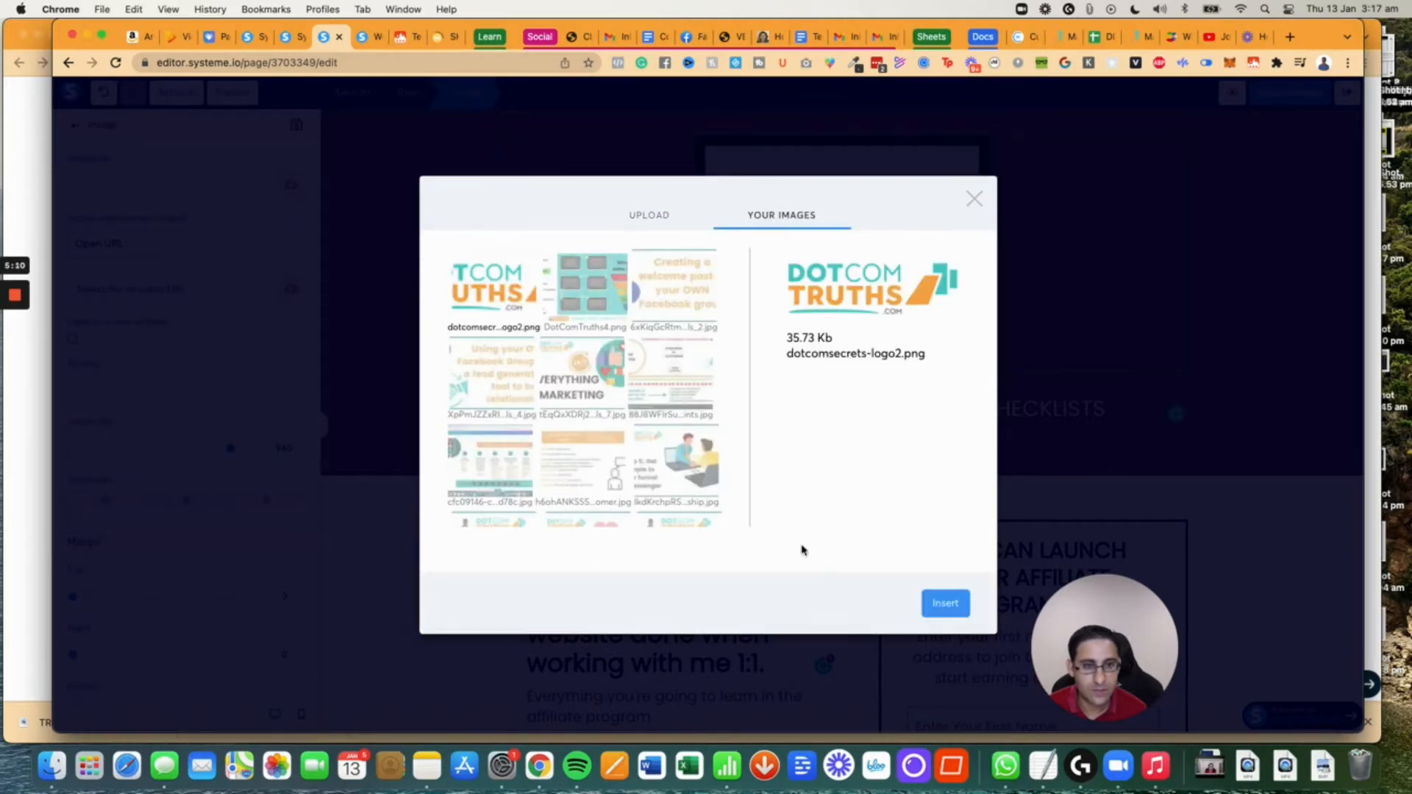
{"action": "left_click", "coordinate": [944, 603]}
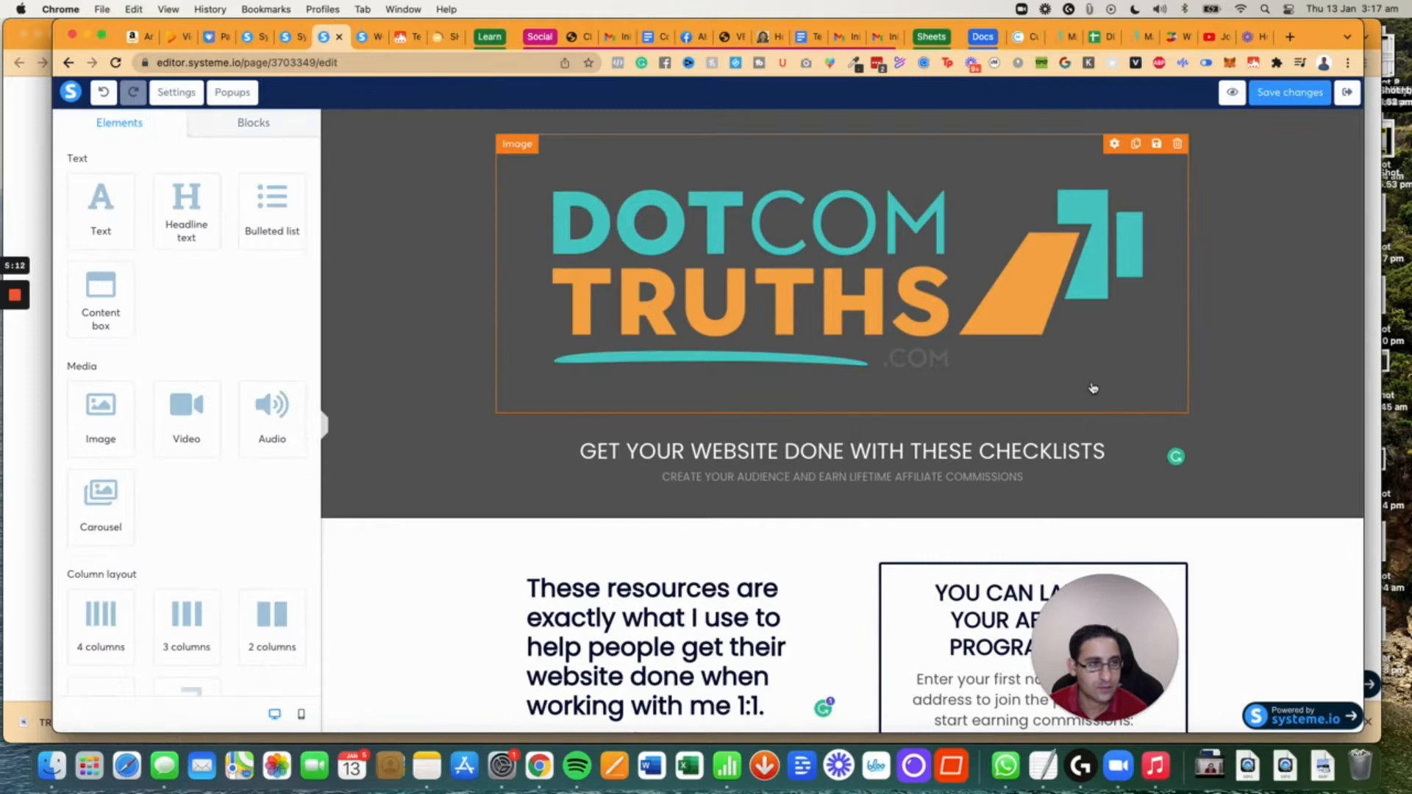
Shrink the DotCom Truths logo to about 198 wide and align it left.
{"action": "left_click", "coordinate": [842, 271]}
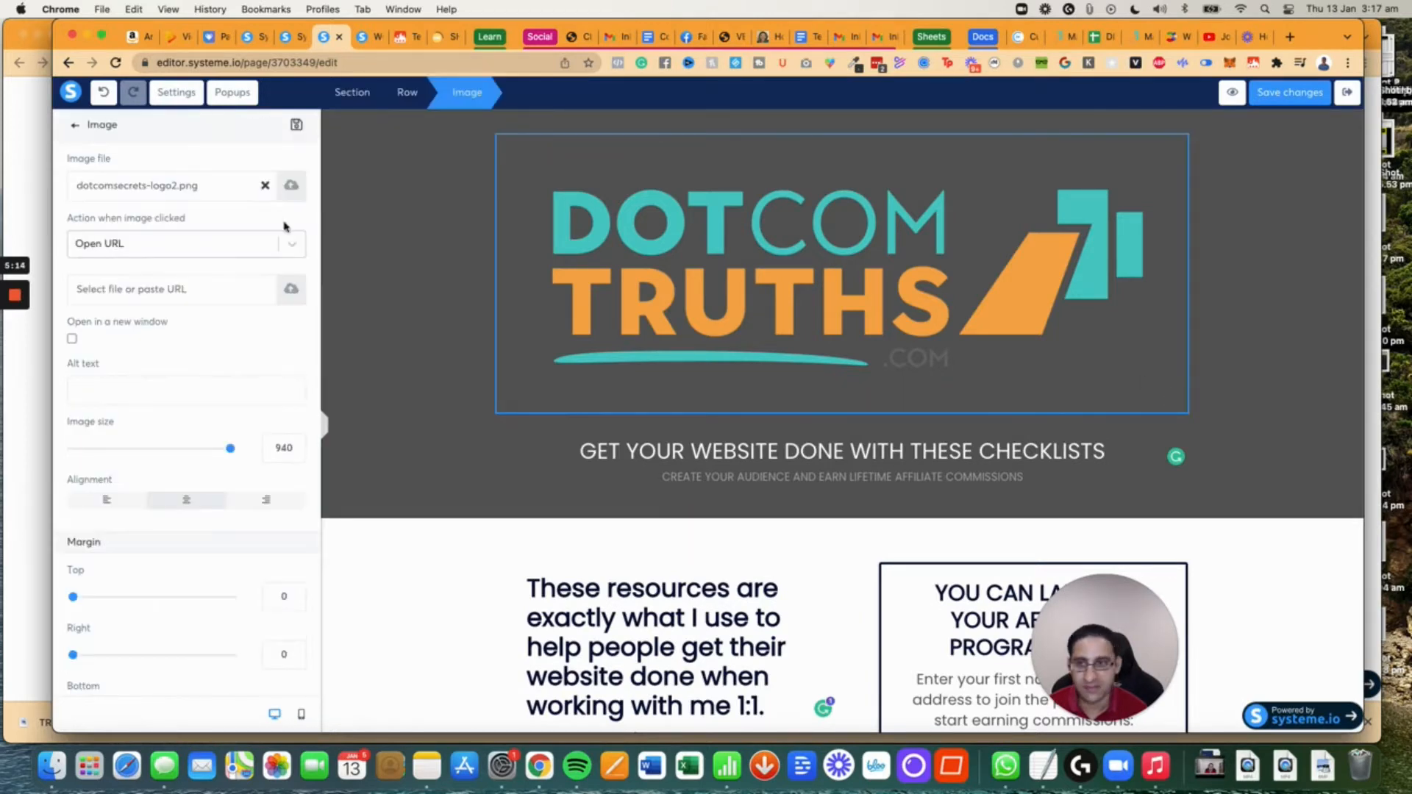
{"action": "left_click_drag", "start_coordinate": [229, 447], "coordinate": [124, 448]}
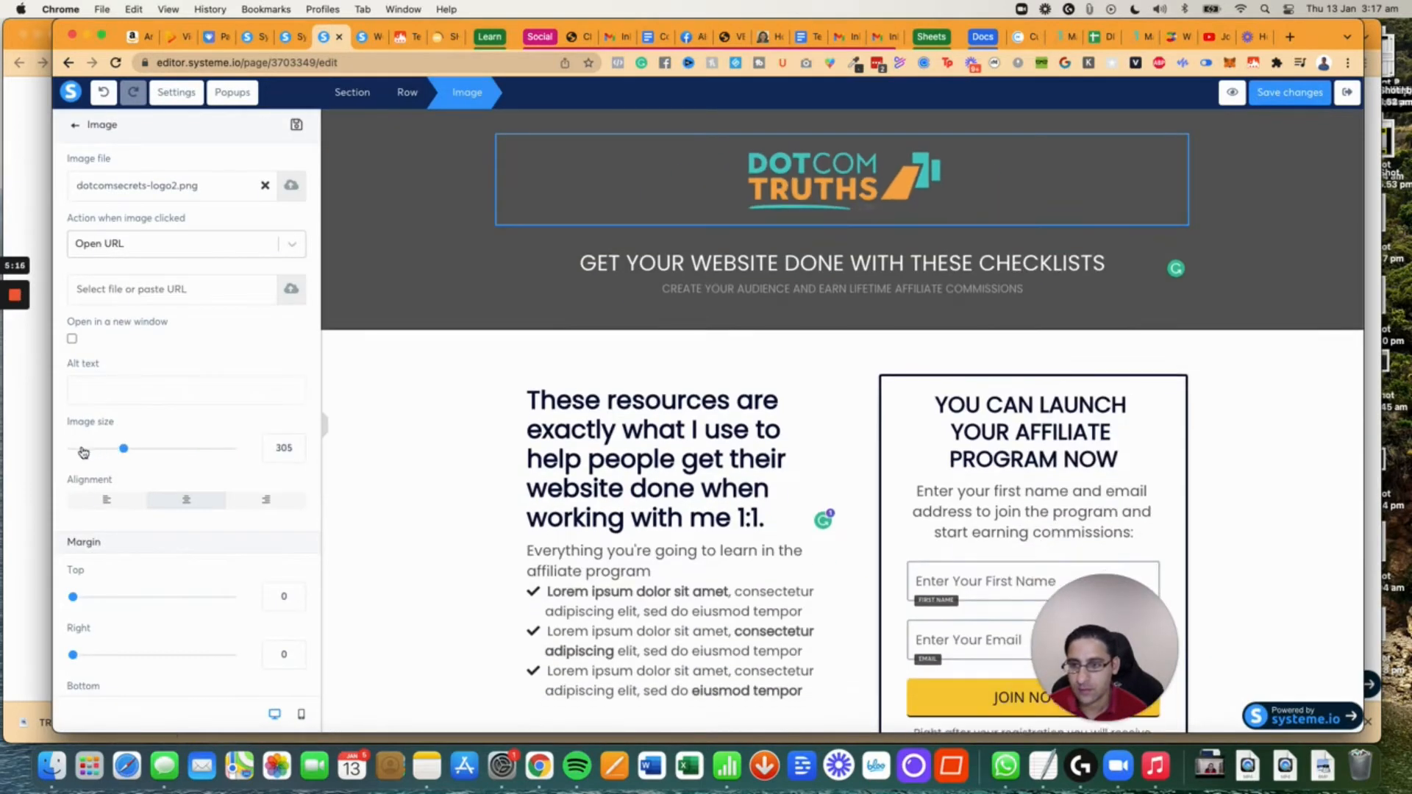
{"action": "left_click_drag", "start_coordinate": [124, 448], "coordinate": [110, 449]}
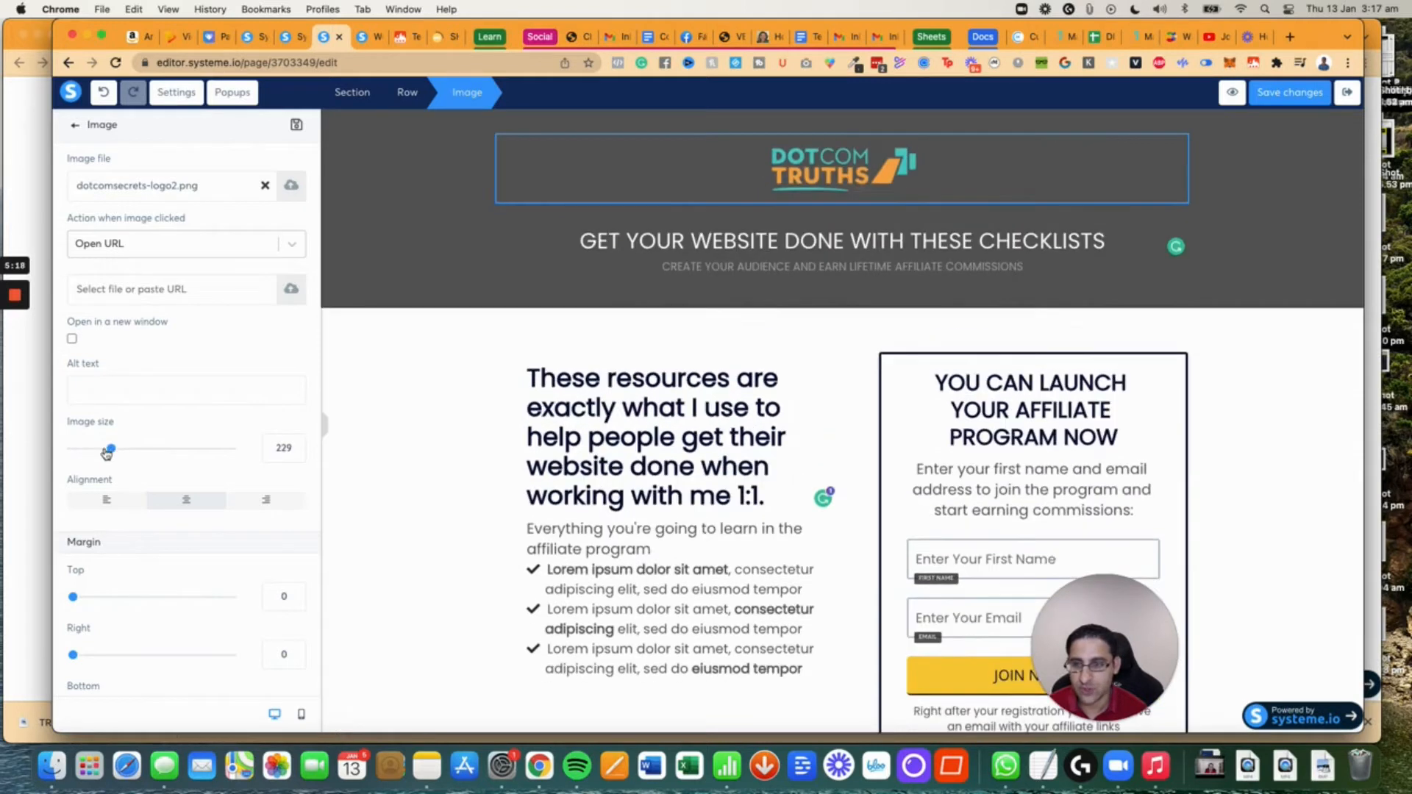
{"action": "left_click_drag", "start_coordinate": [112, 449], "coordinate": [104, 449]}
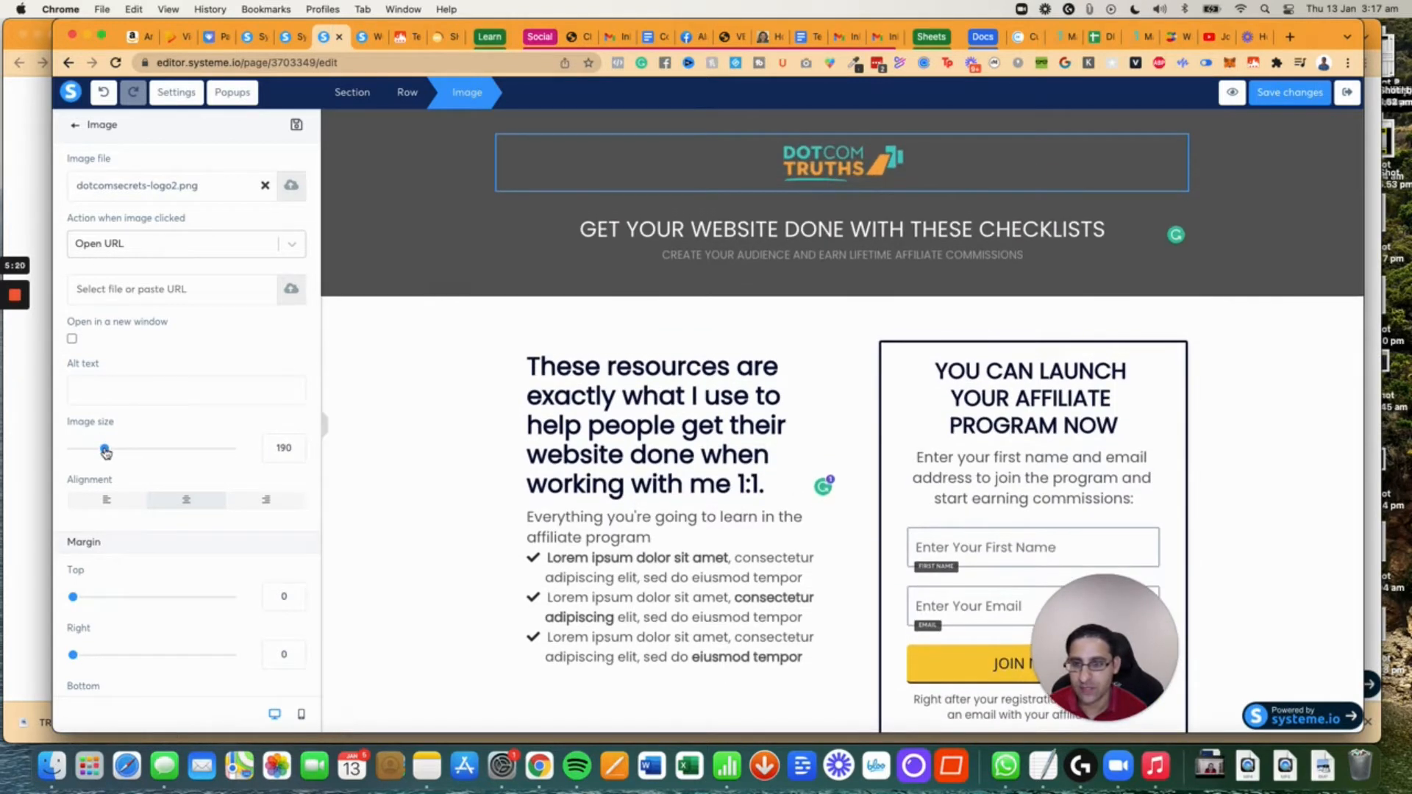
{"action": "left_click_drag", "start_coordinate": [103, 447], "coordinate": [106, 447]}
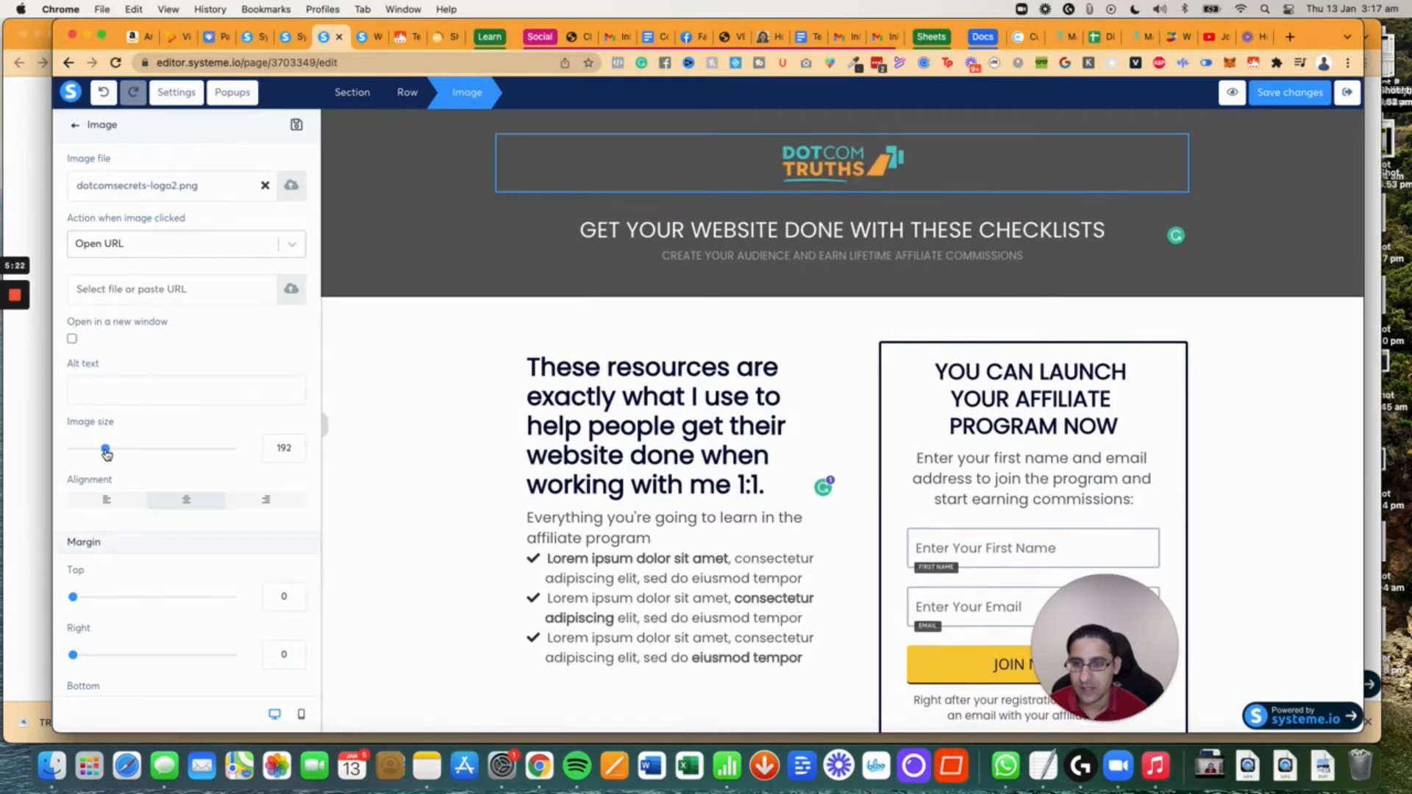
{"action": "left_click_drag", "start_coordinate": [105, 449], "coordinate": [110, 448]}
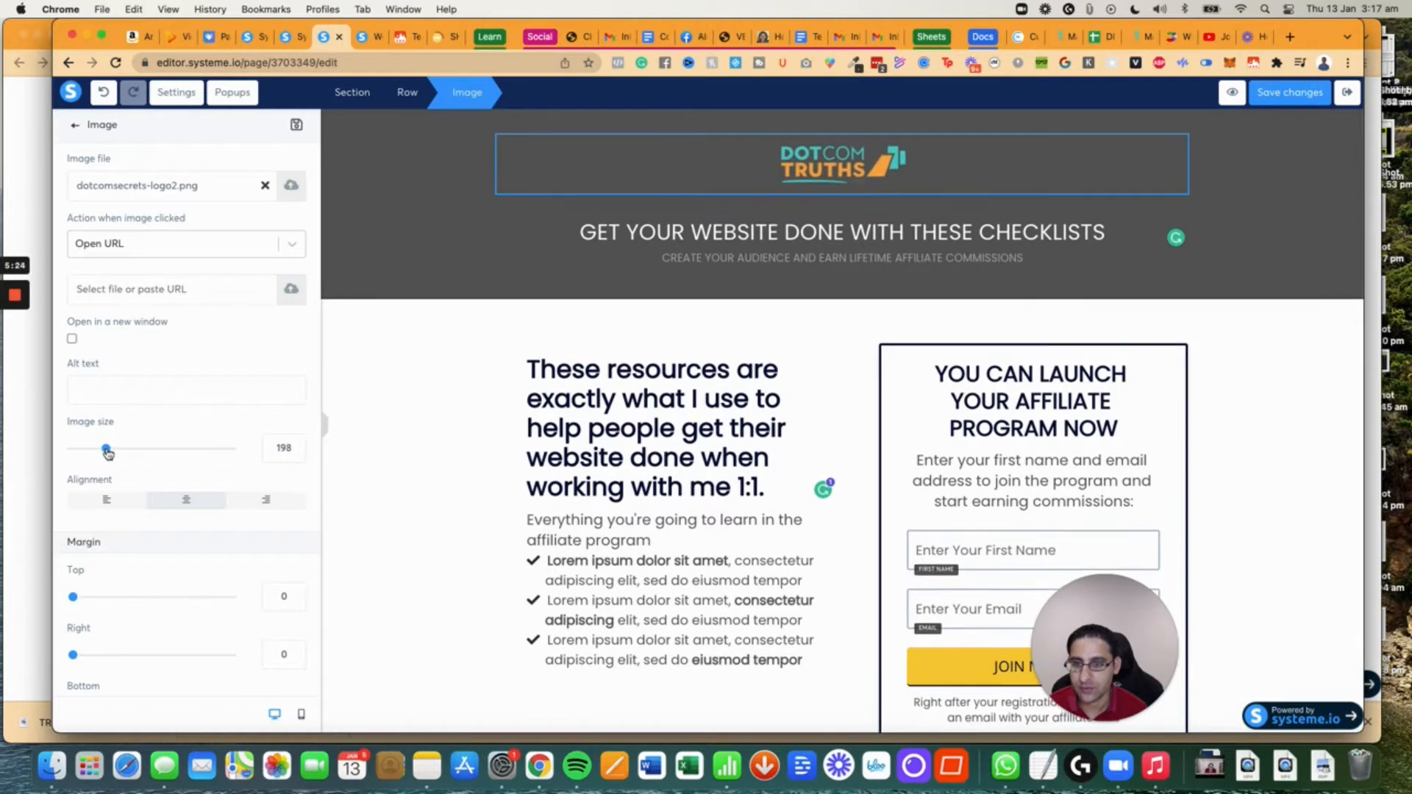
{"action": "left_click", "coordinate": [299, 445]}
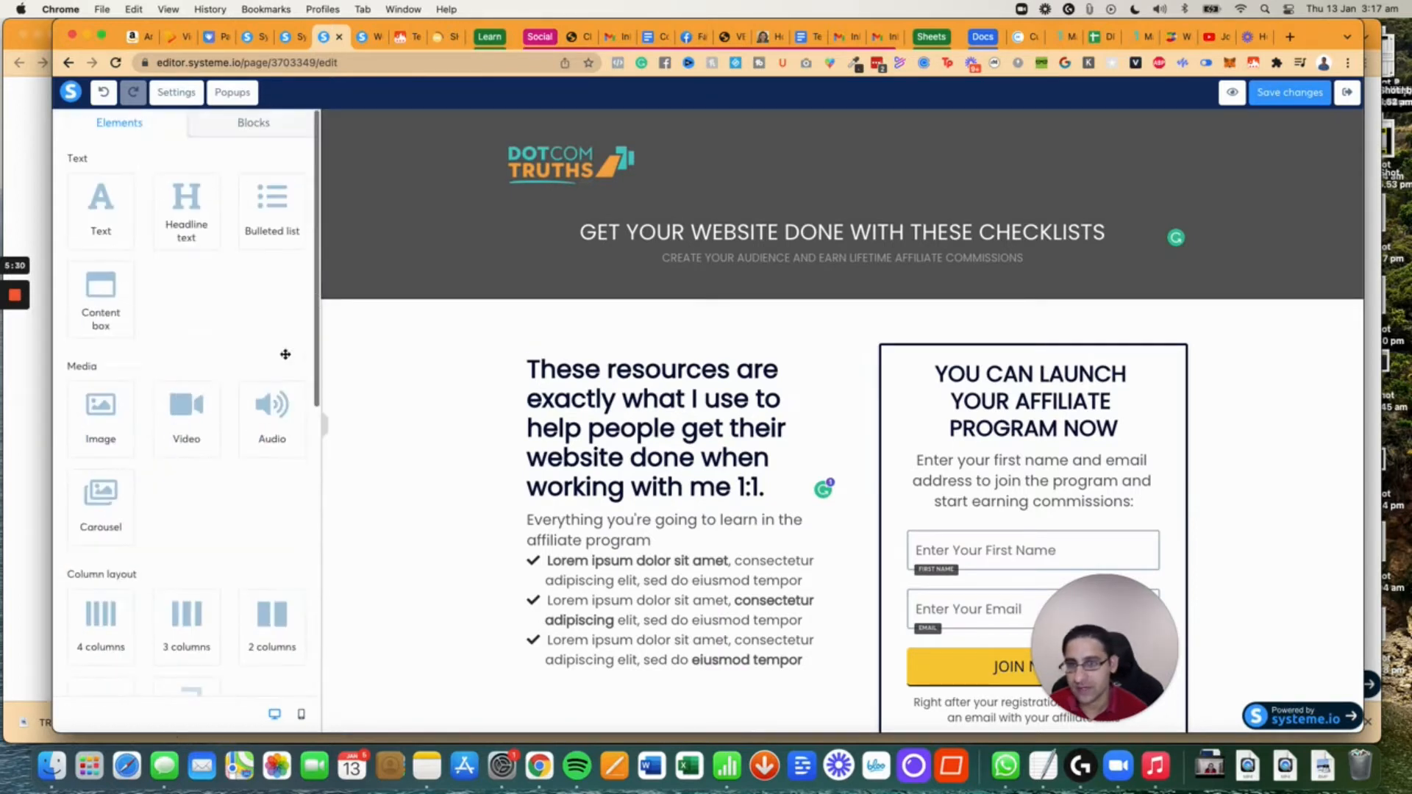
Set the header section's content width to Full page in Section settings.
{"action": "left_click", "coordinate": [837, 203]}
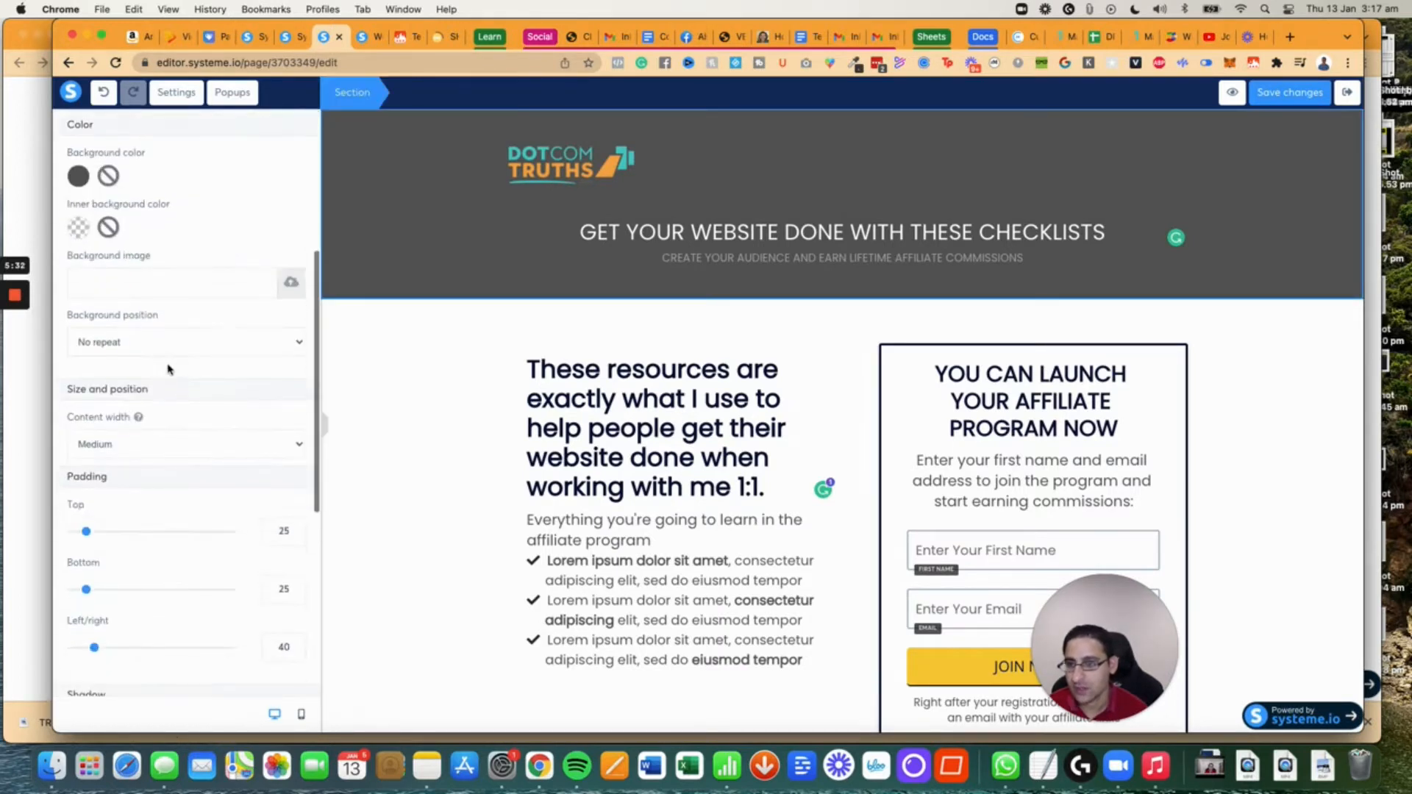
{"action": "left_click", "coordinate": [187, 443]}
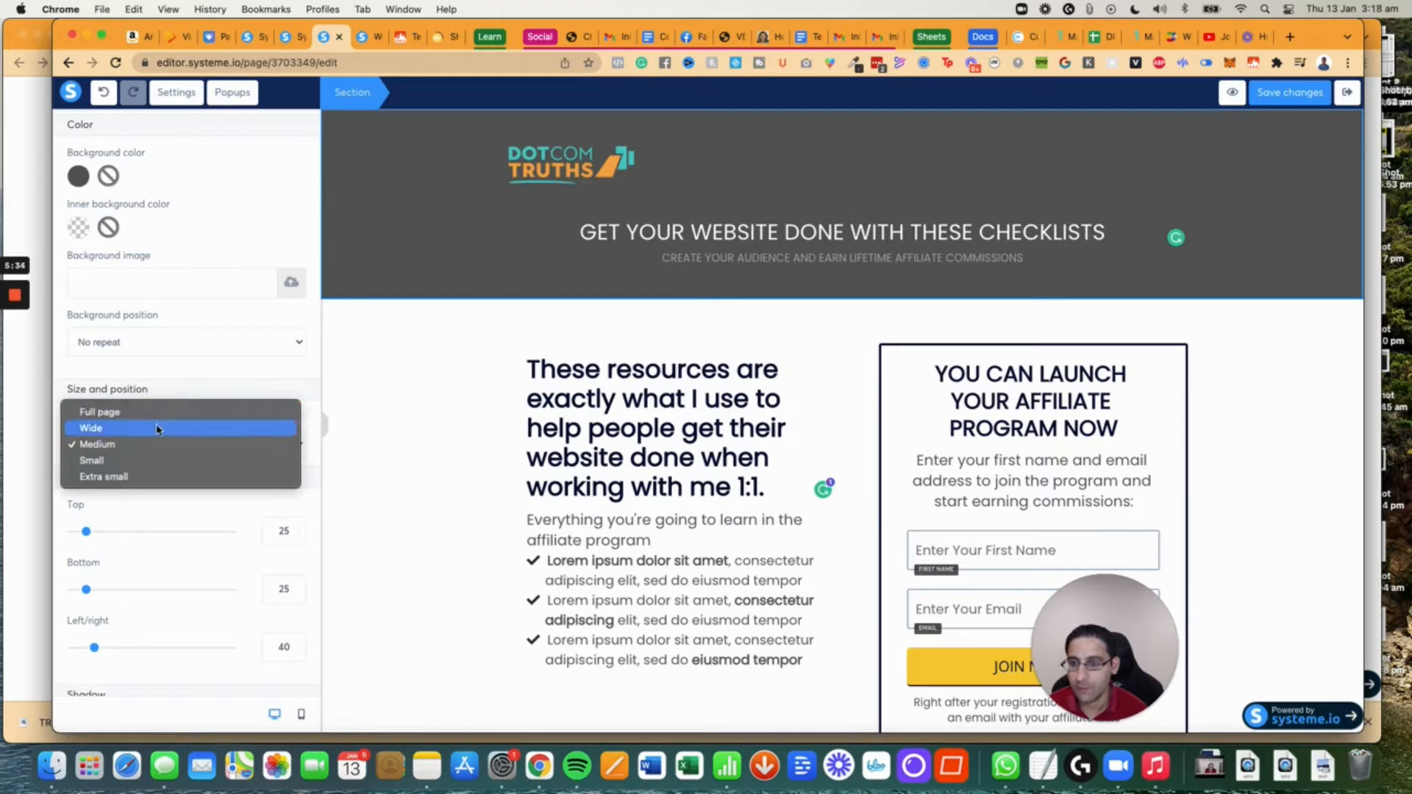
{"action": "left_click", "coordinate": [99, 411]}
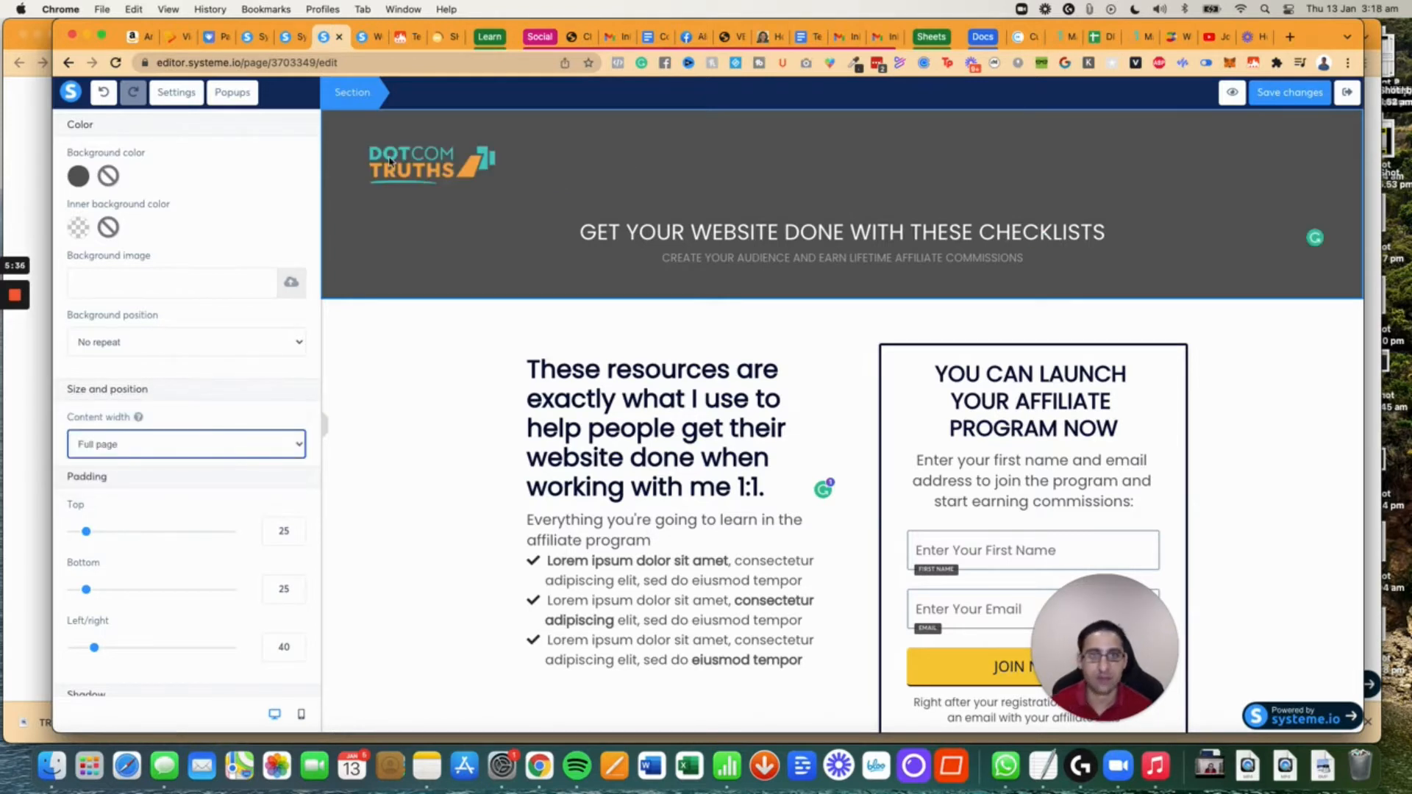
{"action": "left_click", "coordinate": [428, 163]}
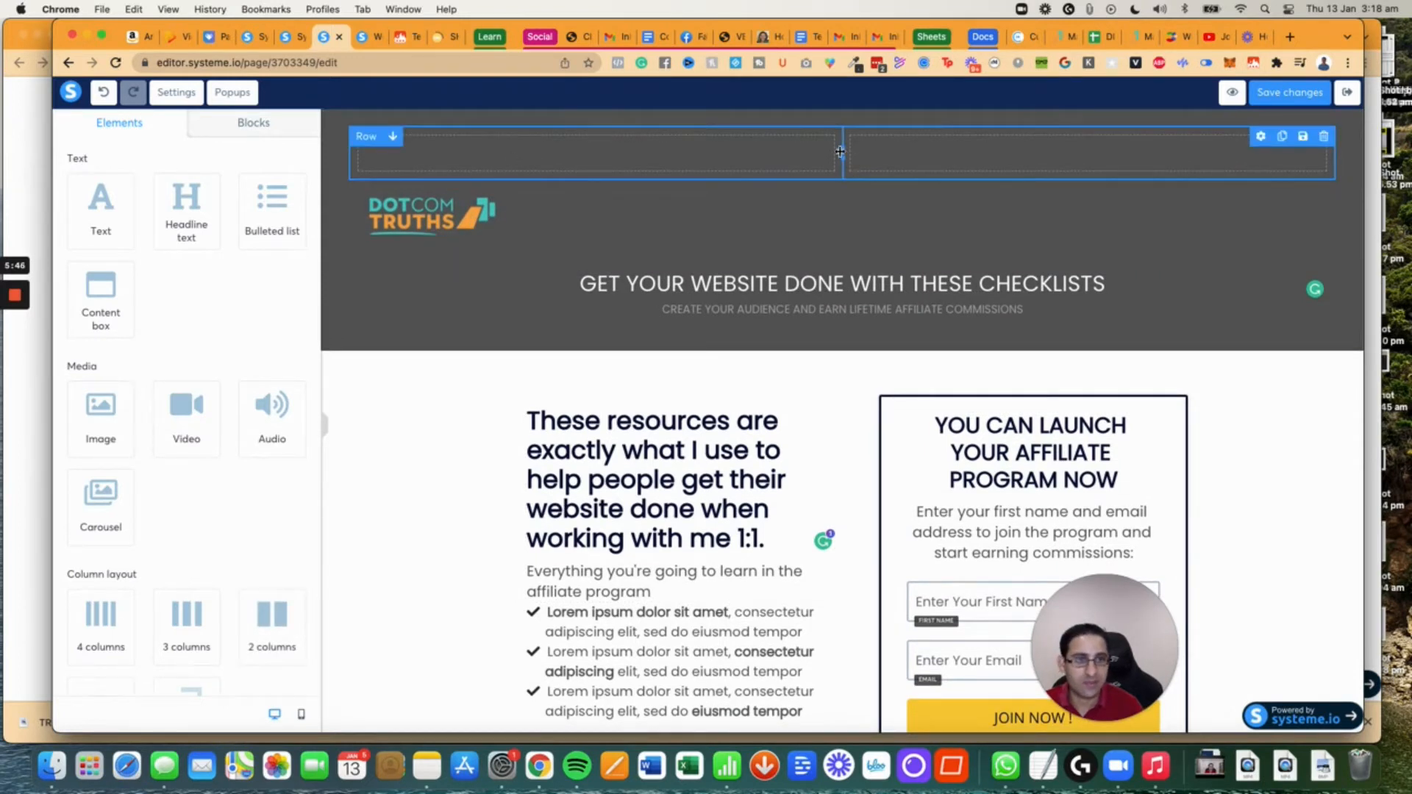
Narrow the new row's left column and start deleting the old headline text.
{"action": "left_click_drag", "start_coordinate": [837, 151], "coordinate": [513, 151]}
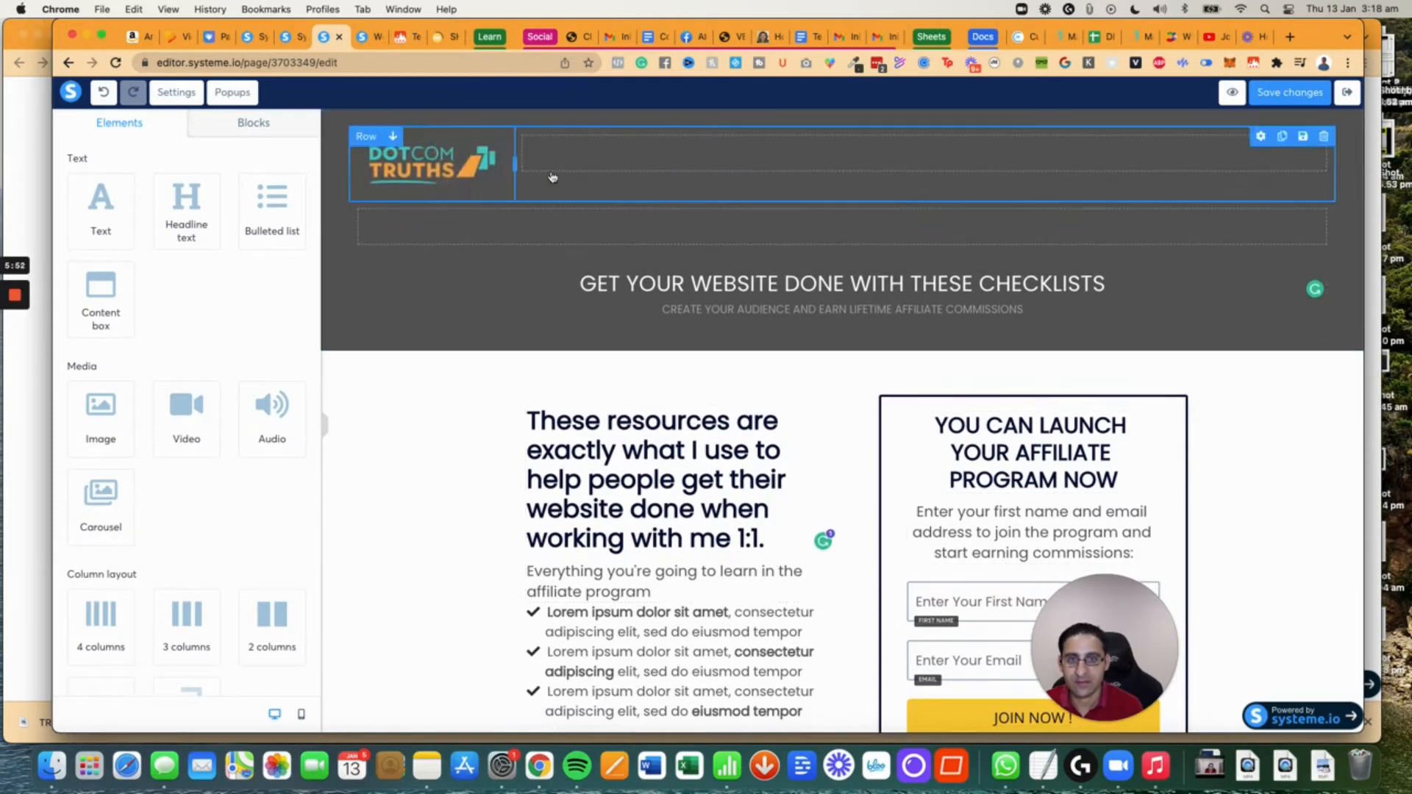
{"action": "scroll", "scroll_direction": "down", "scroll_amount": 3}
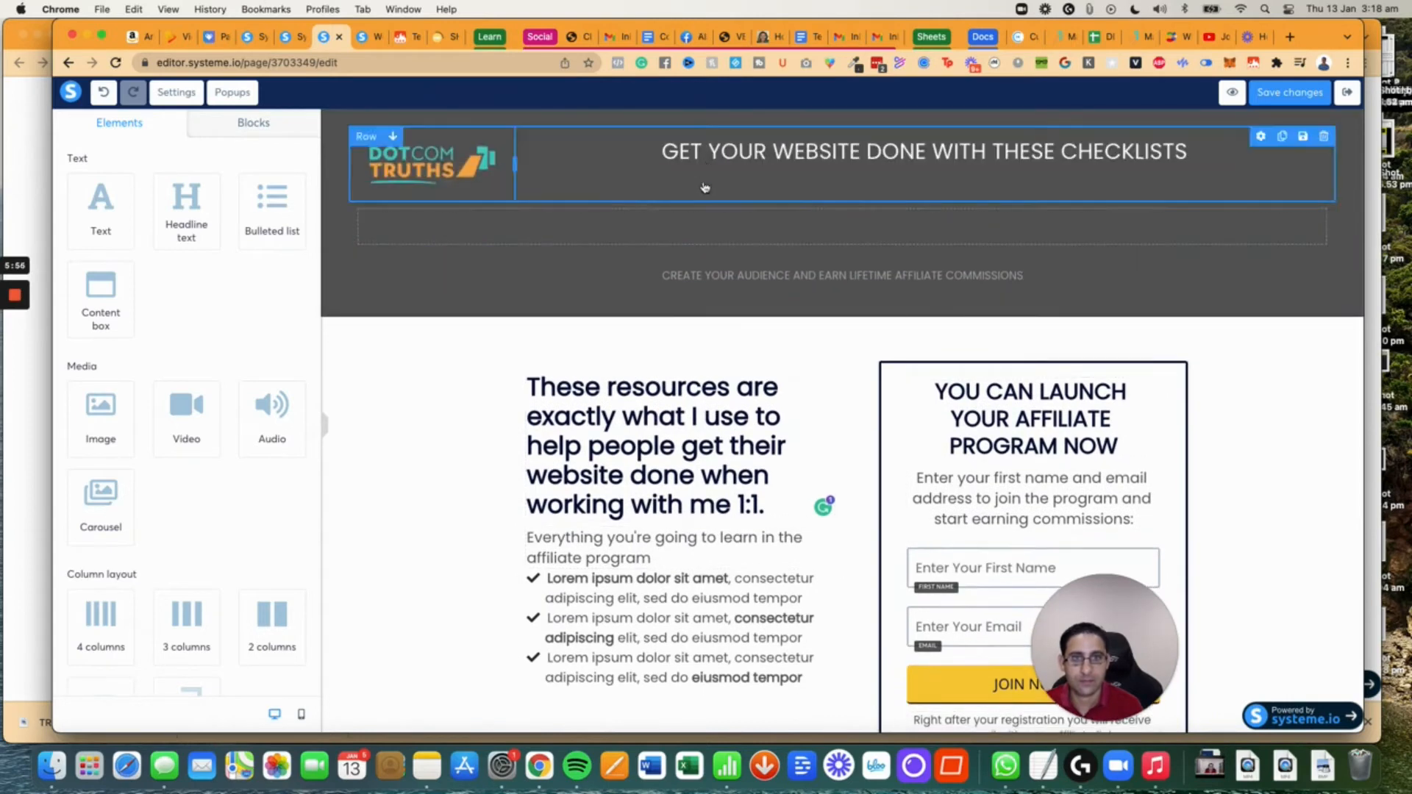
{"action": "left_click", "coordinate": [1324, 136]}
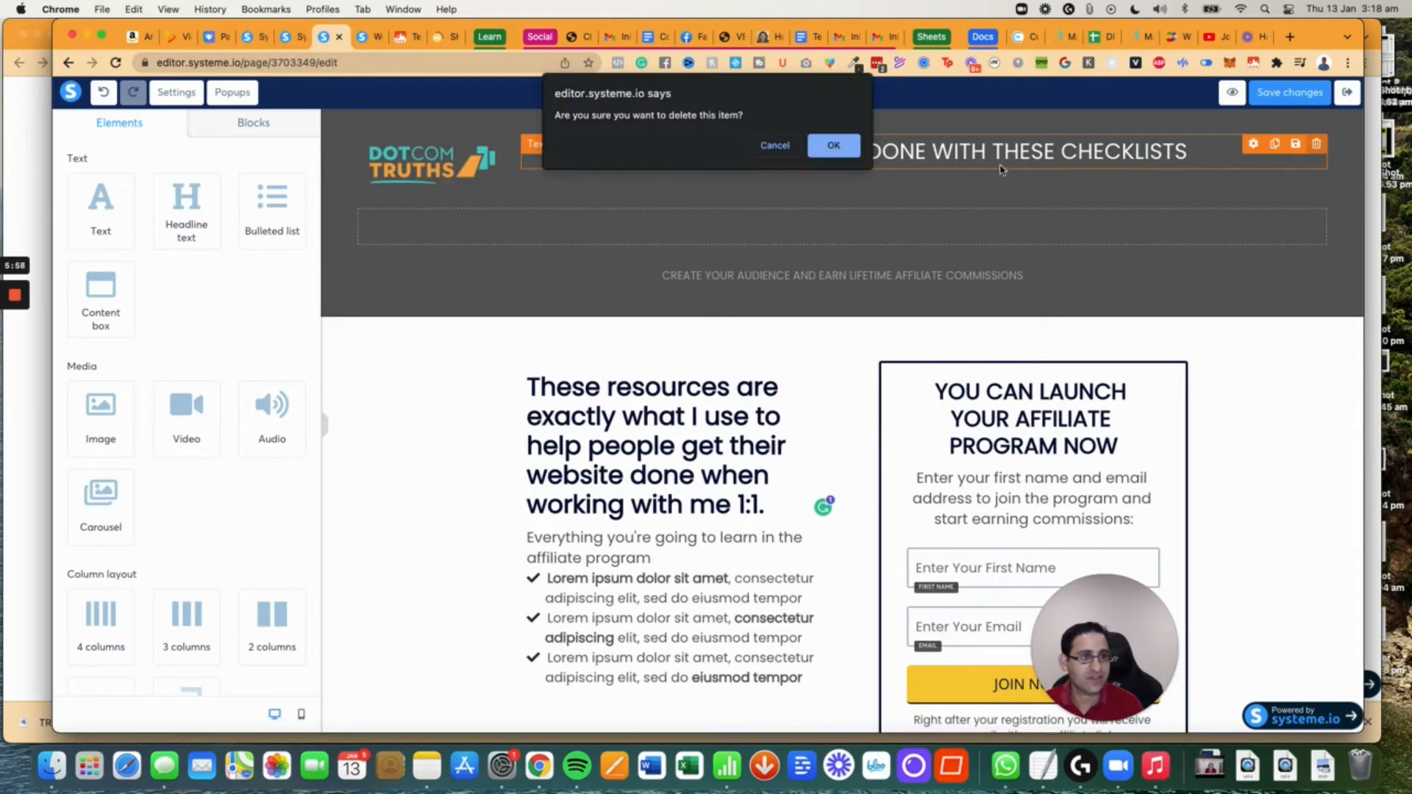
Confirm deleting the old headline and subheading.
{"action": "left_click", "coordinate": [832, 146]}
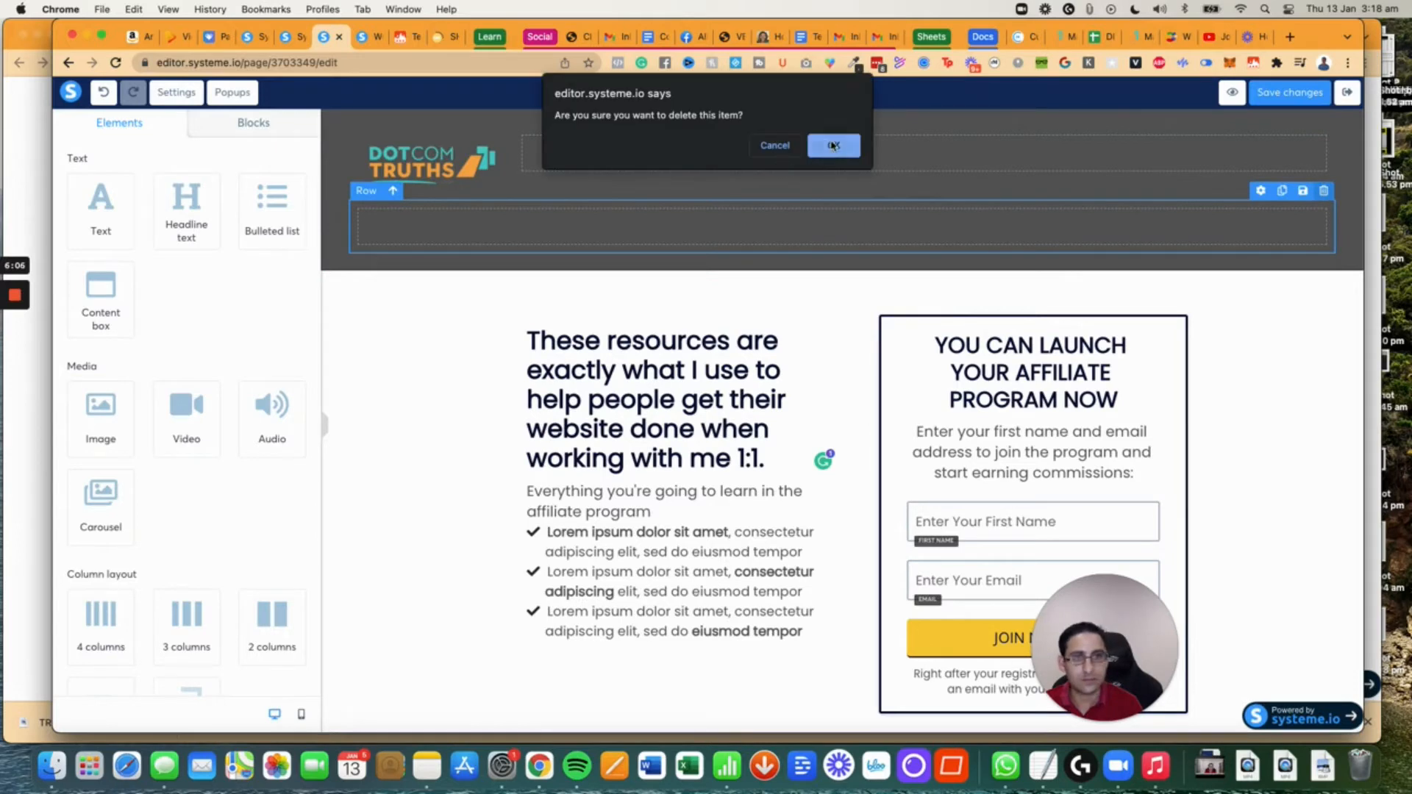
{"action": "left_click", "coordinate": [831, 146]}
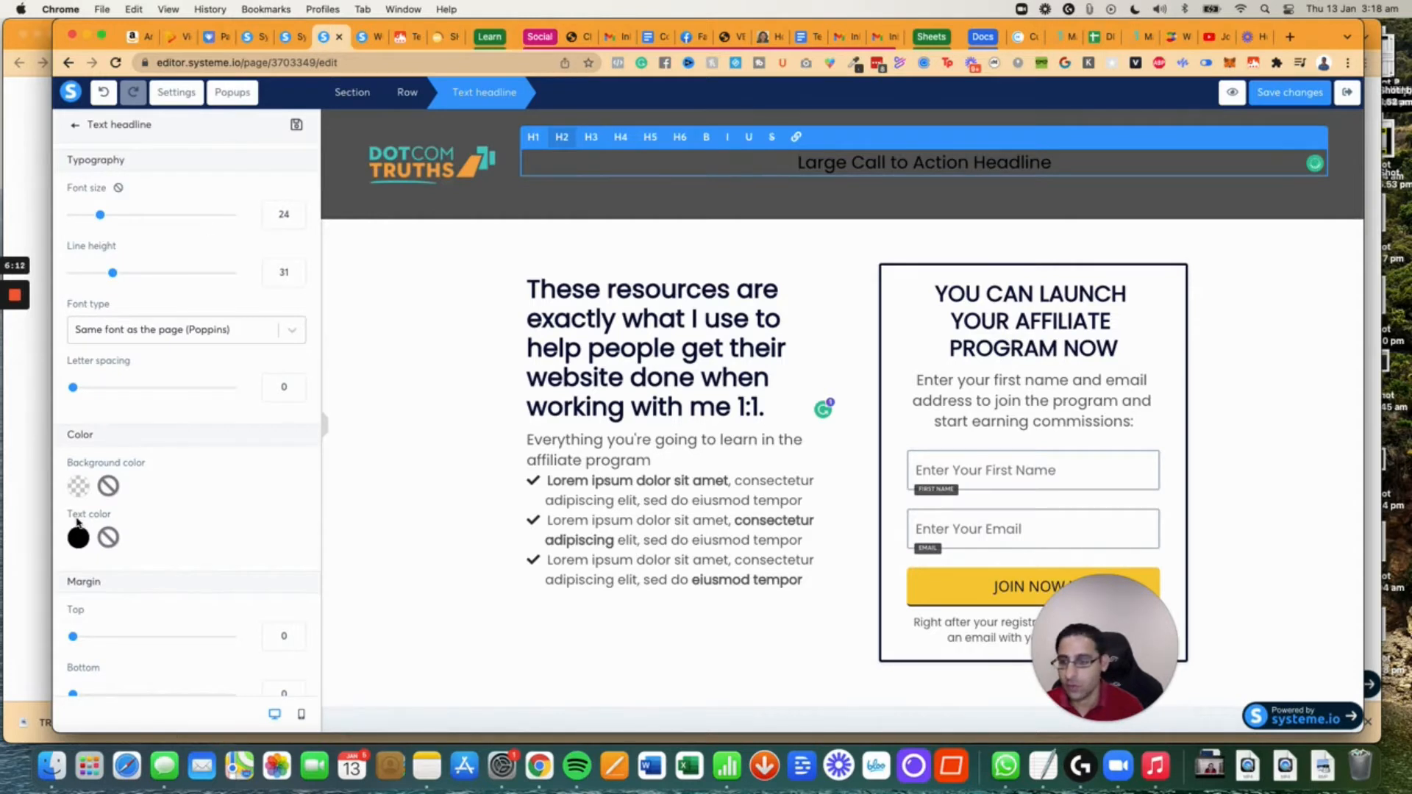
Set the headline text colour to white.
{"action": "left_click", "coordinate": [78, 536]}
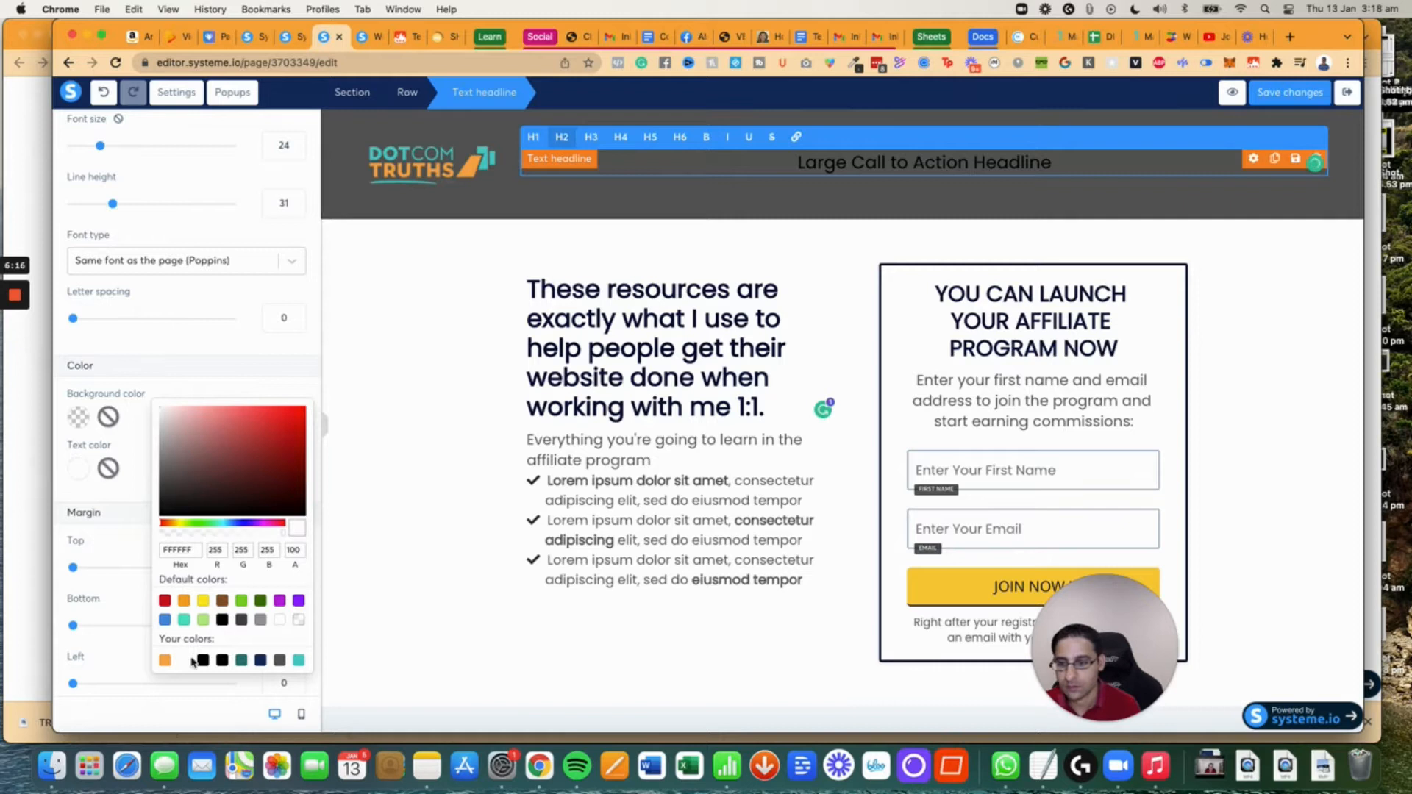
{"action": "left_click", "coordinate": [203, 659]}
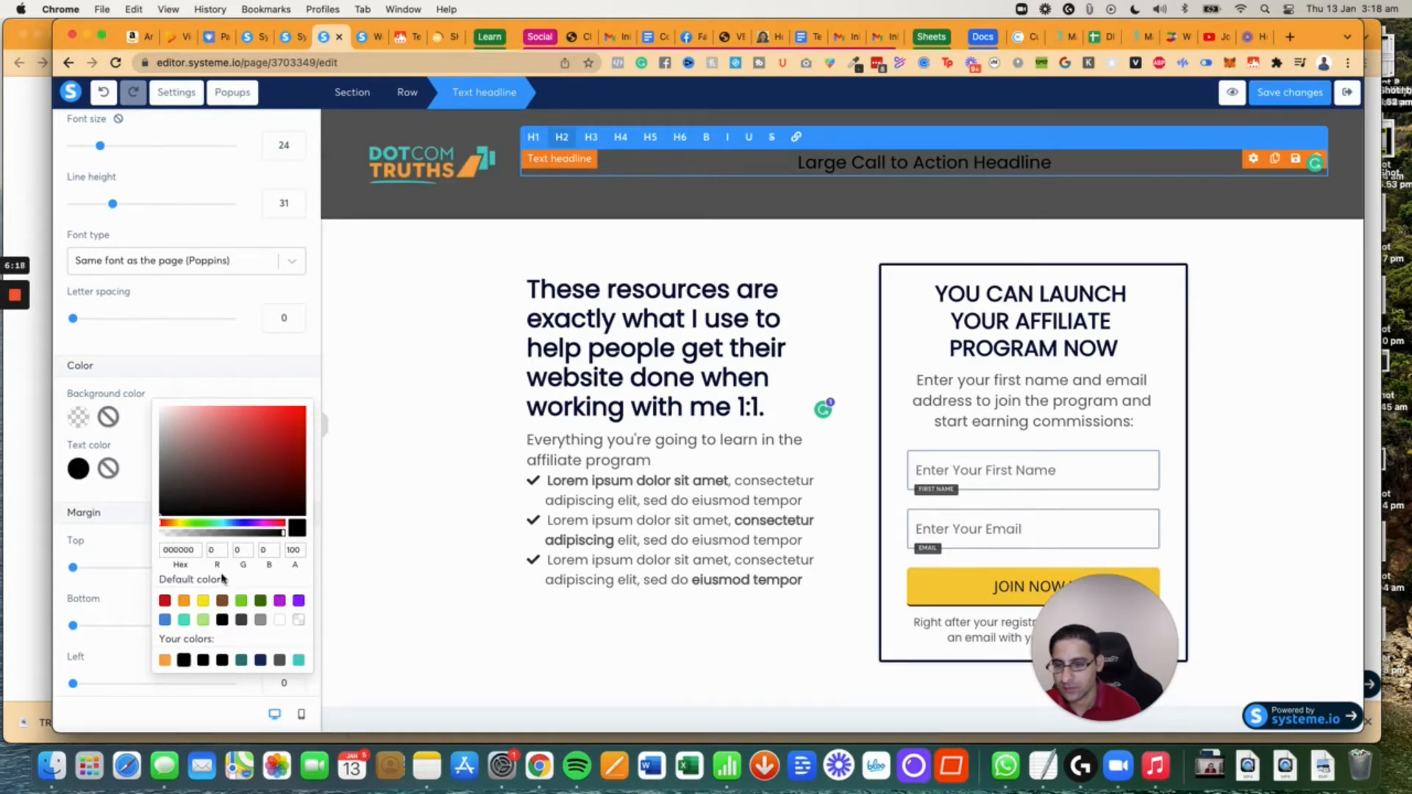
{"action": "left_click", "coordinate": [279, 619]}
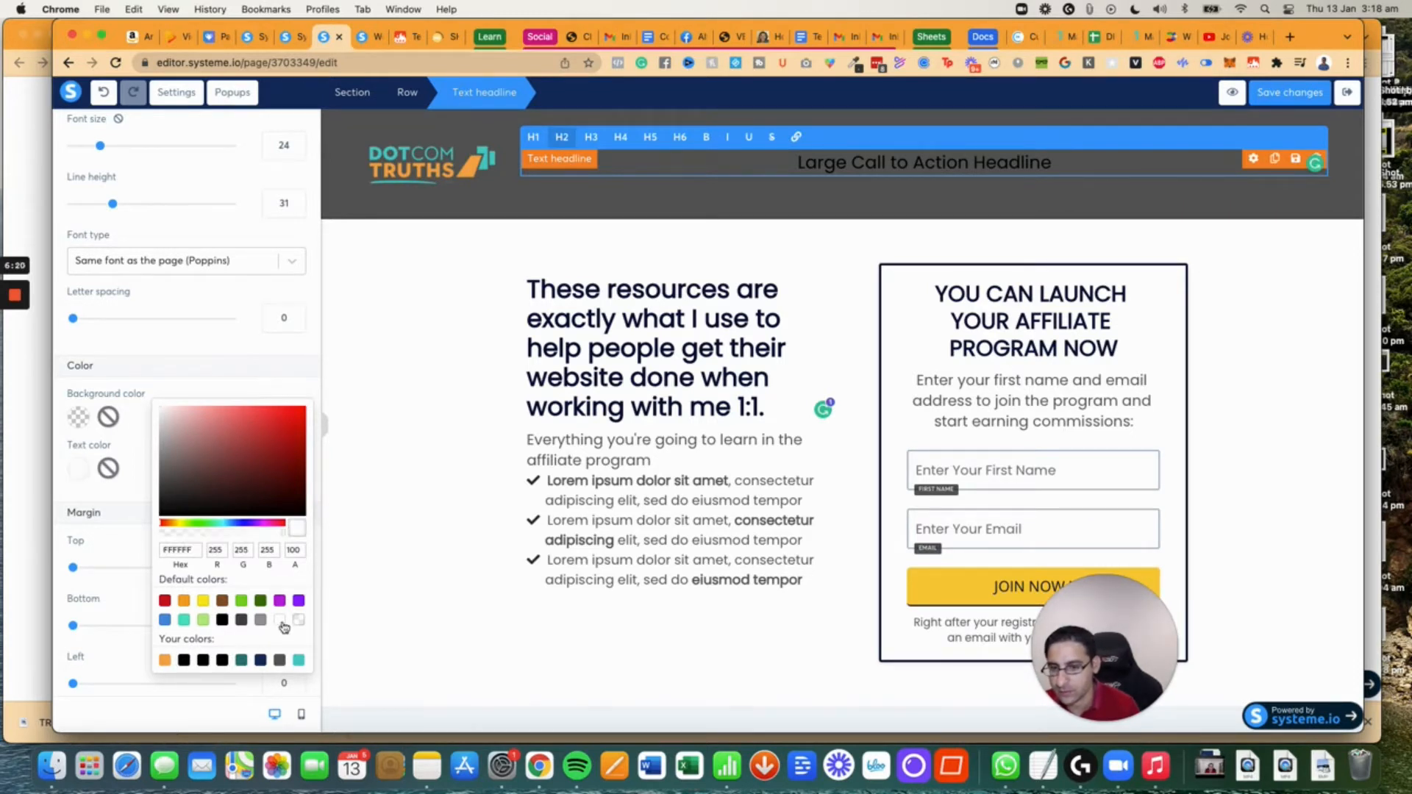
{"action": "left_click", "coordinate": [223, 391]}
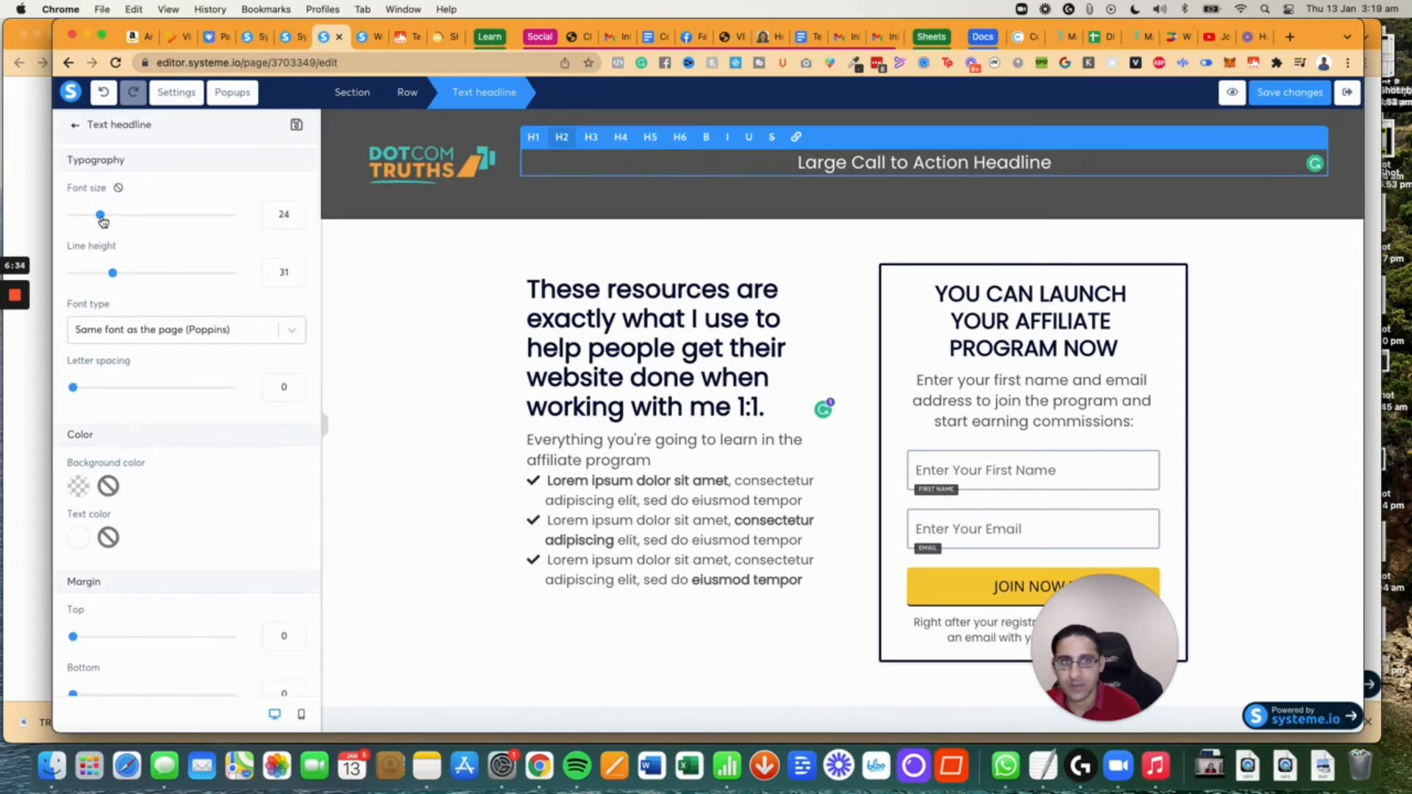
Enlarge the headline to size 30 and type the 'CHECKLISTS YOU NEED TO USE TO GET YOUR ... RESOURCES' wording.
{"action": "left_click_drag", "start_coordinate": [102, 213], "coordinate": [110, 213]}
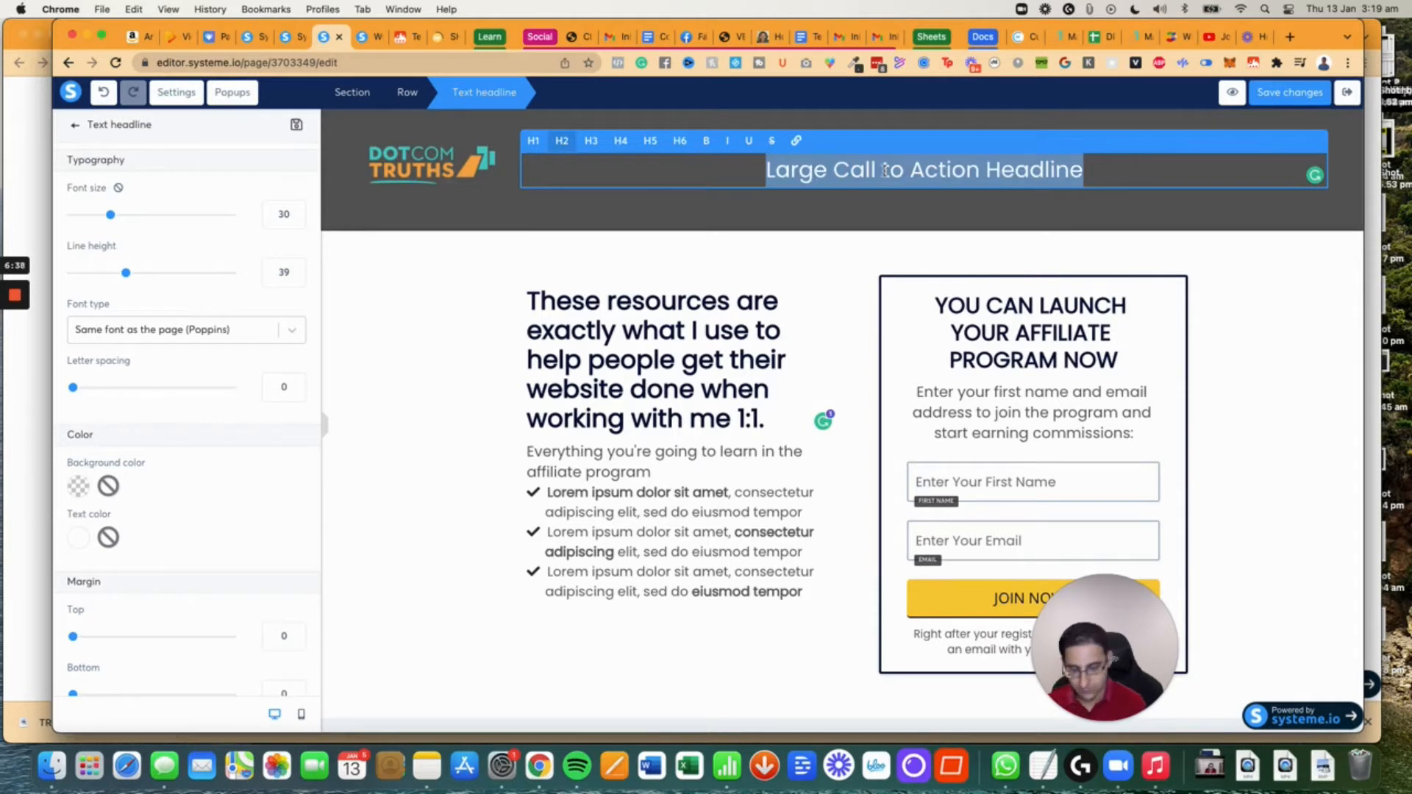
{"action": "type", "text": "C"}
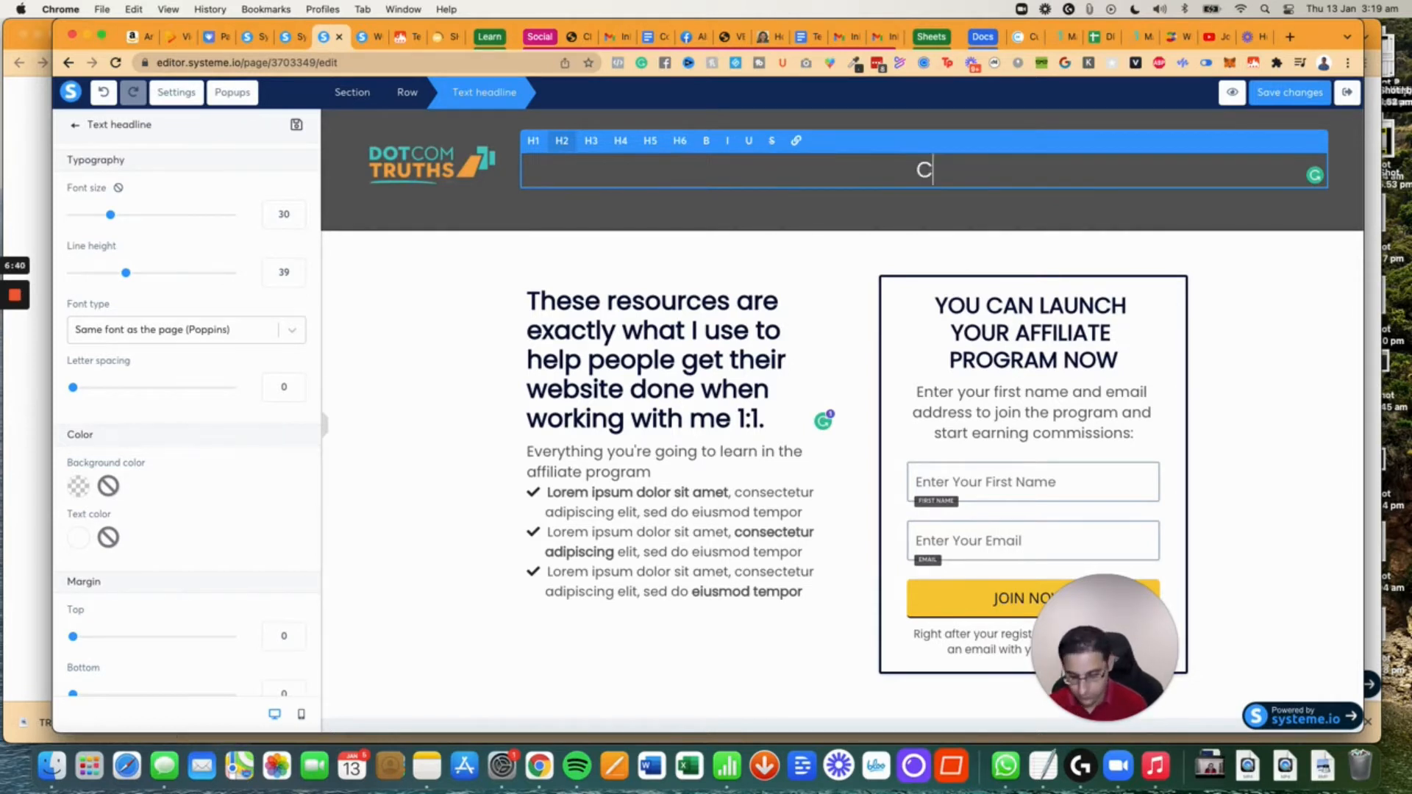
{"action": "type", "text": "HECKLISTS YOU NE"}
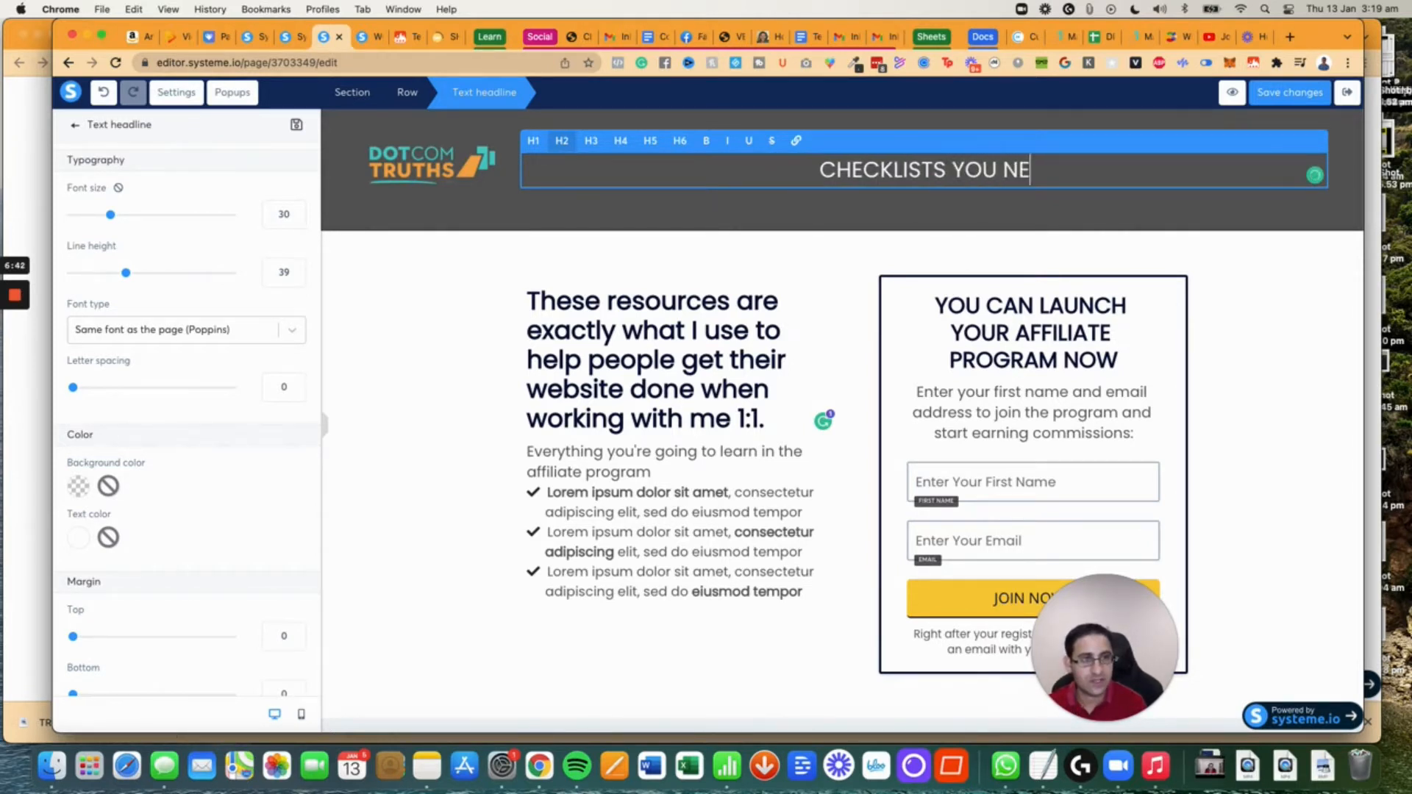
{"action": "type", "text": "ED TO USE FOR"}
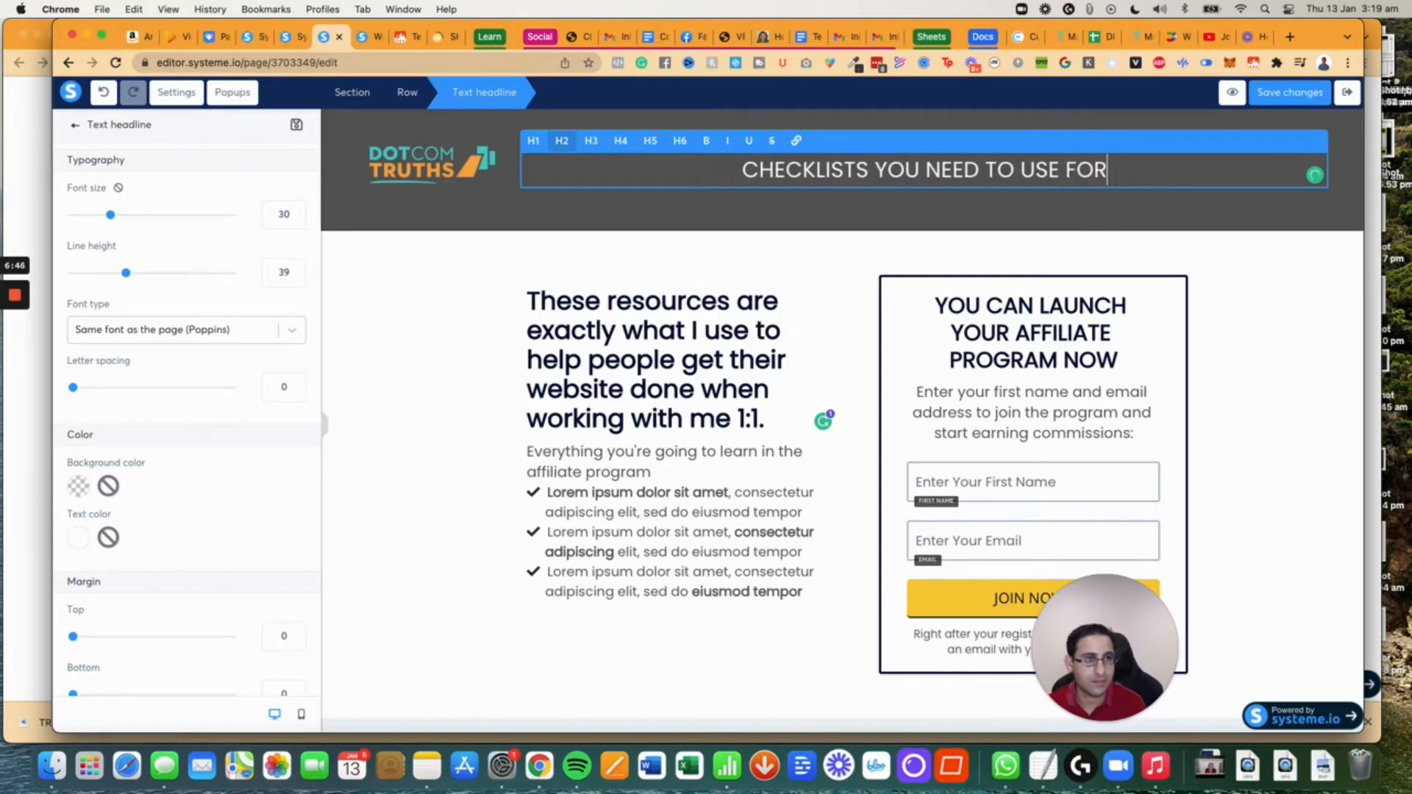
{"action": "type", "text": "TO GET YOUR"}
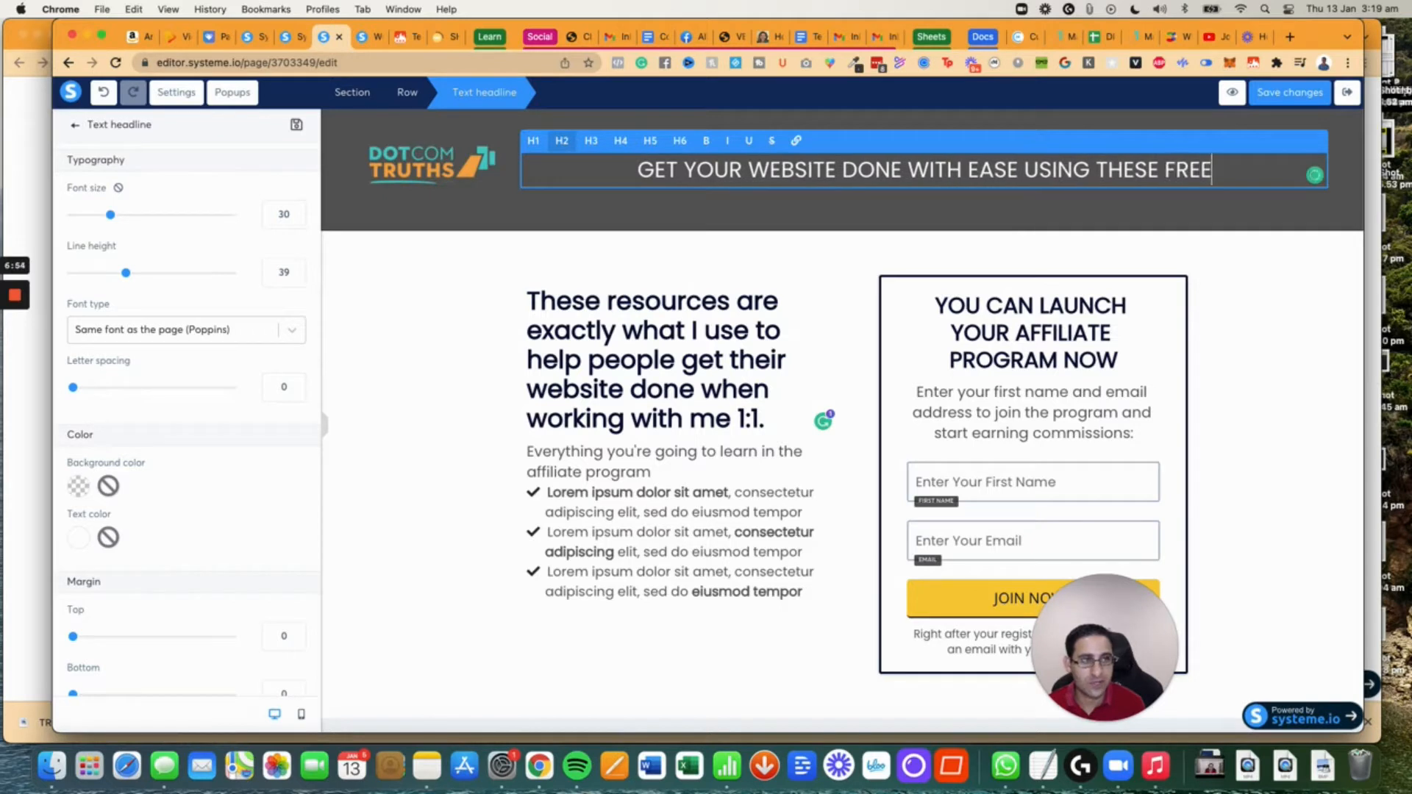
{"action": "type", "text": "RESROUC"}
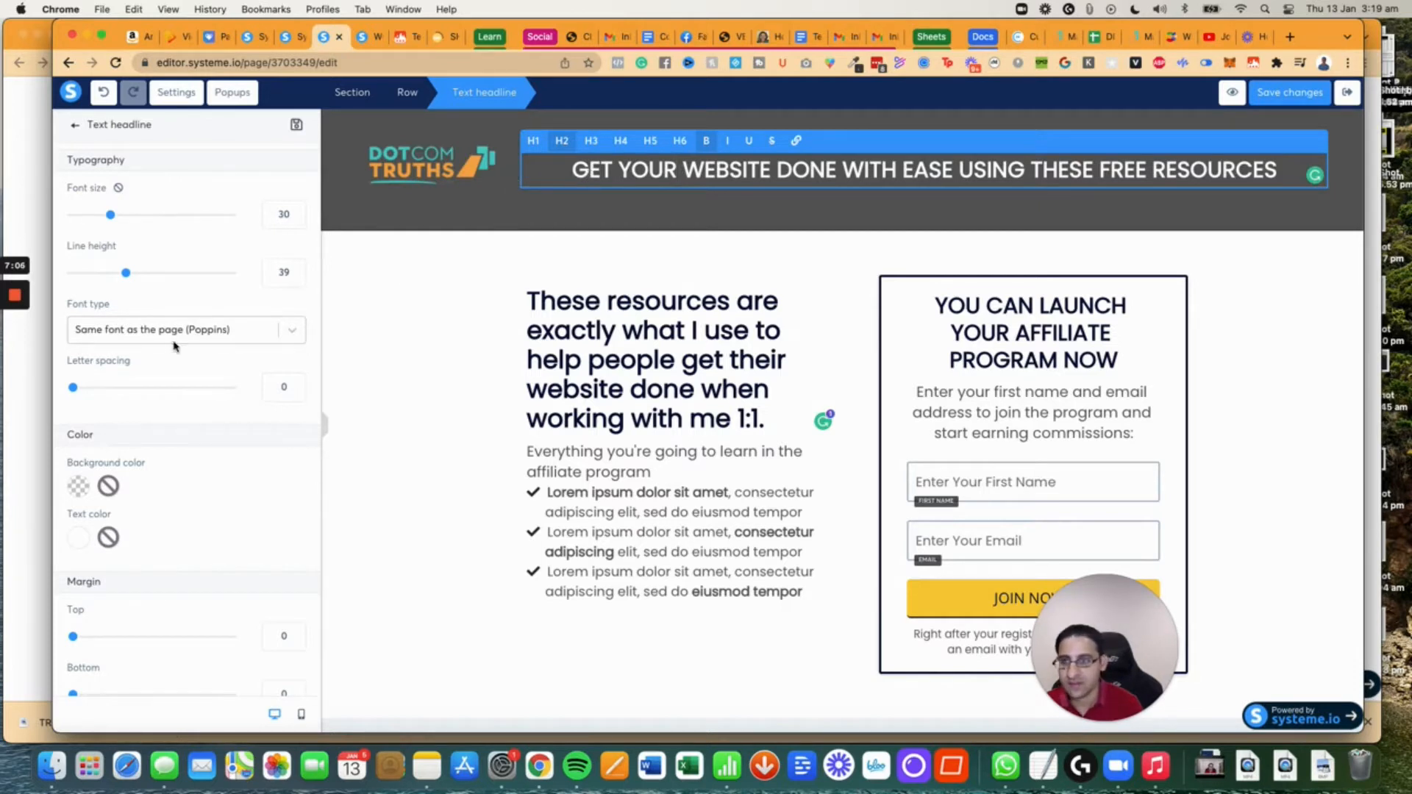
Switch the headline to Google Fonts Poppins, Bold 700 then Extra-bold 800.
{"action": "left_click", "coordinate": [185, 330]}
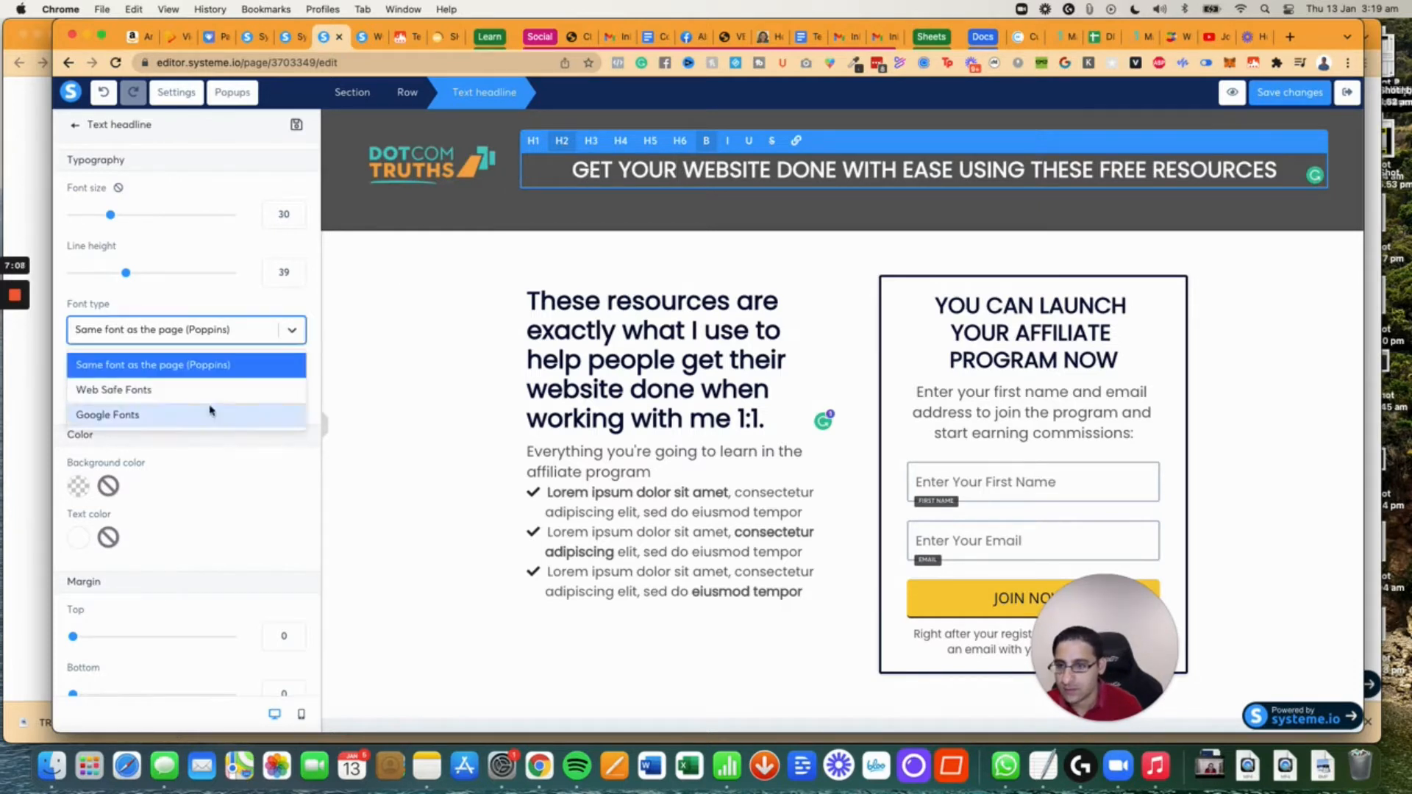
{"action": "left_click", "coordinate": [107, 415]}
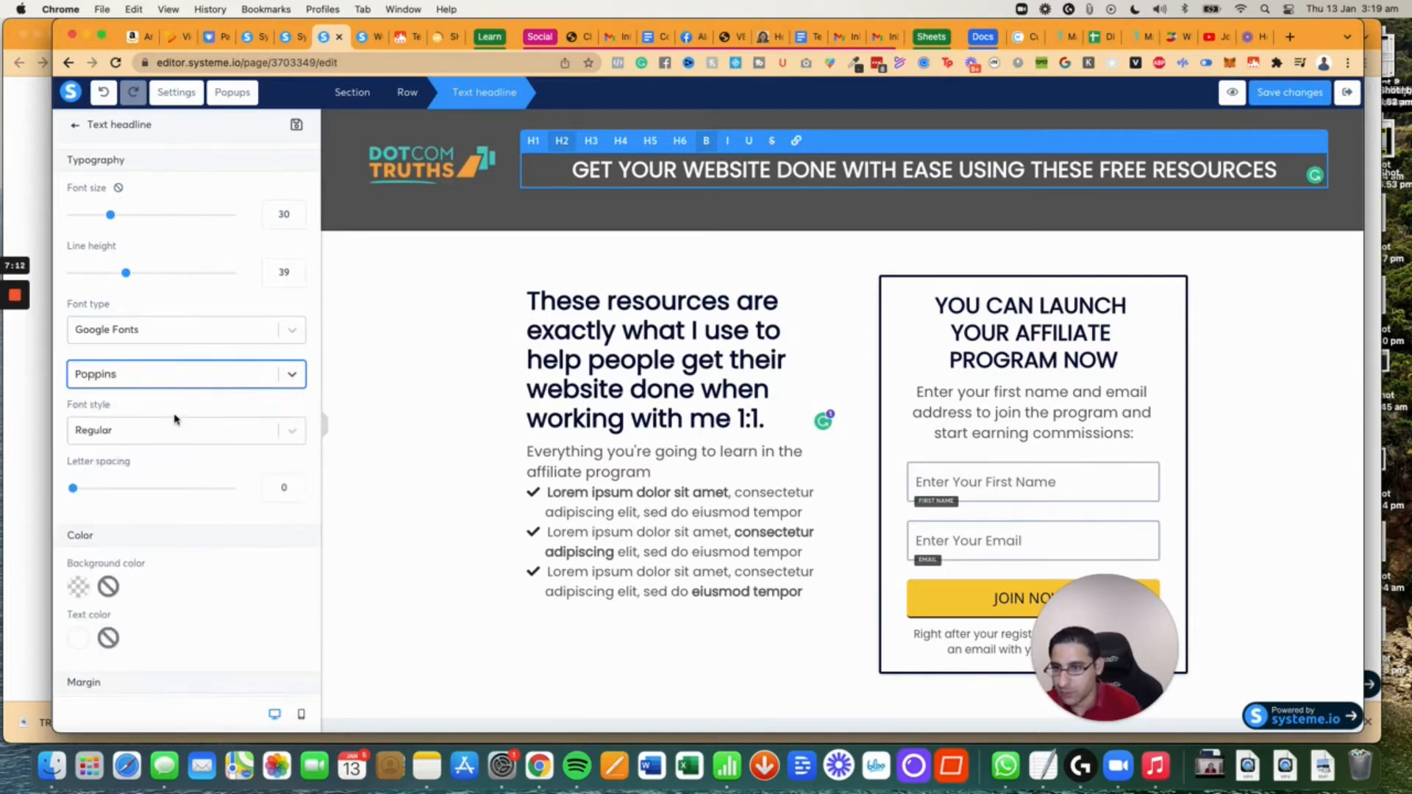
{"action": "left_click", "coordinate": [185, 430]}
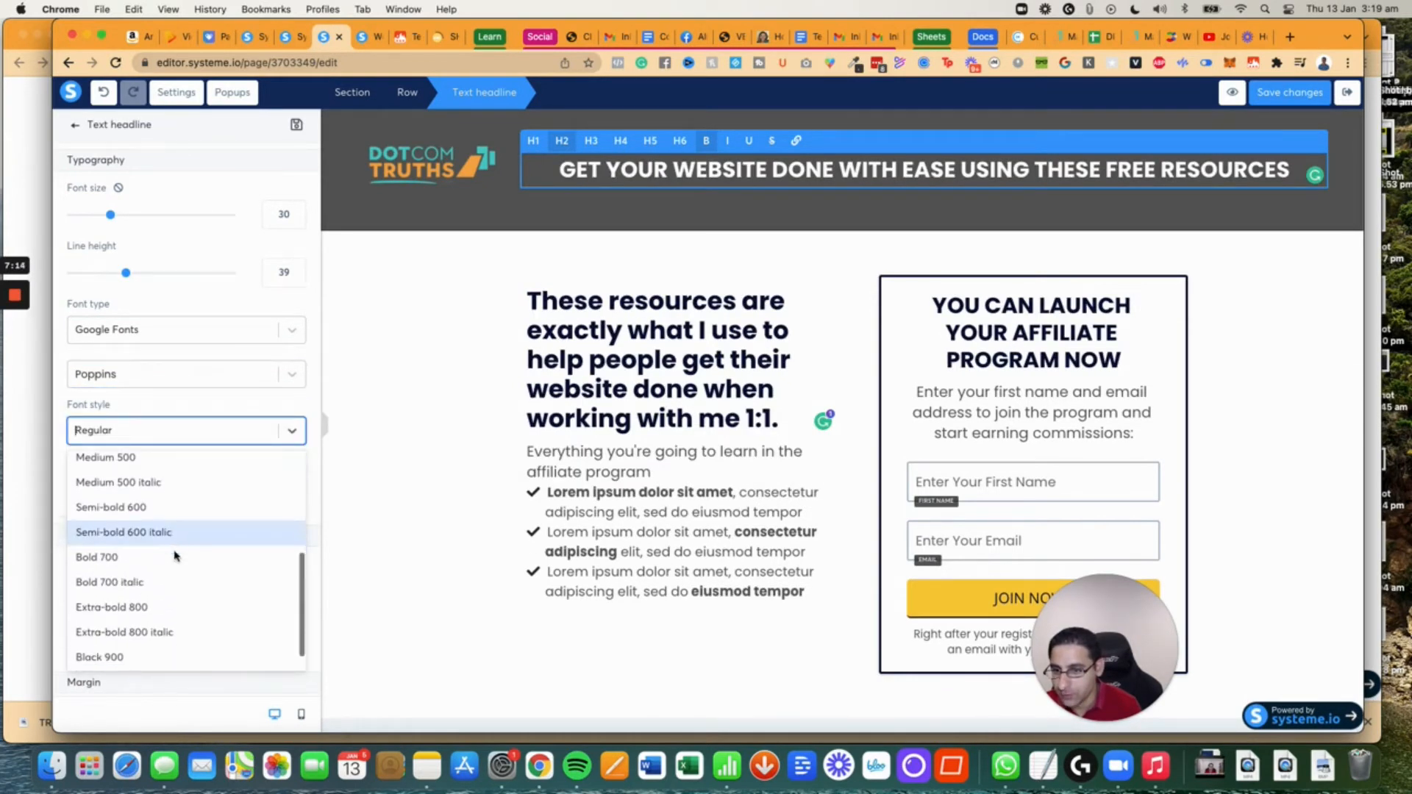
{"action": "left_click", "coordinate": [97, 556]}
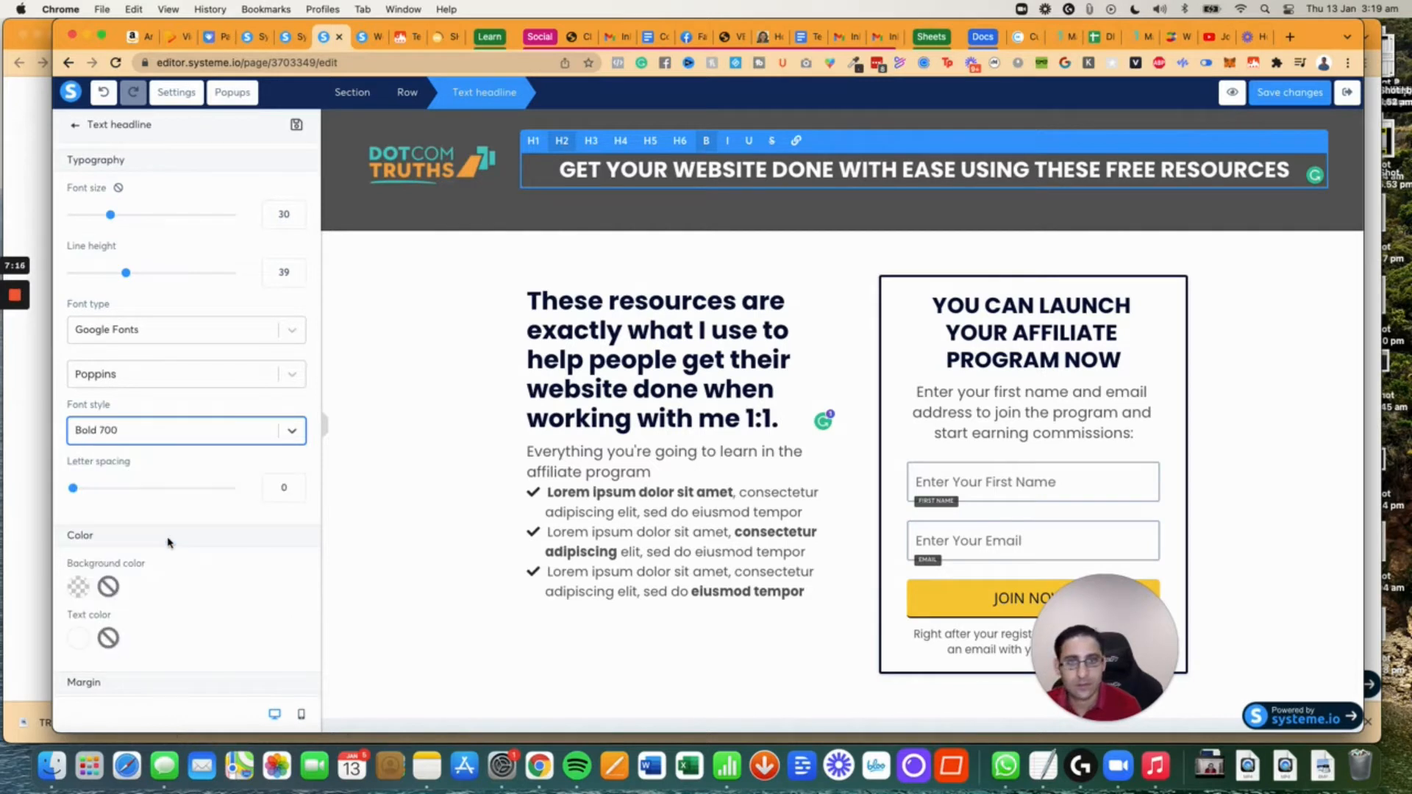
{"action": "left_click", "coordinate": [185, 429]}
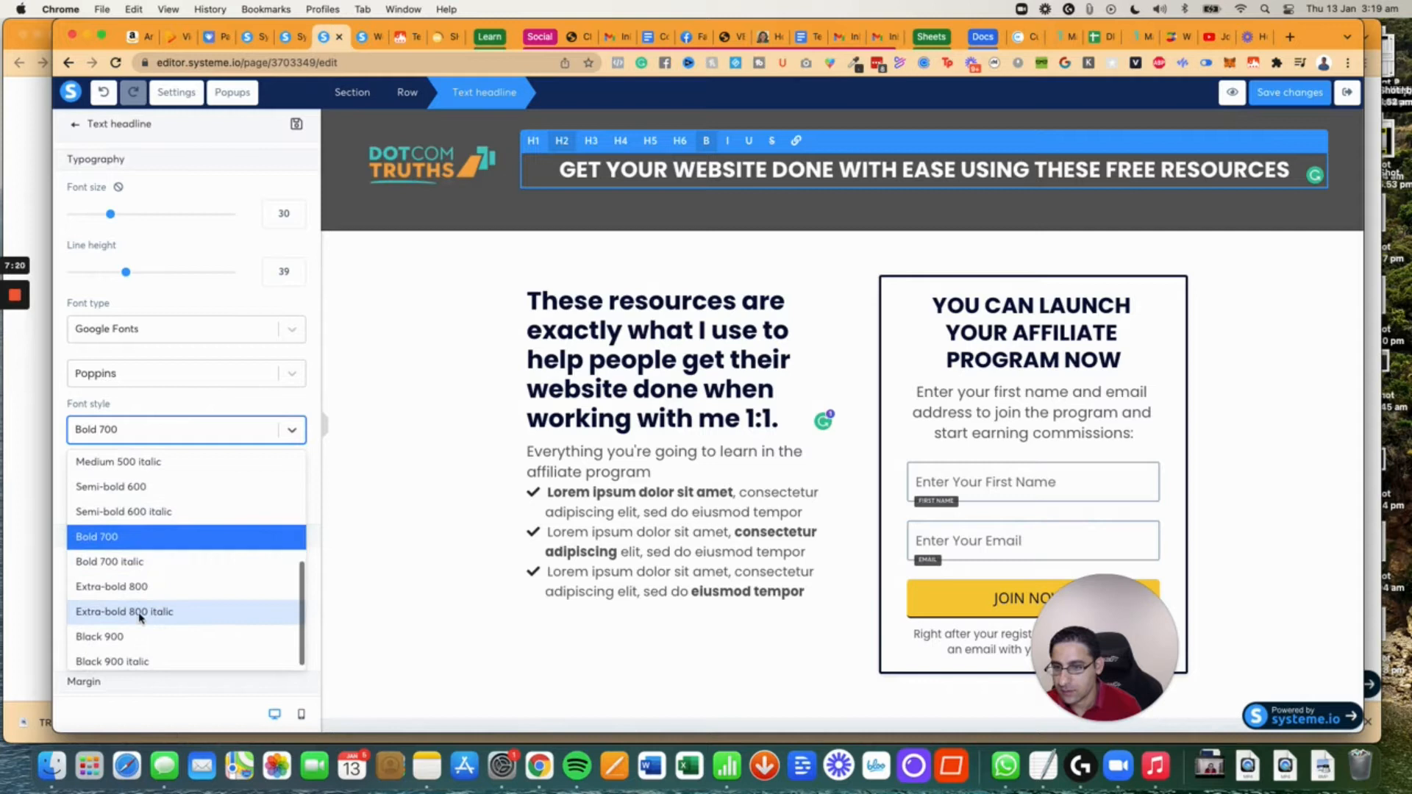
{"action": "left_click", "coordinate": [111, 586]}
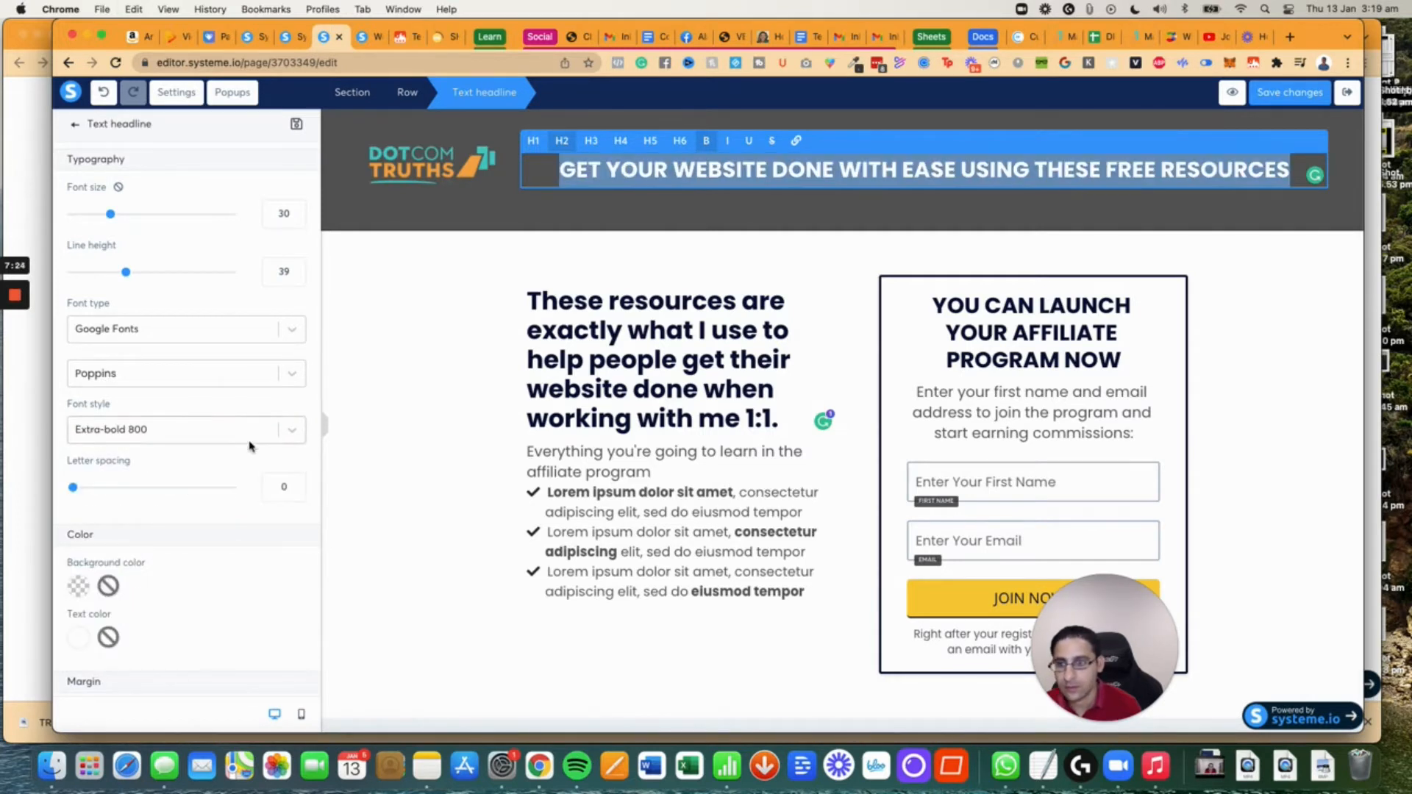
{"action": "left_click", "coordinate": [186, 428]}
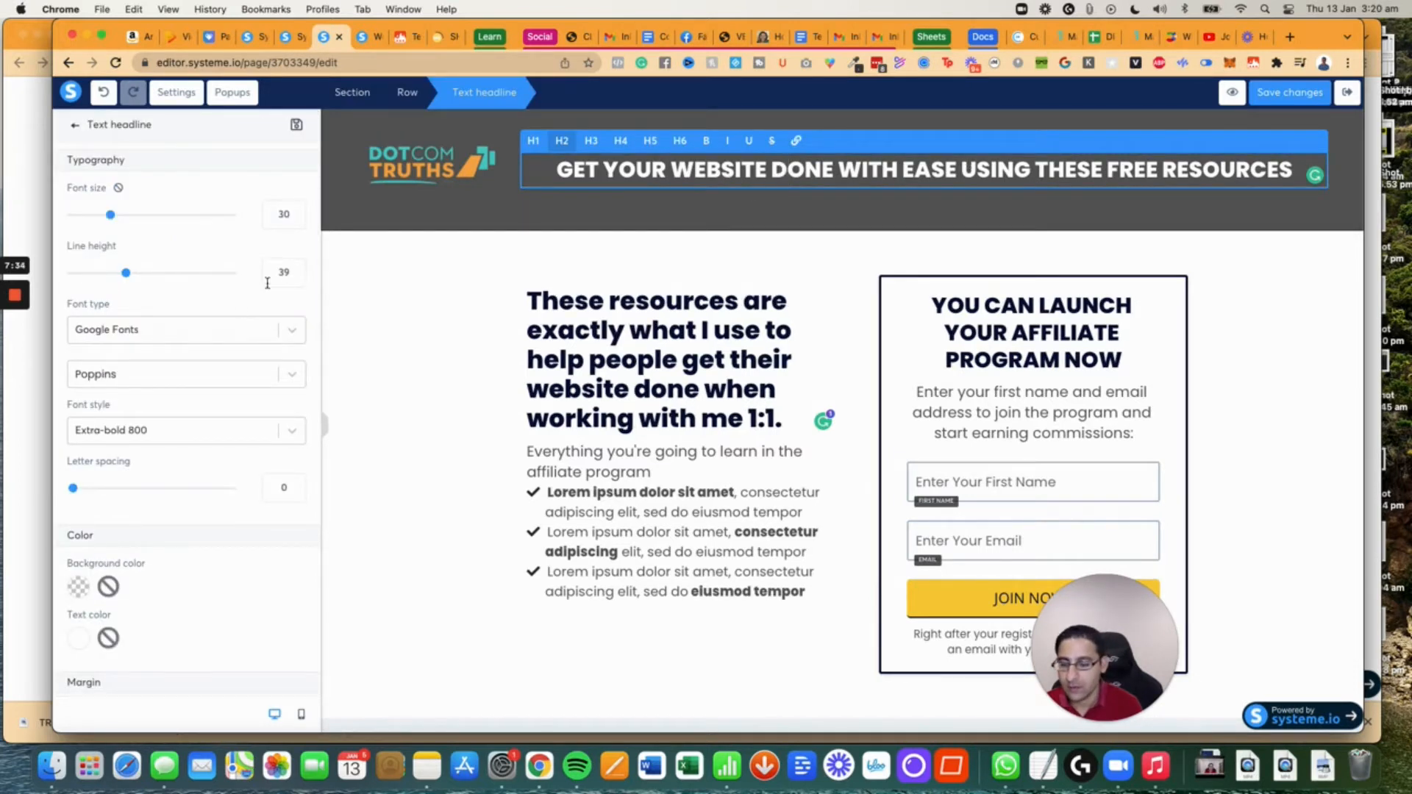
Add side padding so the headline wraps to two lines and left-align it.
{"action": "scroll", "scroll_direction": "down", "scroll_amount": 3}
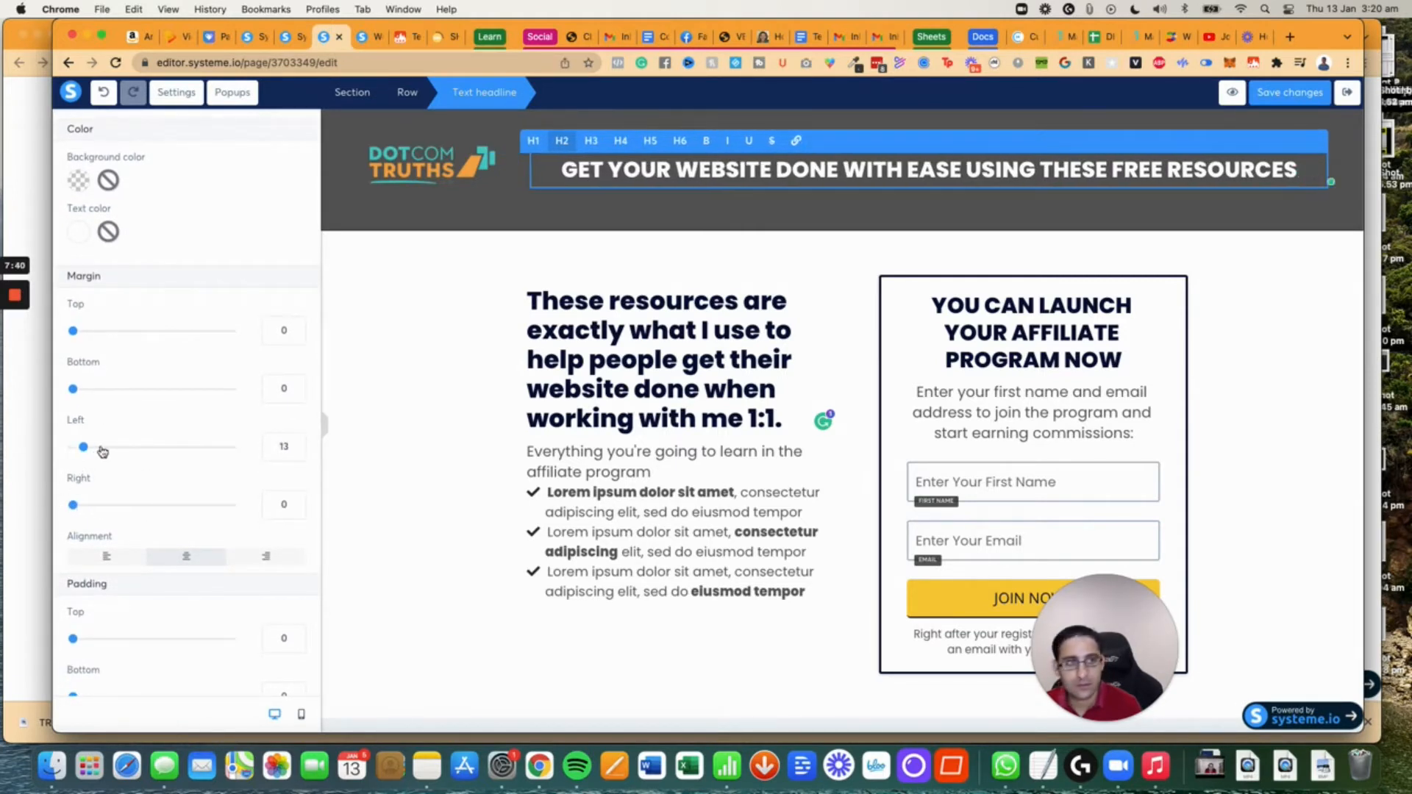
{"action": "scroll", "scroll_direction": "down", "scroll_amount": 3}
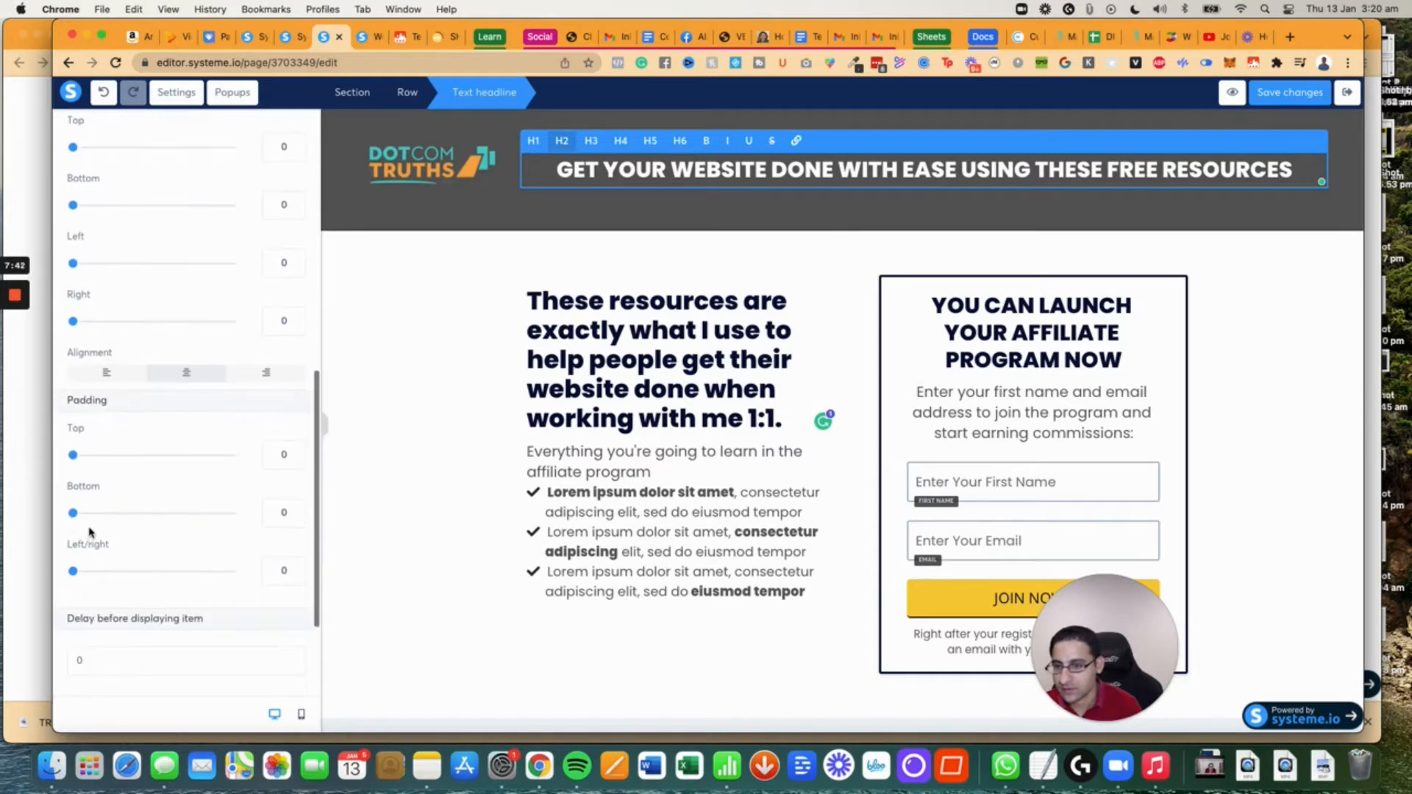
{"action": "left_click_drag", "start_coordinate": [74, 571], "coordinate": [139, 571]}
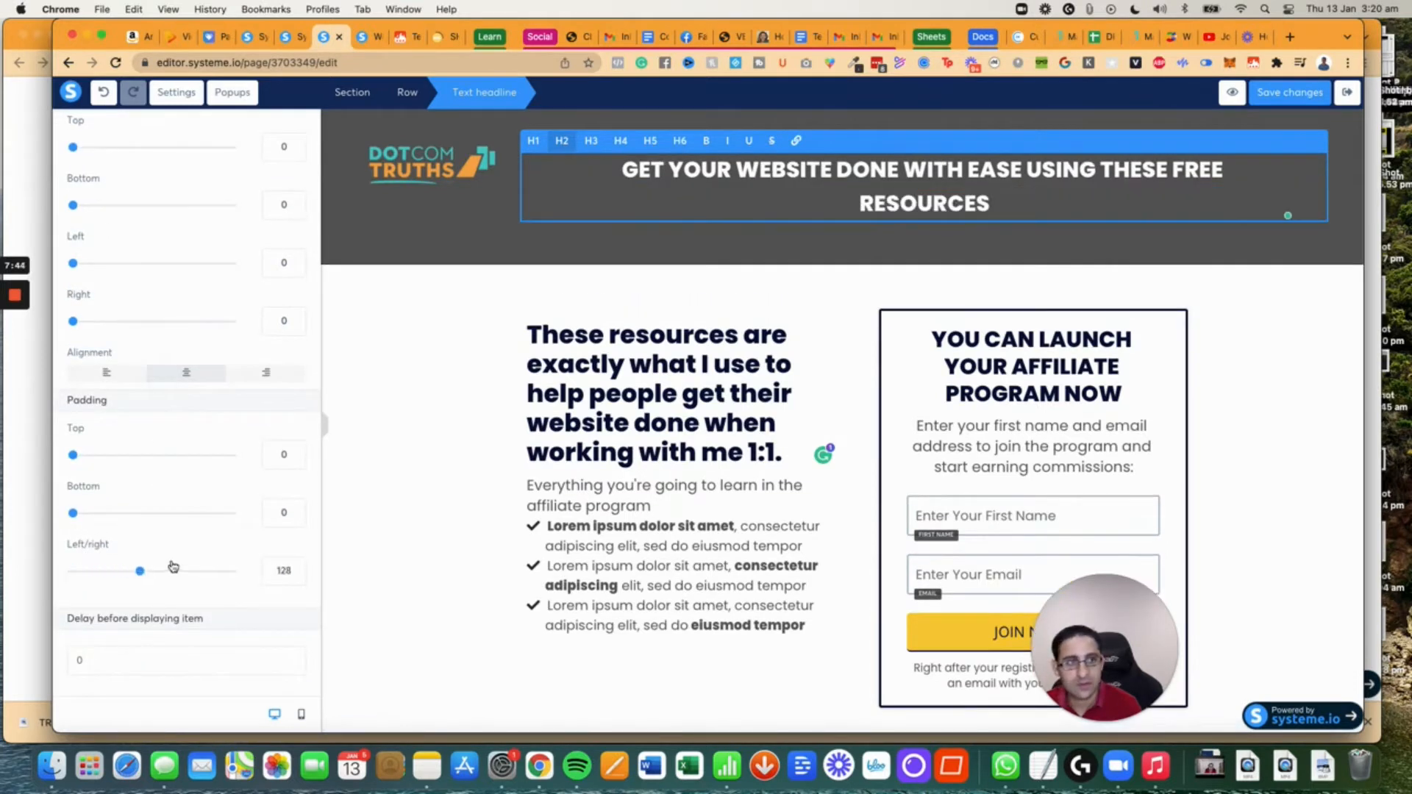
{"action": "left_click_drag", "start_coordinate": [138, 570], "coordinate": [209, 570]}
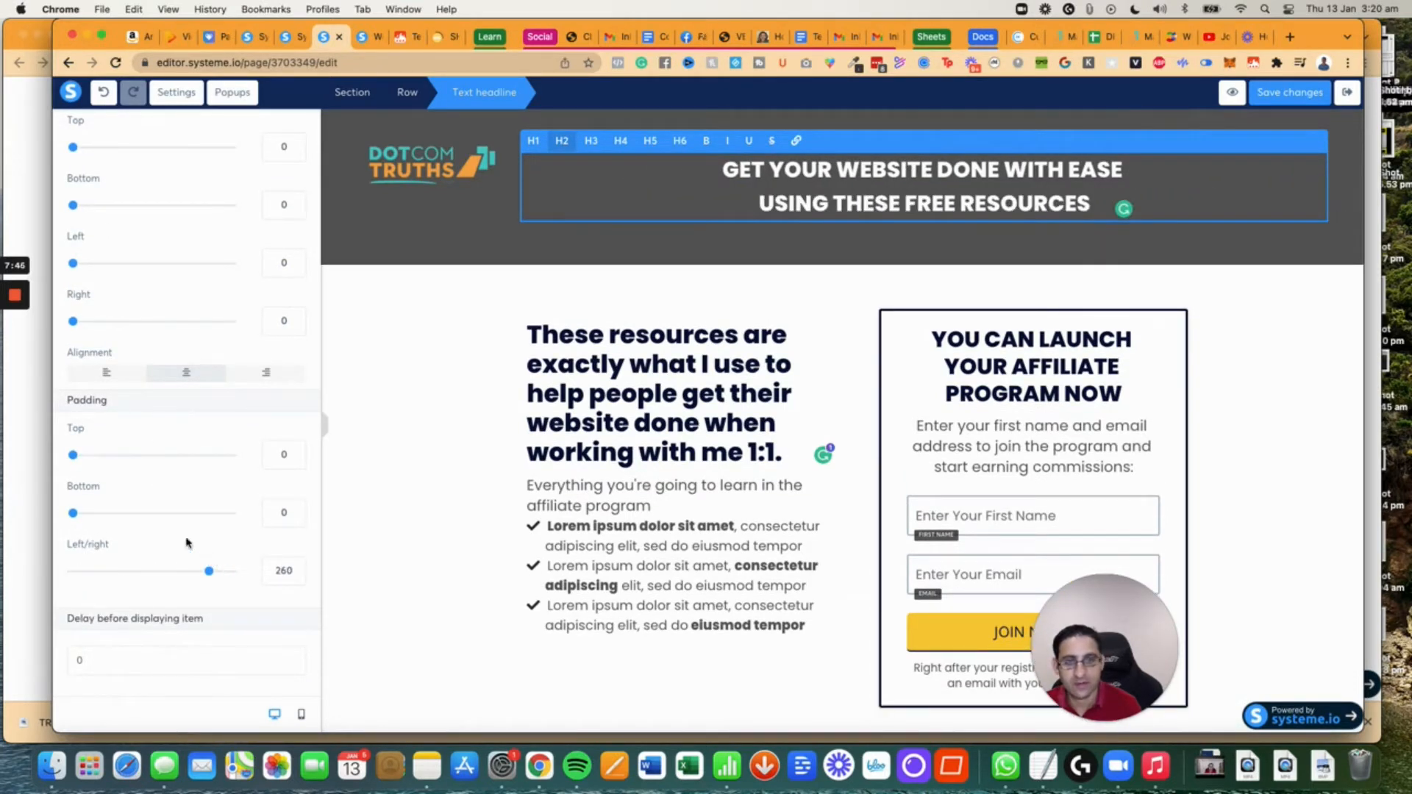
{"action": "left_click", "coordinate": [106, 372]}
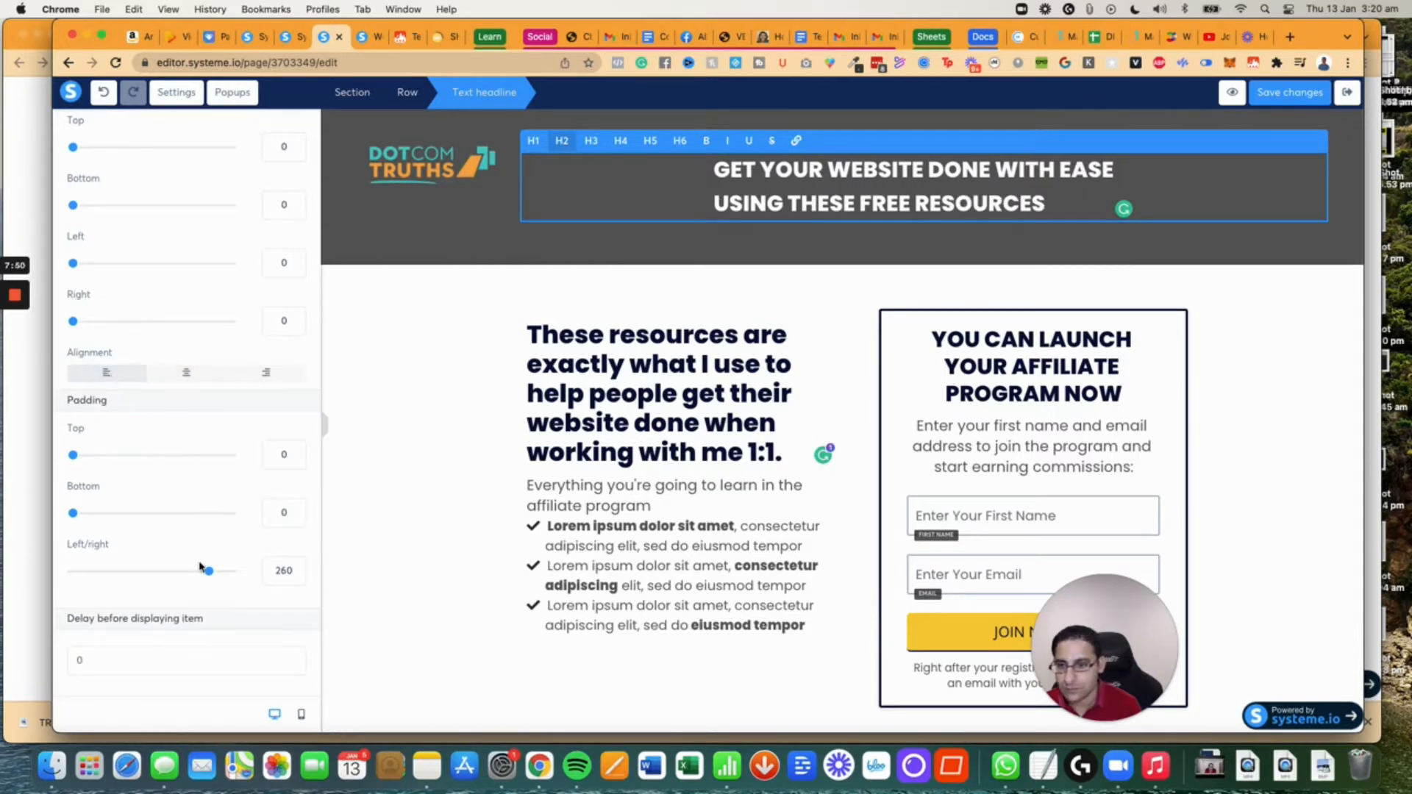
{"action": "left_click_drag", "start_coordinate": [208, 570], "coordinate": [169, 571]}
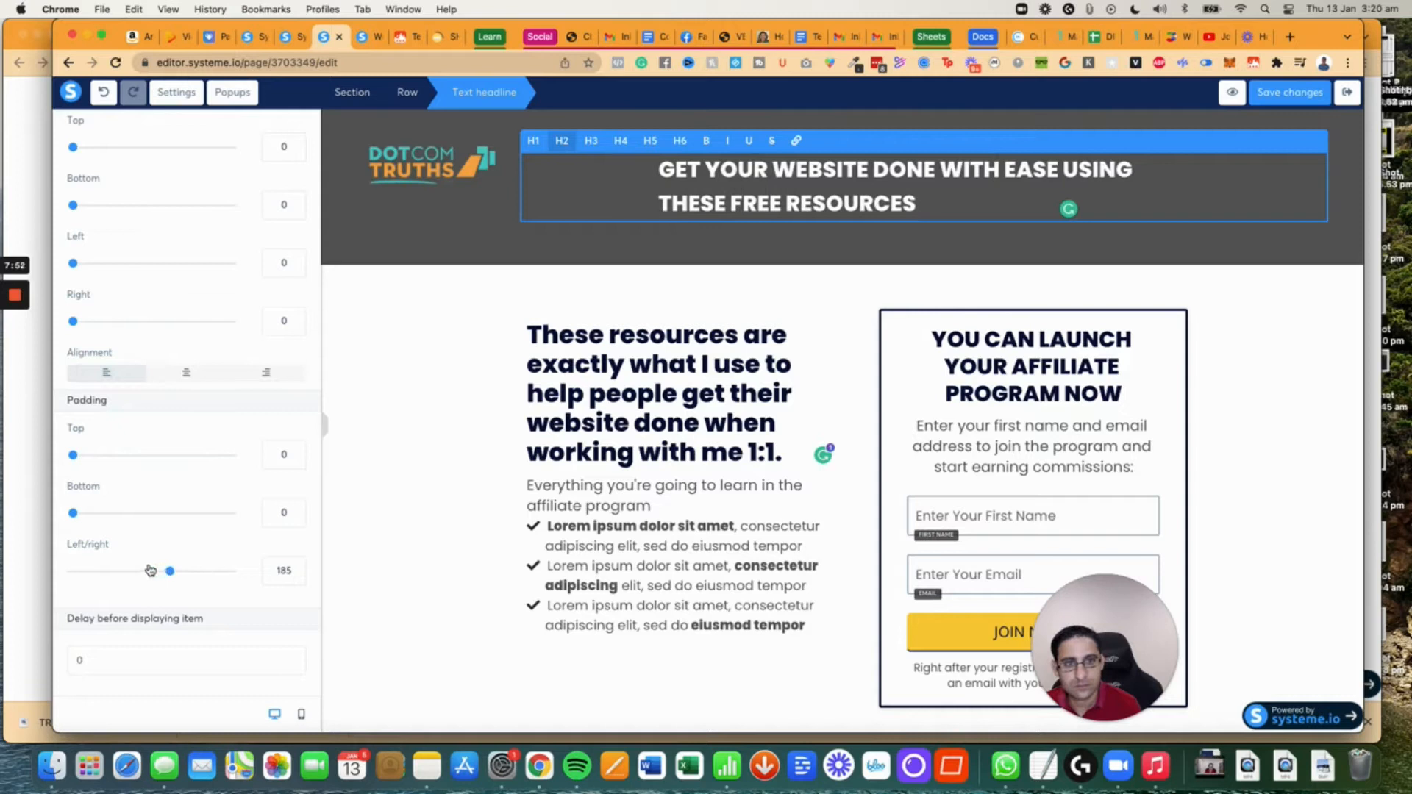
{"action": "left_click_drag", "start_coordinate": [169, 571], "coordinate": [151, 571]}
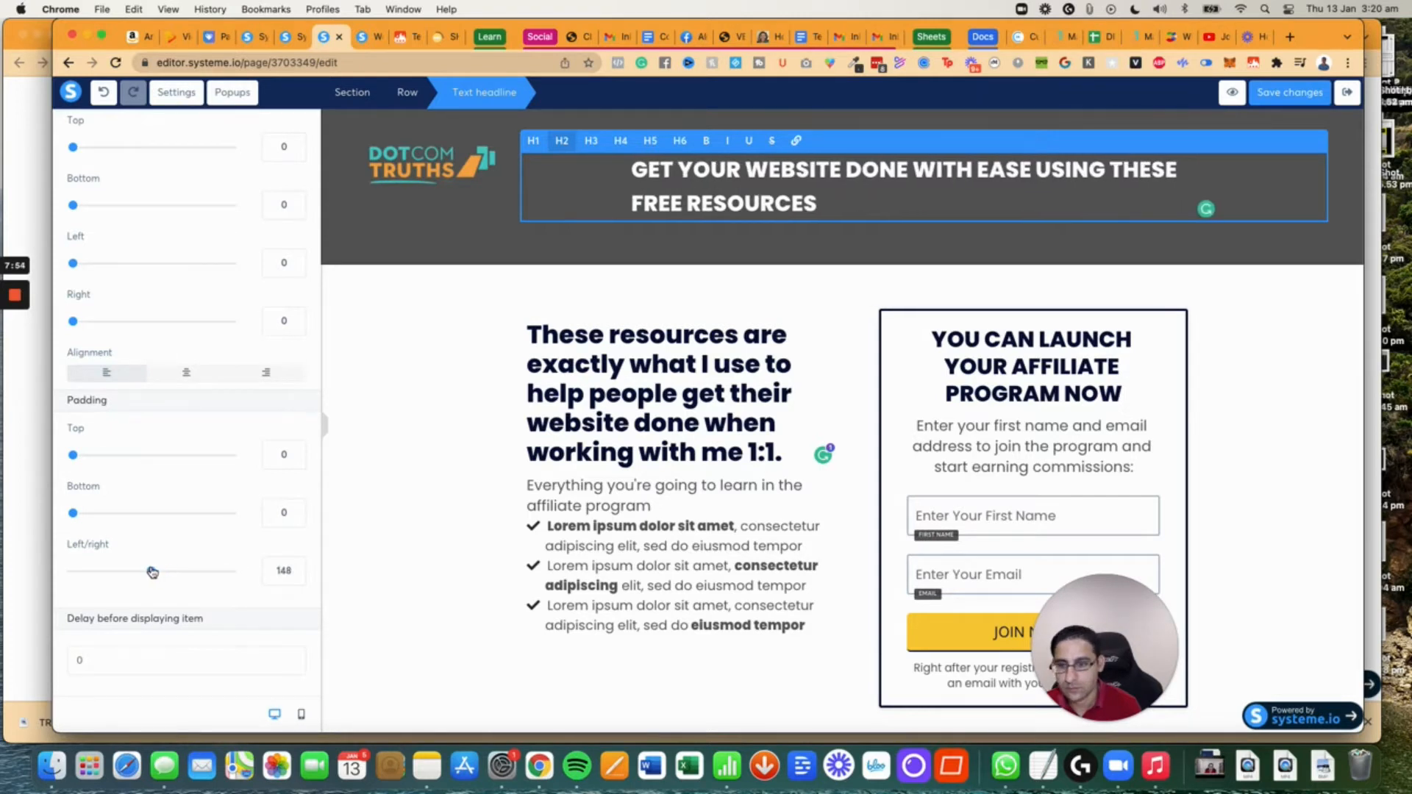
{"action": "left_click_drag", "start_coordinate": [152, 571], "coordinate": [152, 571]}
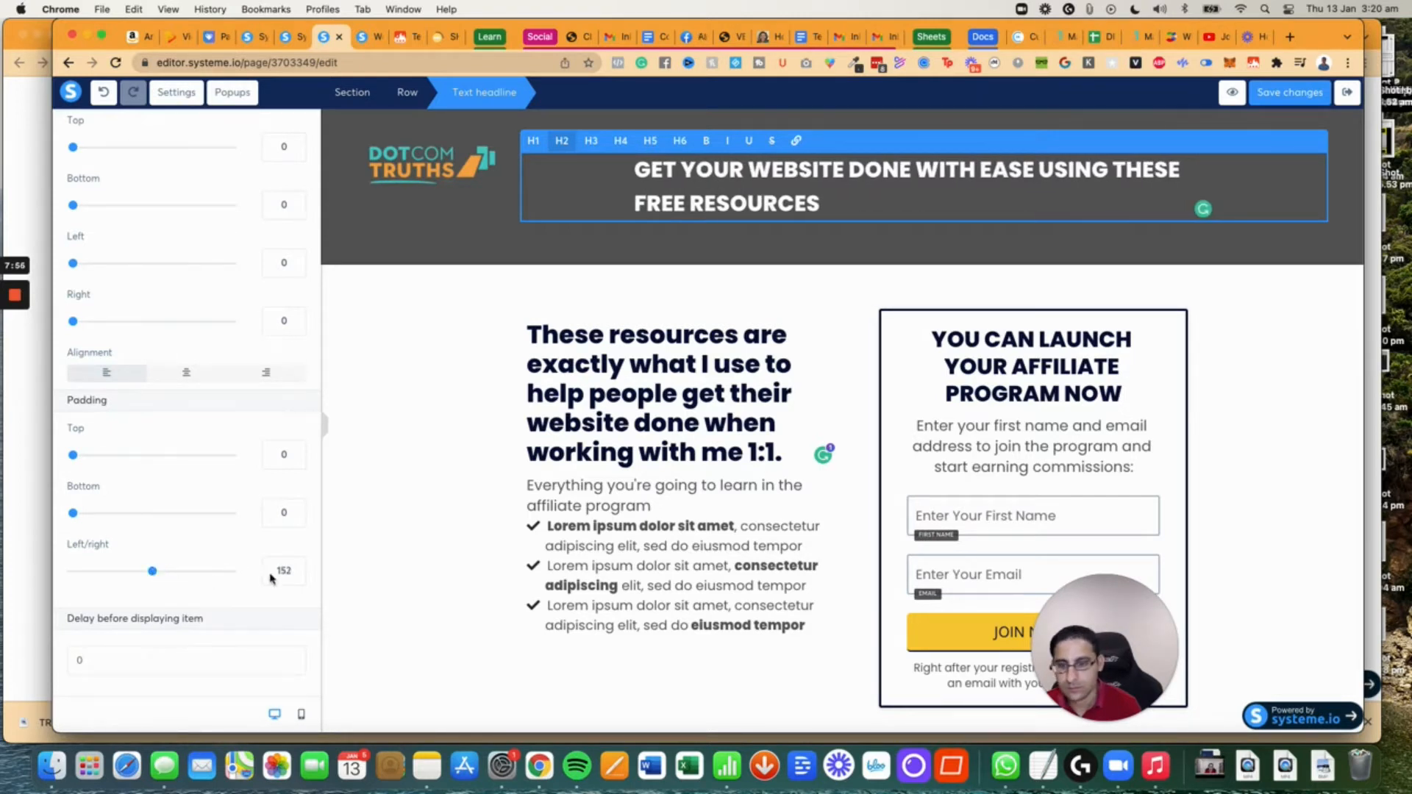
Raise the headline font size to 38 and select the form's launch headline.
{"action": "scroll", "scroll_direction": "down", "scroll_amount": 3}
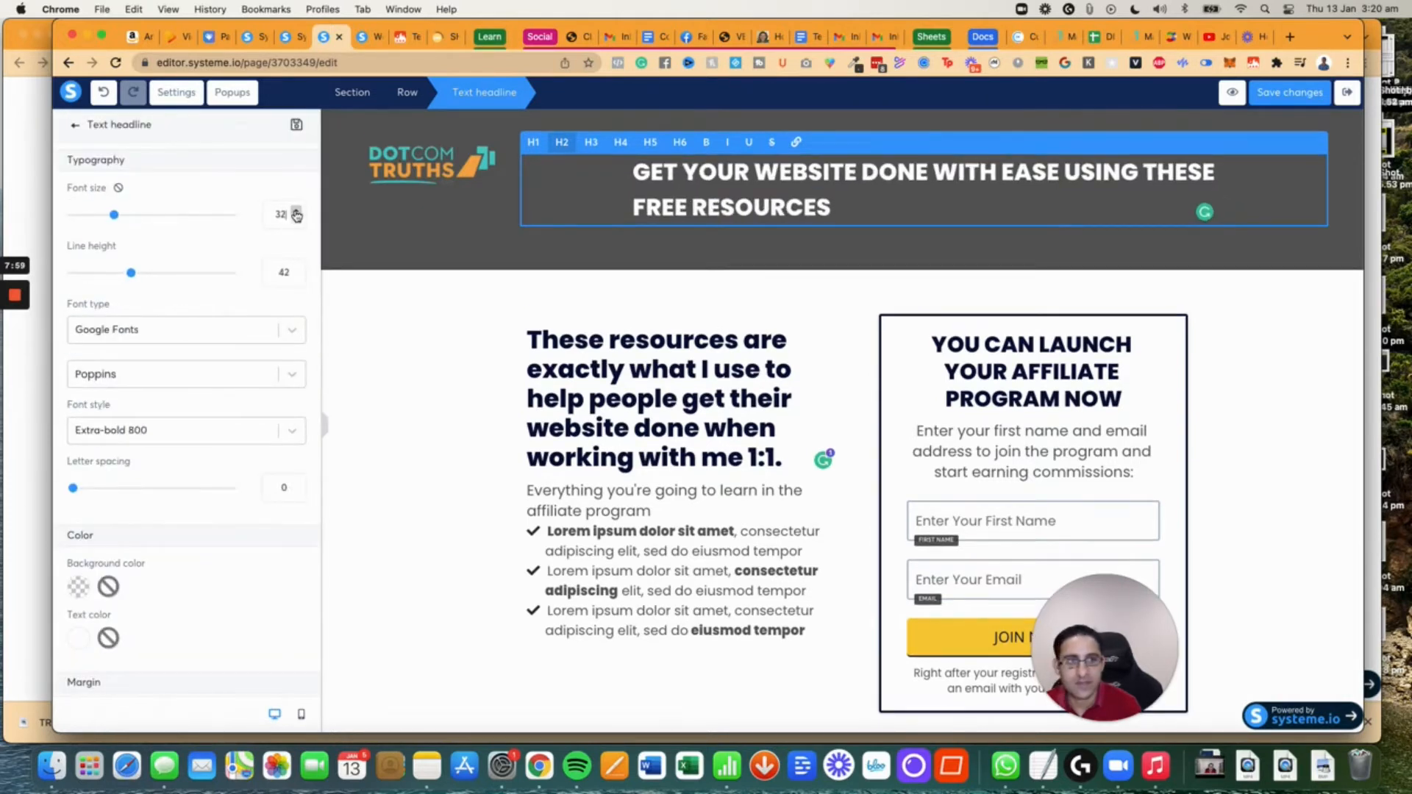
{"action": "left_click", "coordinate": [297, 211]}
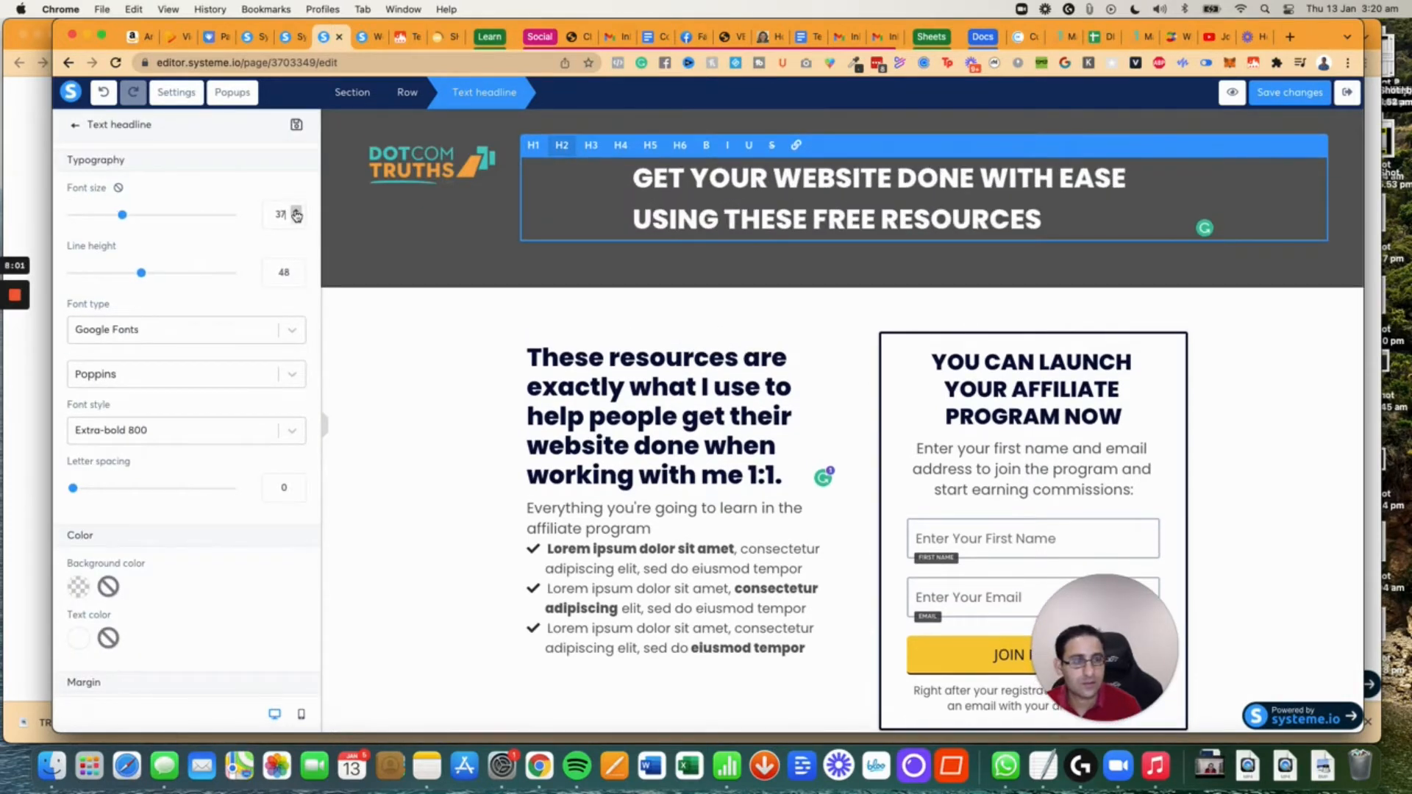
{"action": "left_click", "coordinate": [298, 215]}
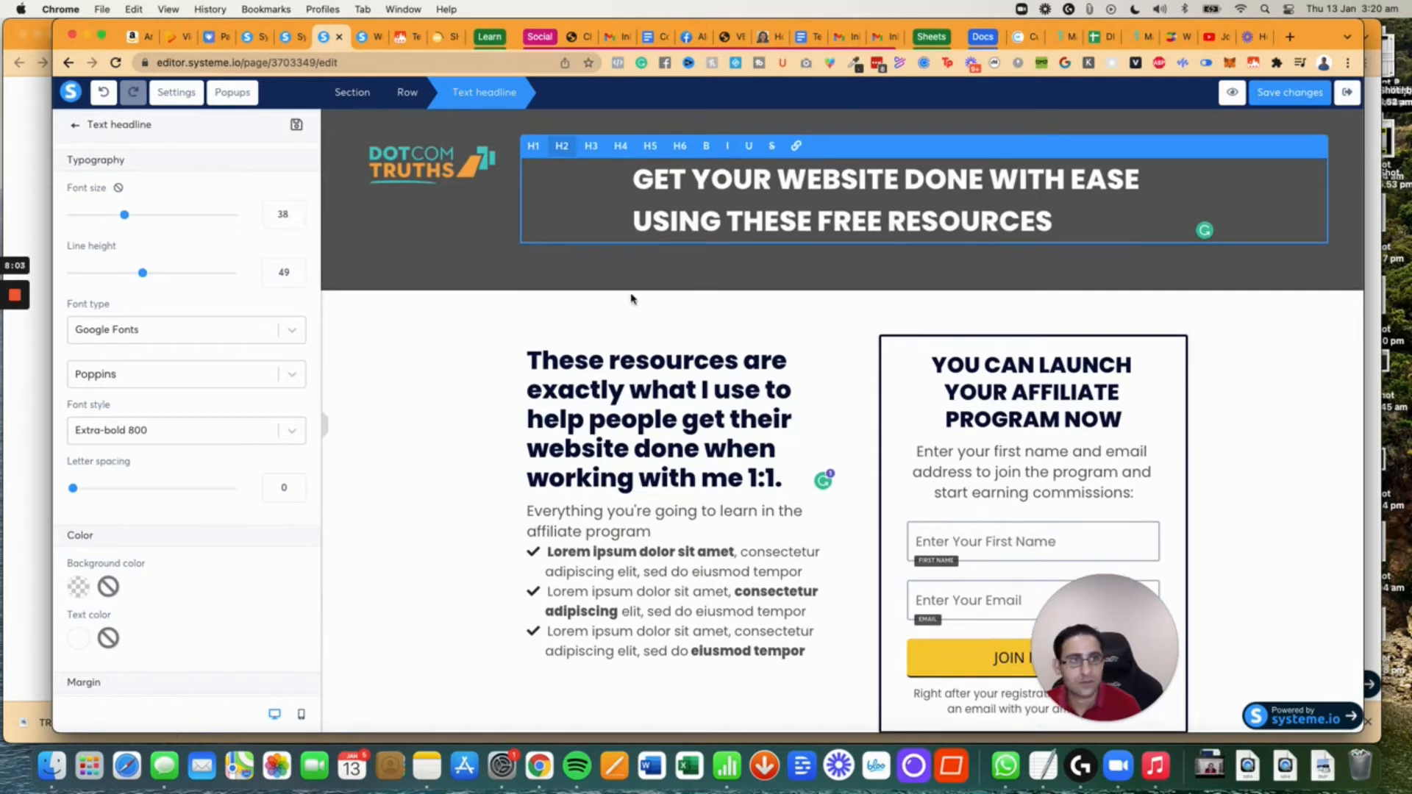
{"action": "left_click", "coordinate": [75, 124]}
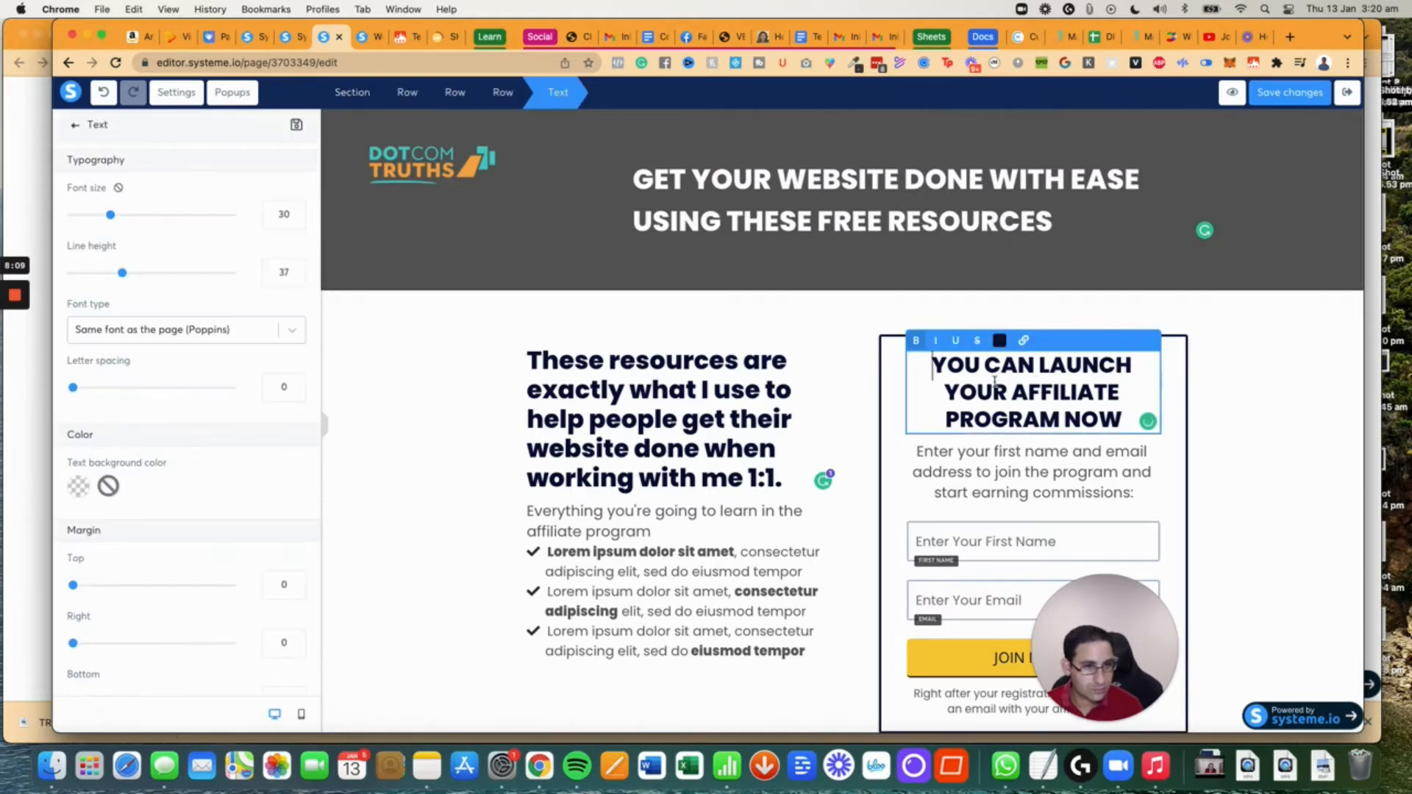
Reword the heading to 'These resources will help you get your website done:'.
{"action": "left_click", "coordinate": [657, 392]}
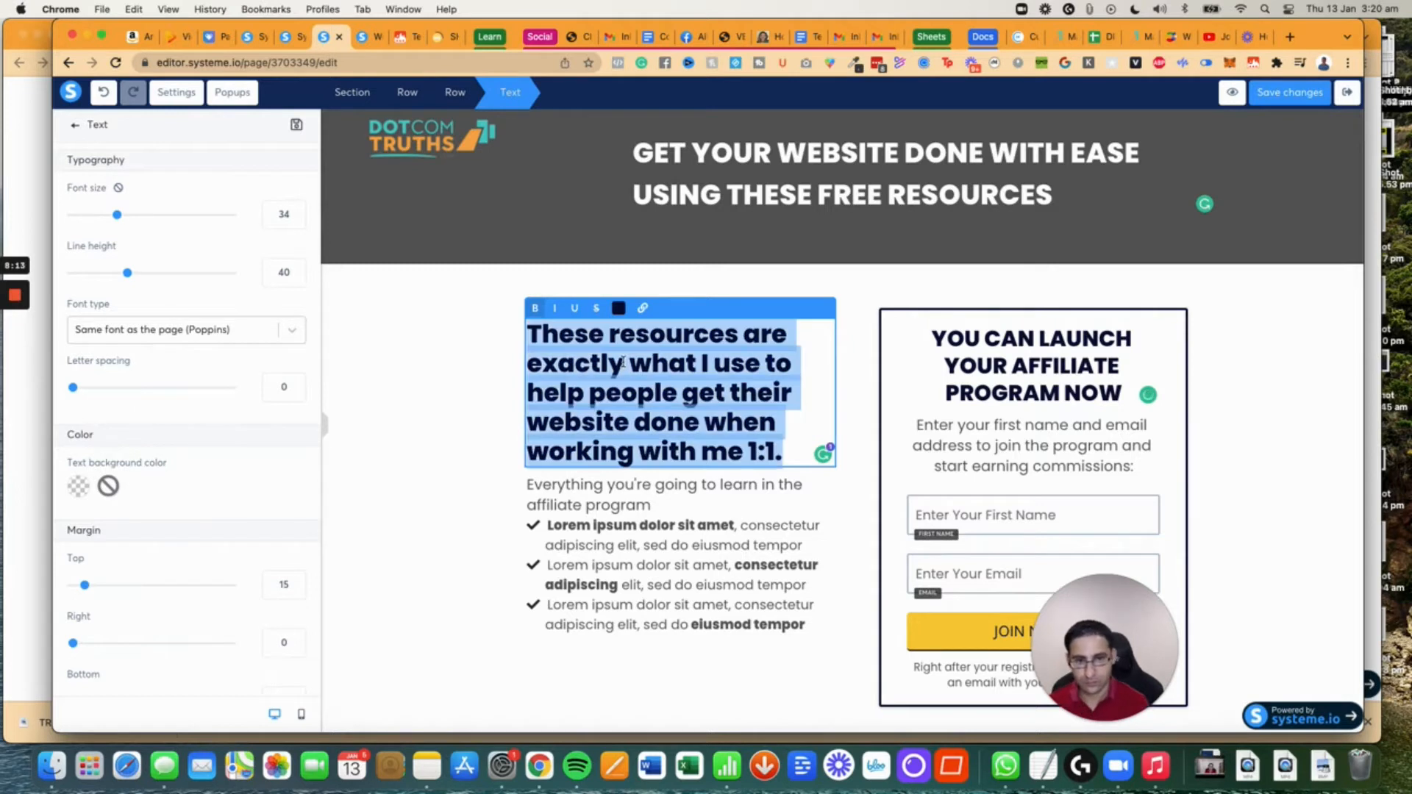
{"action": "key", "text": "delete"}
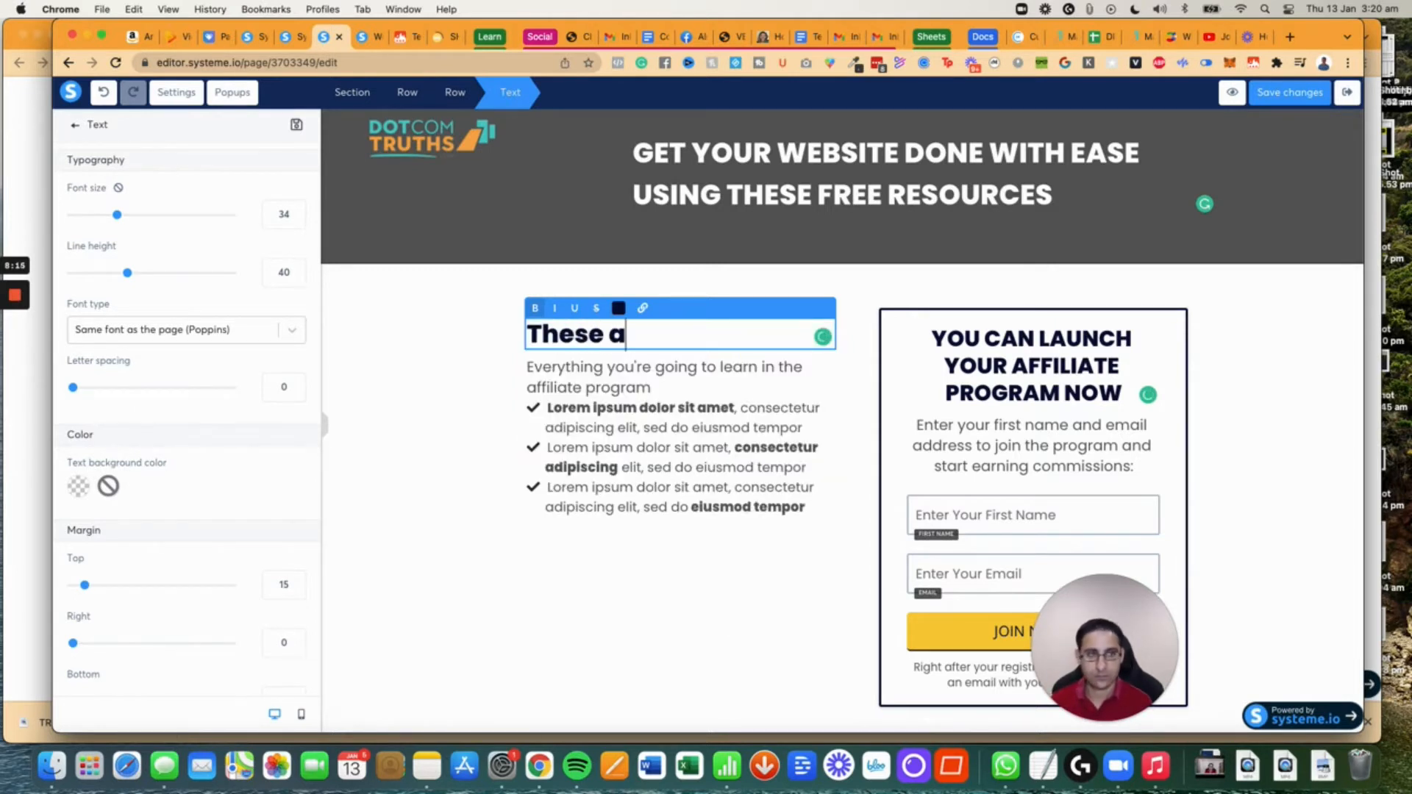
{"action": "type", "text": "resources will"}
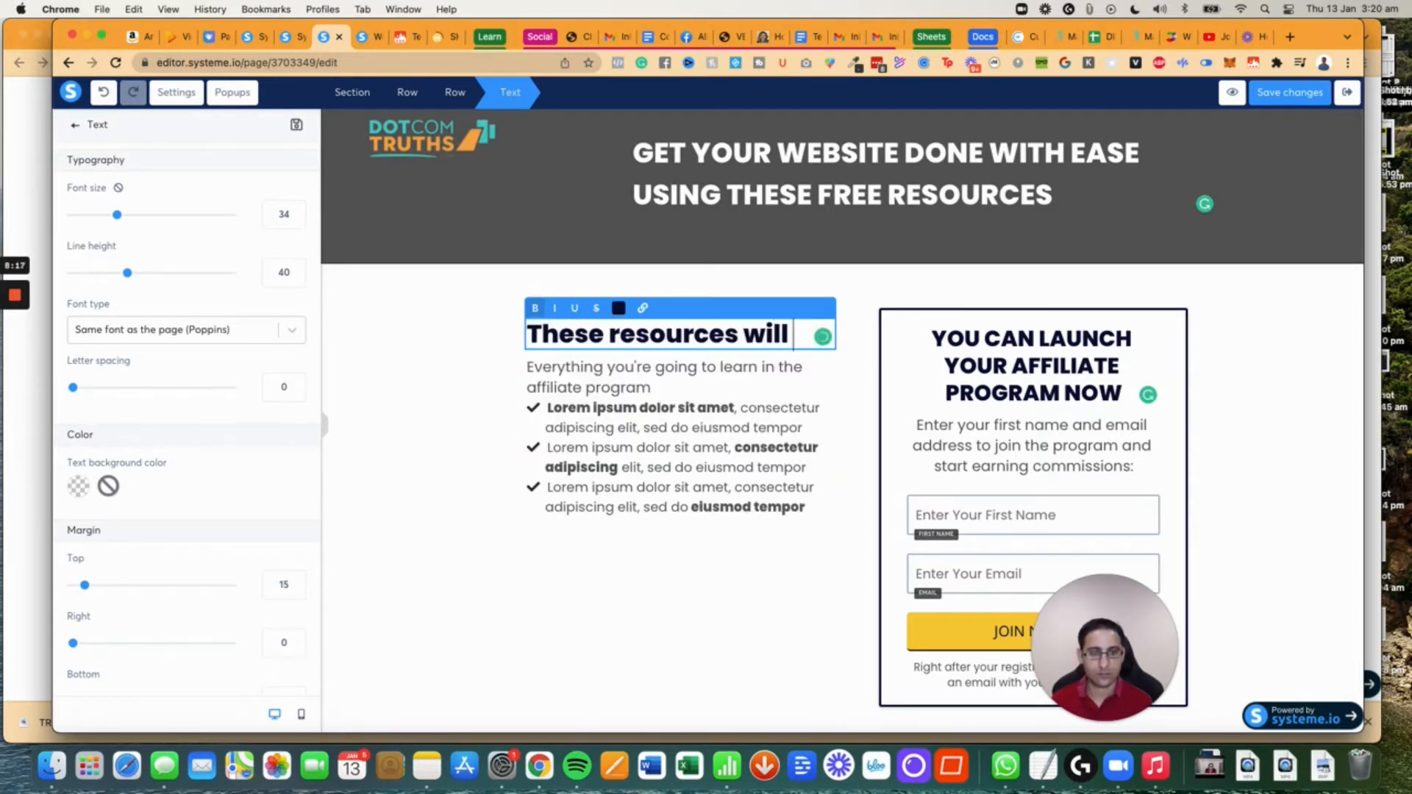
{"action": "type", "text": "help you get"}
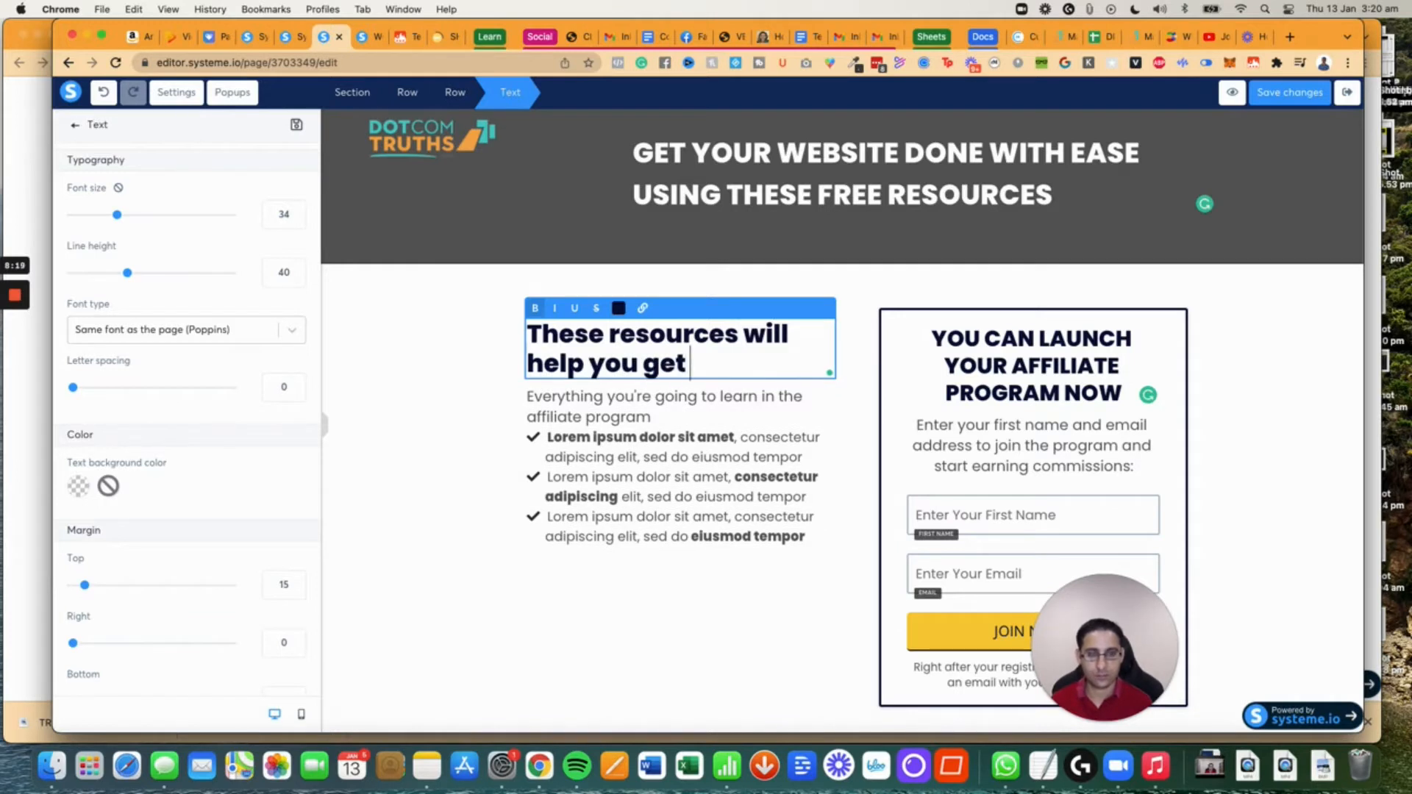
{"action": "type", "text": "your website done:"}
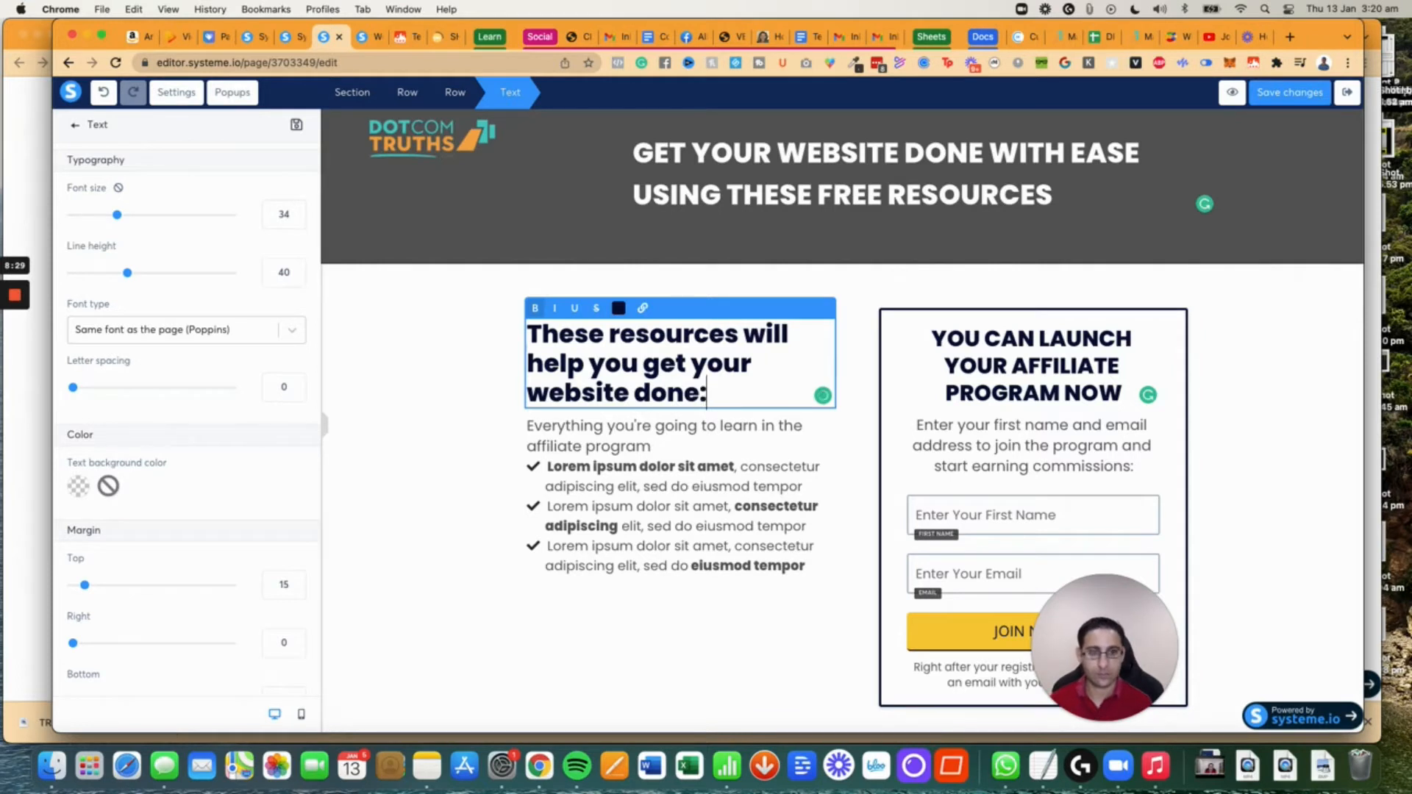
Replace the paragraph below with 'Here is what you get what free:'.
{"action": "left_click", "coordinate": [663, 435]}
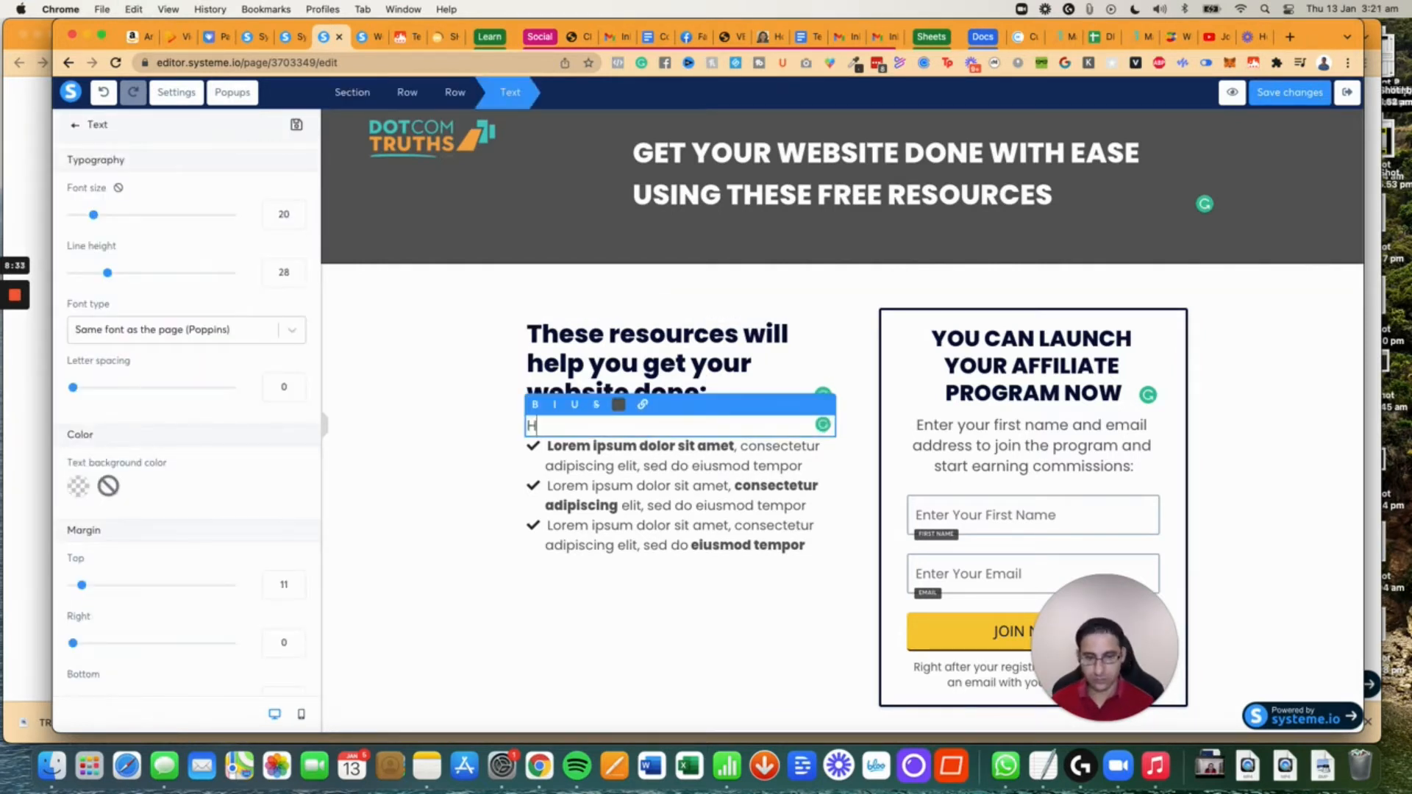
{"action": "type", "text": "Here is what you c"}
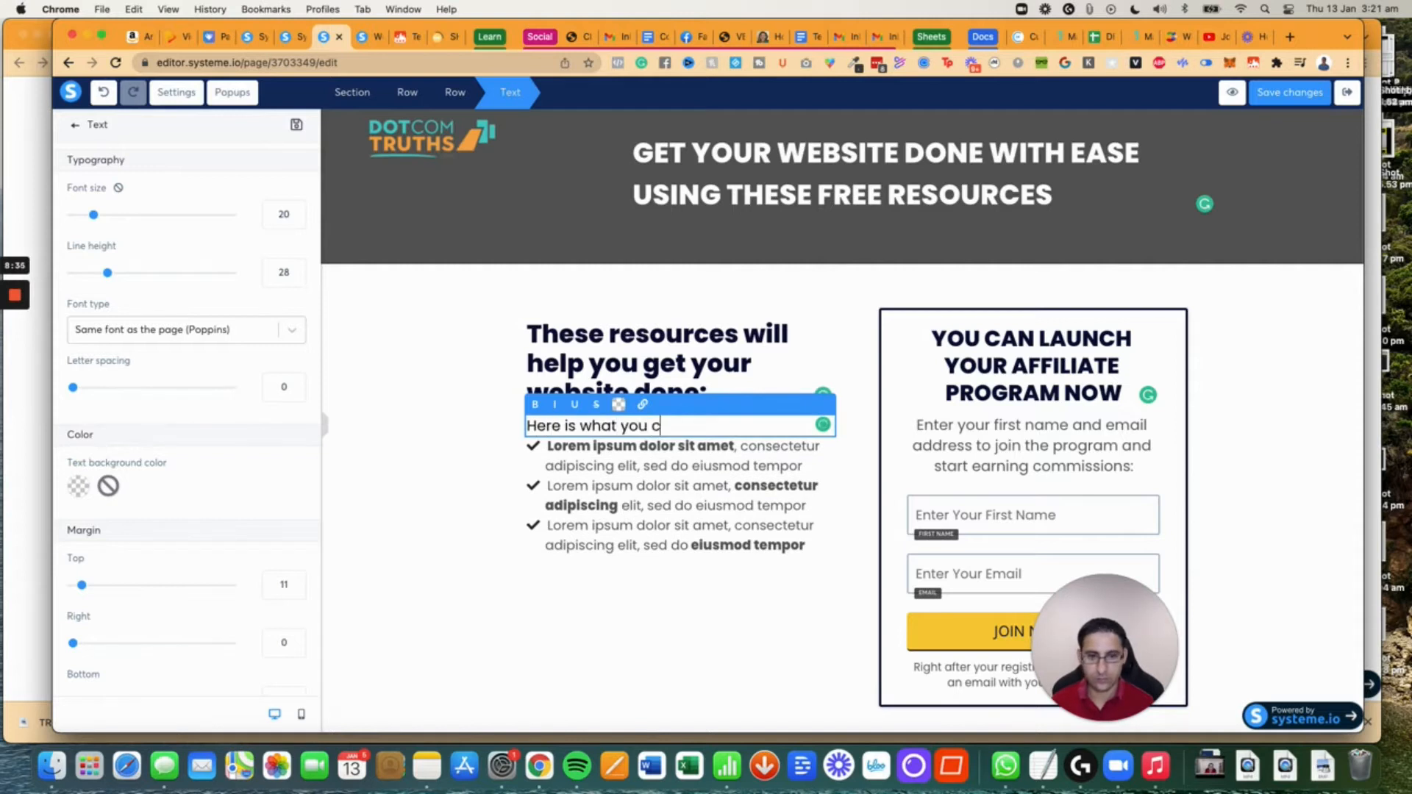
{"action": "type", "text": "et what free:"}
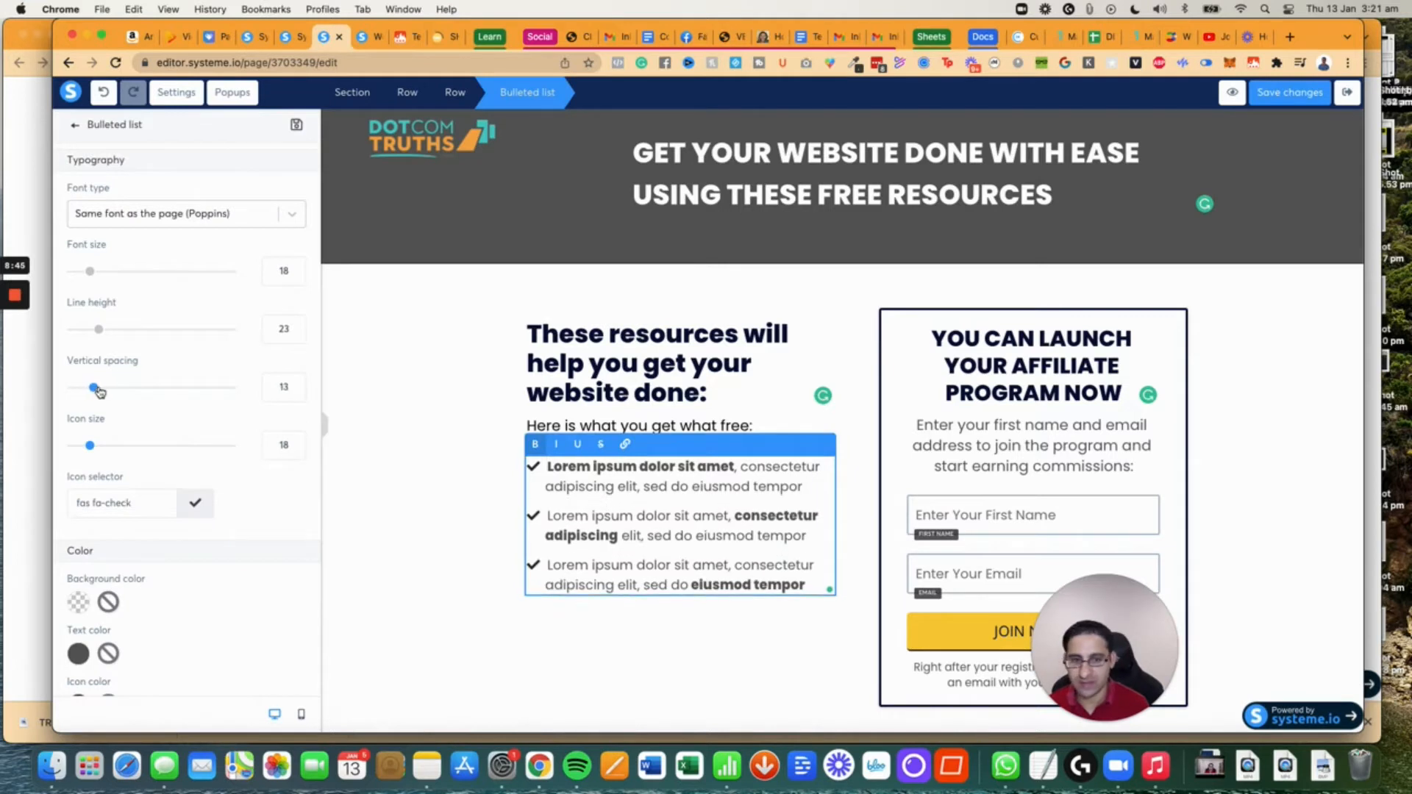
Set bullet vertical spacing to 25 and write the Website Preparation Checklist first bullet.
{"action": "left_click_drag", "start_coordinate": [94, 387], "coordinate": [115, 386]}
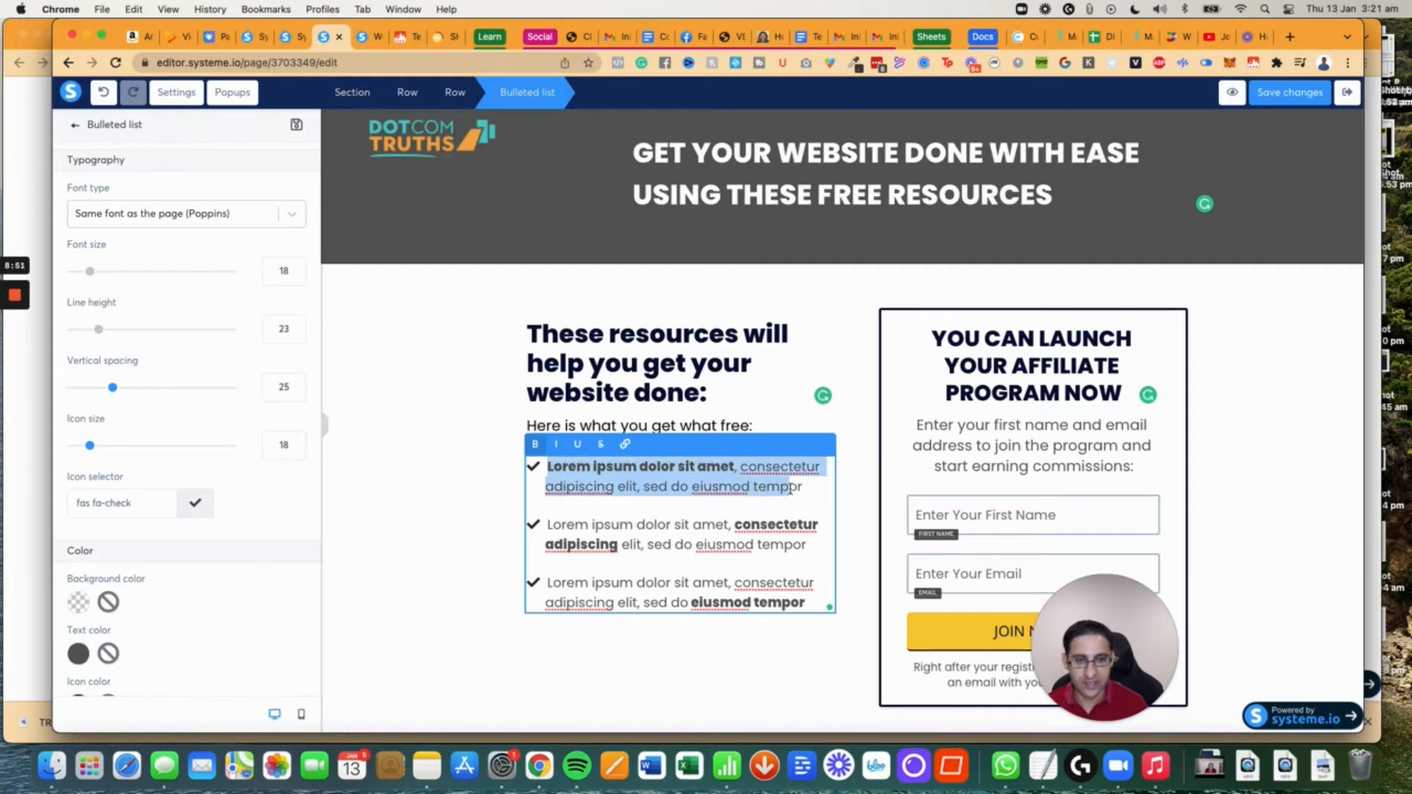
{"action": "type", "text": "Website Preparat"}
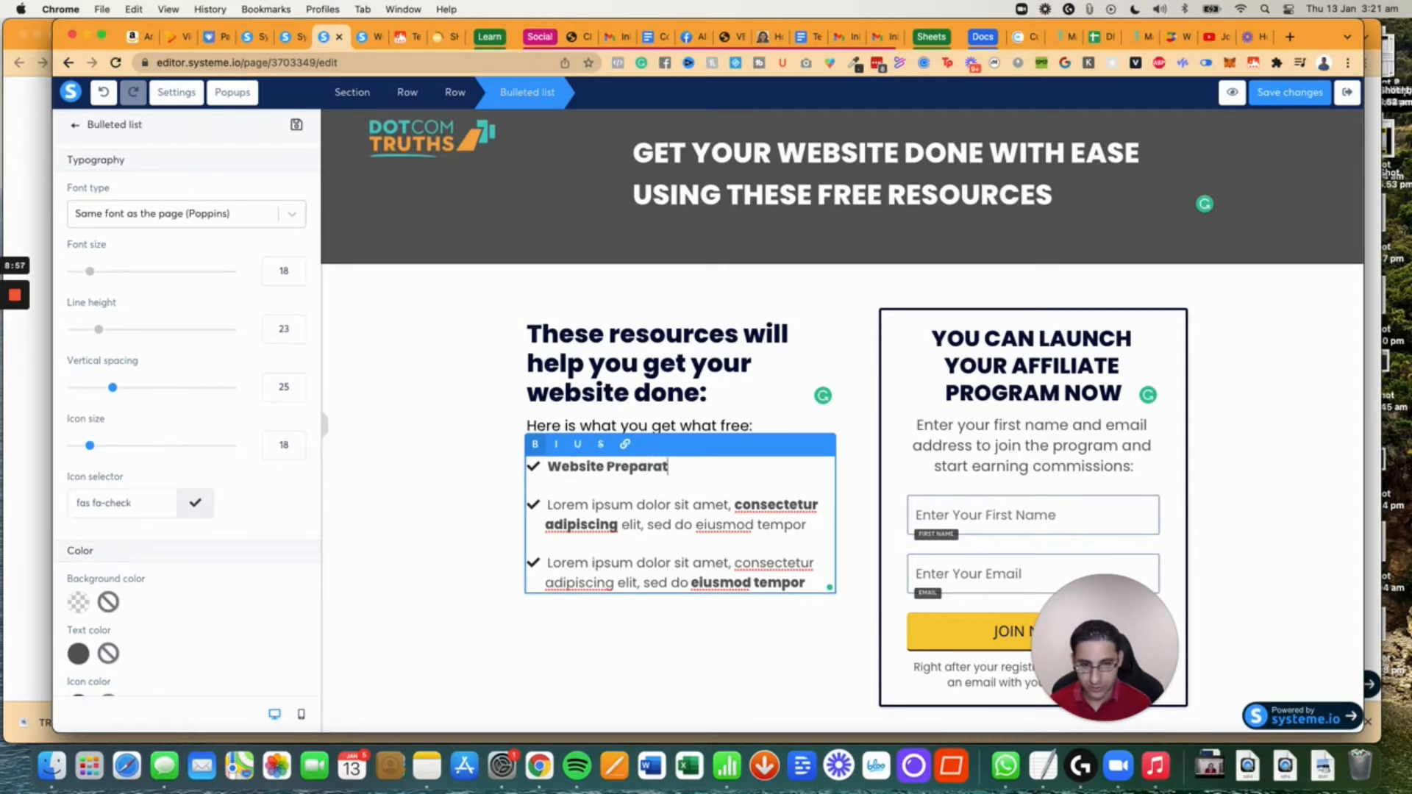
{"action": "type", "text": "ion Checklist to fill out"}
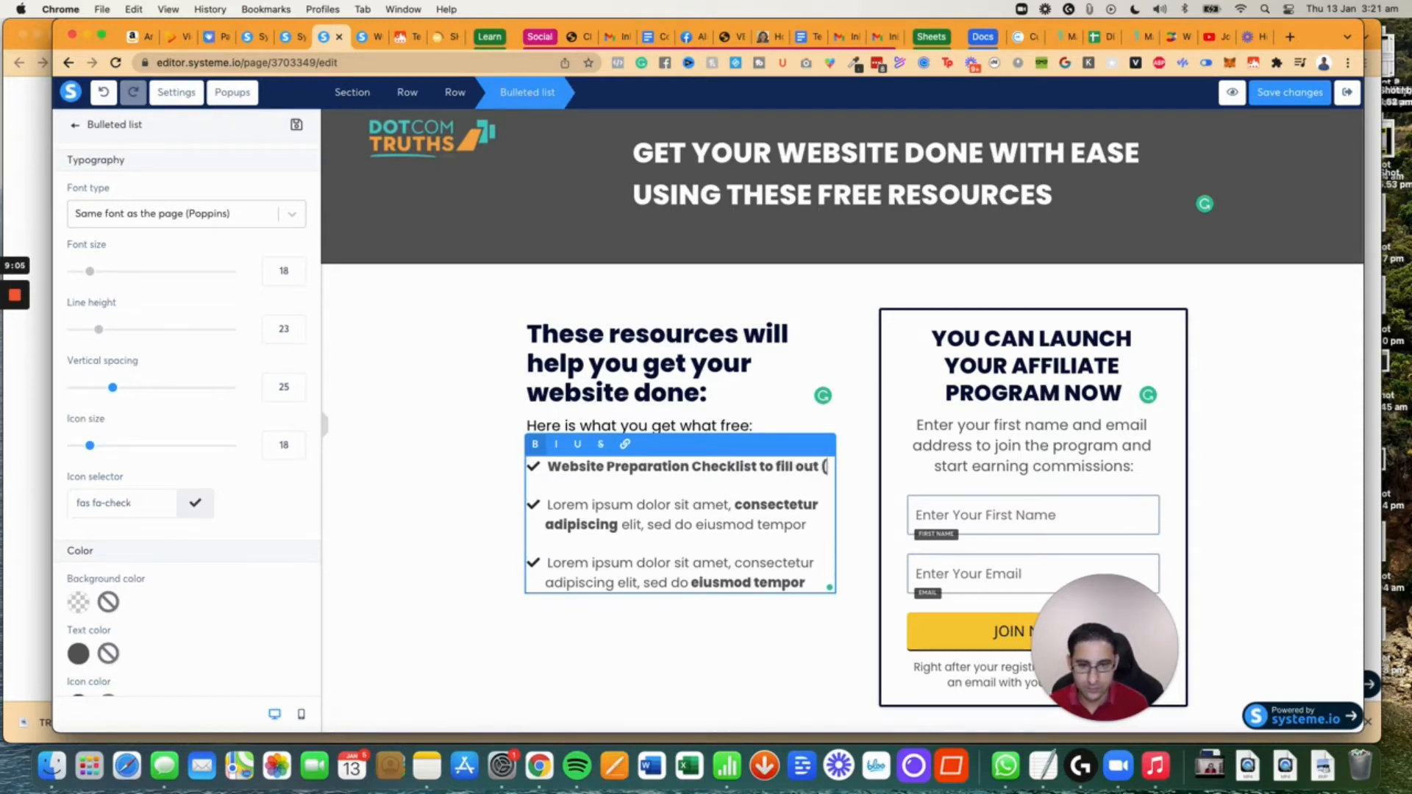
{"action": "type", "text": "(the exact"}
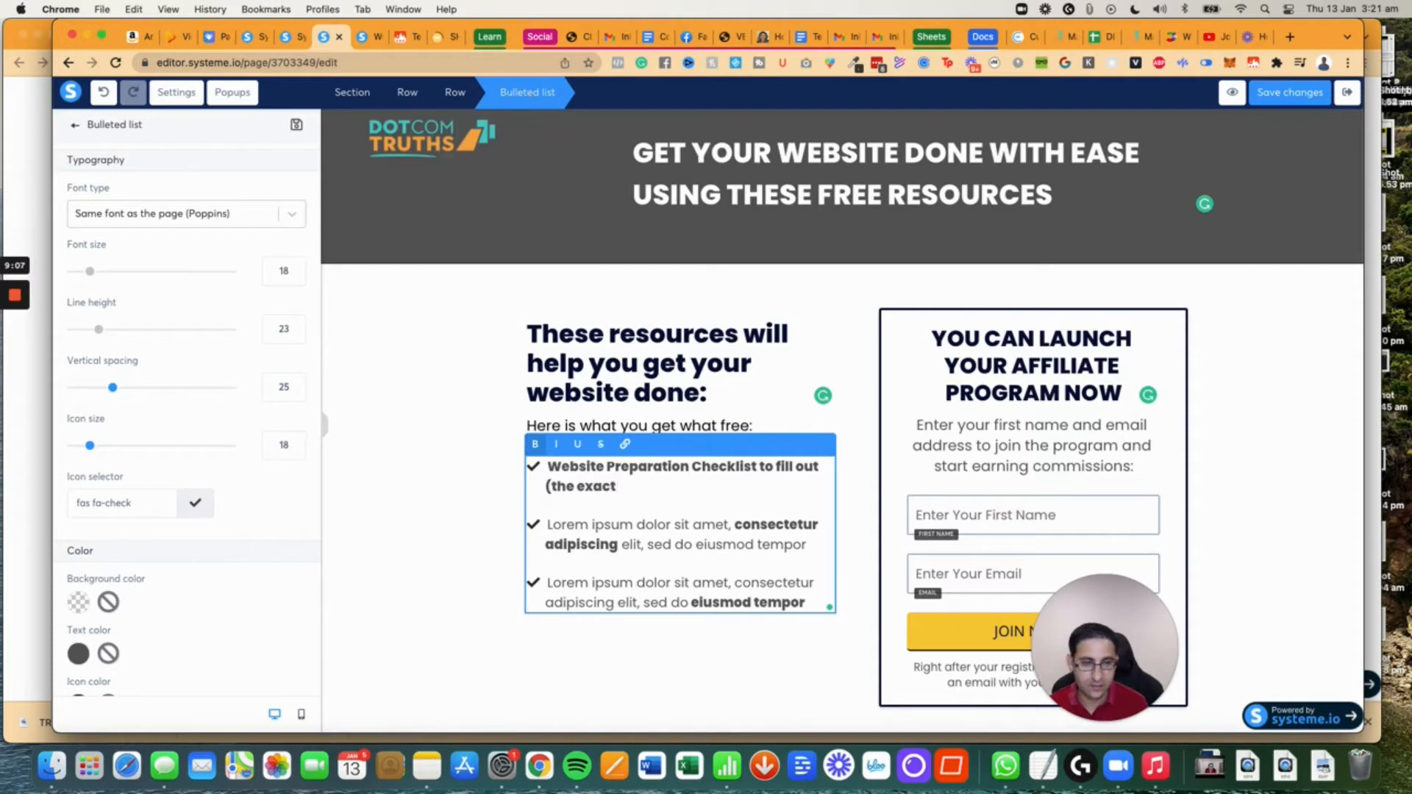
{"action": "type", "text": "content"}
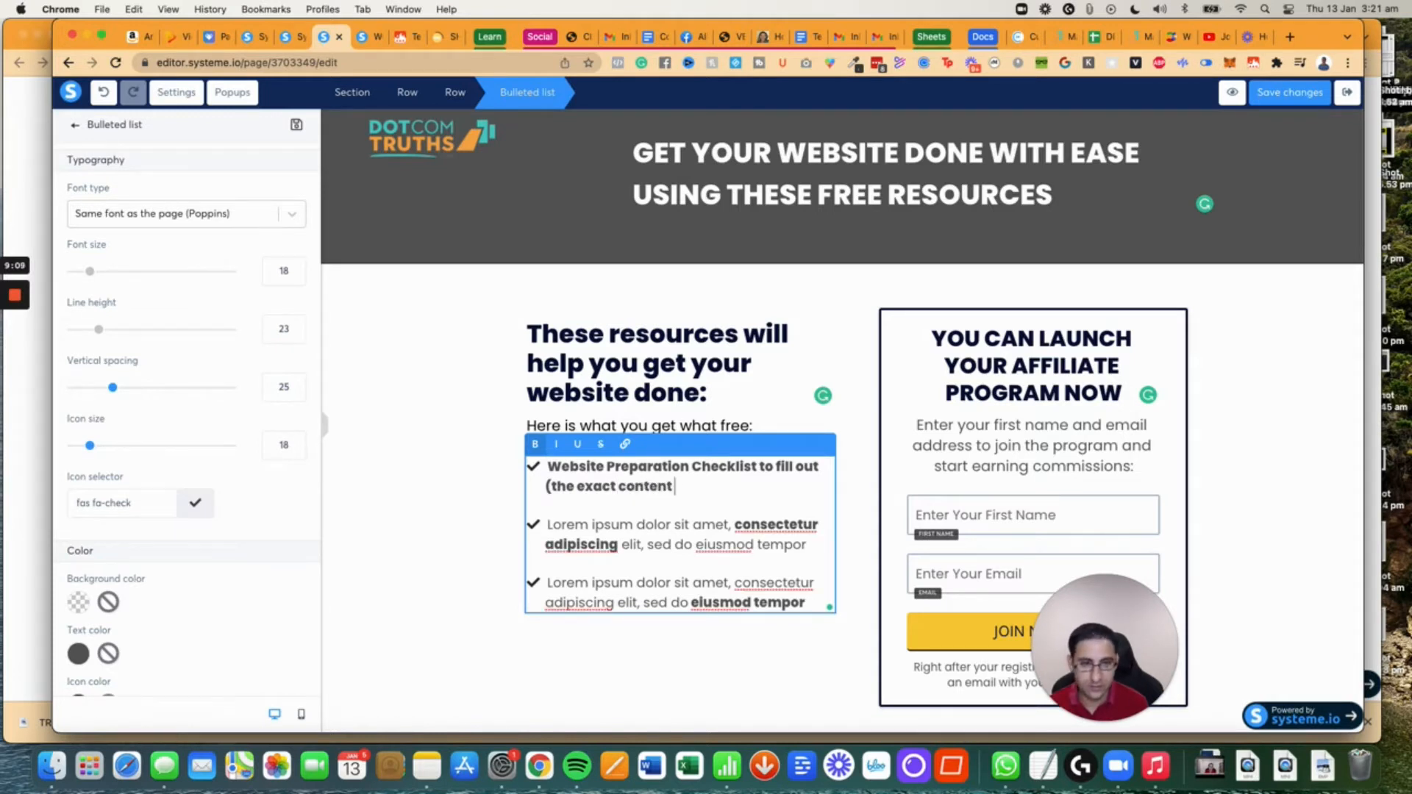
{"action": "type", "text": "that I give my private 1:1"}
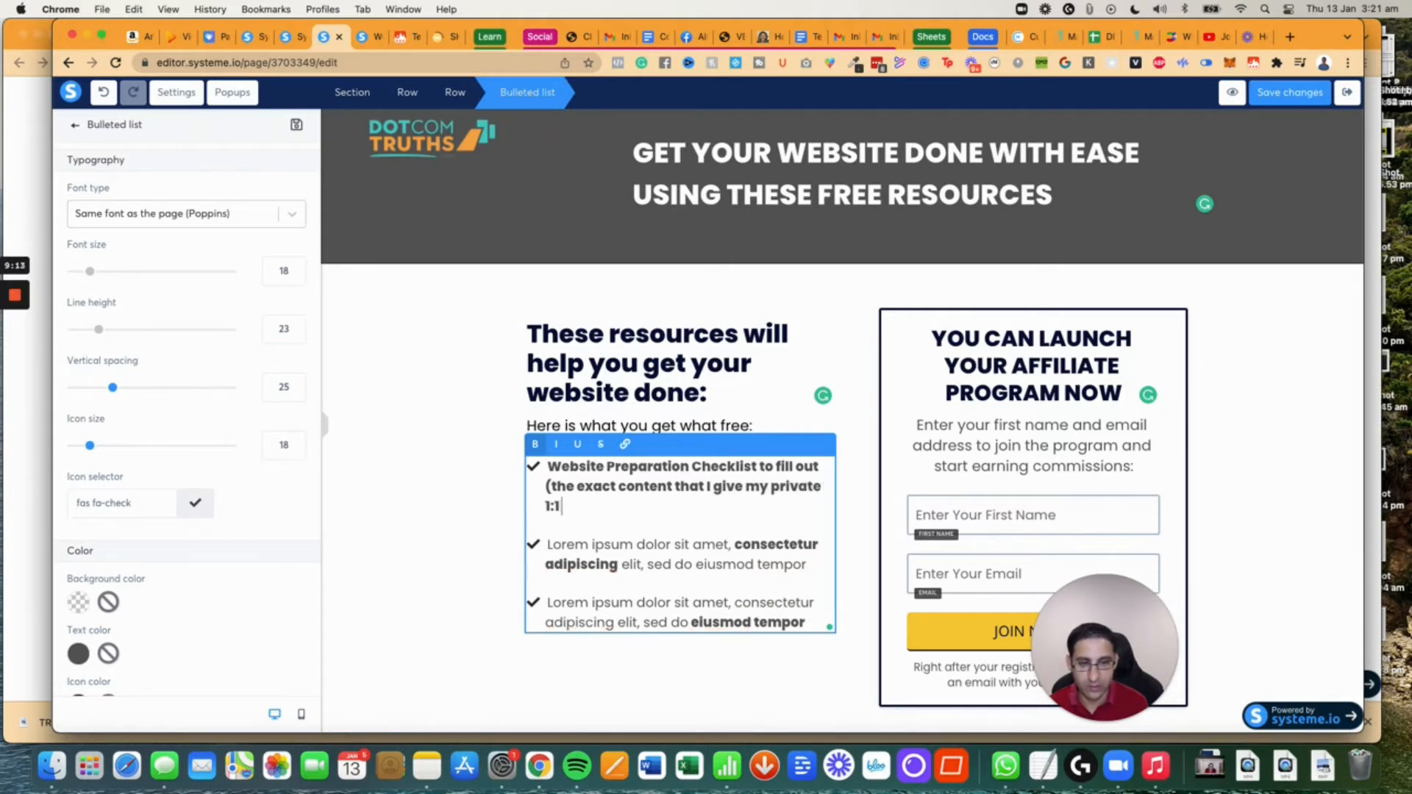
{"action": "type", "text": "clients to fill out"}
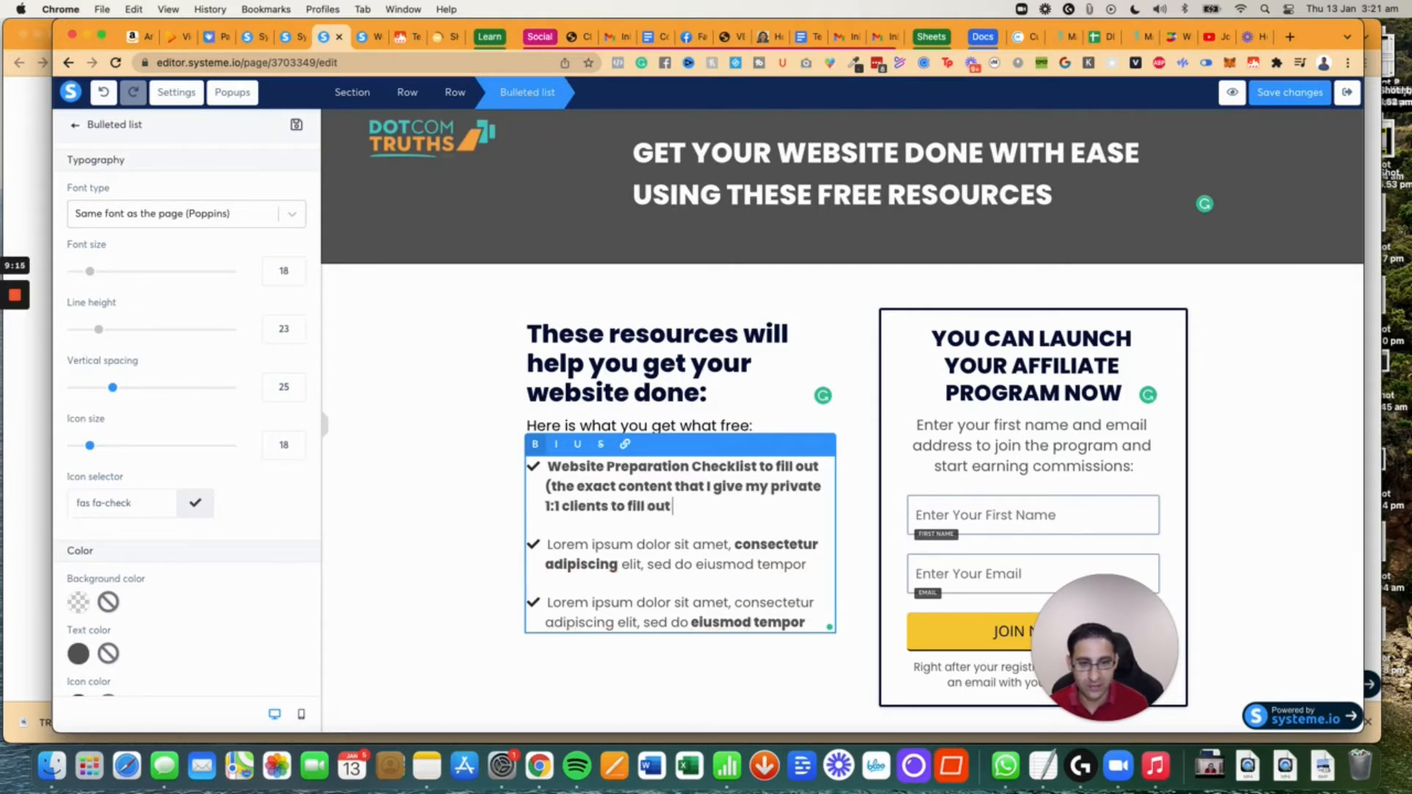
{"action": "type", "text": "before they work"}
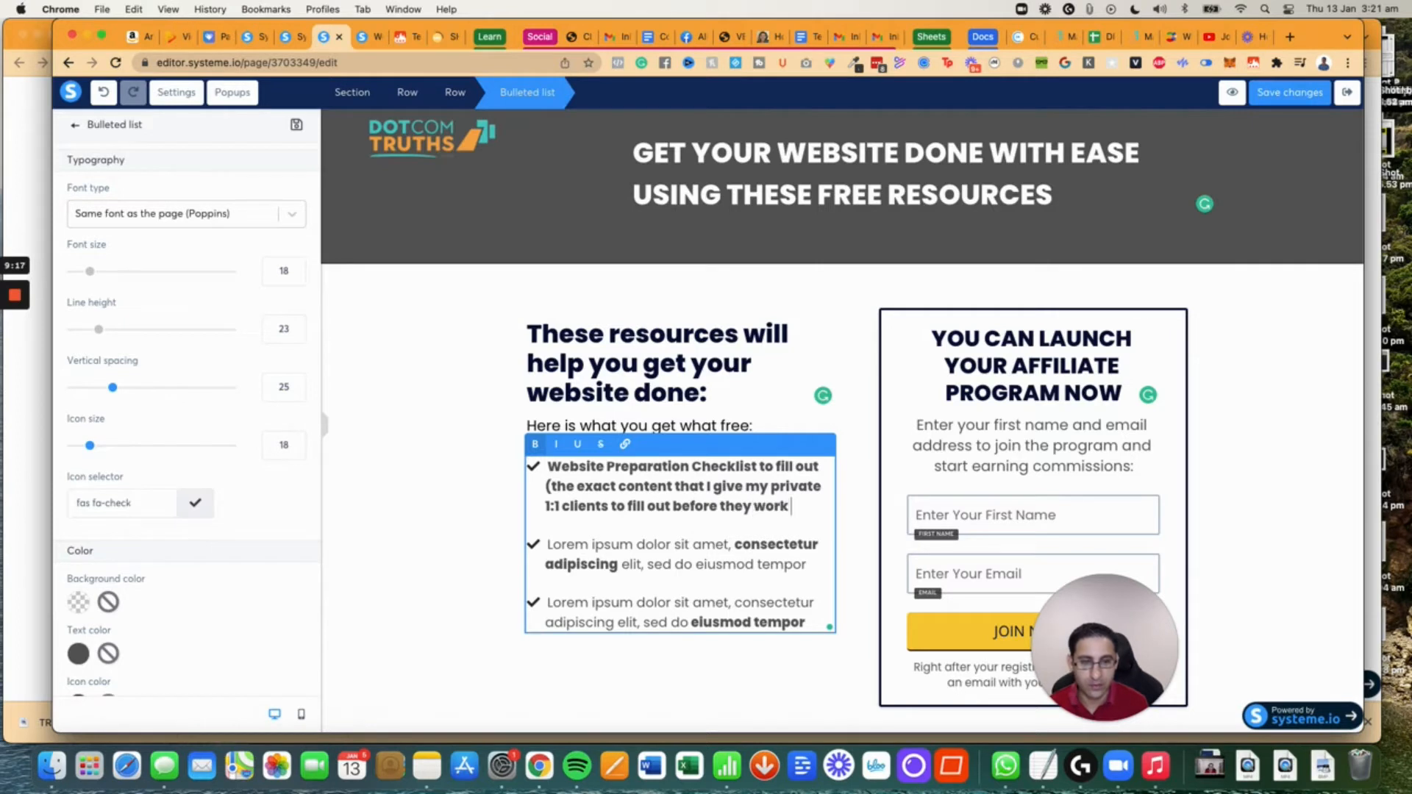
{"action": "key", "text": "backspace"}
{"action": "type", "text": "I"}
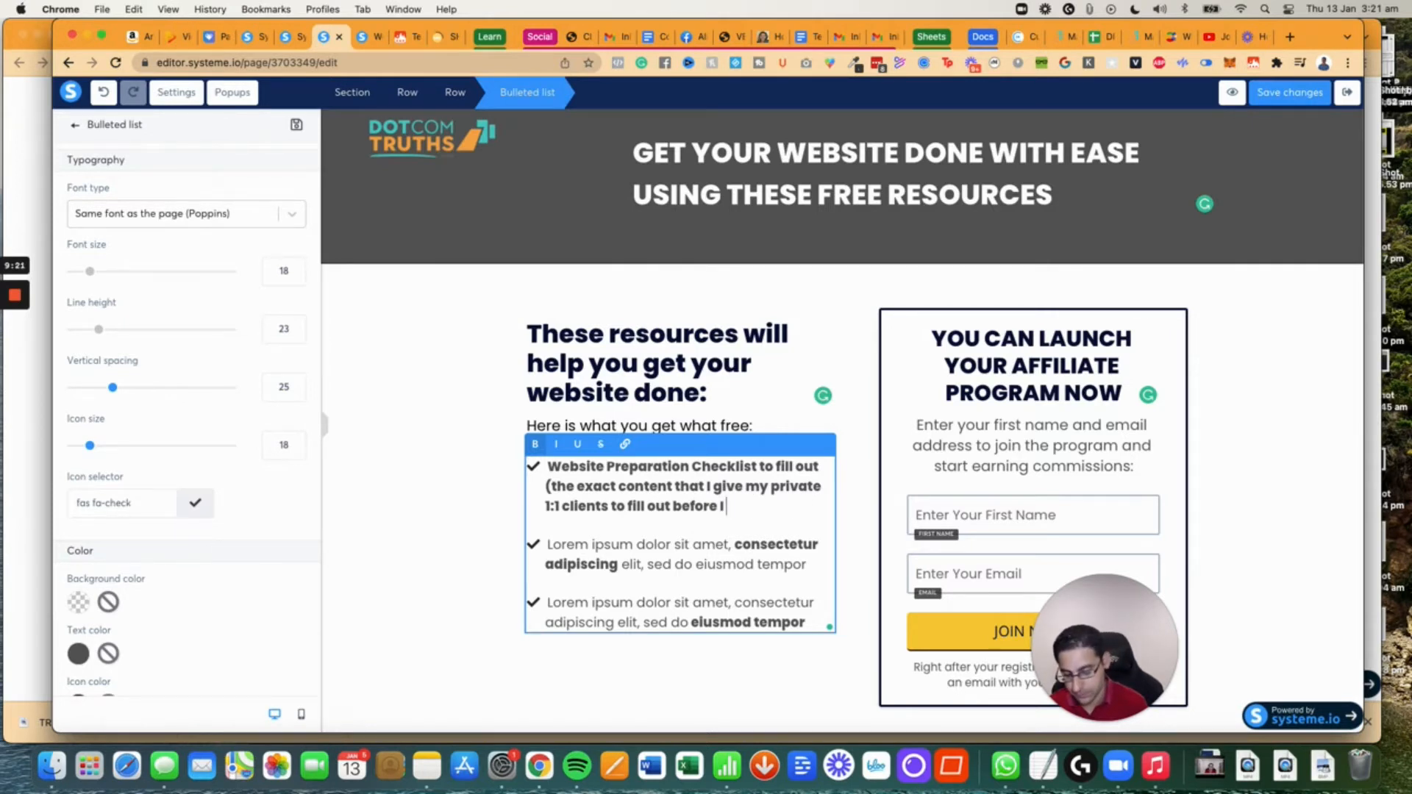
{"action": "type", "text": "can build their website fo"}
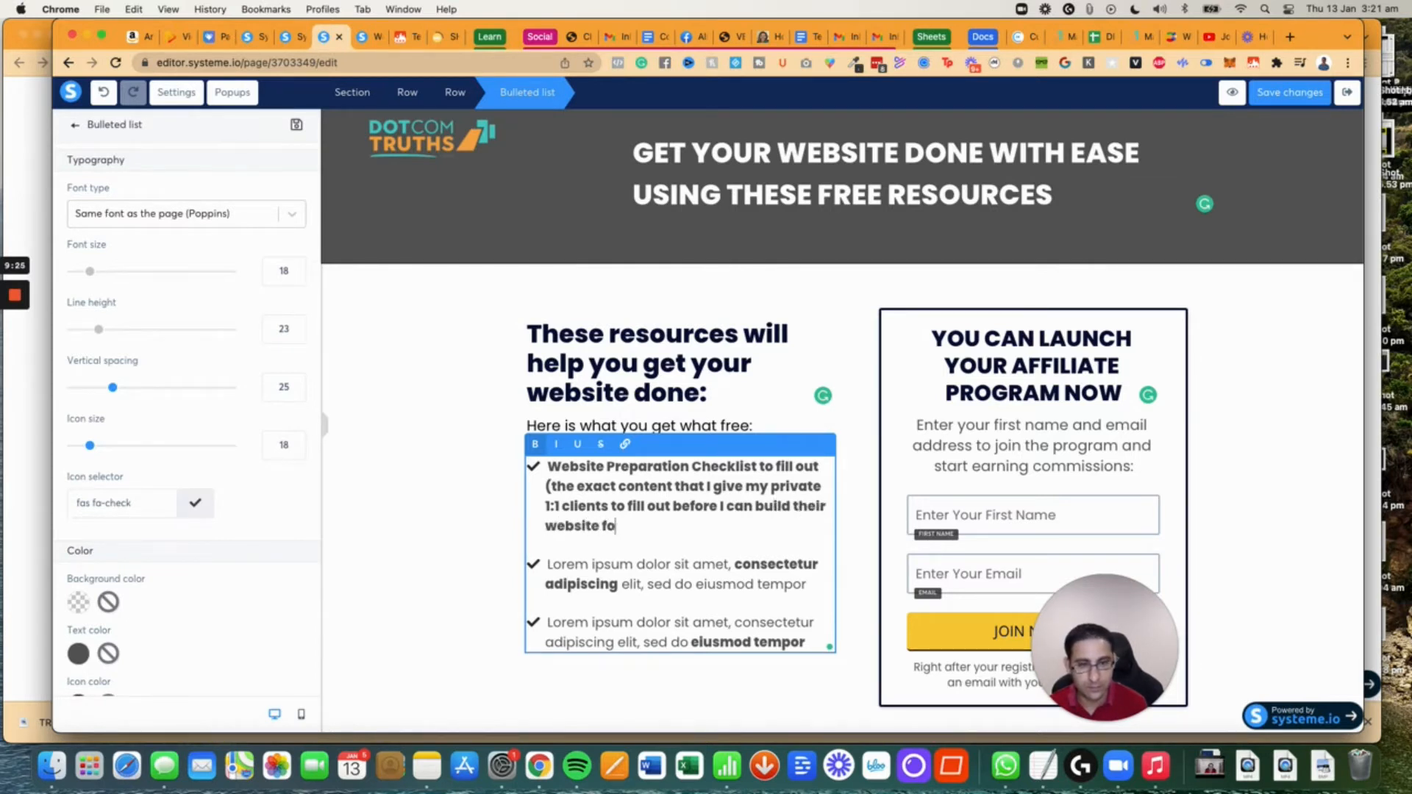
{"action": "type", "text": "r them)"}
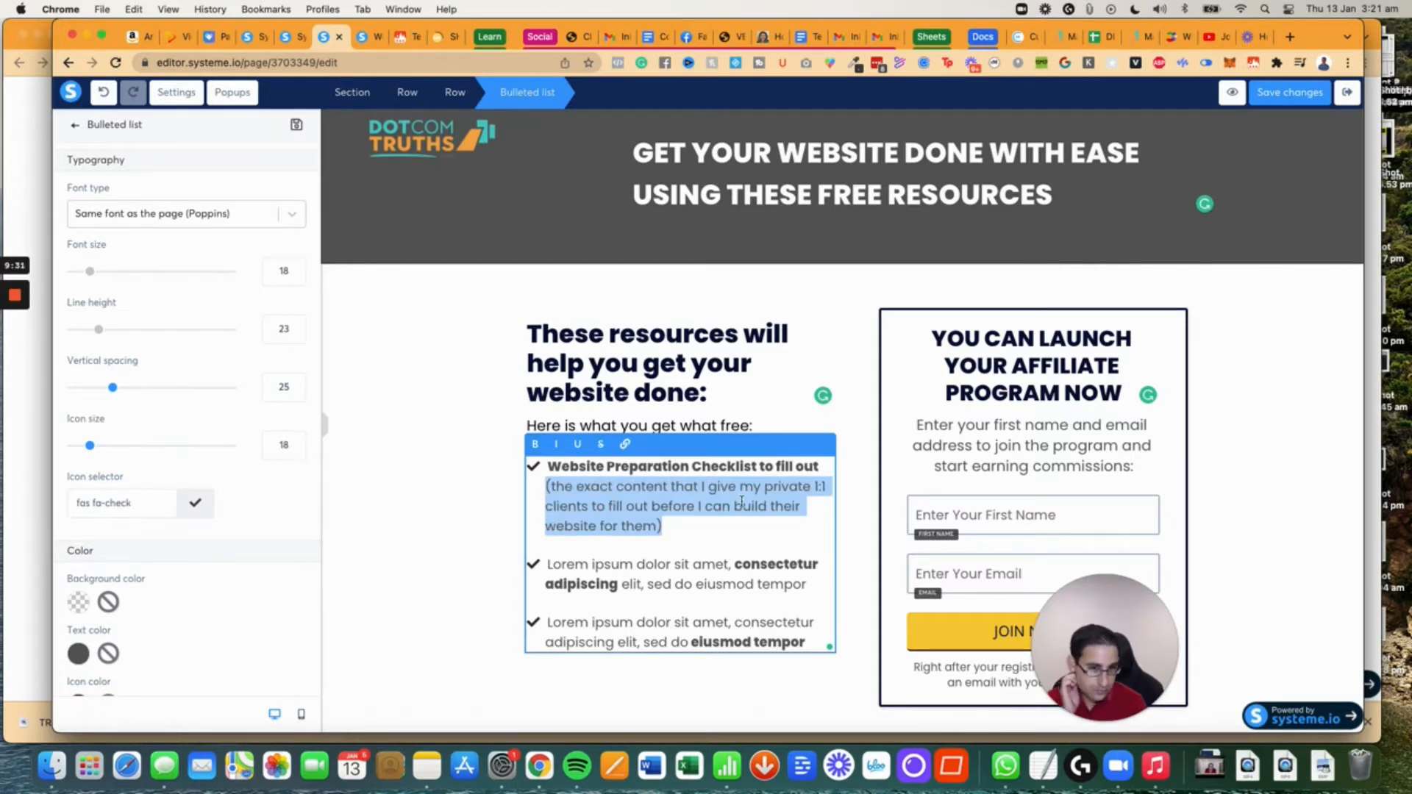
Change 'content' to 'checklist' and write the Sales Page Template second bullet.
{"action": "left_click", "coordinate": [616, 487]}
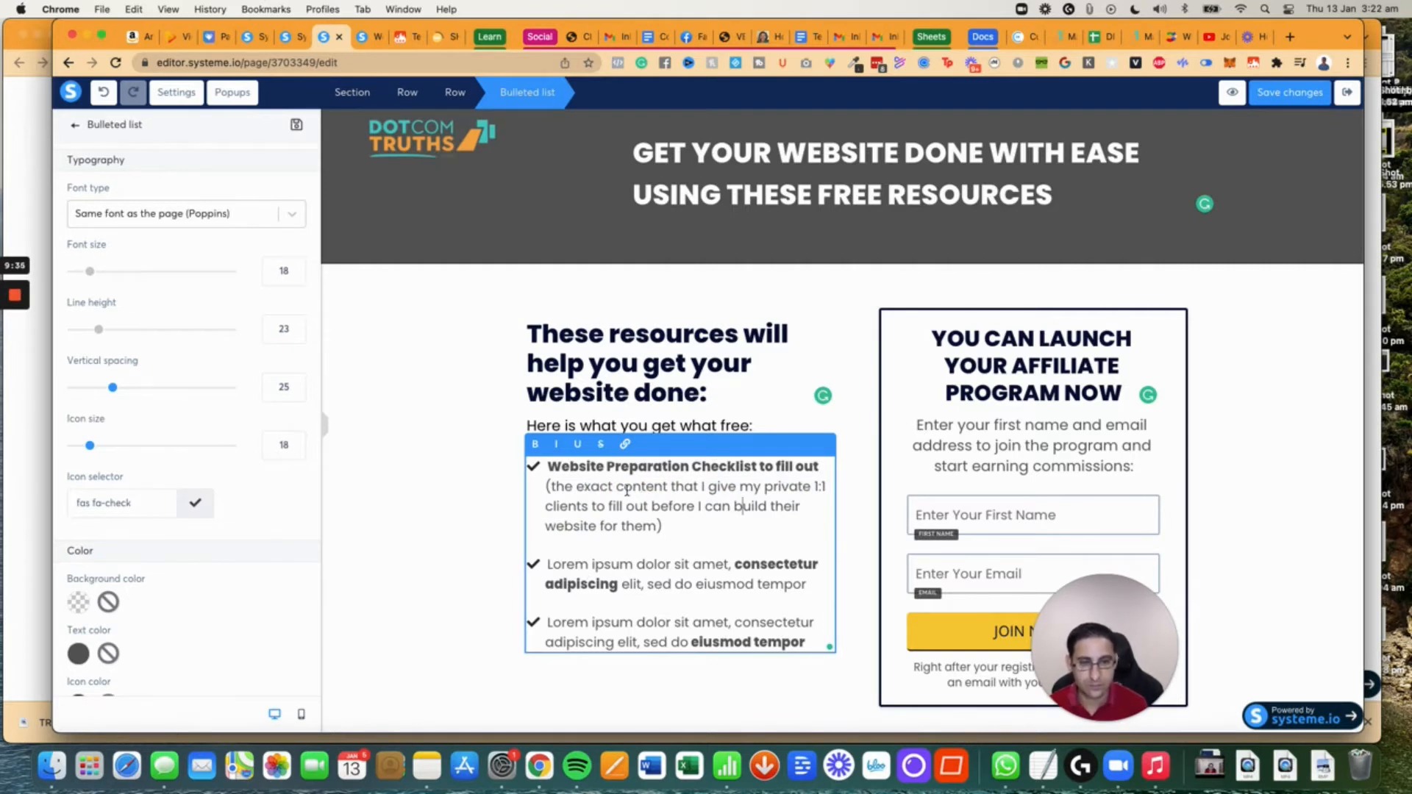
{"action": "double_click", "coordinate": [642, 486]}
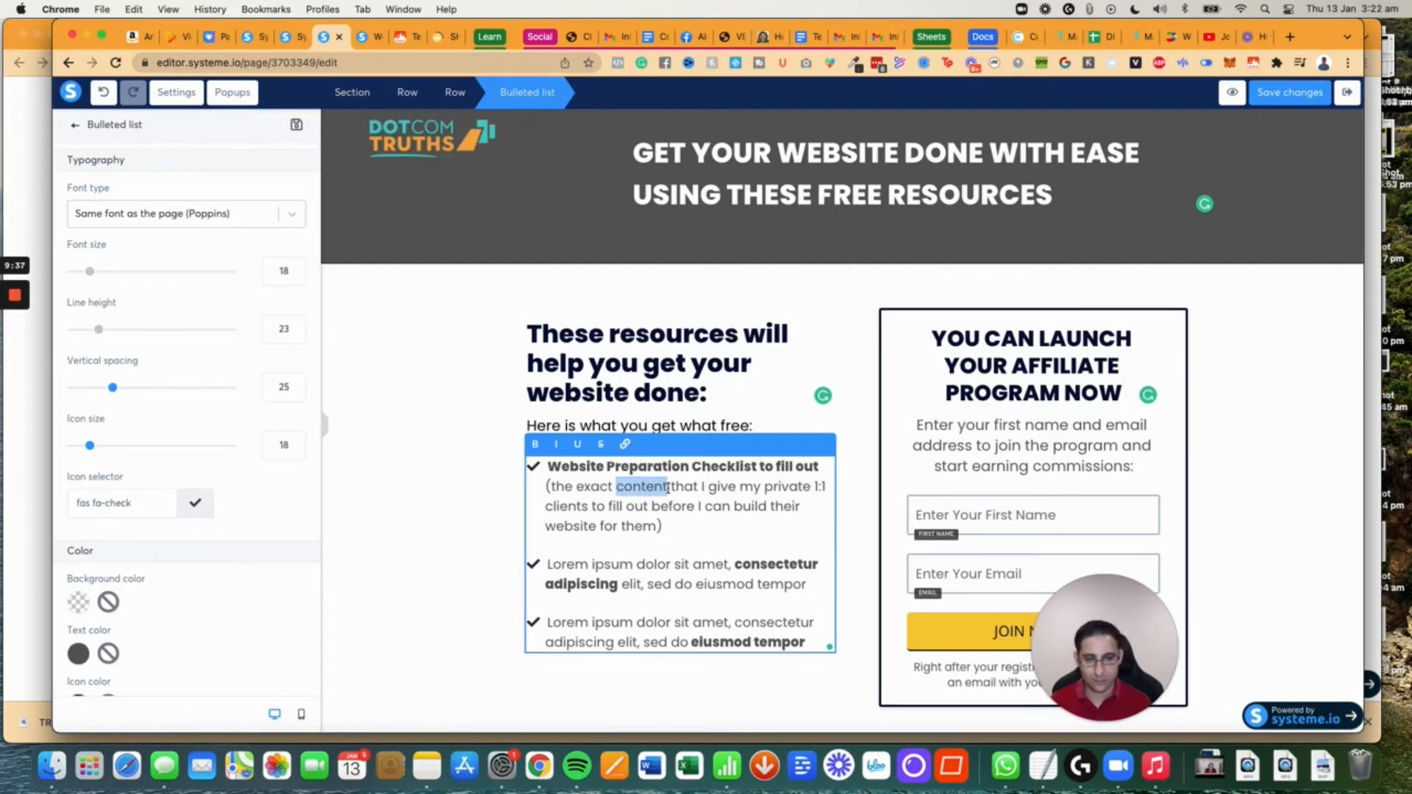
{"action": "type", "text": "checklist"}
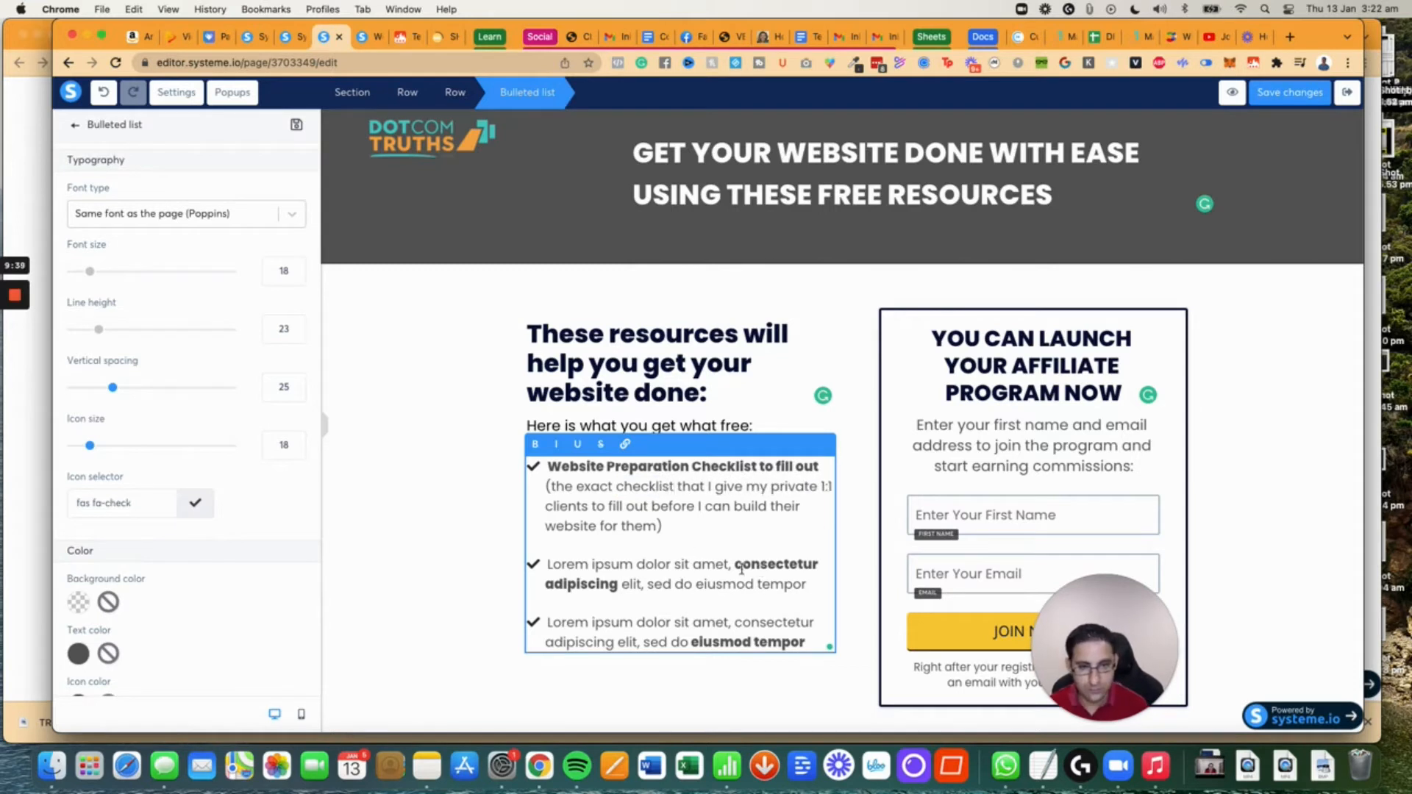
{"action": "type", "text": "Sales Page Template ("}
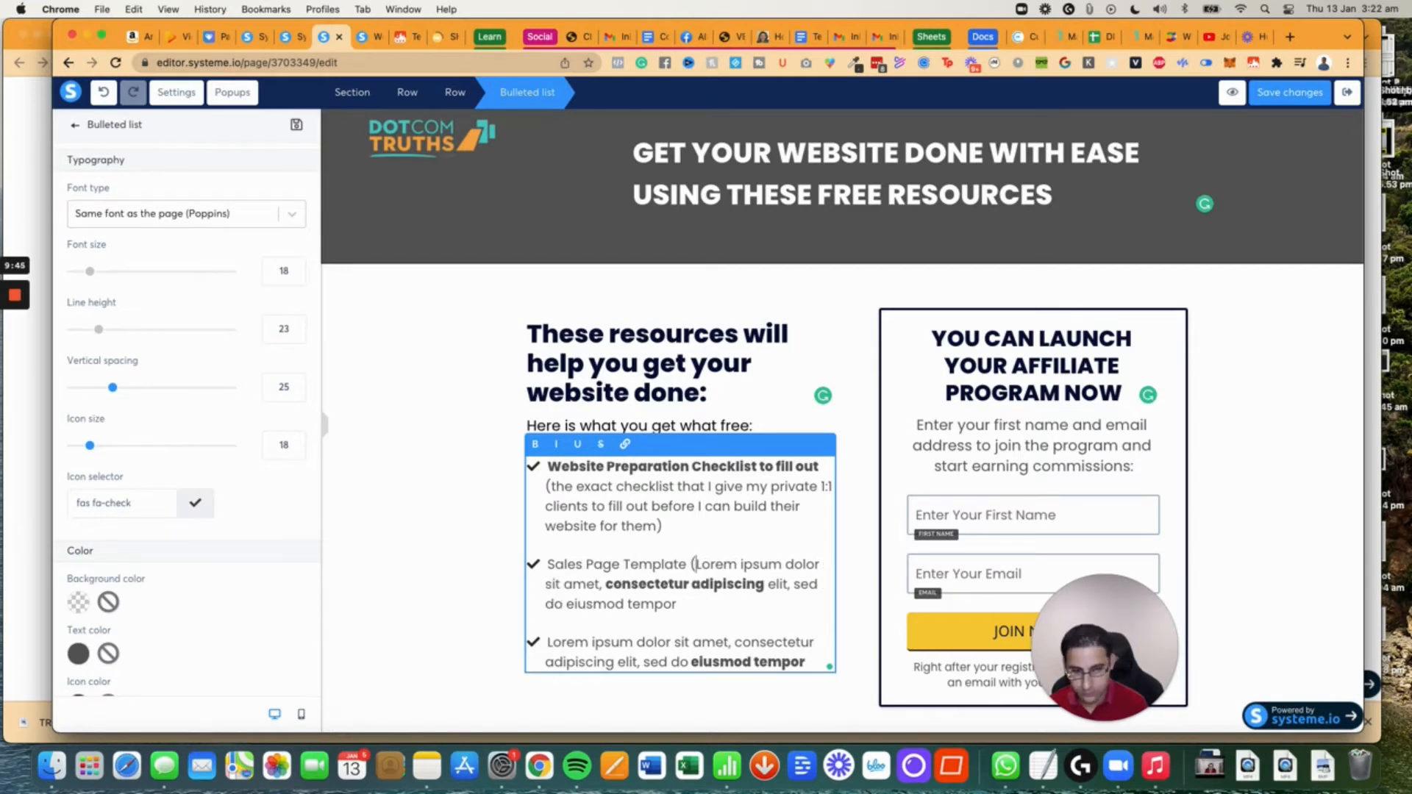
{"action": "type", "text": "this is the edxac"}
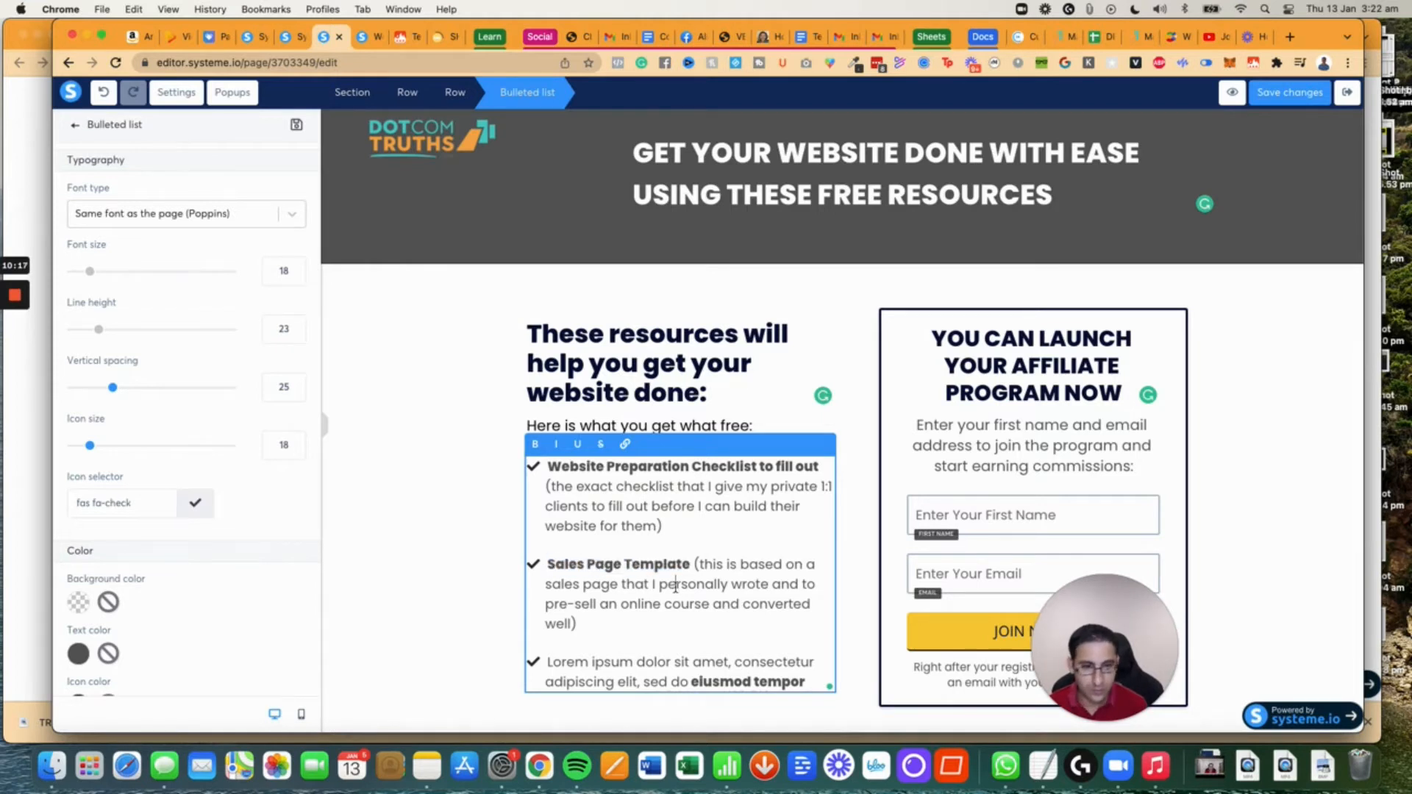
{"action": "scroll", "scroll_direction": "down", "scroll_amount": 3}
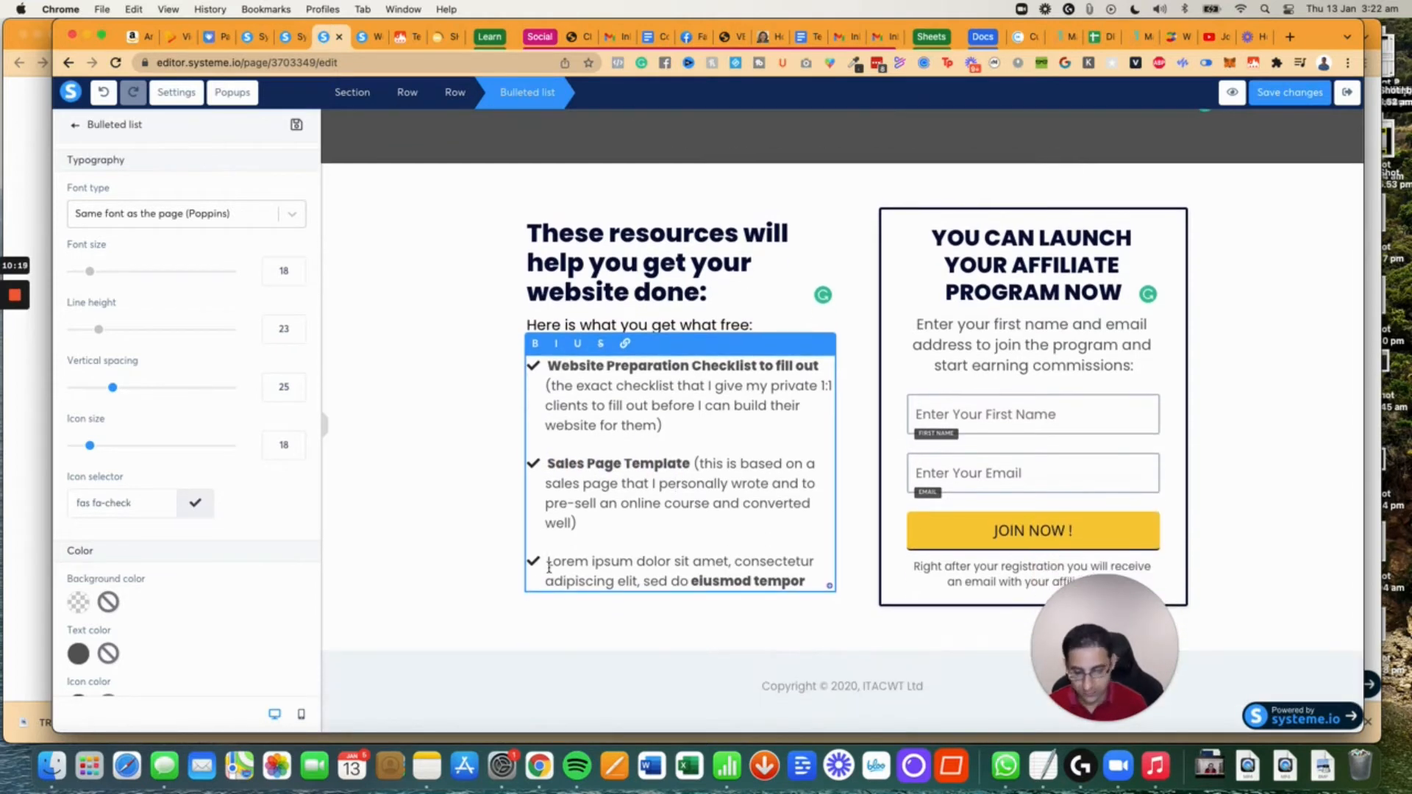
Write 'Website Creation Glossary (dozens of explainer videos, FAQs… and lots more!)' as the third bullet and remove its placeholder.
{"action": "type", "text": "Glossary"}
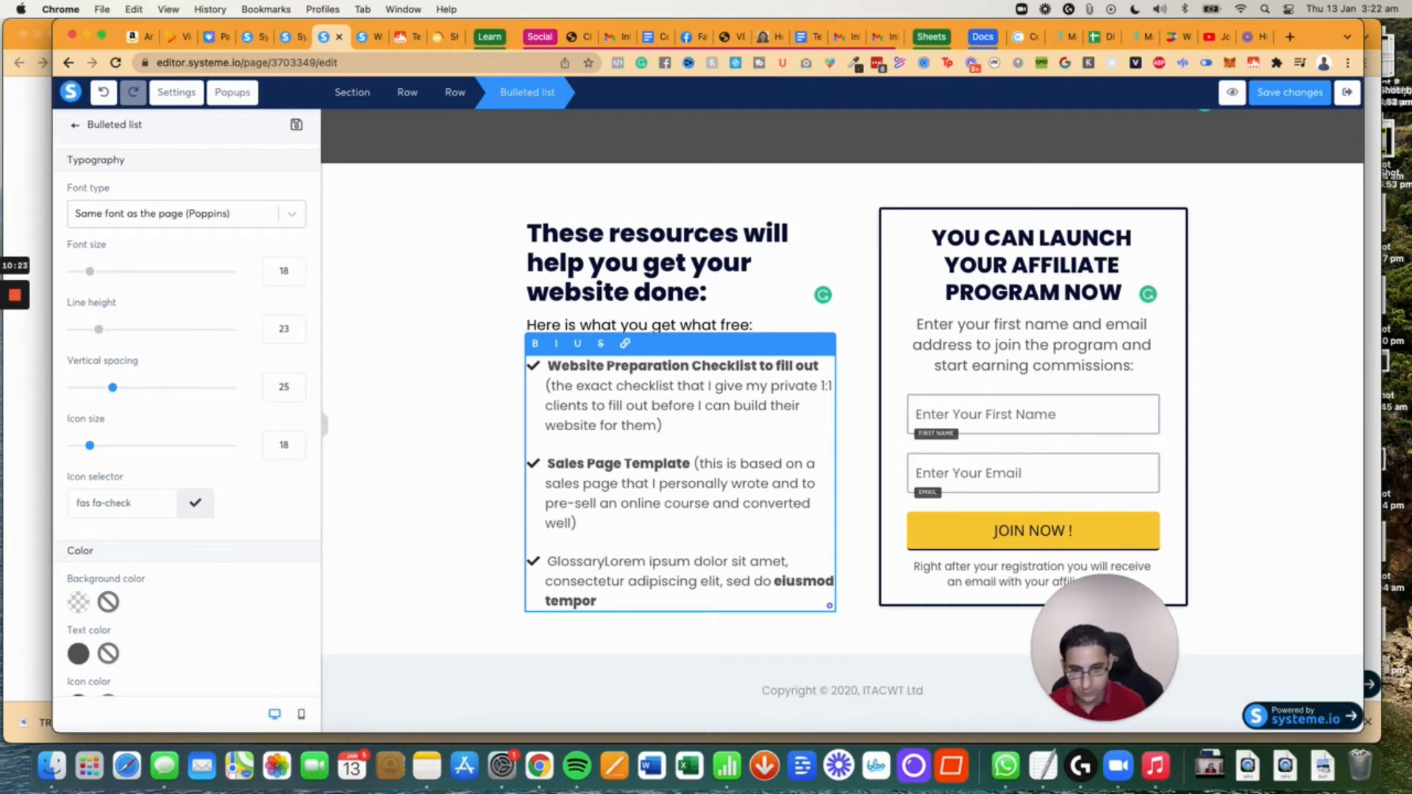
{"action": "type", "text": "Website Creation"}
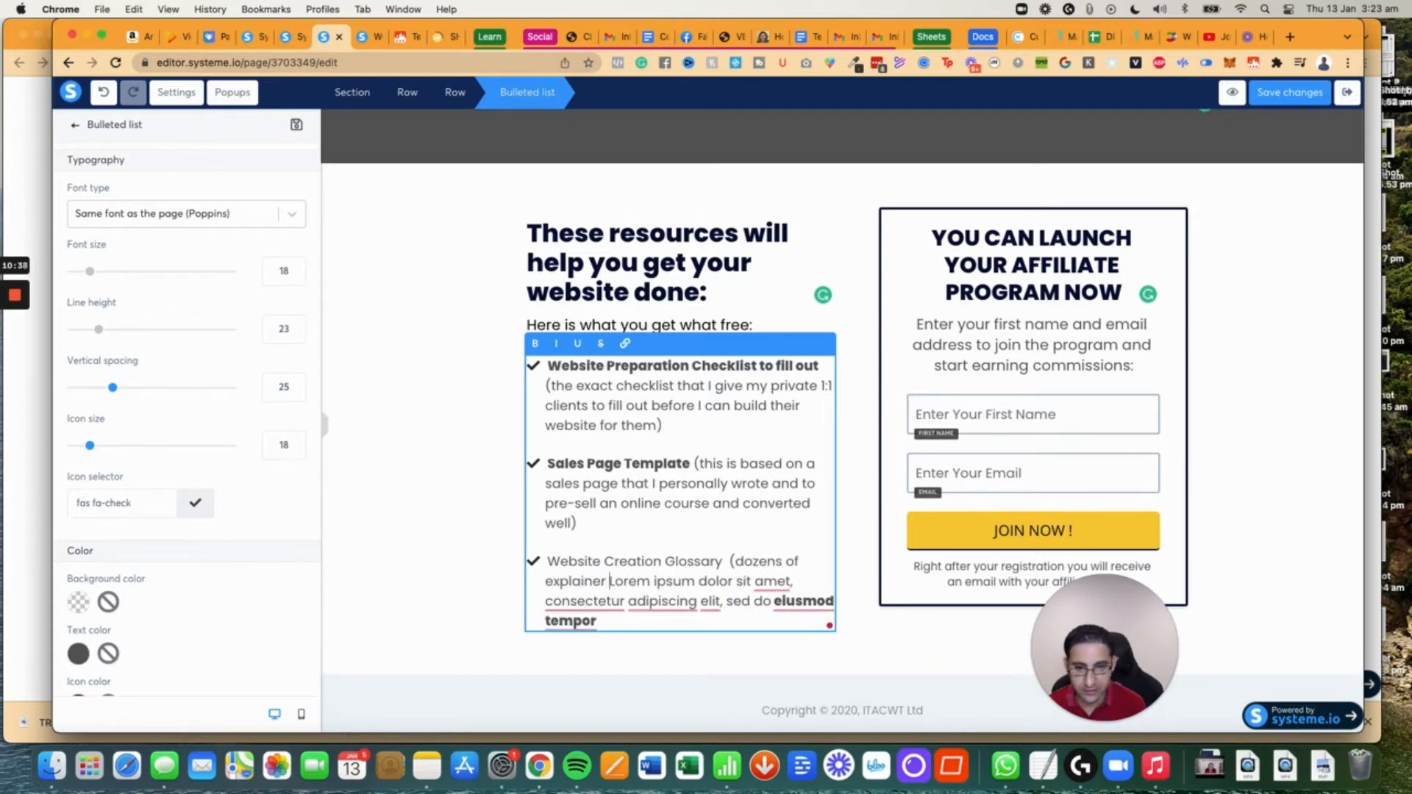
{"action": "type", "text": "videos, FAQs, on all the confusing techie terms like \"domain\", \"hosting\", URL\","}
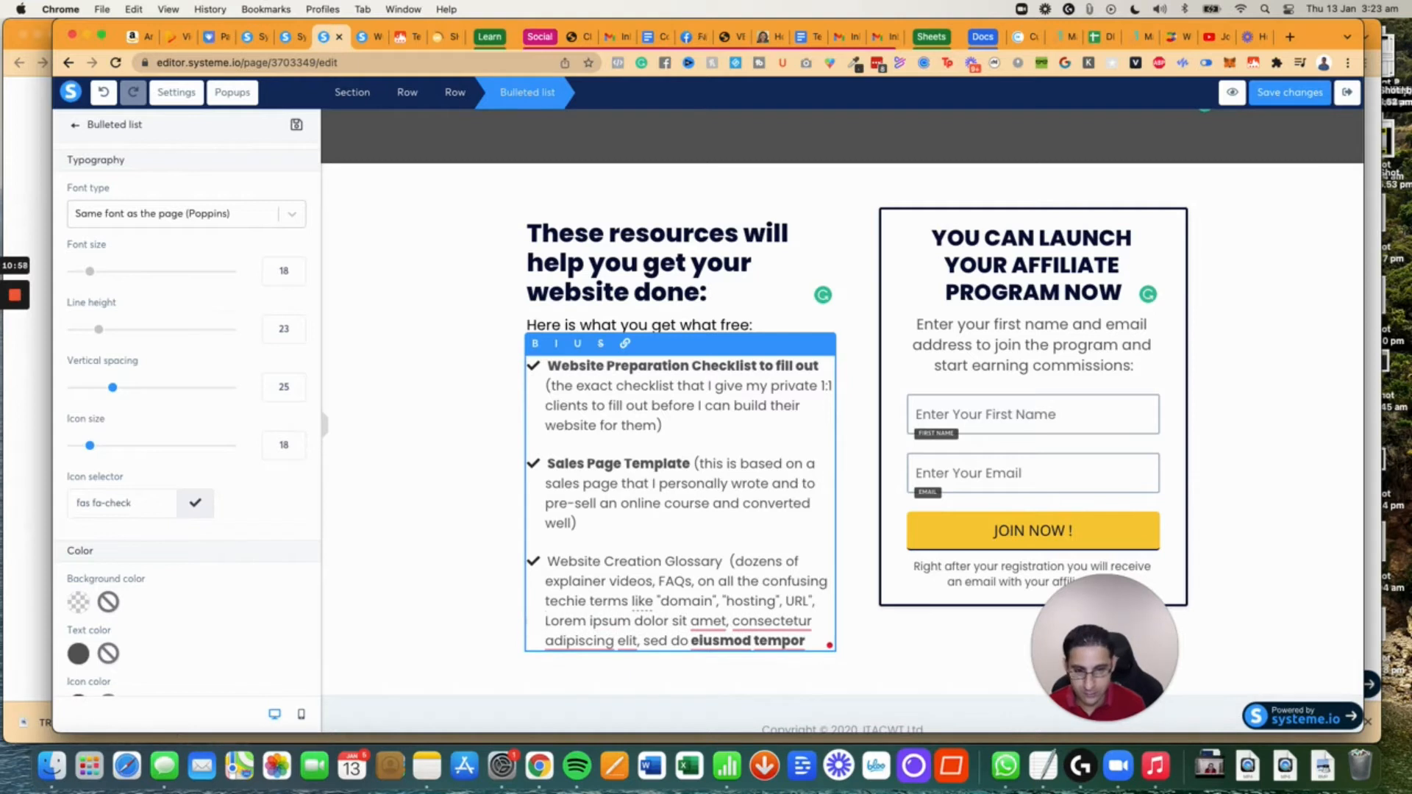
{"action": "type", "text": "Browser\", and lots more!"}
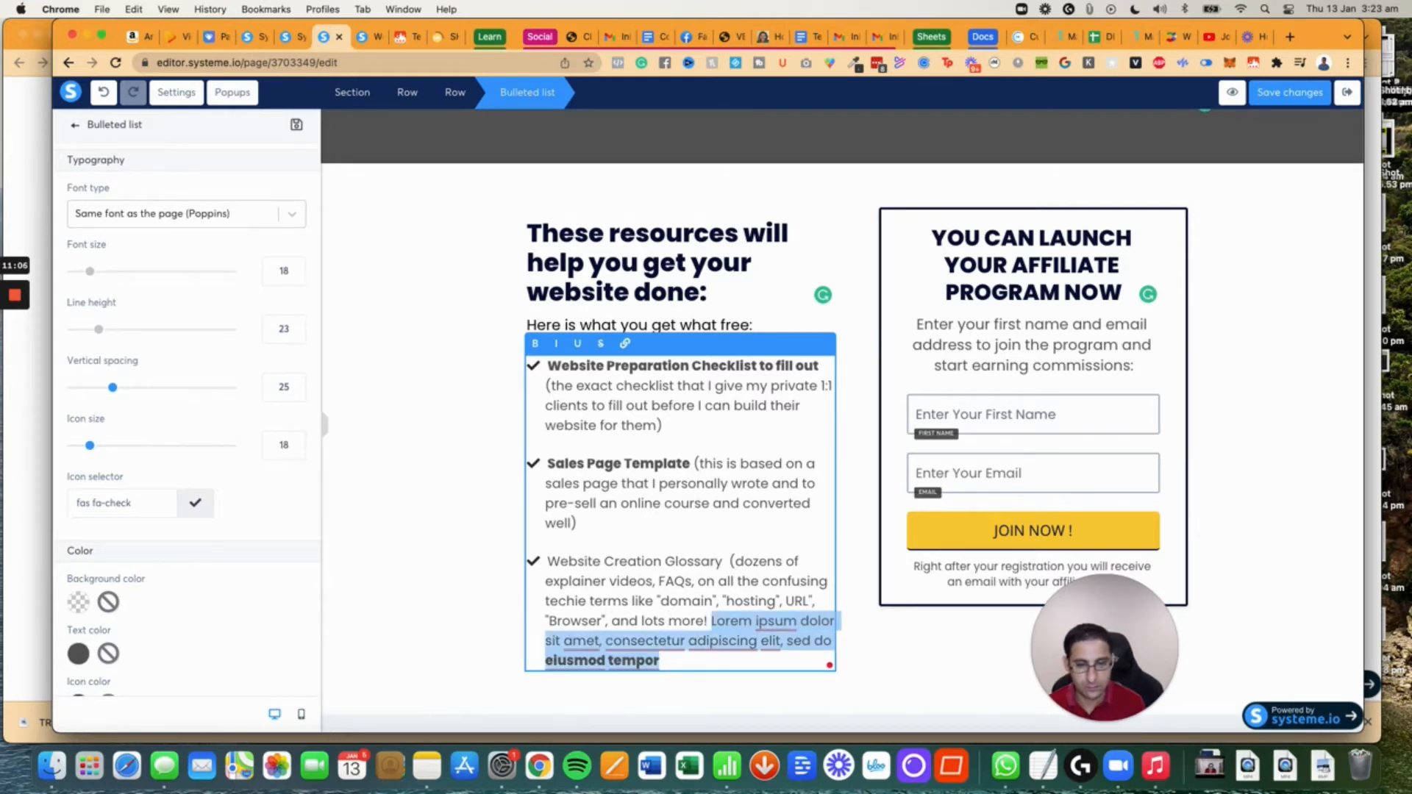
{"action": "key", "text": "Backspace"}
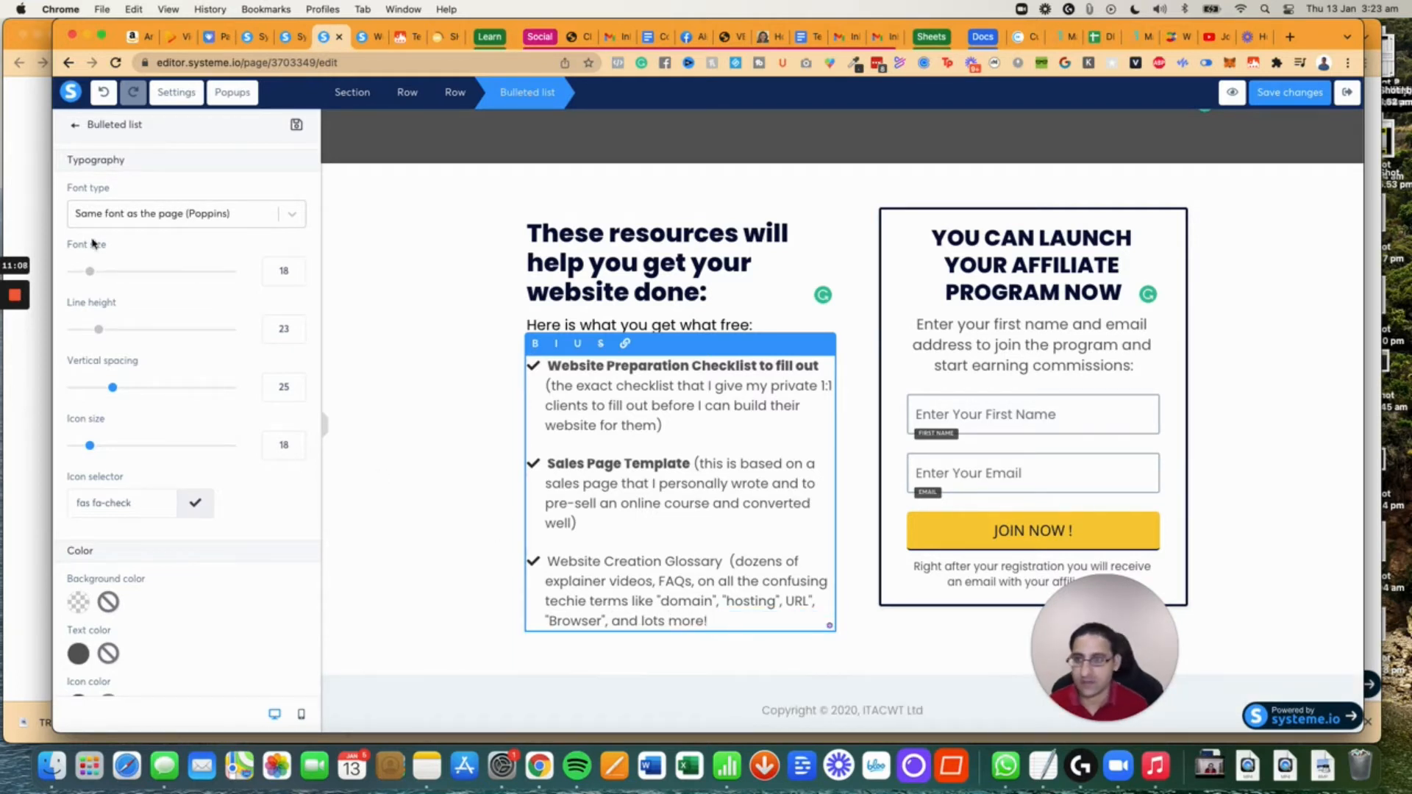
Retitle the form 'FREE DOWNLOAD' and reword its paragraph to 'receive these free resources right away'.
{"action": "left_click_drag", "start_coordinate": [88, 270], "coordinate": [93, 271]}
{"action": "type", "text": "FREE DOWNLOAD"}
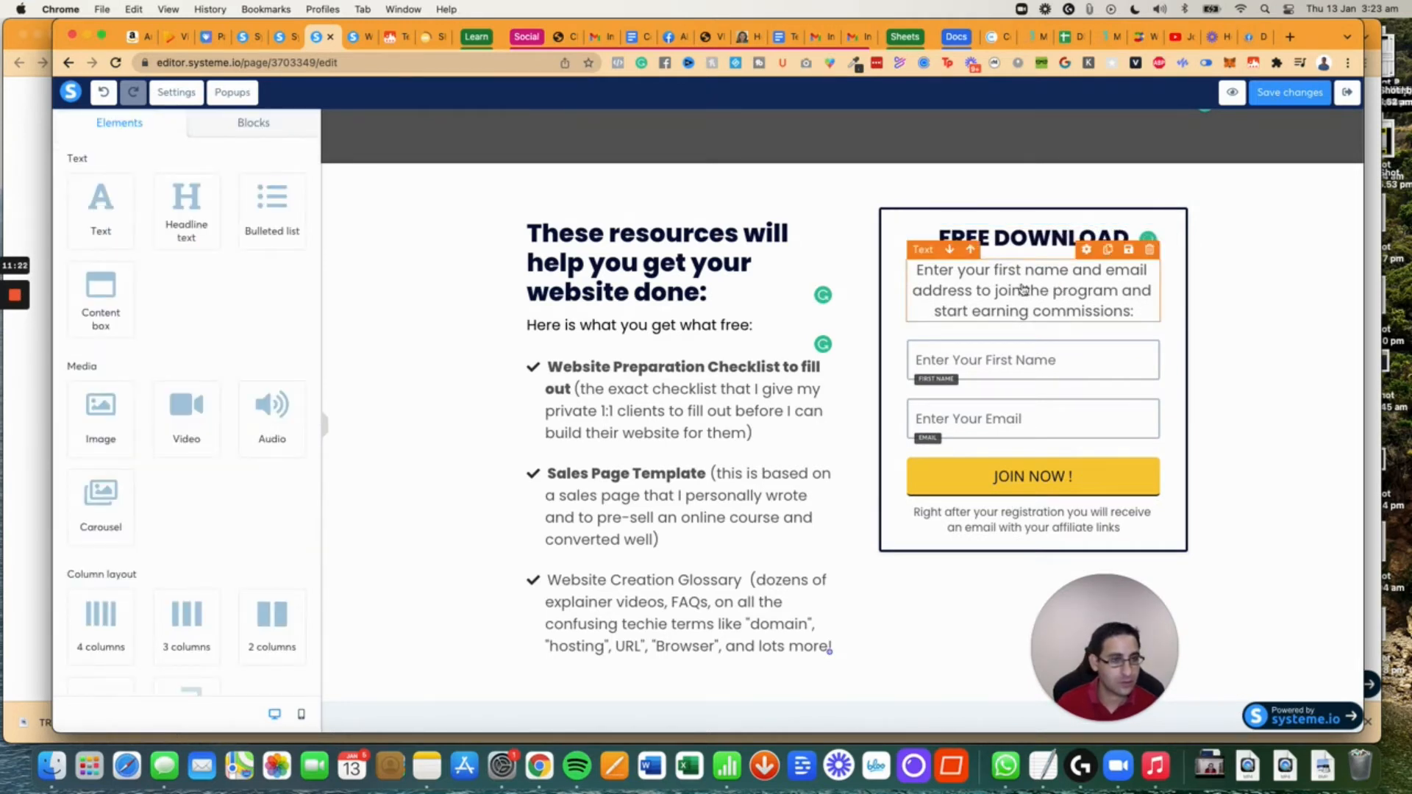
{"action": "left_click", "coordinate": [1031, 290]}
{"action": "type", "text": " received"}
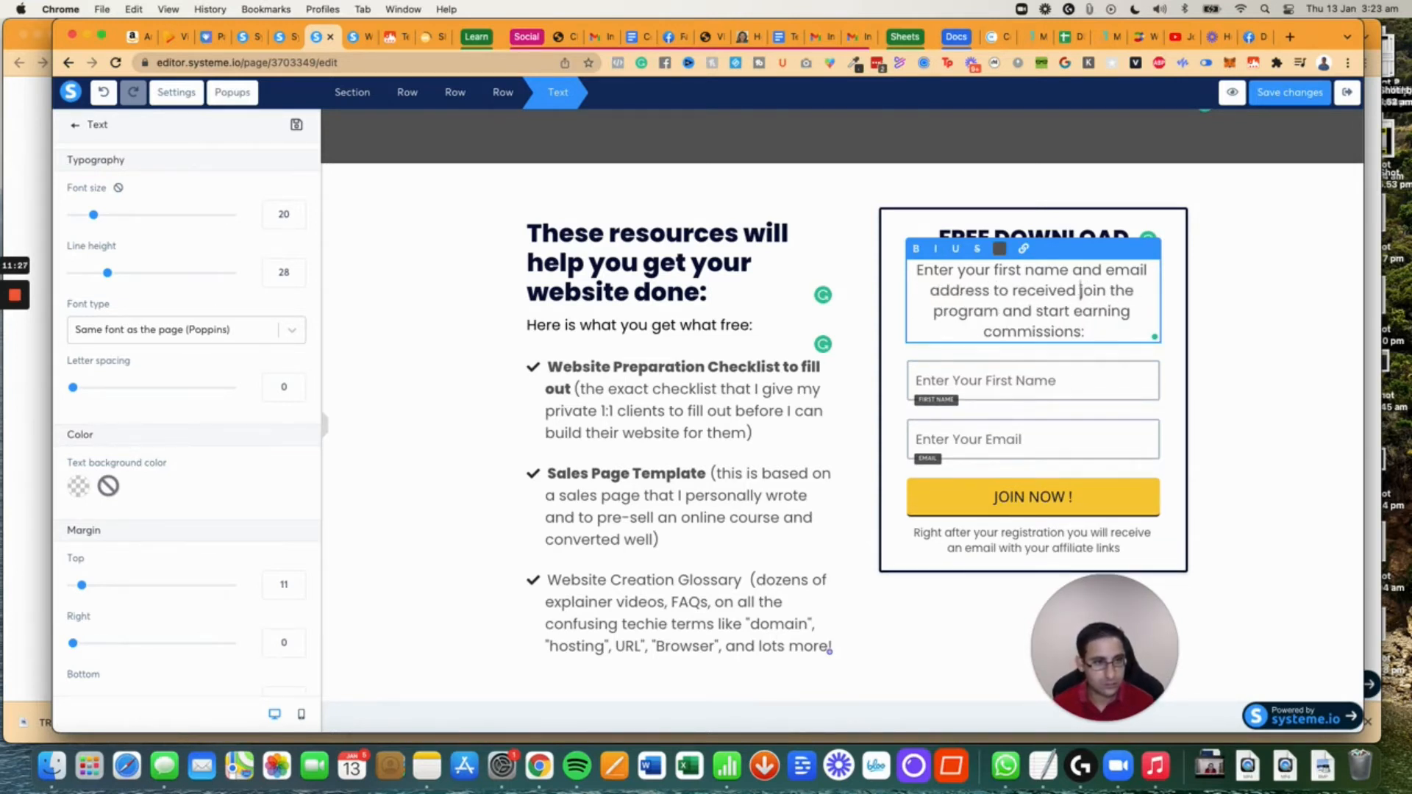
{"action": "type", "text": "these resources"}
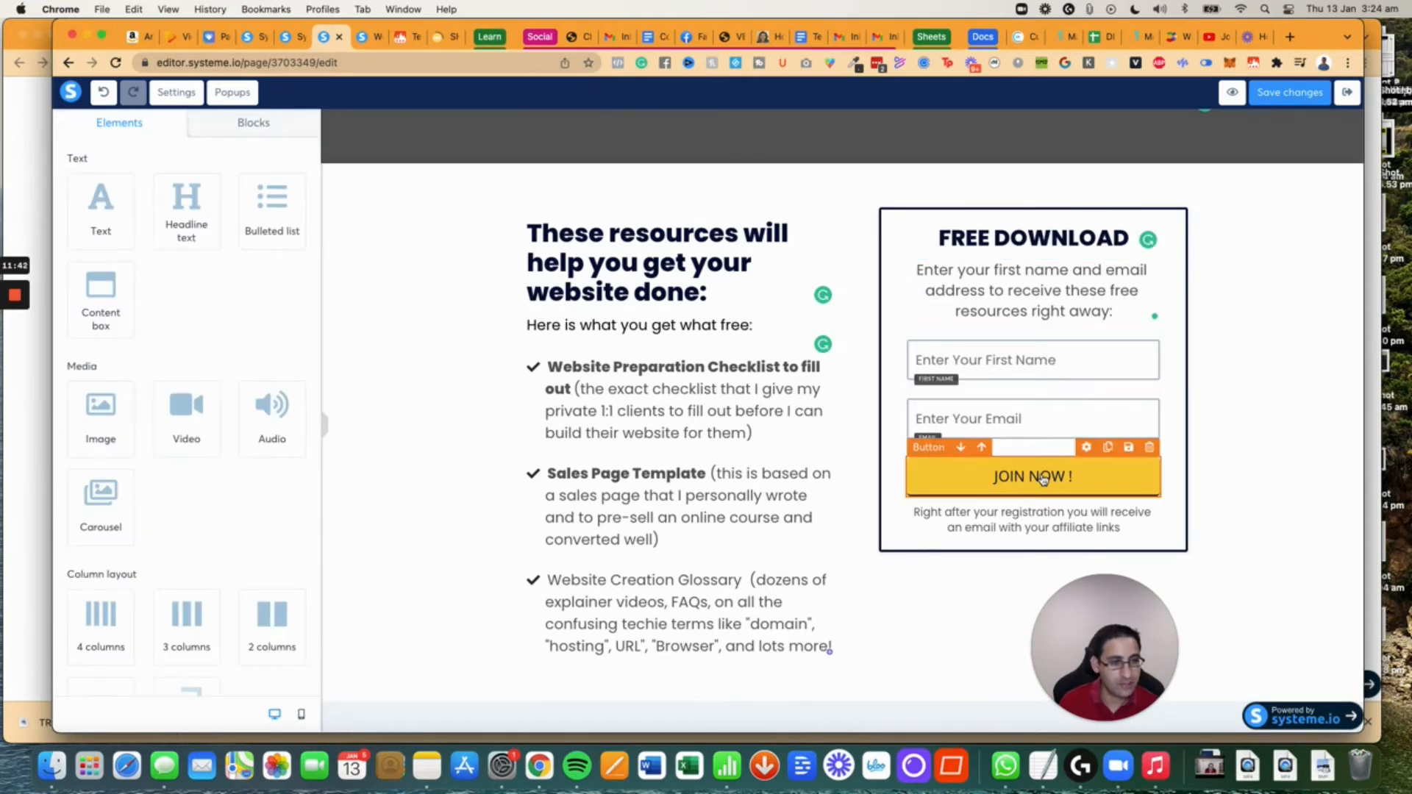
Make the JOIN NOW button submit the form and send subscribers to the next step.
{"action": "left_click", "coordinate": [1031, 475]}
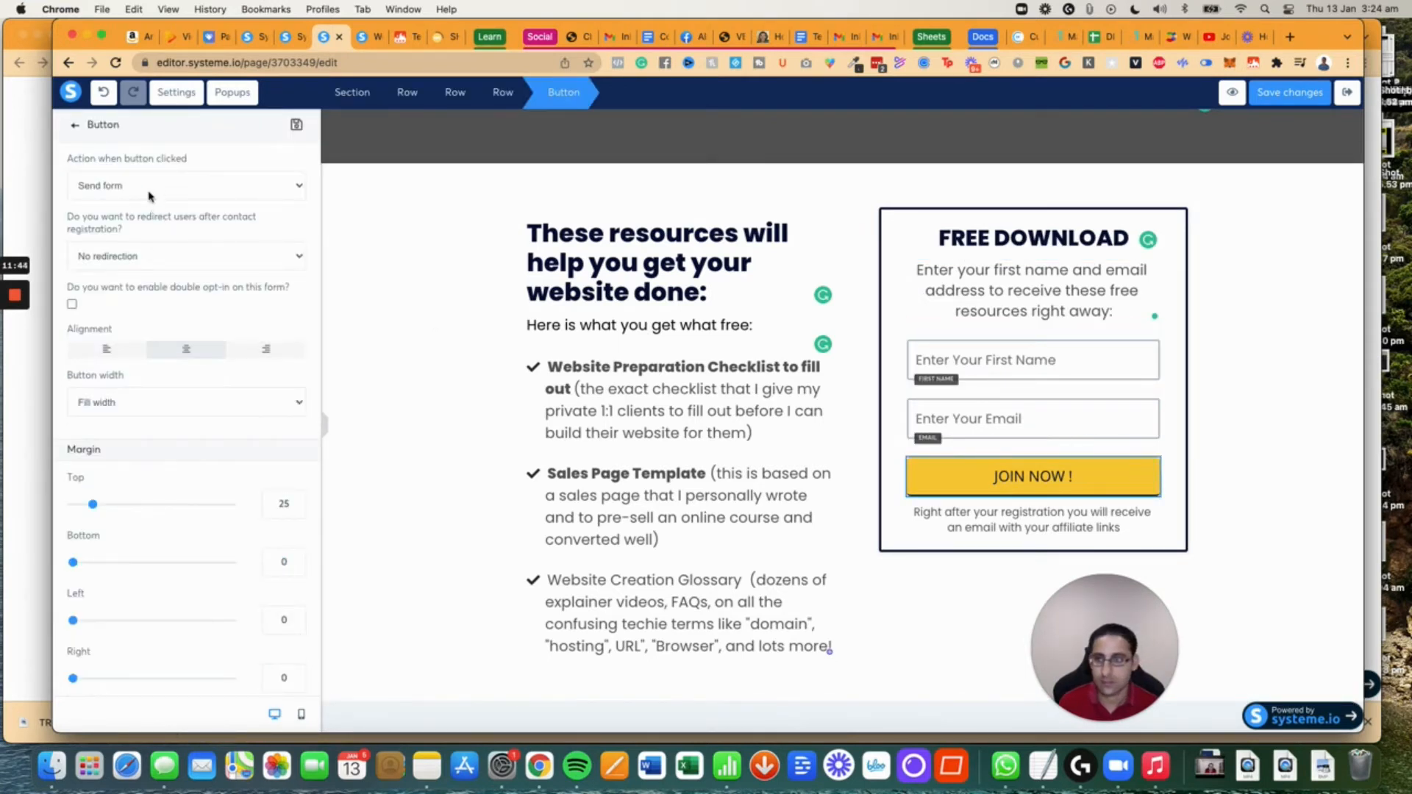
{"action": "left_click", "coordinate": [187, 185]}
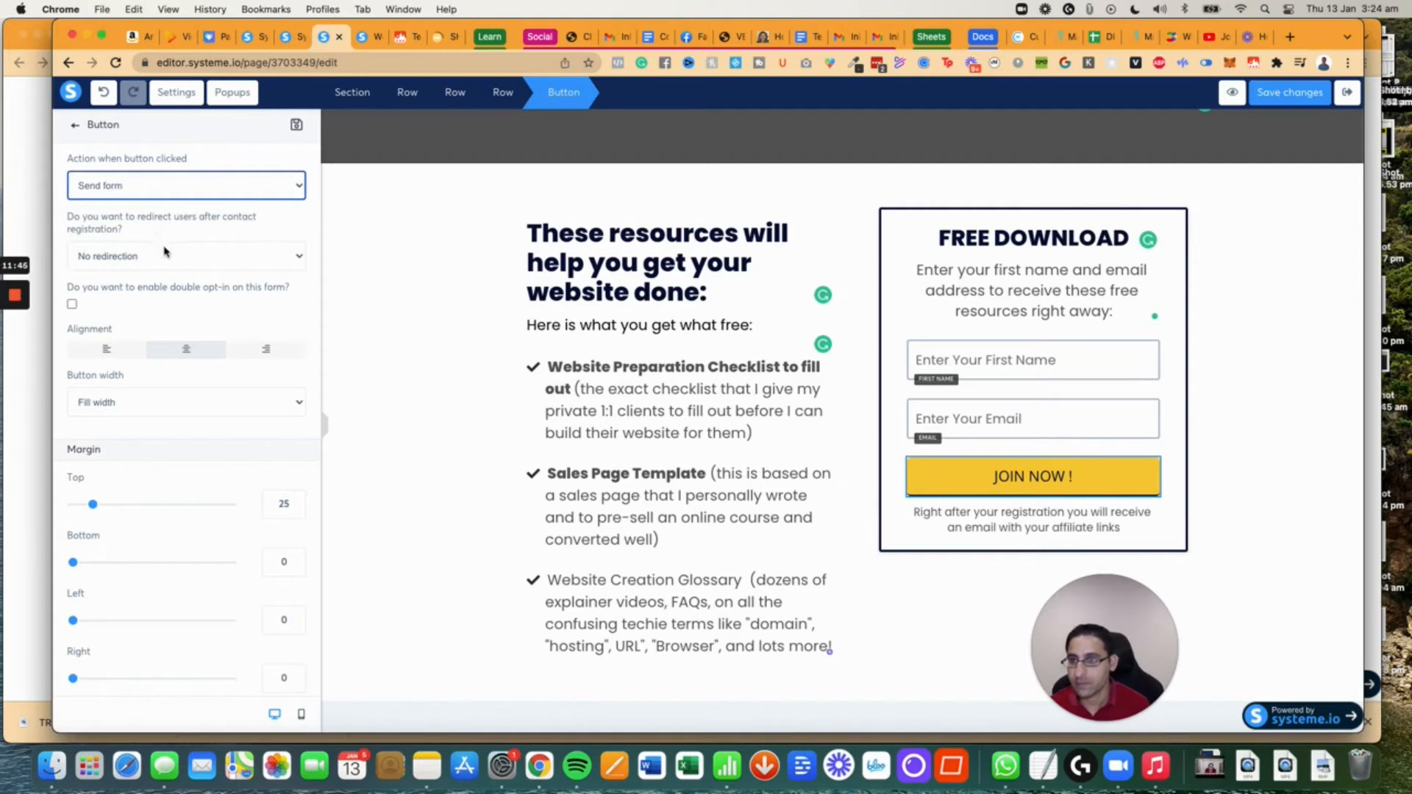
{"action": "left_click", "coordinate": [185, 256]}
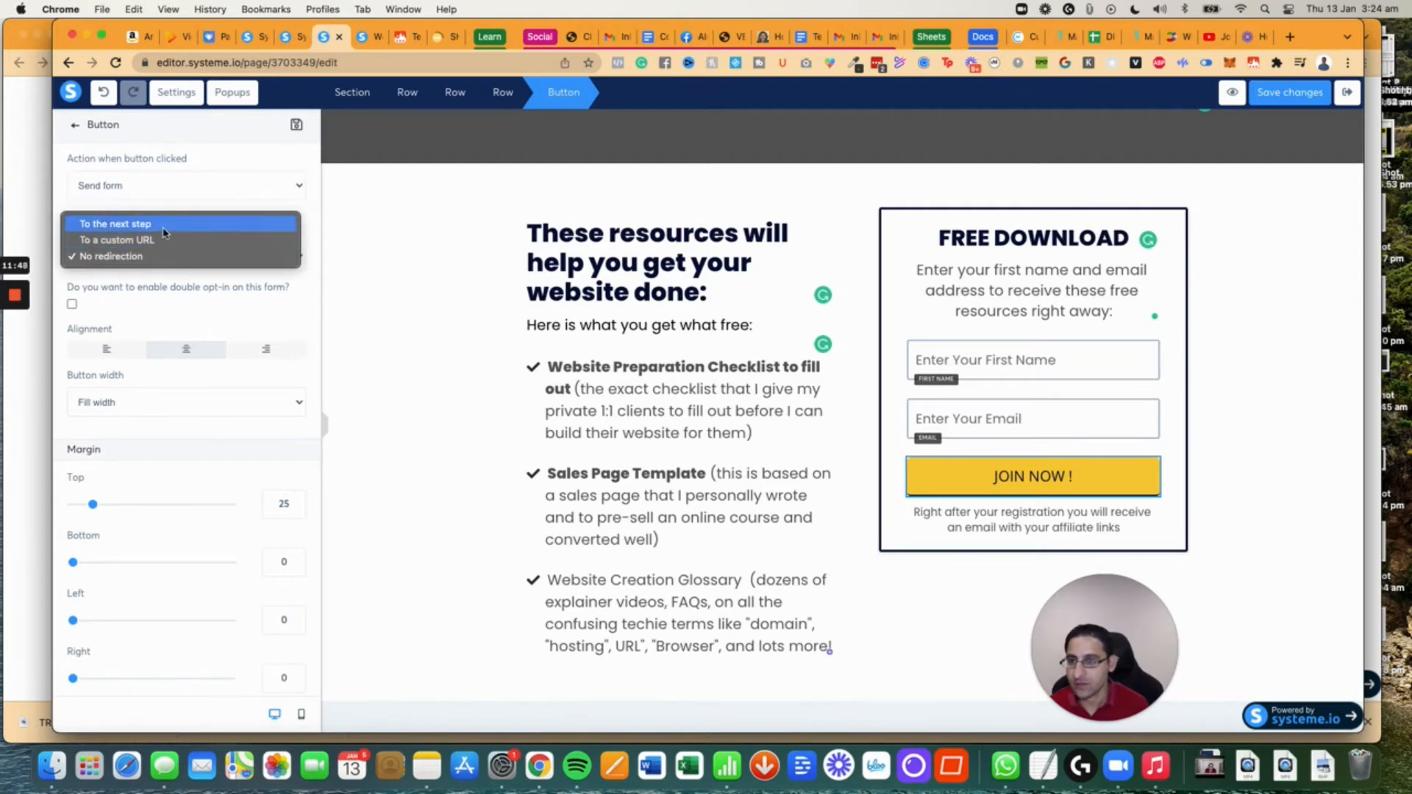
{"action": "left_click", "coordinate": [114, 224]}
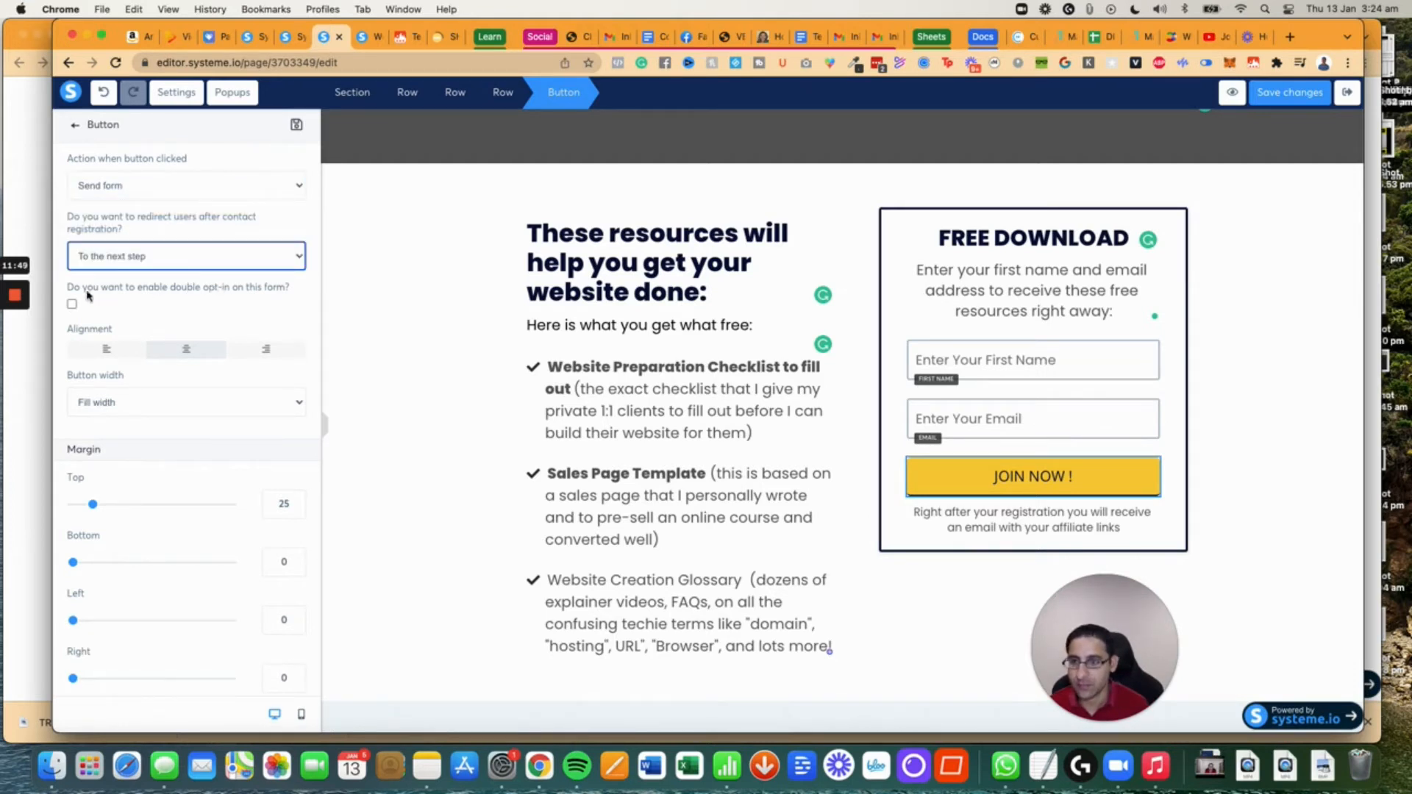
Relabel the button 'Give the free resources!'.
{"action": "left_click", "coordinate": [186, 401]}
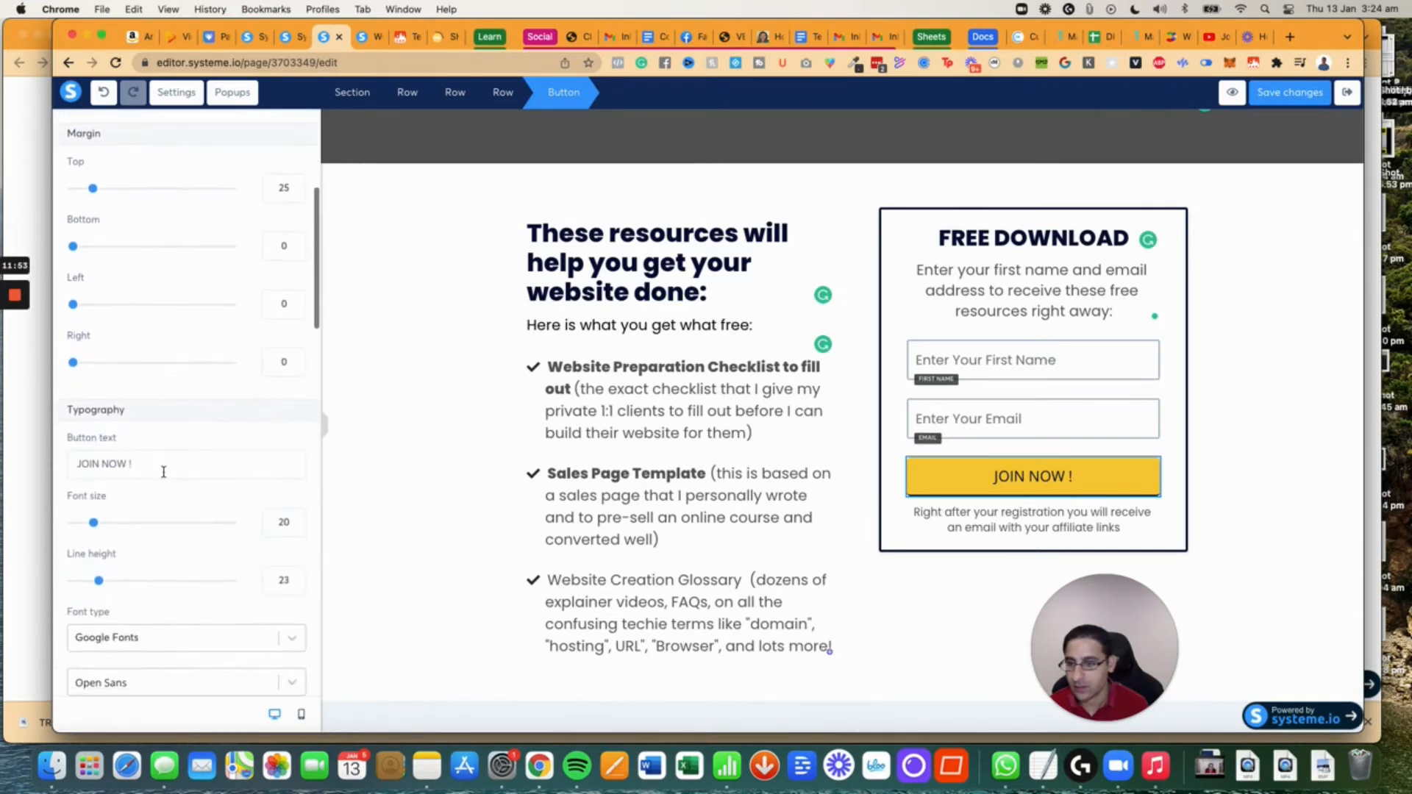
{"action": "type", "text": "Dw"}
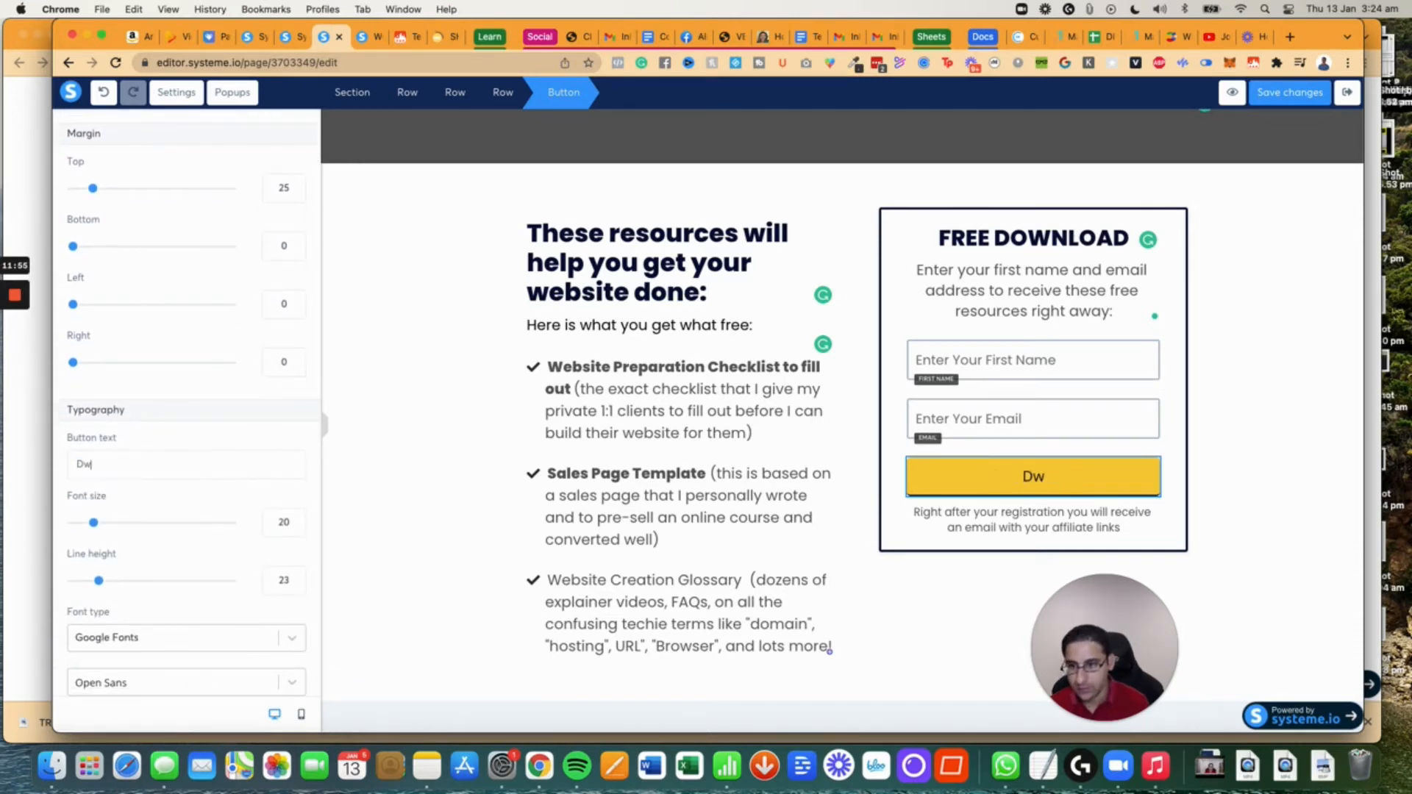
{"action": "type", "text": "Give the ch"}
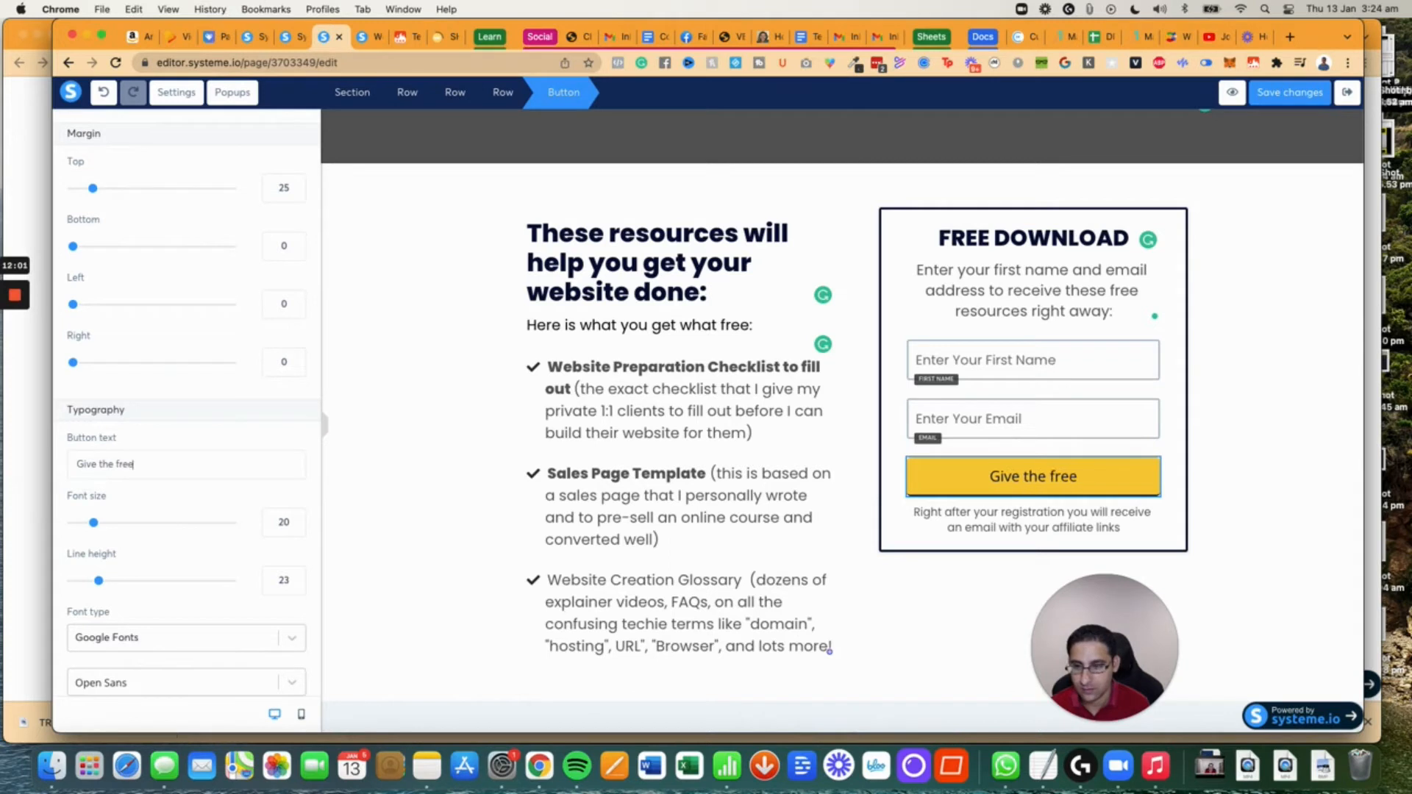
{"action": "type", "text": "resources!"}
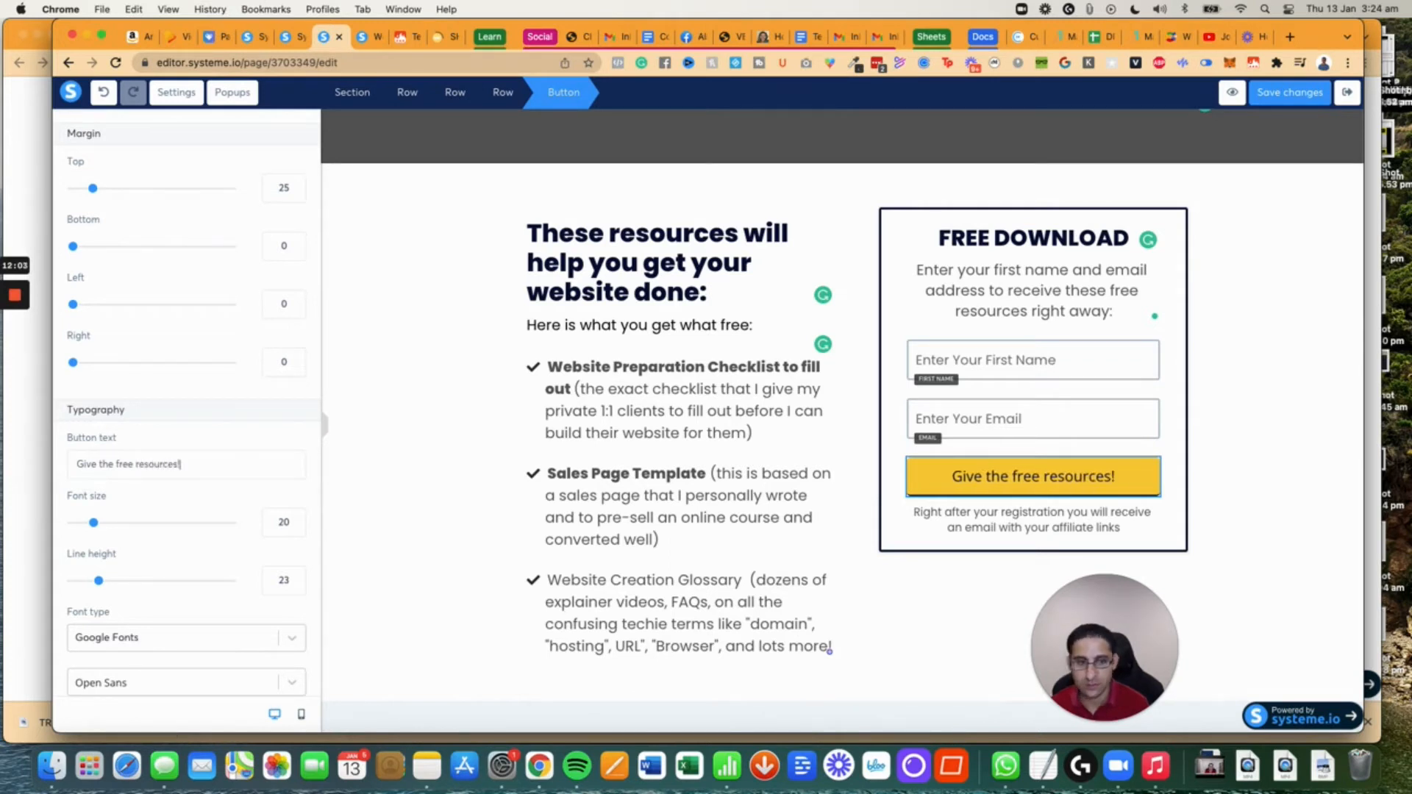
Give the button the page's Poppins font and a fa-check-circle icon before its text.
{"action": "scroll", "scroll_direction": "down", "scroll_amount": 3}
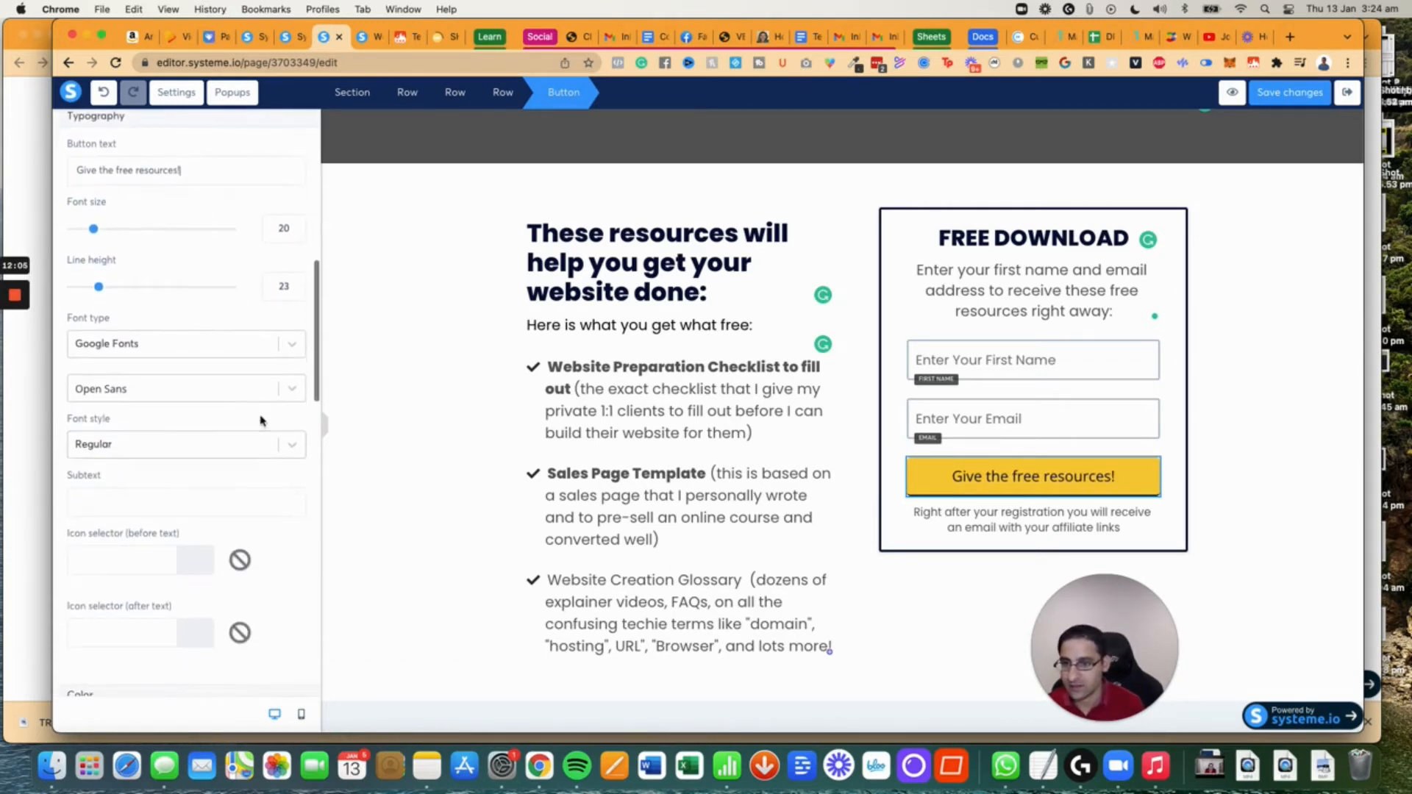
{"action": "left_click", "coordinate": [186, 342]}
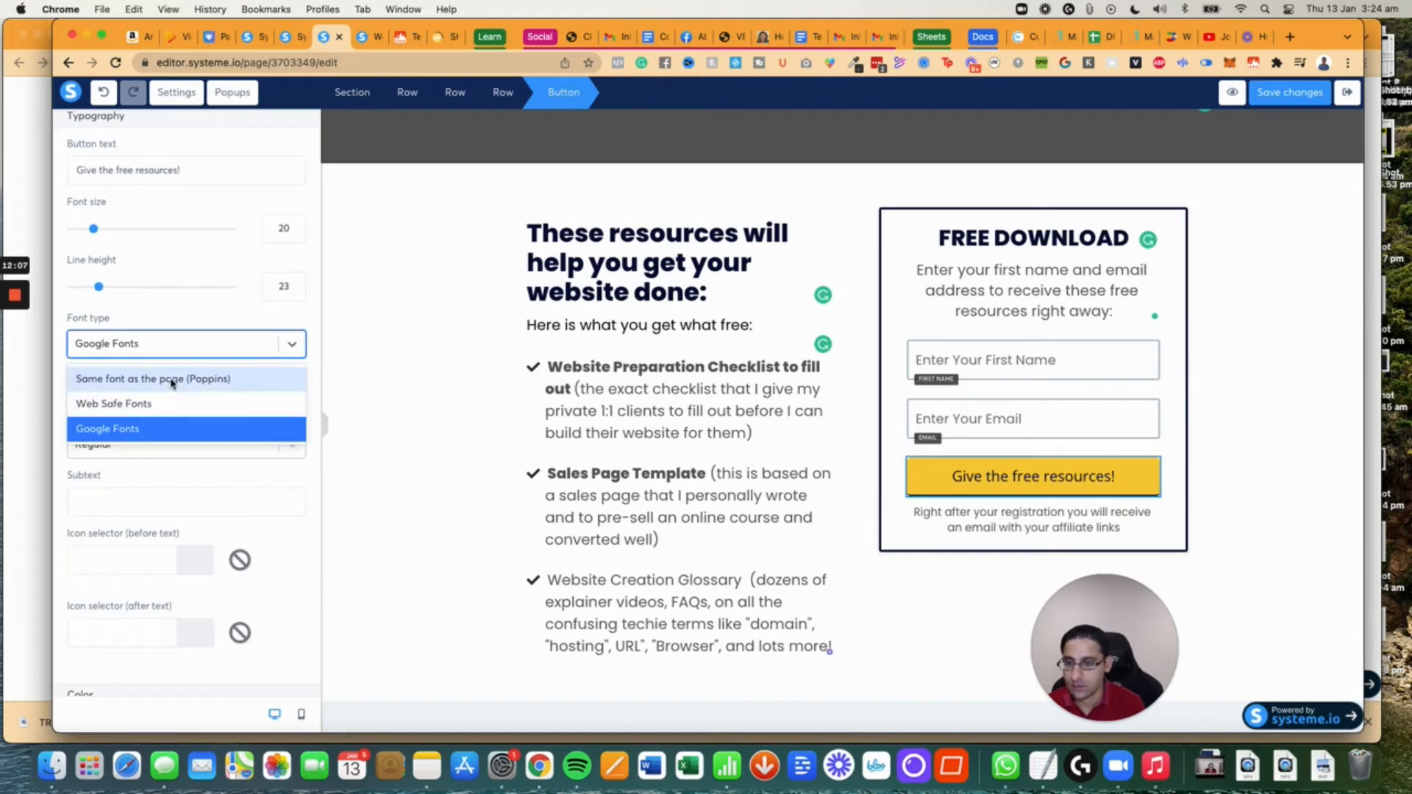
{"action": "left_click", "coordinate": [153, 378]}
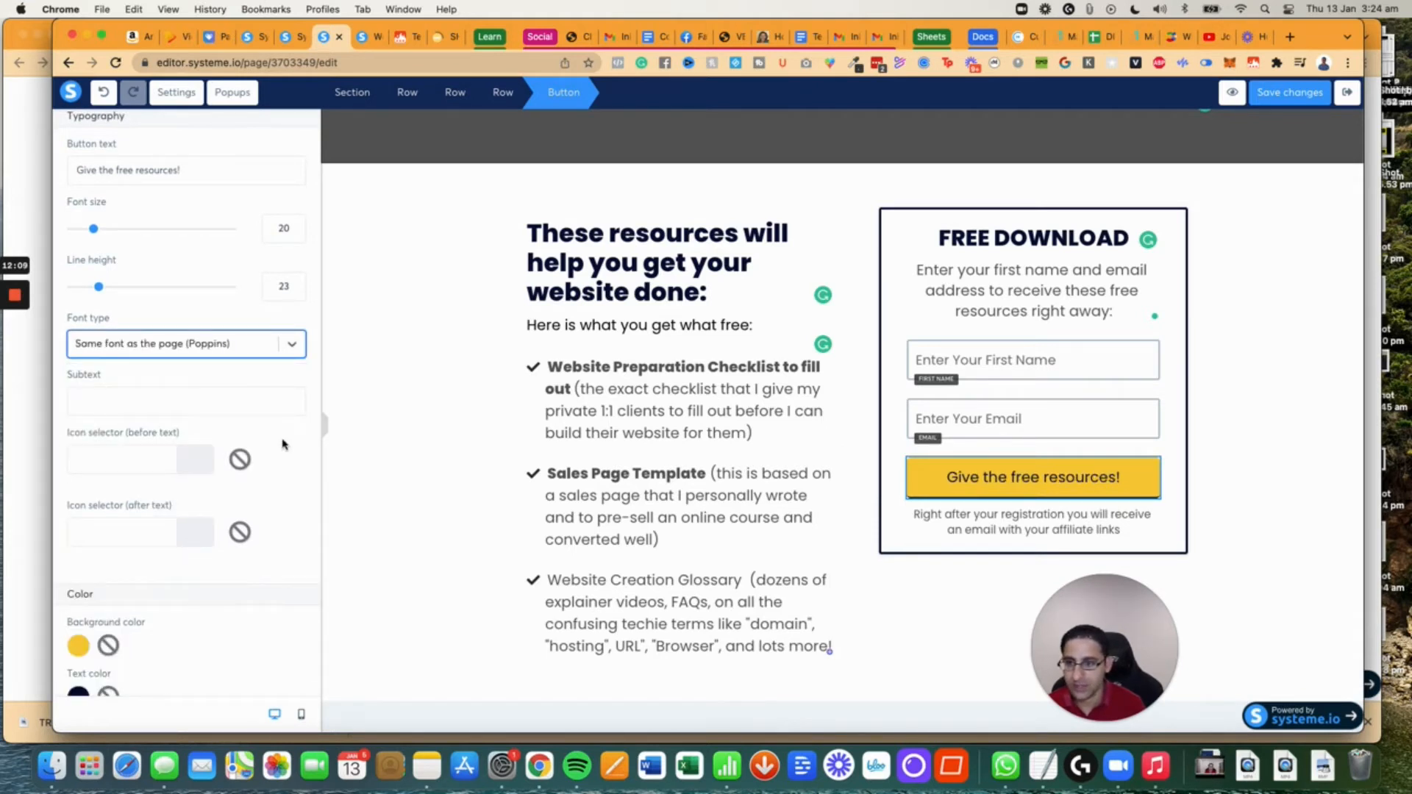
{"action": "left_click", "coordinate": [122, 458]}
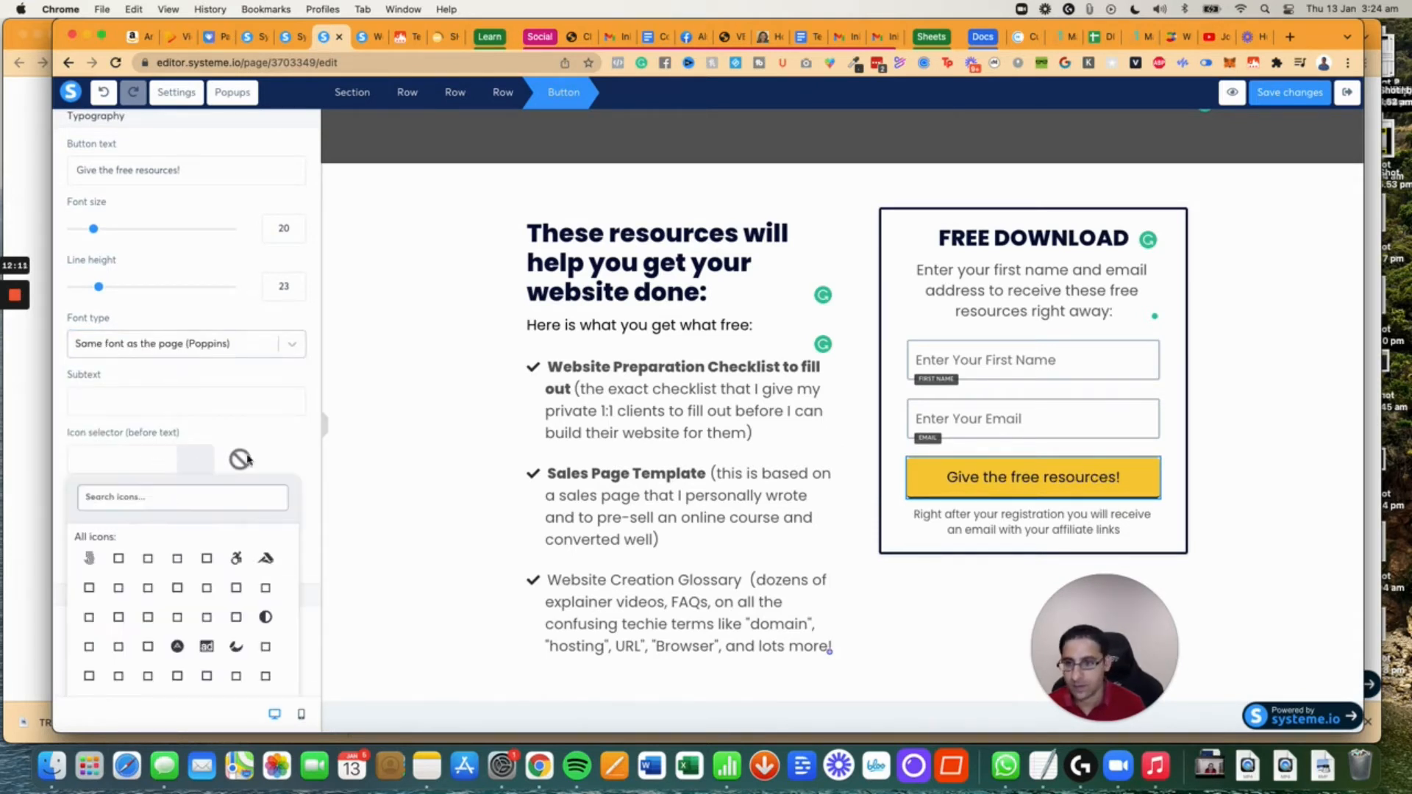
{"action": "type", "text": "check"}
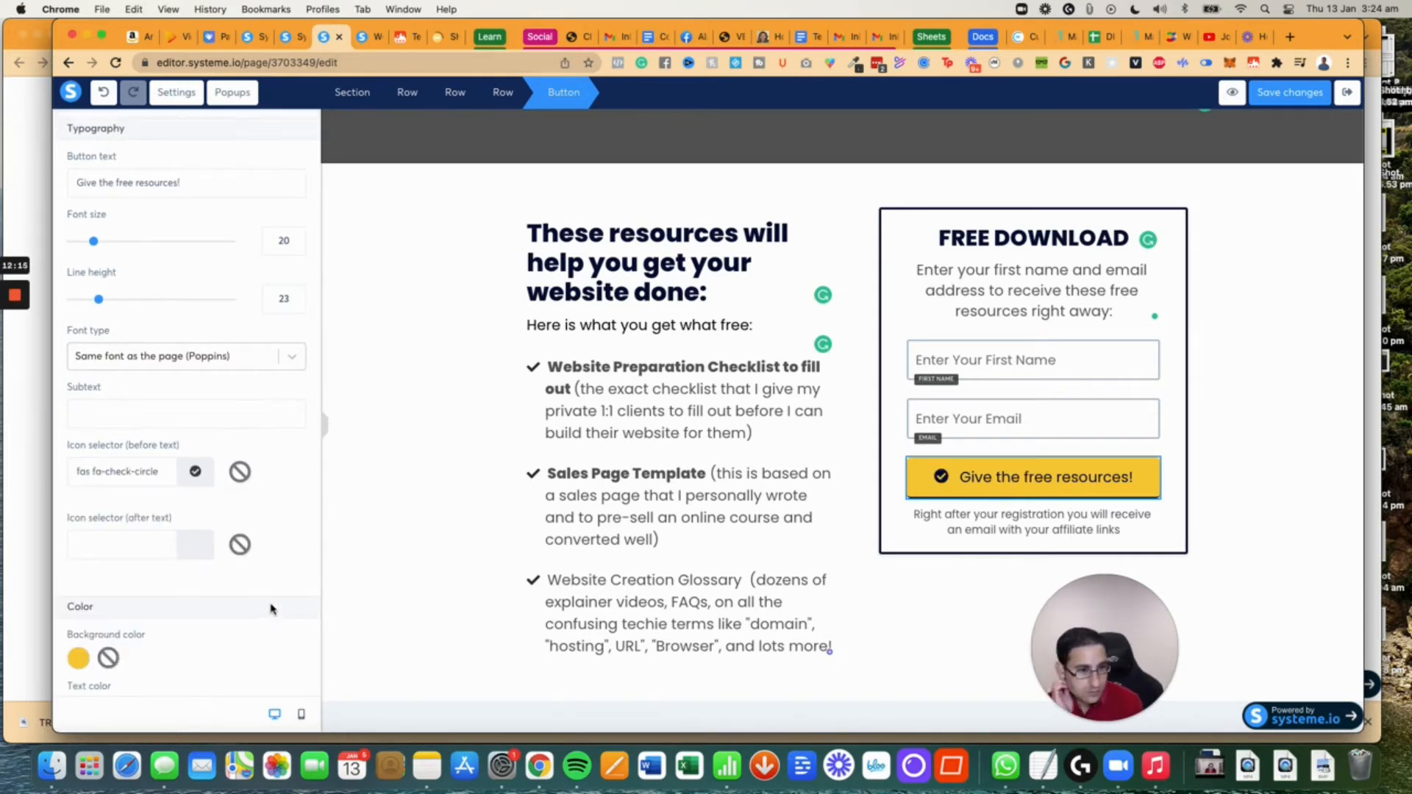
Make the button background orange and finish its styling.
{"action": "scroll", "scroll_direction": "down", "scroll_amount": 3}
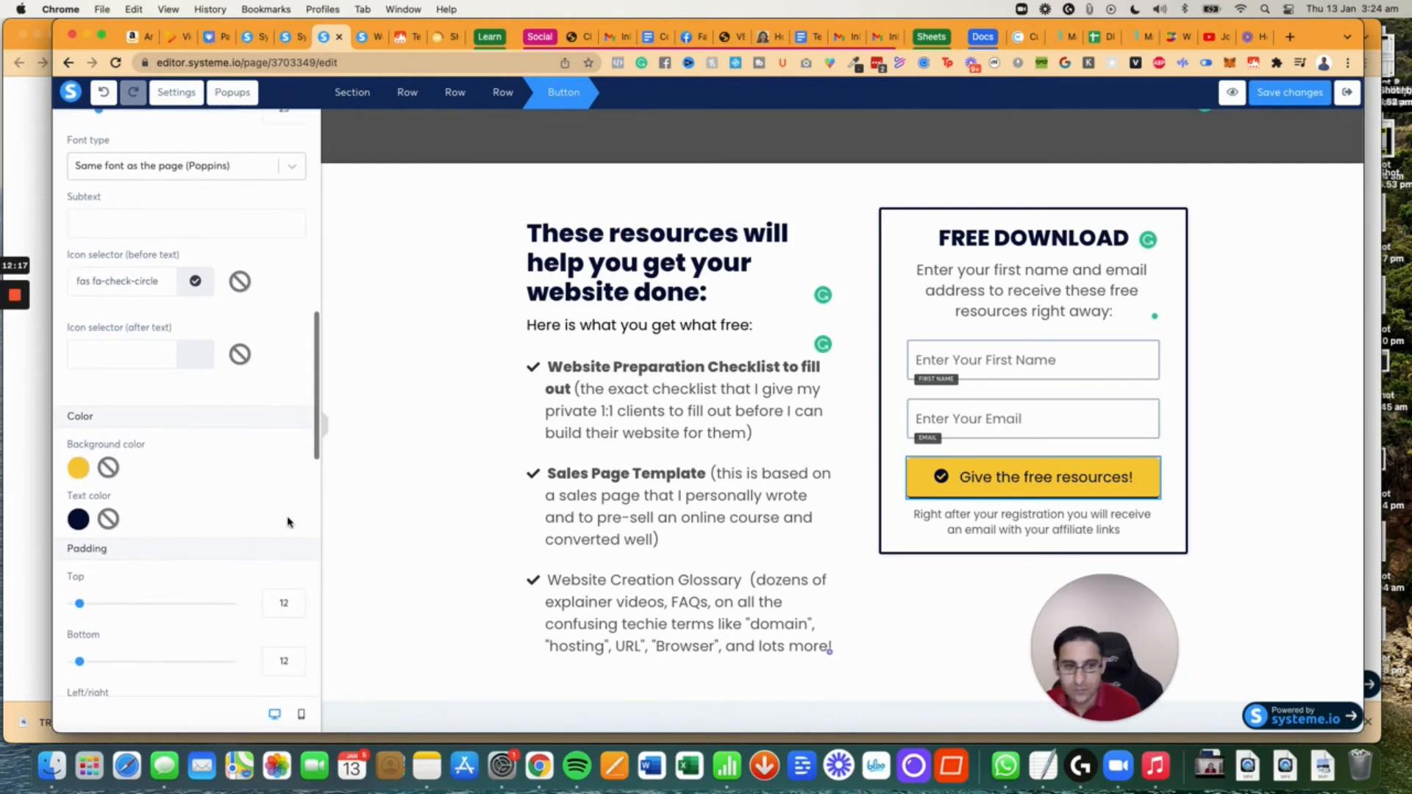
{"action": "left_click", "coordinate": [78, 468]}
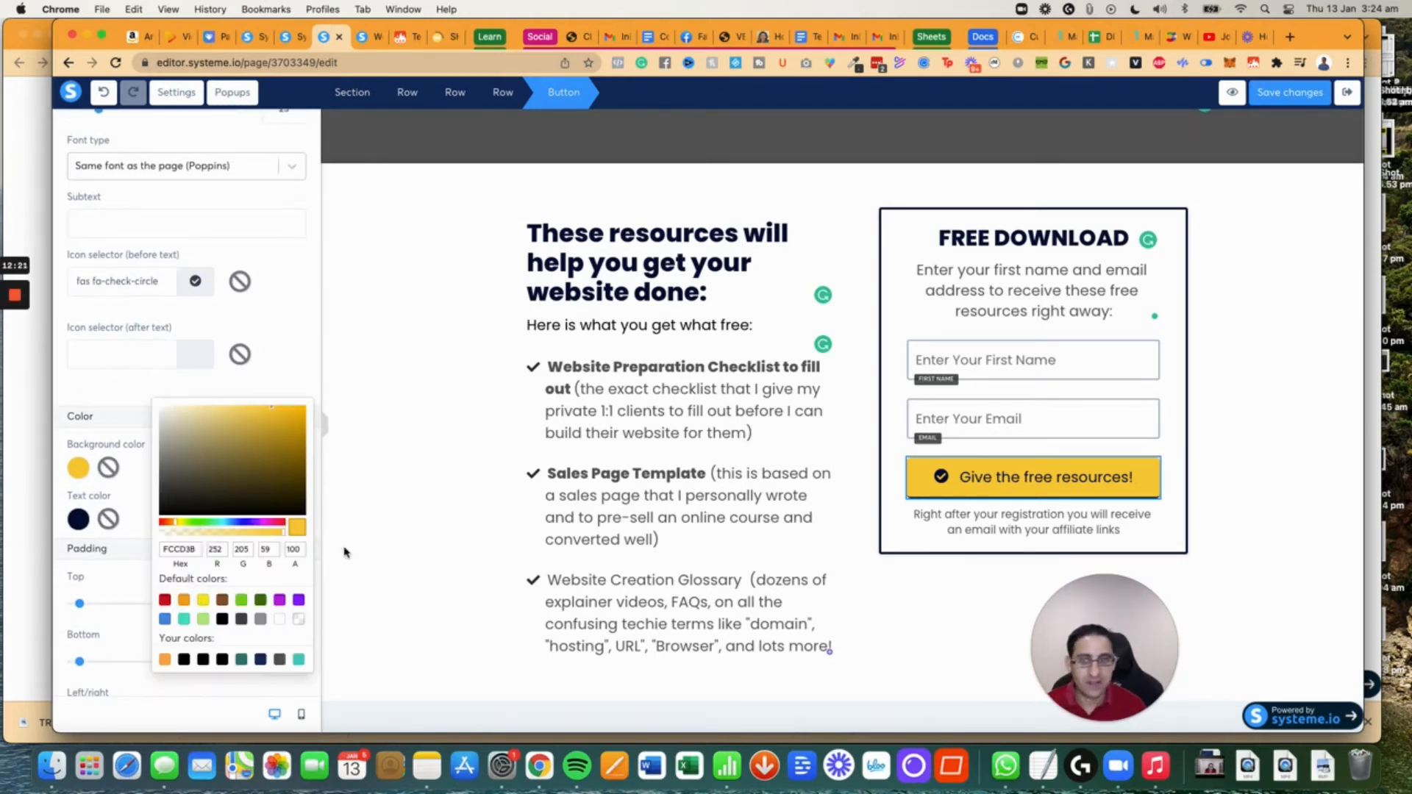
{"action": "left_click", "coordinate": [260, 410]}
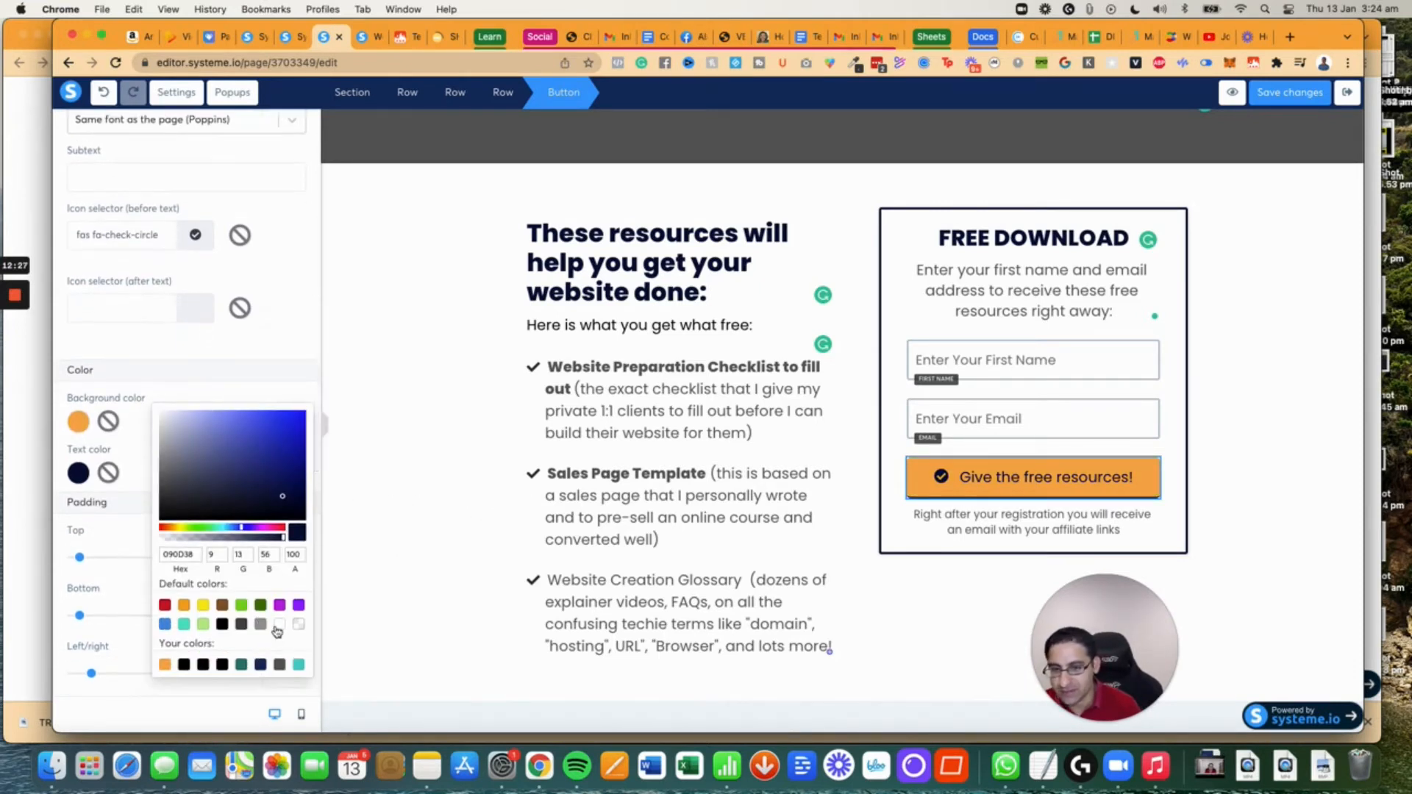
{"action": "left_click", "coordinate": [280, 624]}
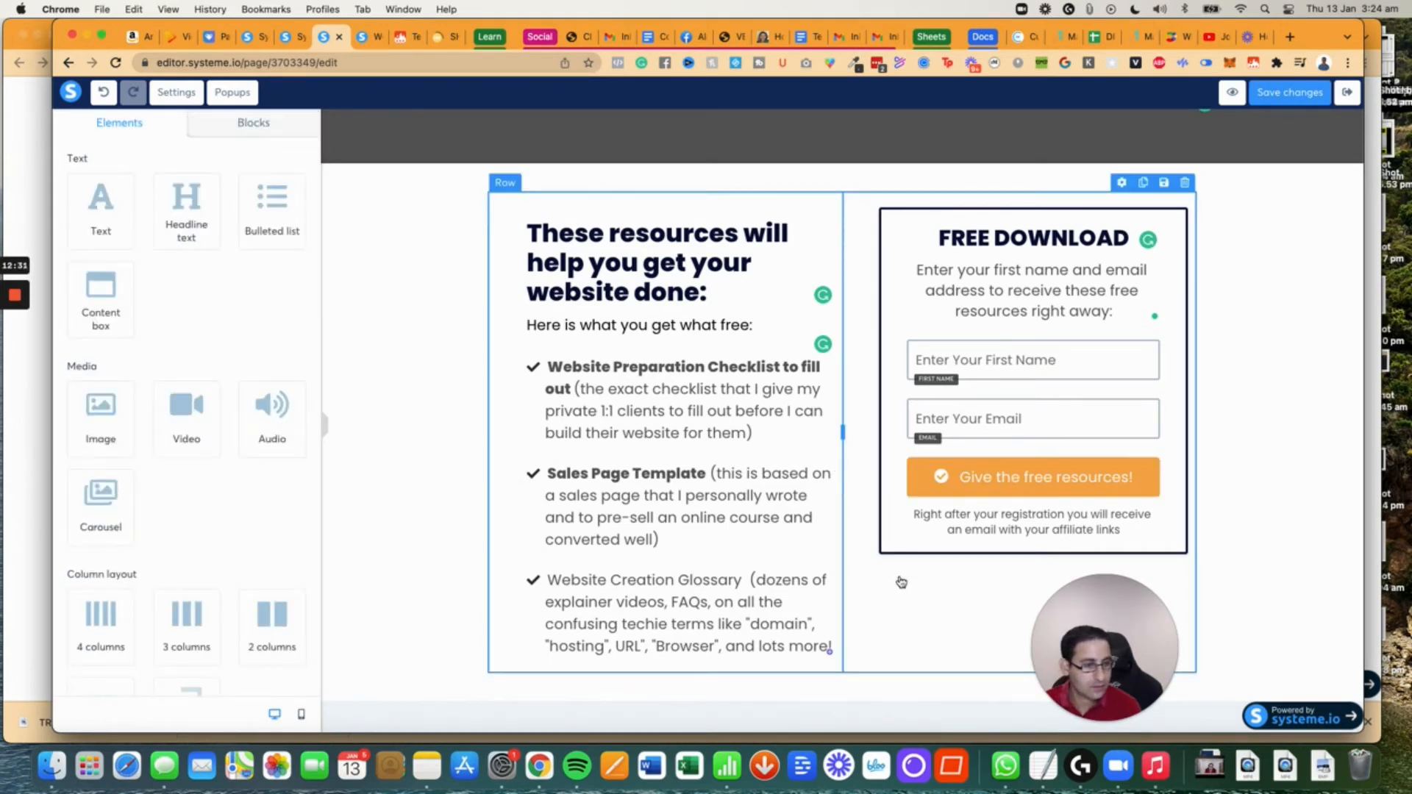
Reword the note to 'Right after your registration, you will receive an email with access to the free resources.'.
{"action": "left_click", "coordinate": [1032, 522]}
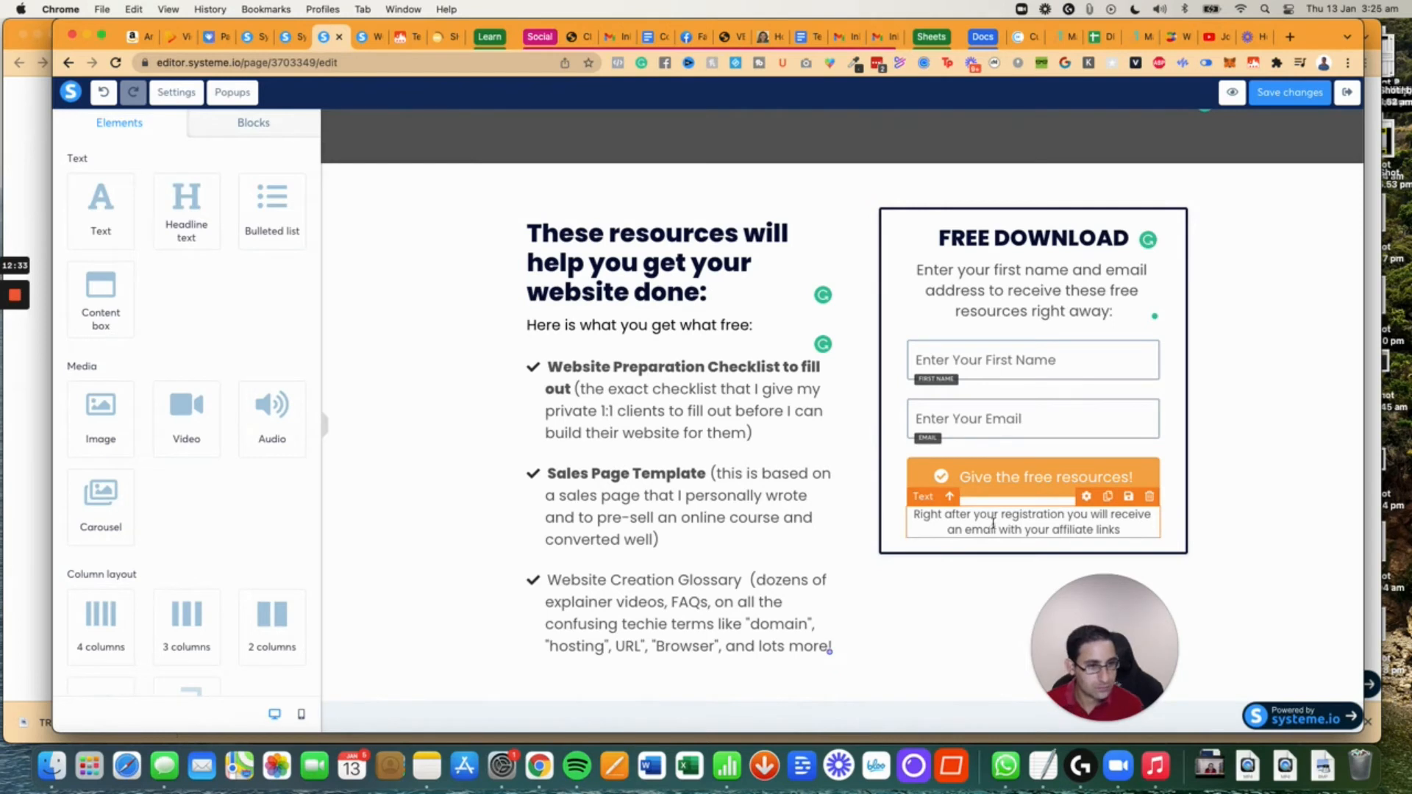
{"action": "left_click", "coordinate": [1033, 520]}
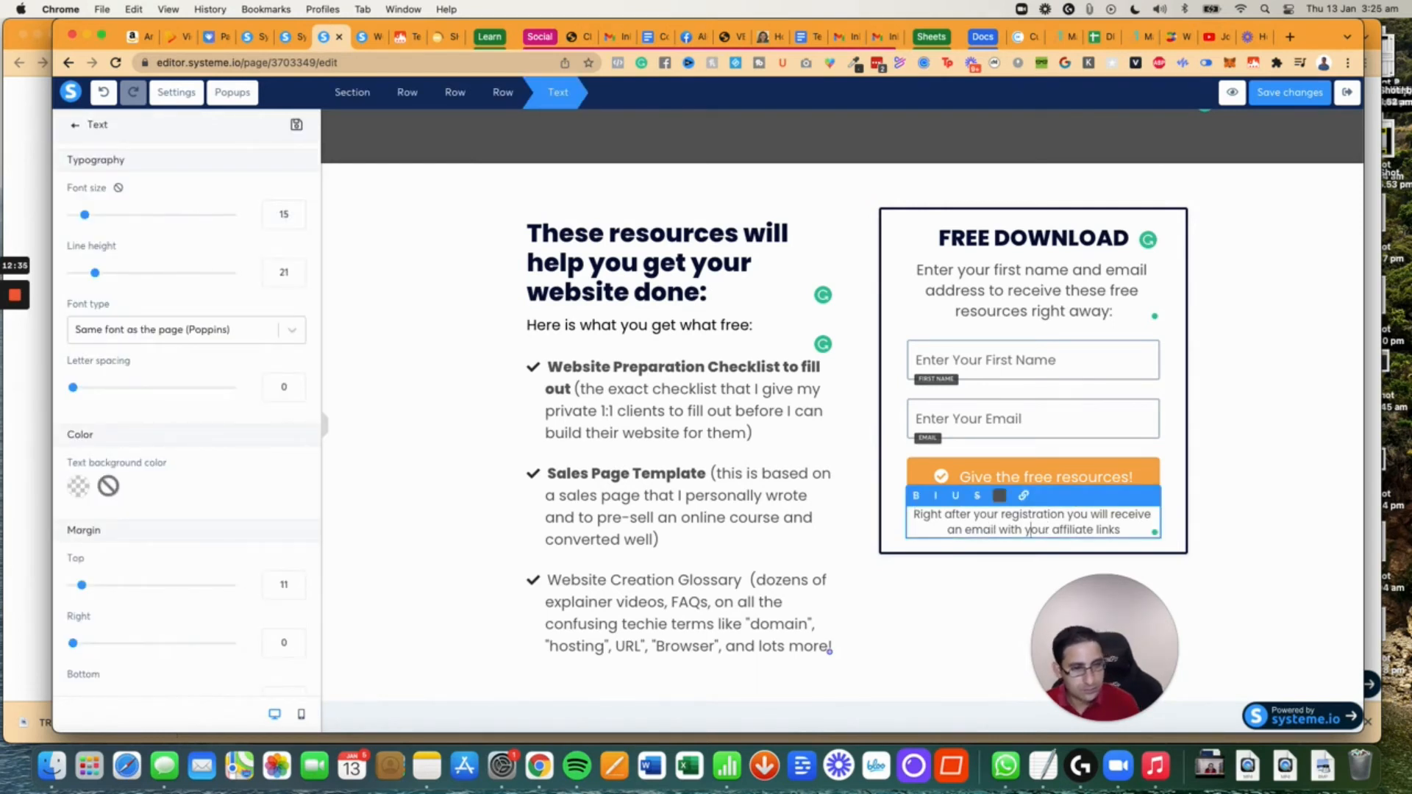
{"action": "type", "text": "the"}
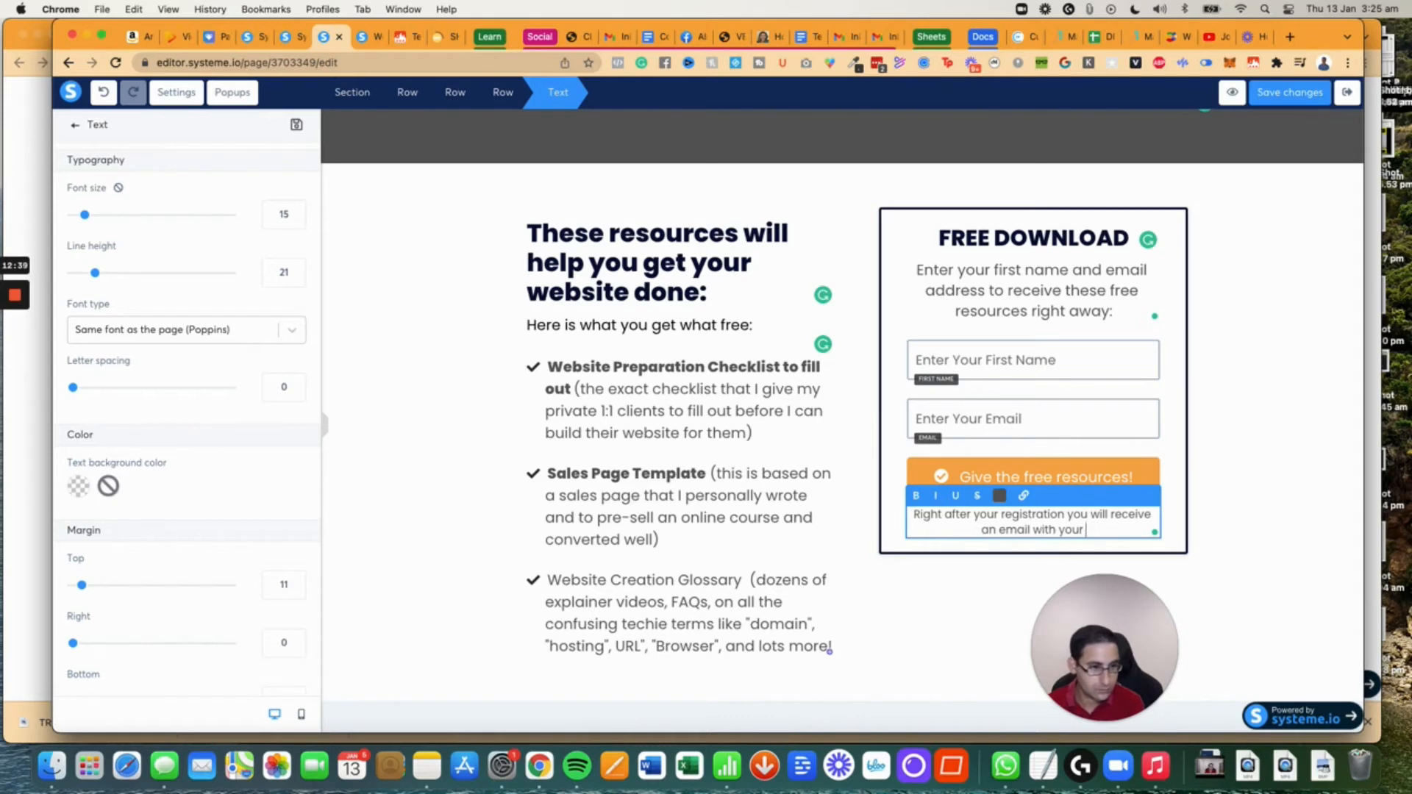
{"action": "type", "text": "the access to the free"}
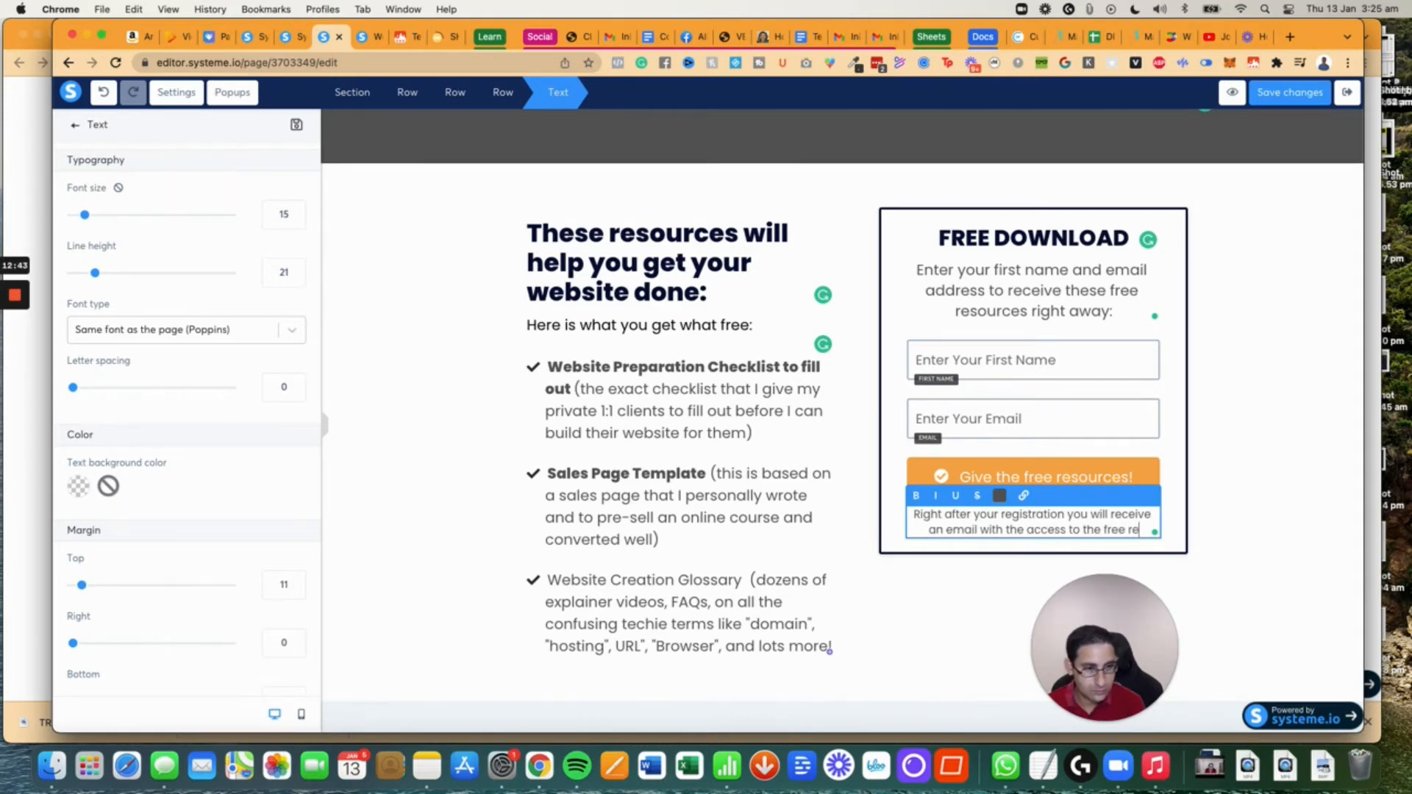
{"action": "type", "text": "resources."}
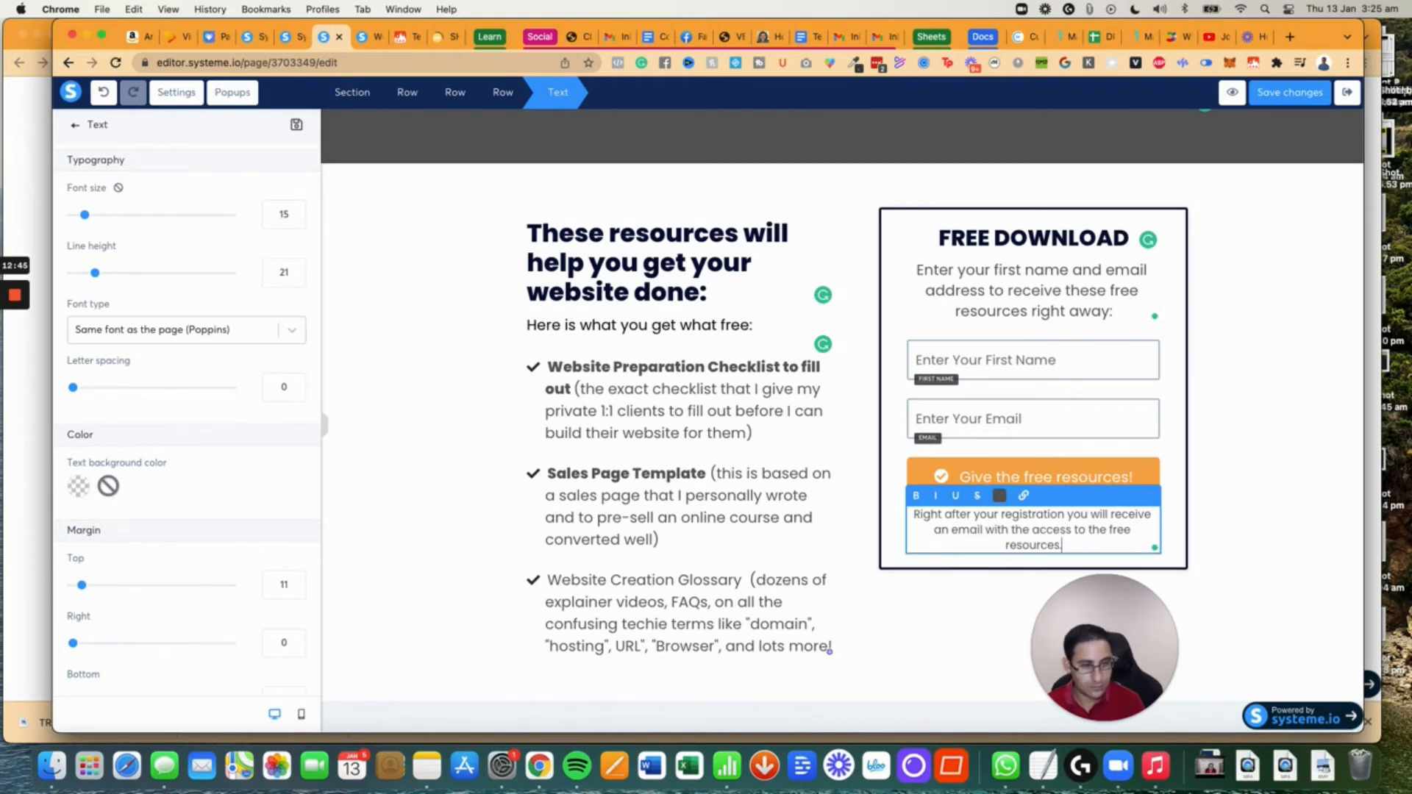
{"action": "left_click", "coordinate": [1029, 515]}
{"action": "type", "text": ","}
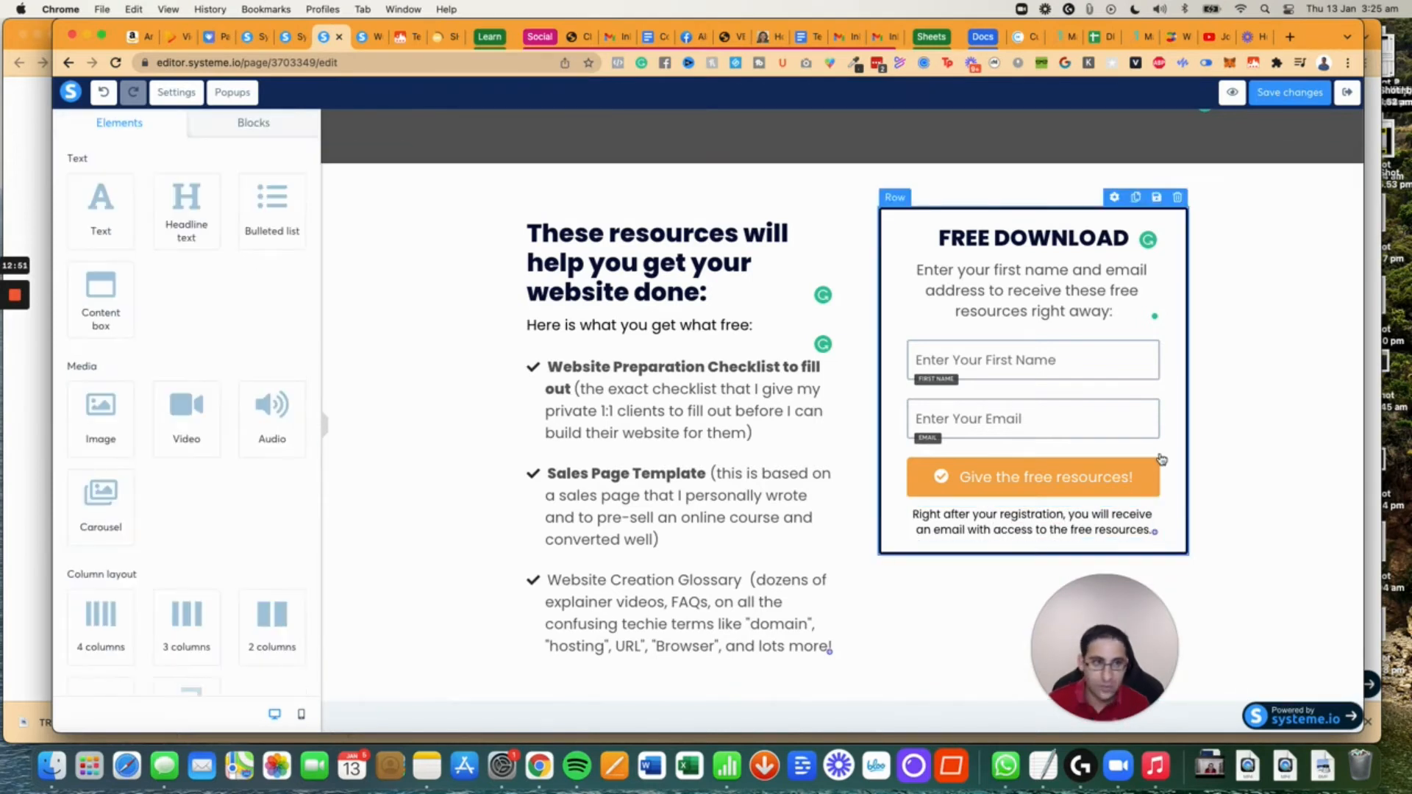
{"action": "left_click", "coordinate": [1033, 237]}
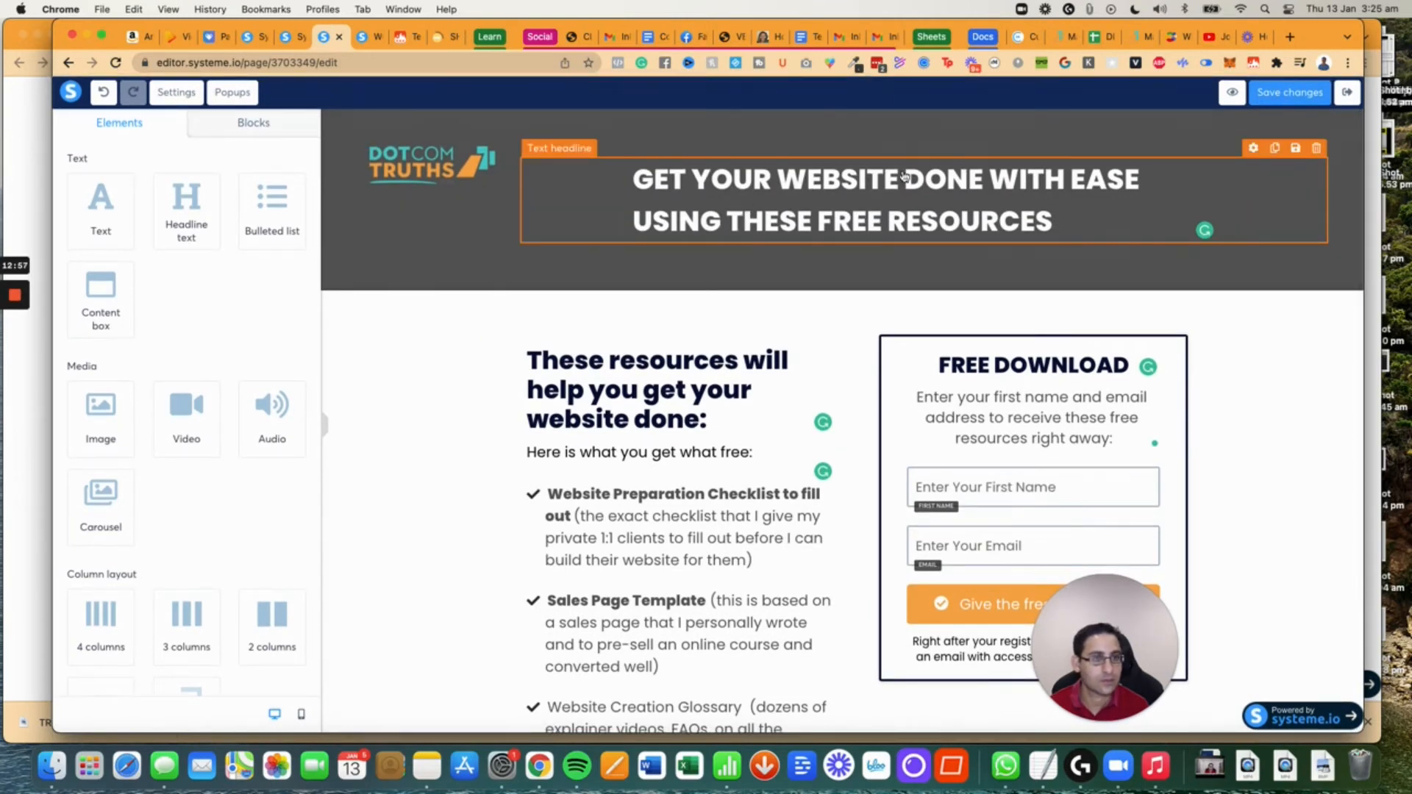
{"action": "left_click", "coordinate": [882, 178]}
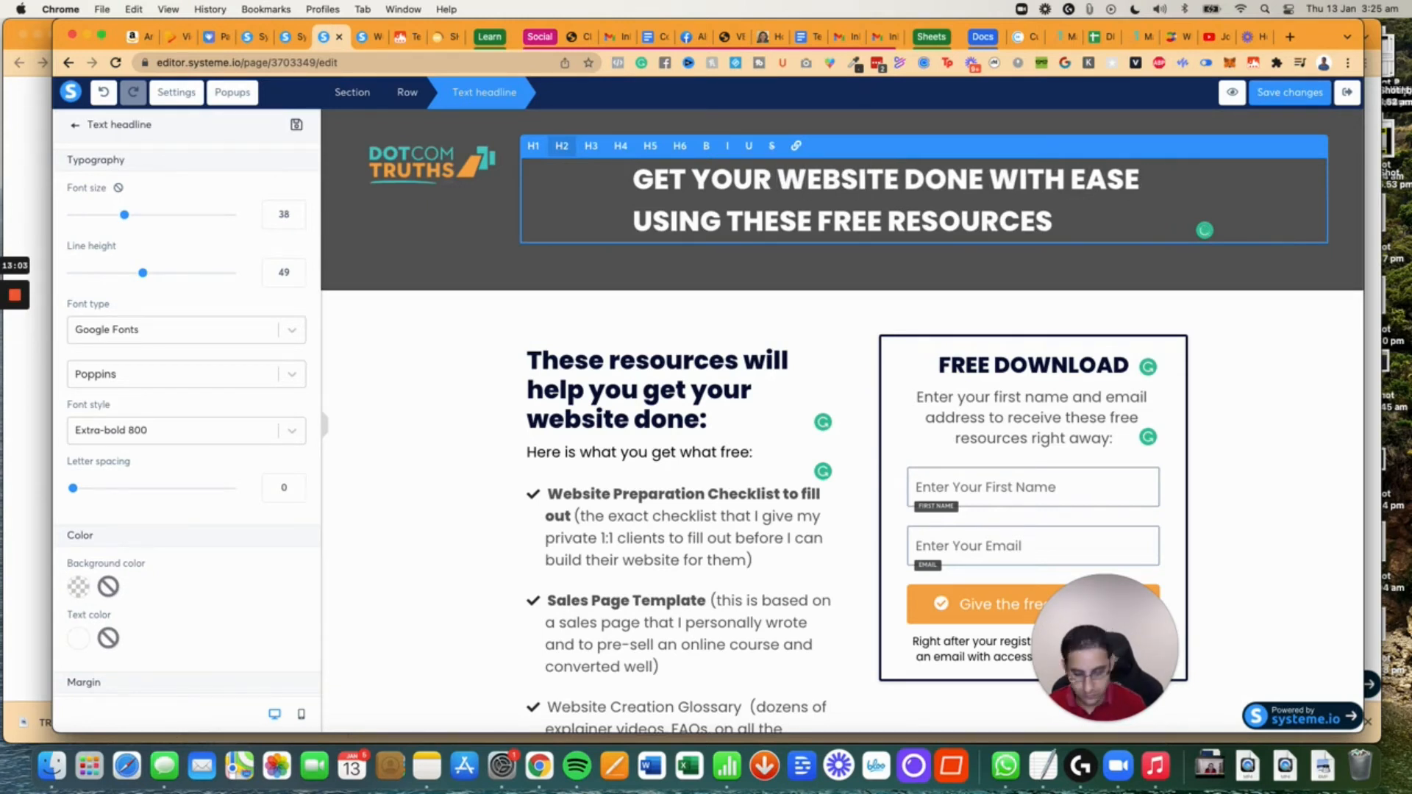
{"action": "type", "text": "or"}
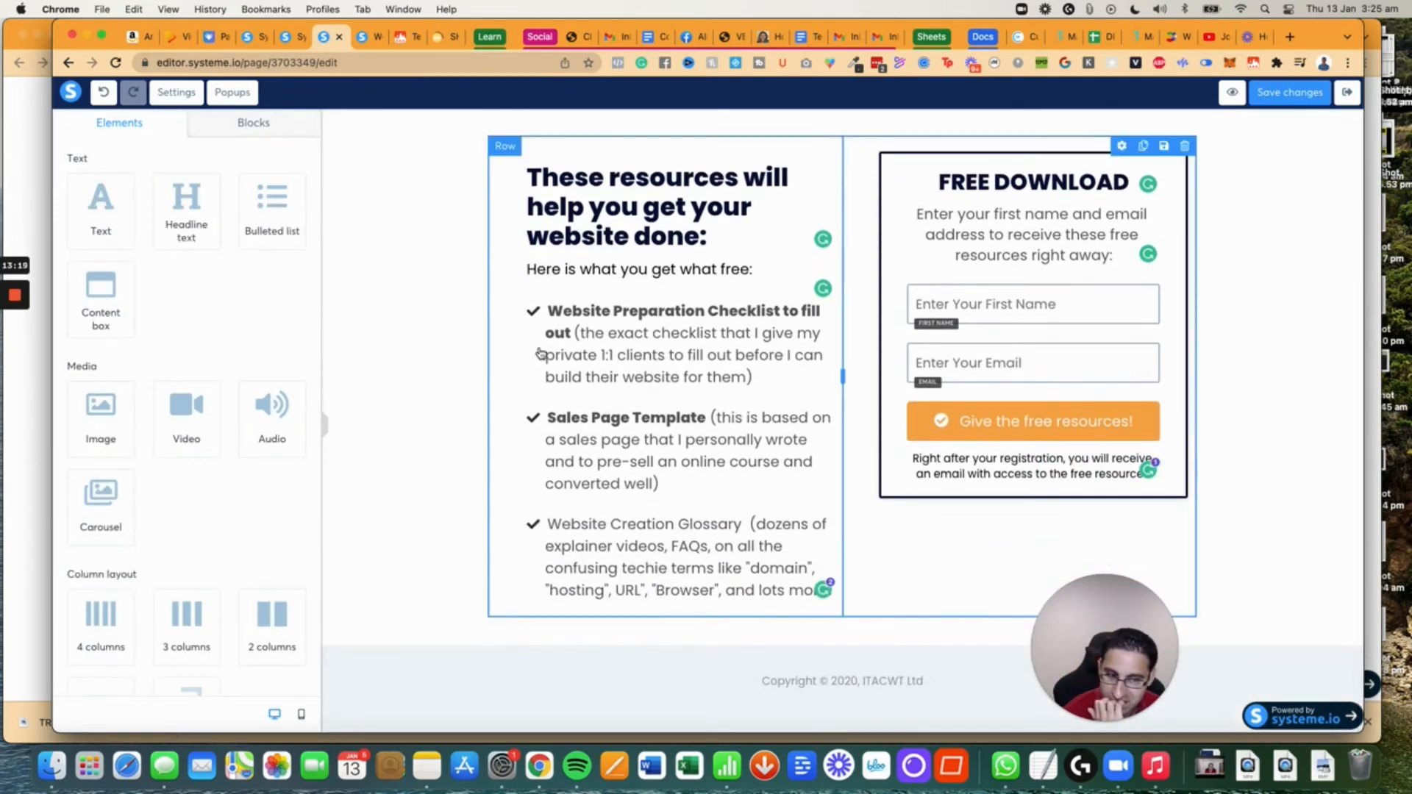
Delete the copyright footer section and confirm.
{"action": "left_click", "coordinate": [810, 658]}
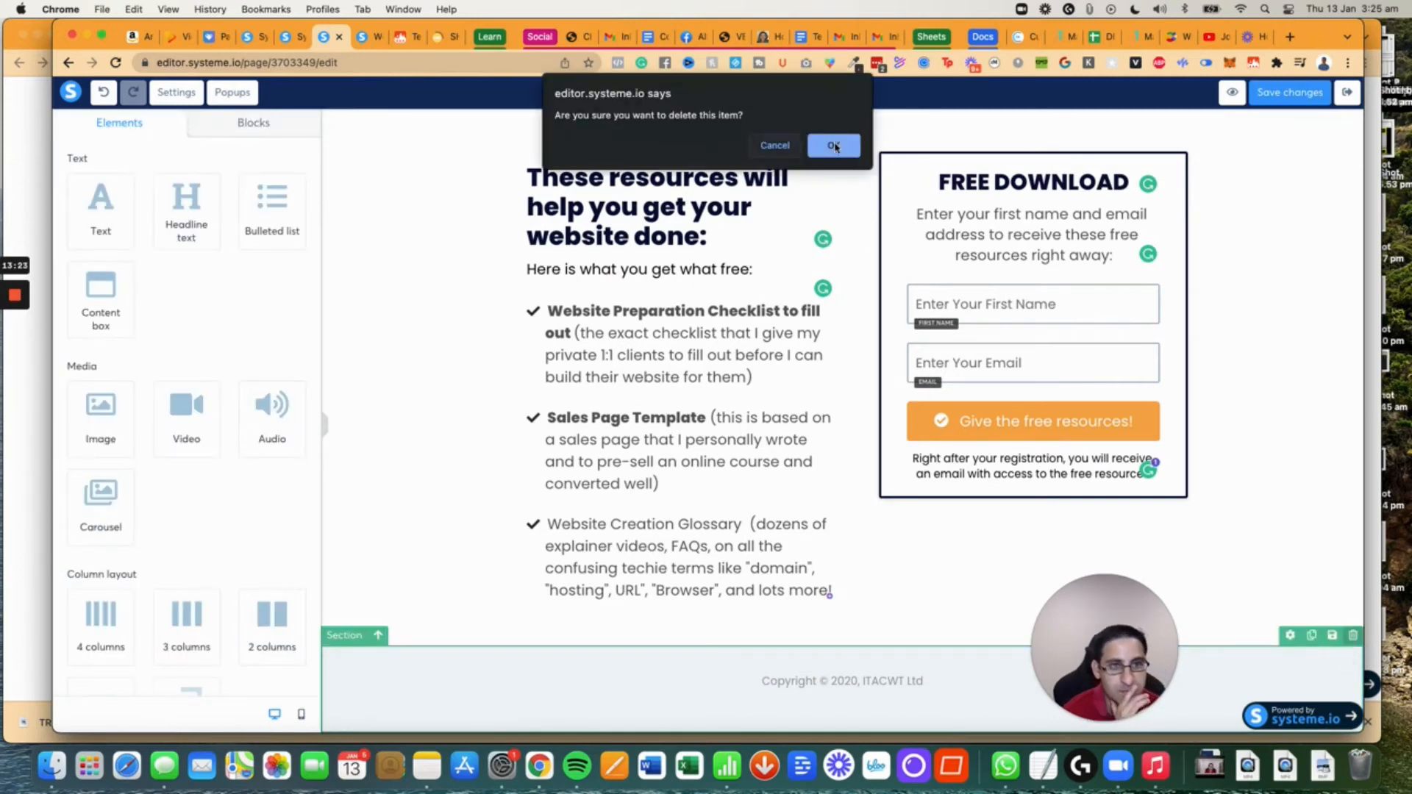
{"action": "left_click", "coordinate": [829, 146]}
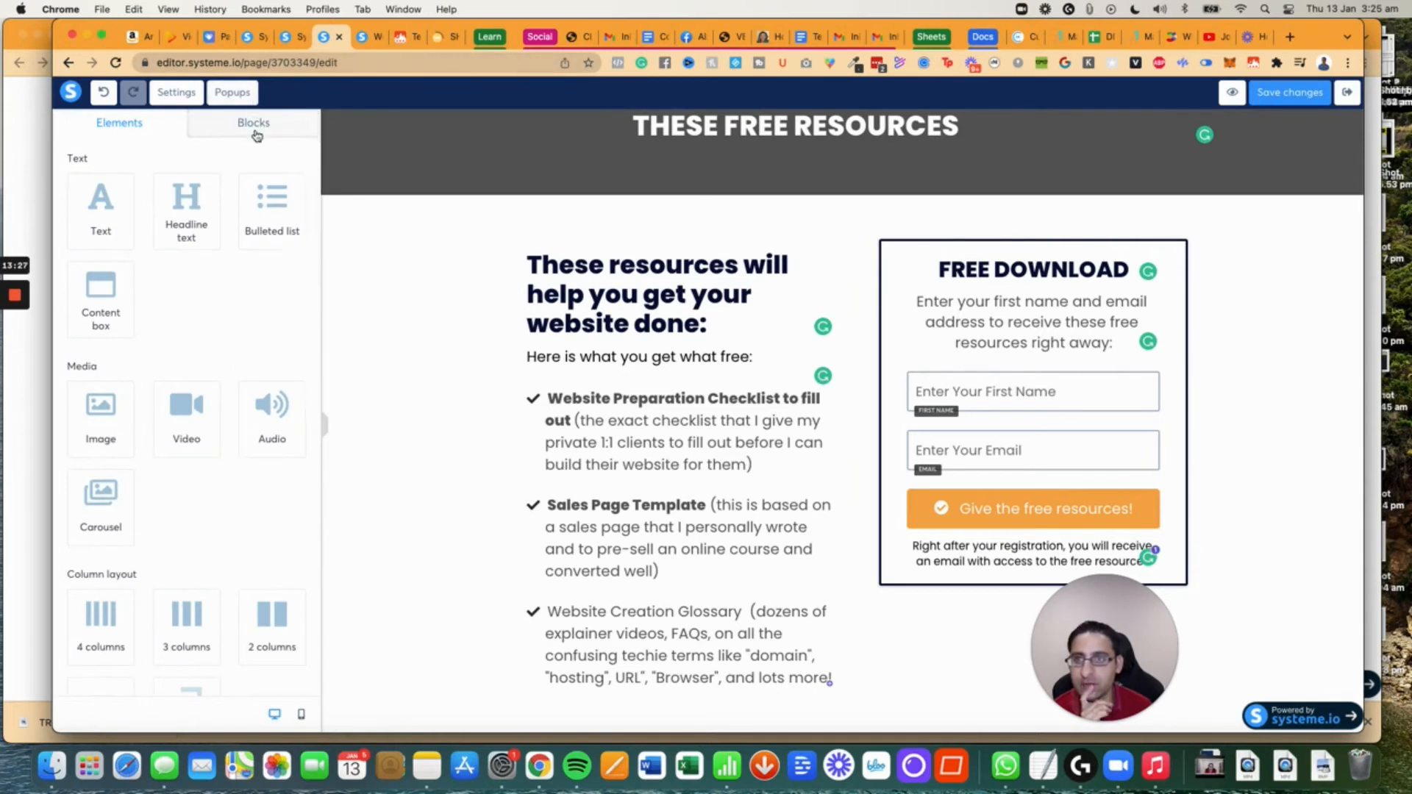
Browse the saved Blocks library down to the footer block with links.
{"action": "left_click", "coordinate": [253, 122]}
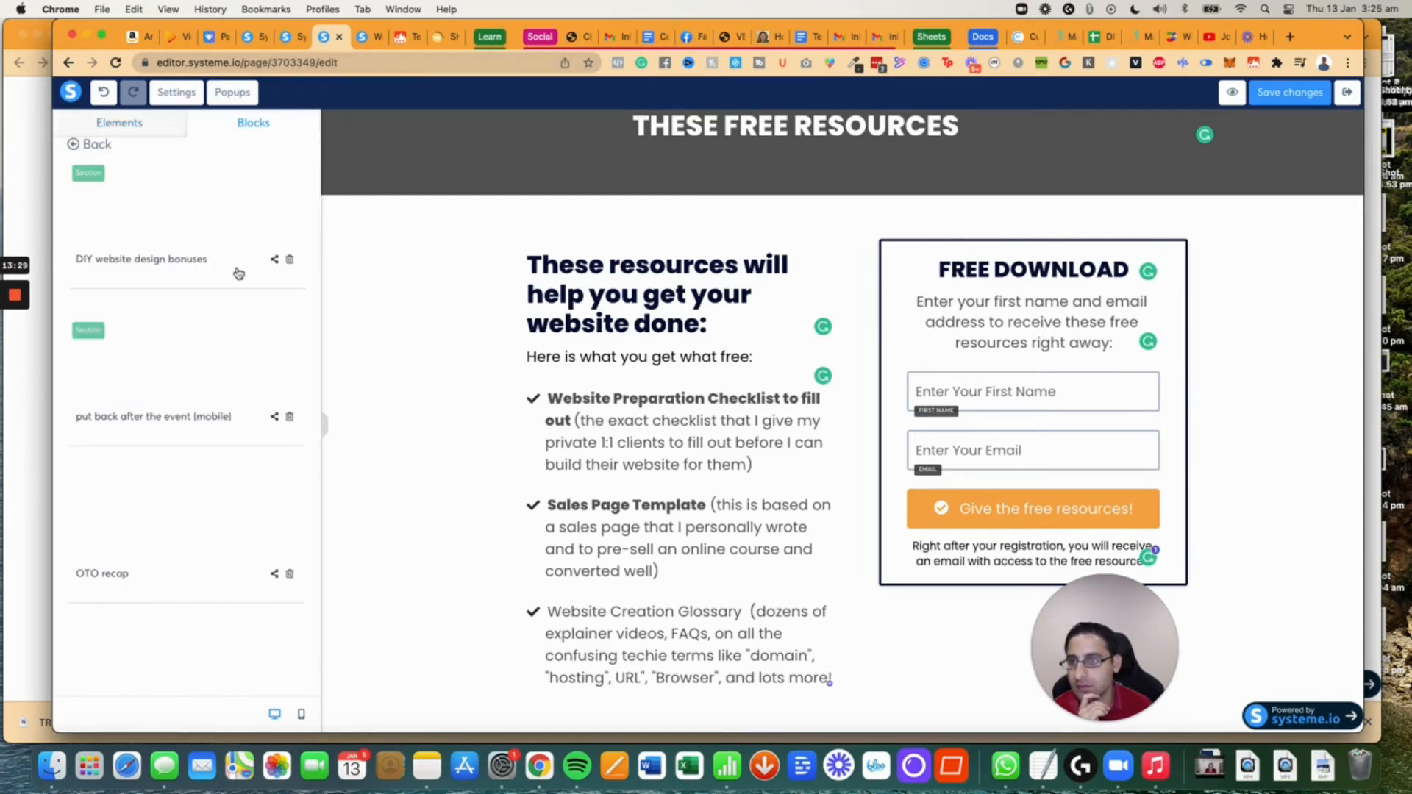
{"action": "scroll", "scroll_direction": "down", "scroll_amount": 3}
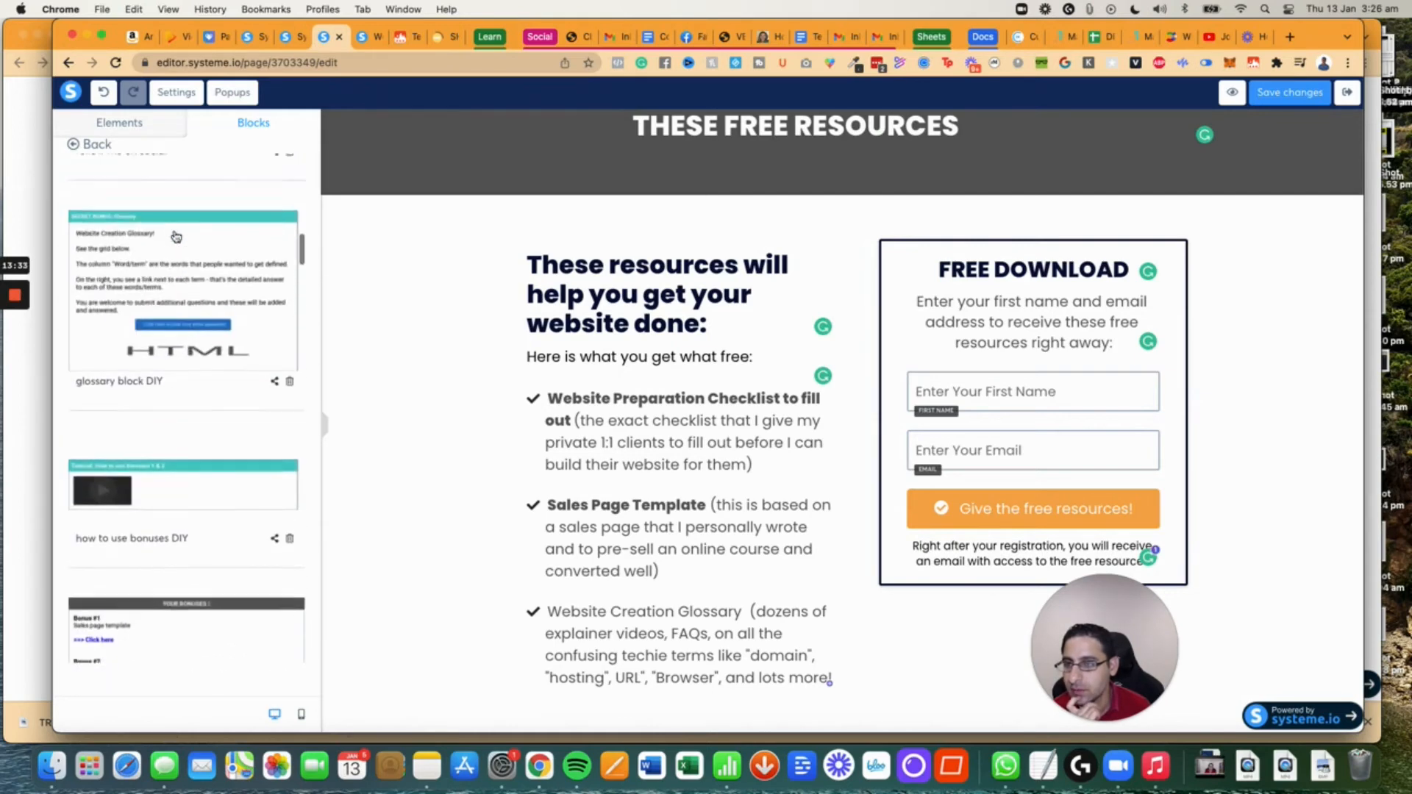
{"action": "scroll", "scroll_direction": "down", "scroll_amount": 3}
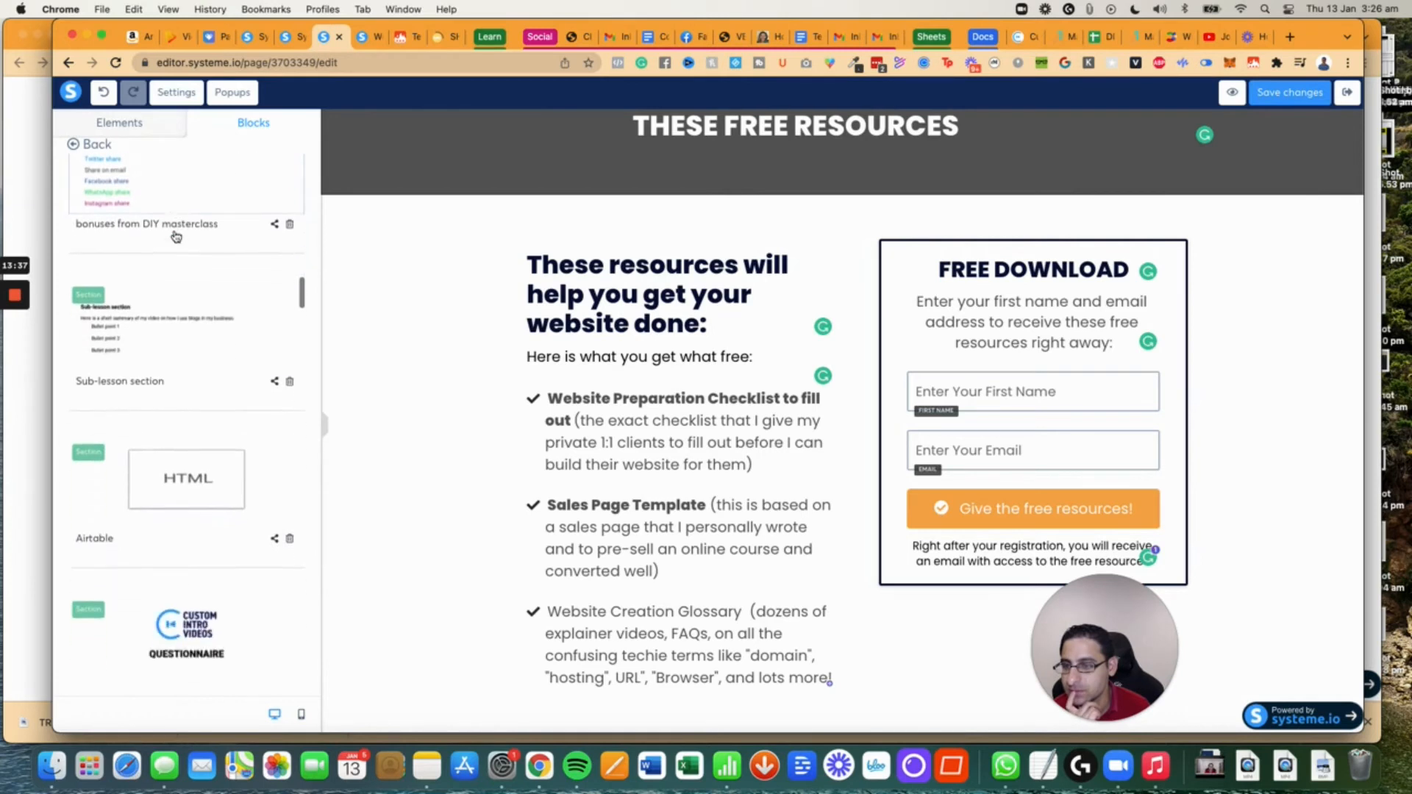
{"action": "scroll", "scroll_direction": "down", "scroll_amount": 3}
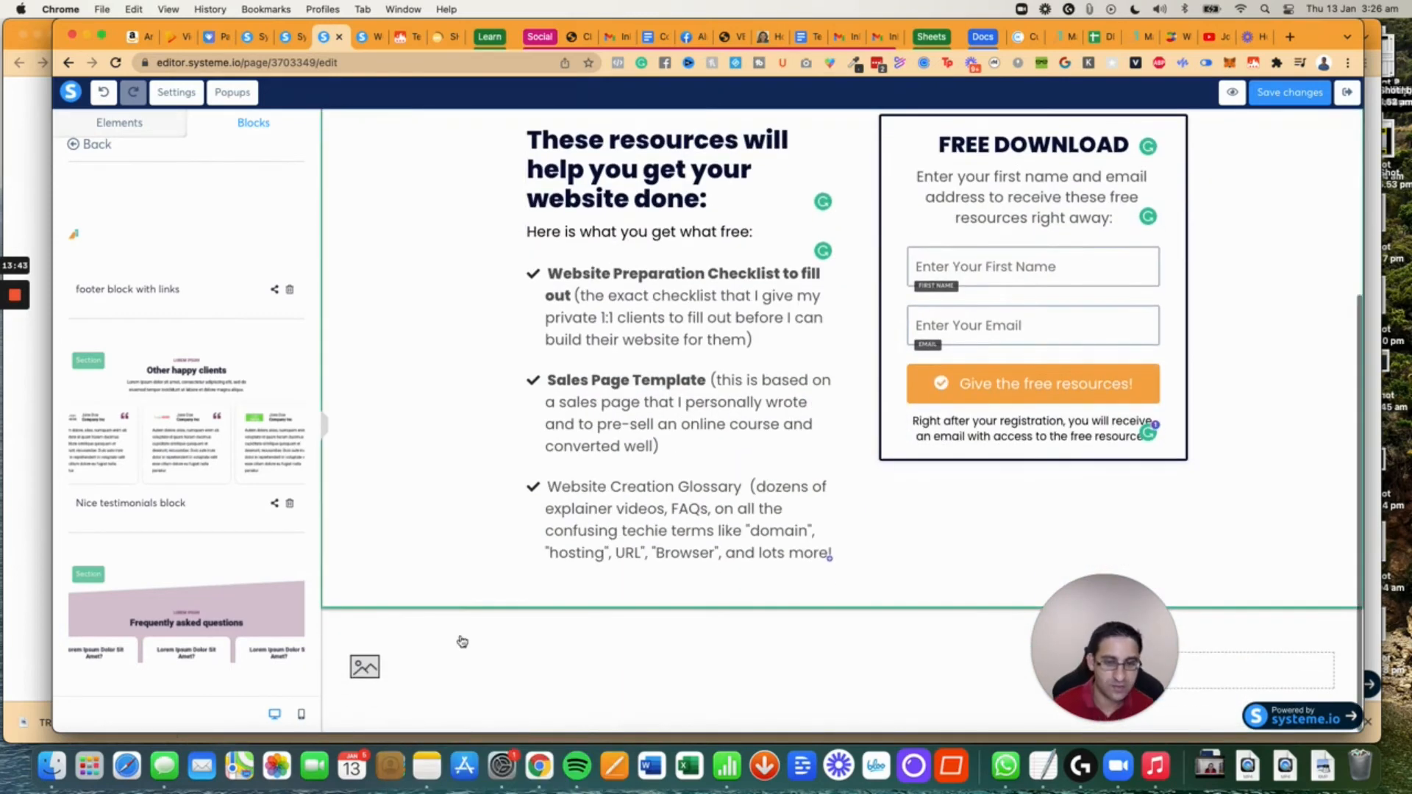
Insert dotcomsecrets-logo2.png from Your Images into the footer image placeholder.
{"action": "left_click", "coordinate": [363, 666]}
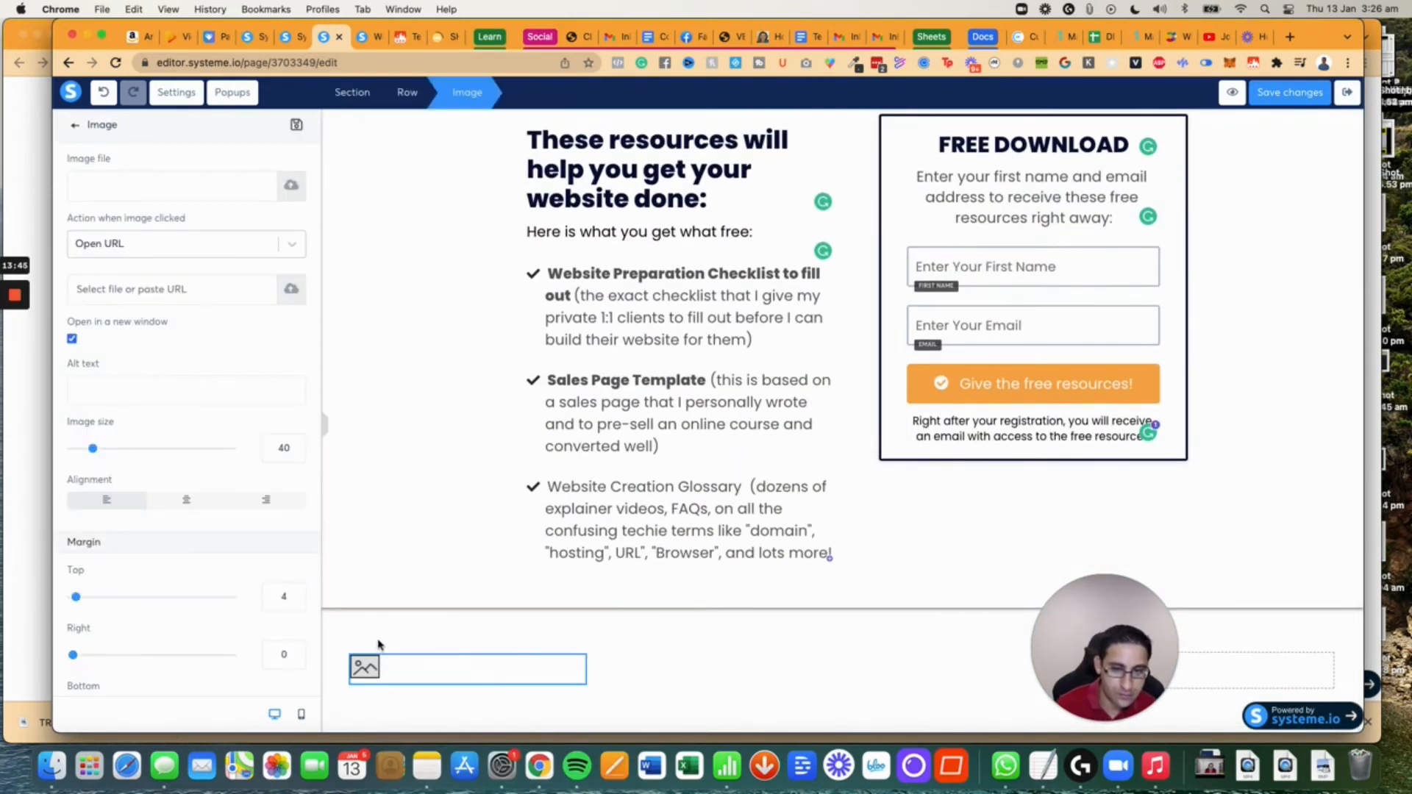
{"action": "left_click", "coordinate": [468, 666]}
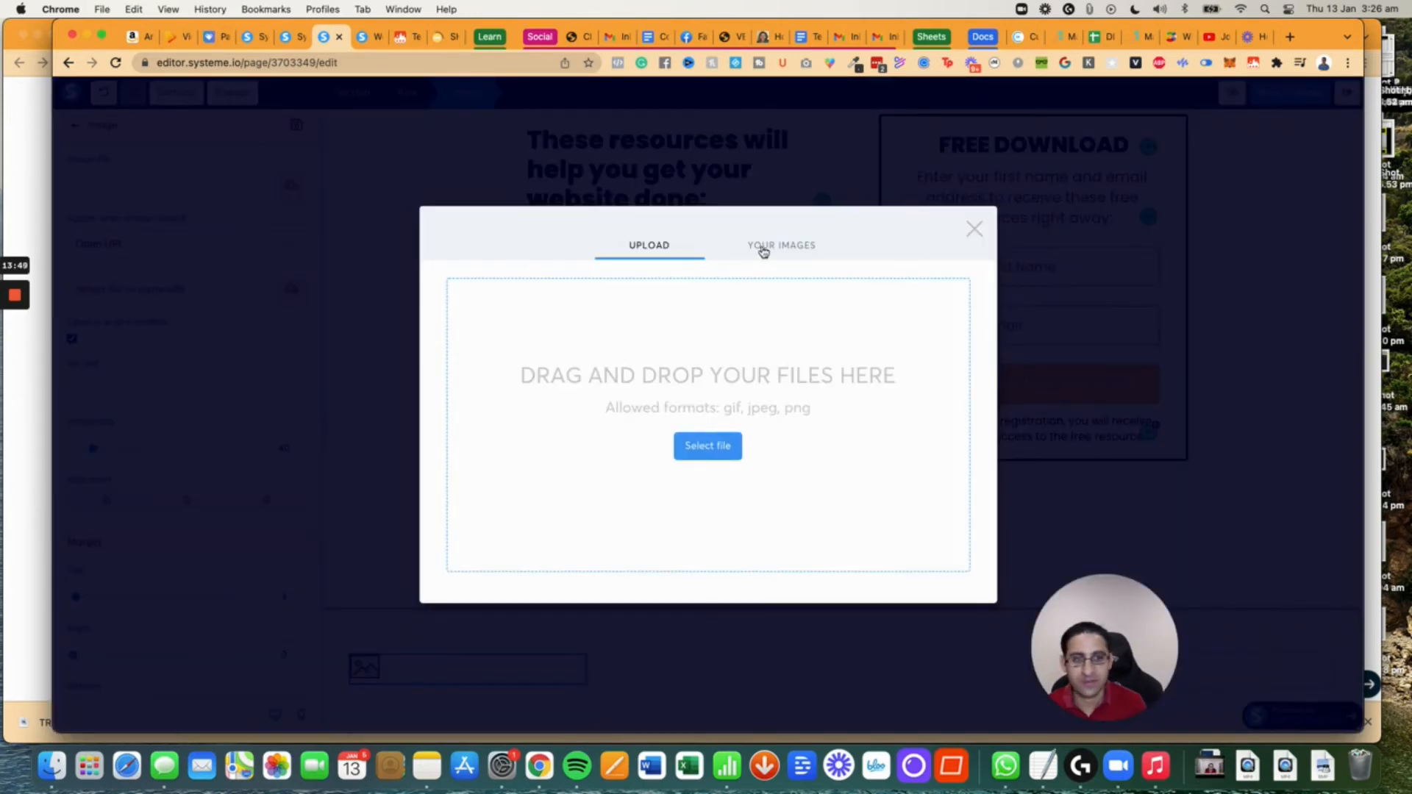
{"action": "left_click", "coordinate": [781, 246]}
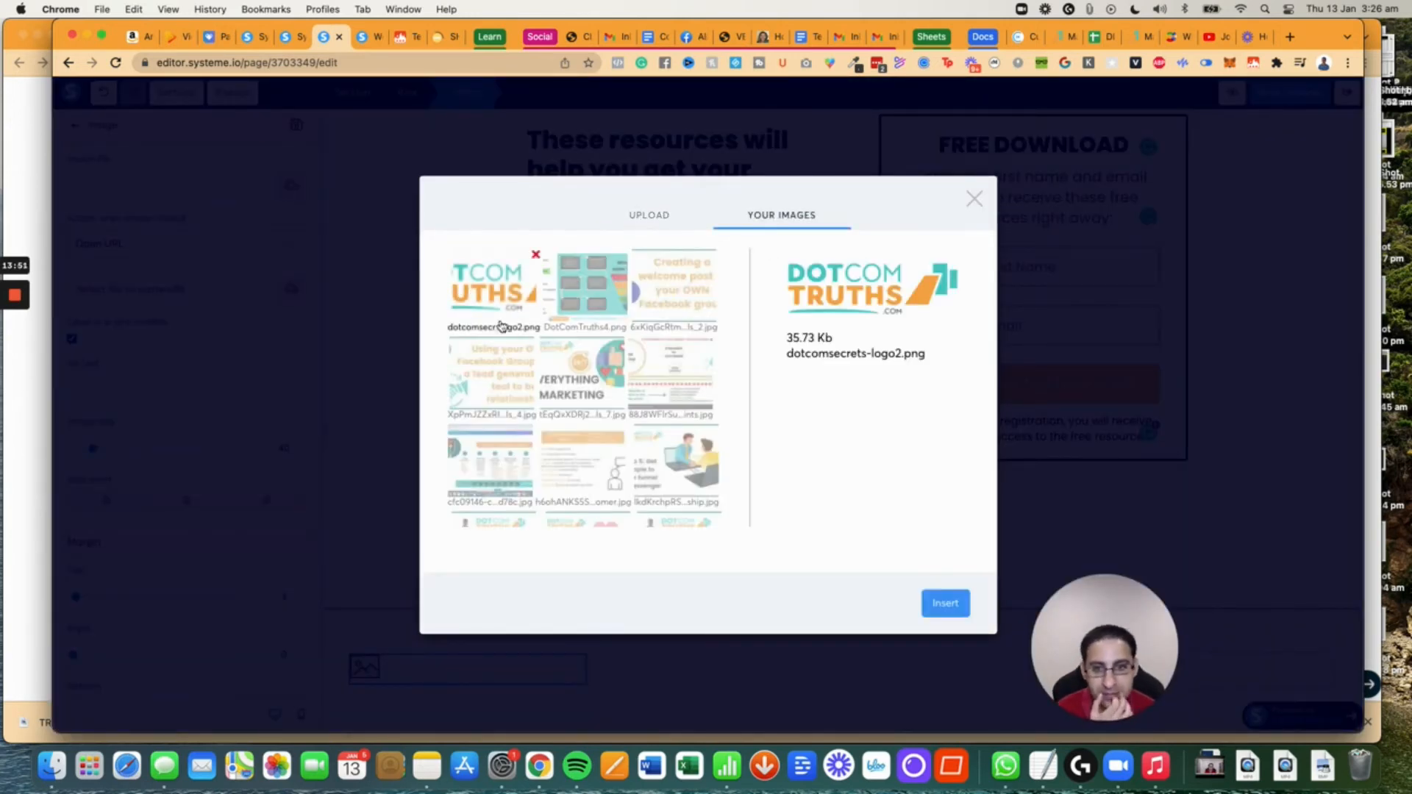
{"action": "left_click", "coordinate": [944, 603]}
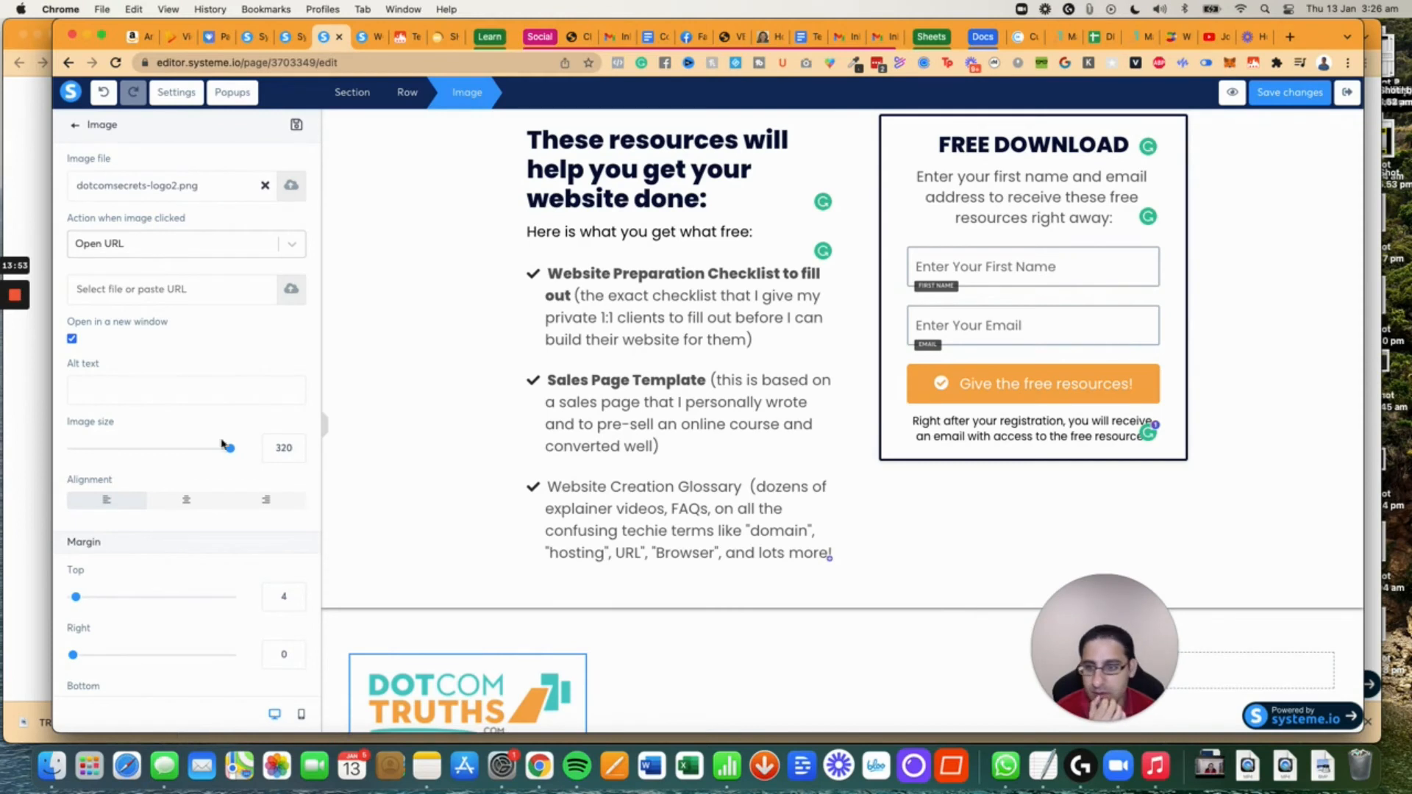
Shrink the footer logo to an image size of about 100.
{"action": "left_click_drag", "start_coordinate": [228, 447], "coordinate": [121, 447]}
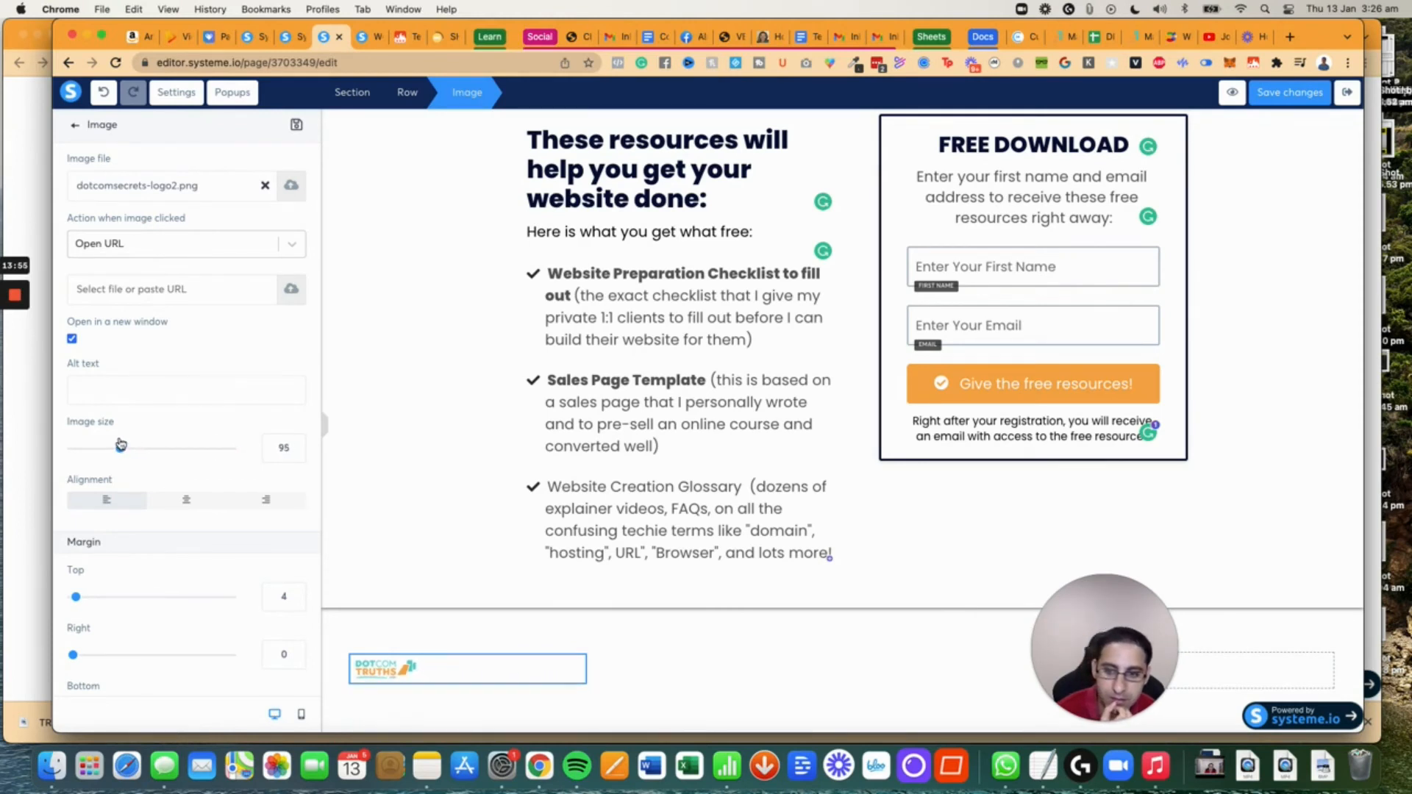
{"action": "left_click_drag", "start_coordinate": [122, 444], "coordinate": [118, 444]}
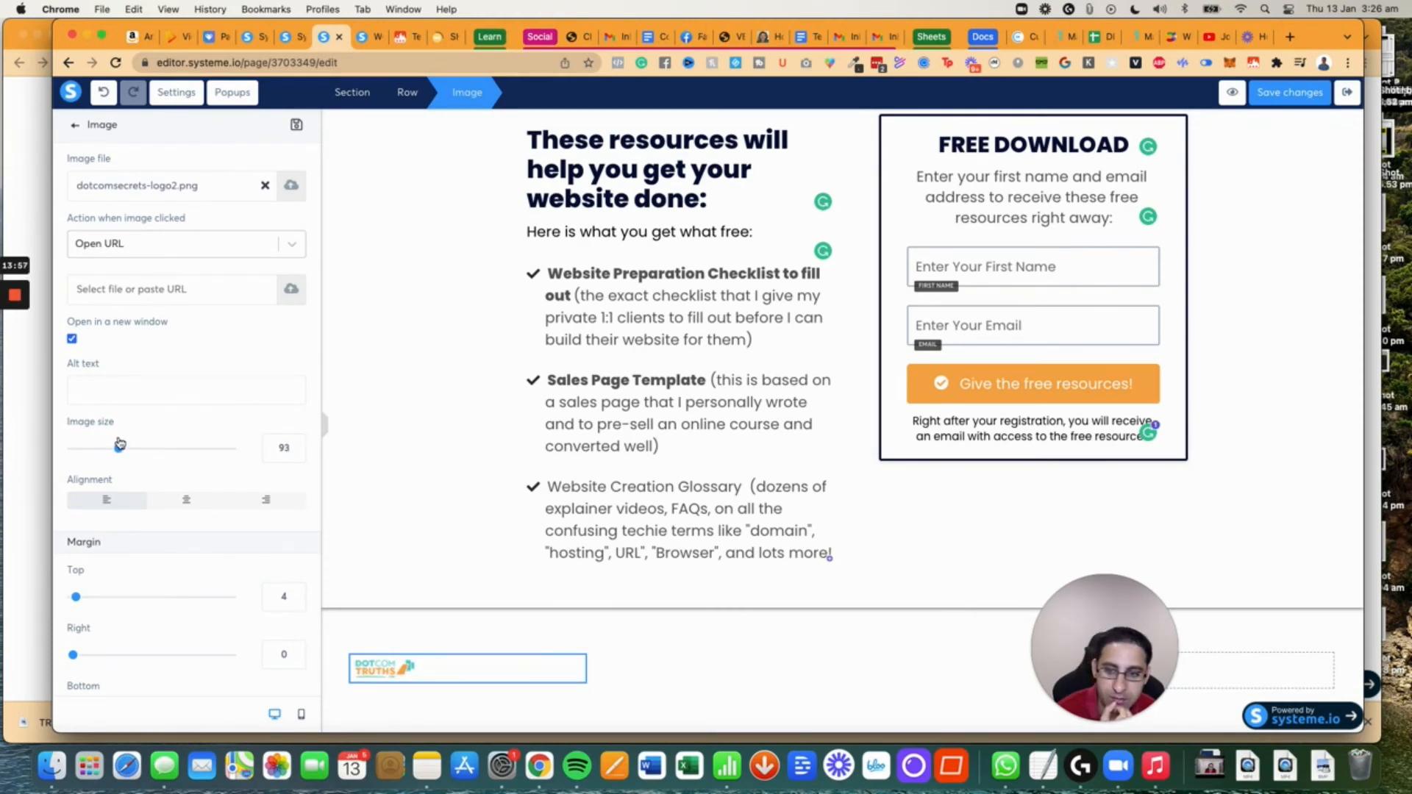
{"action": "left_click_drag", "start_coordinate": [118, 447], "coordinate": [123, 448]}
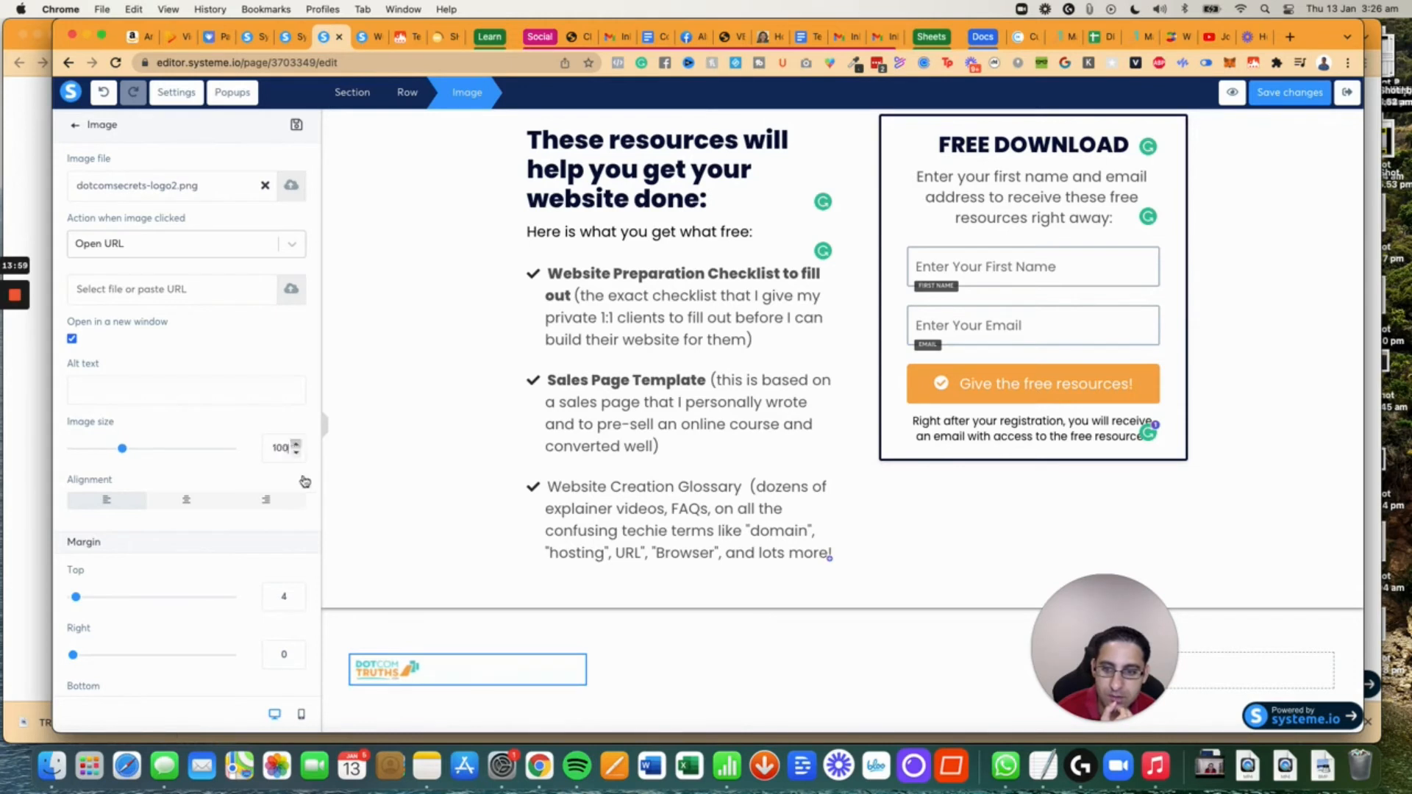
{"action": "left_click", "coordinate": [75, 123]}
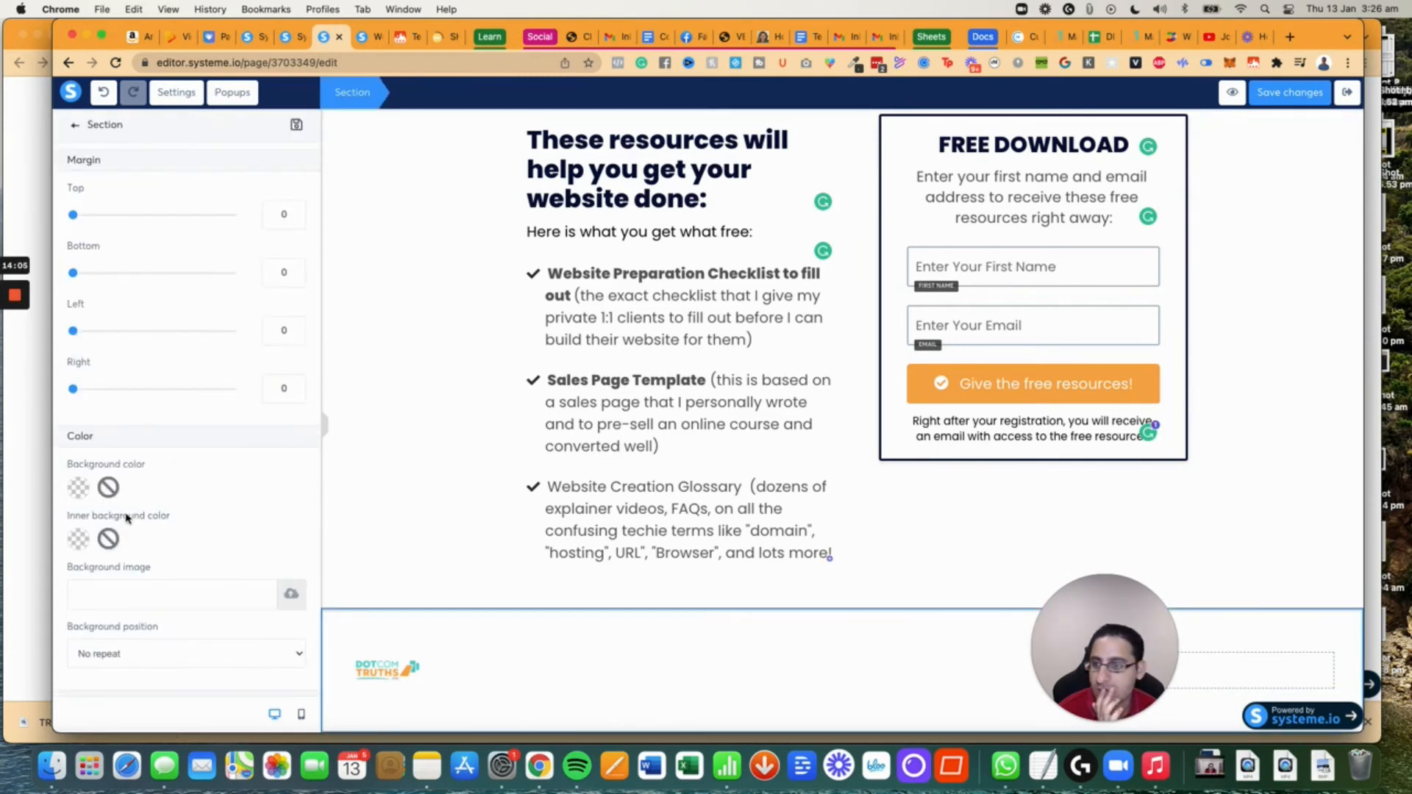
Pick a dark gray background colour for the footer section.
{"action": "left_click", "coordinate": [78, 538]}
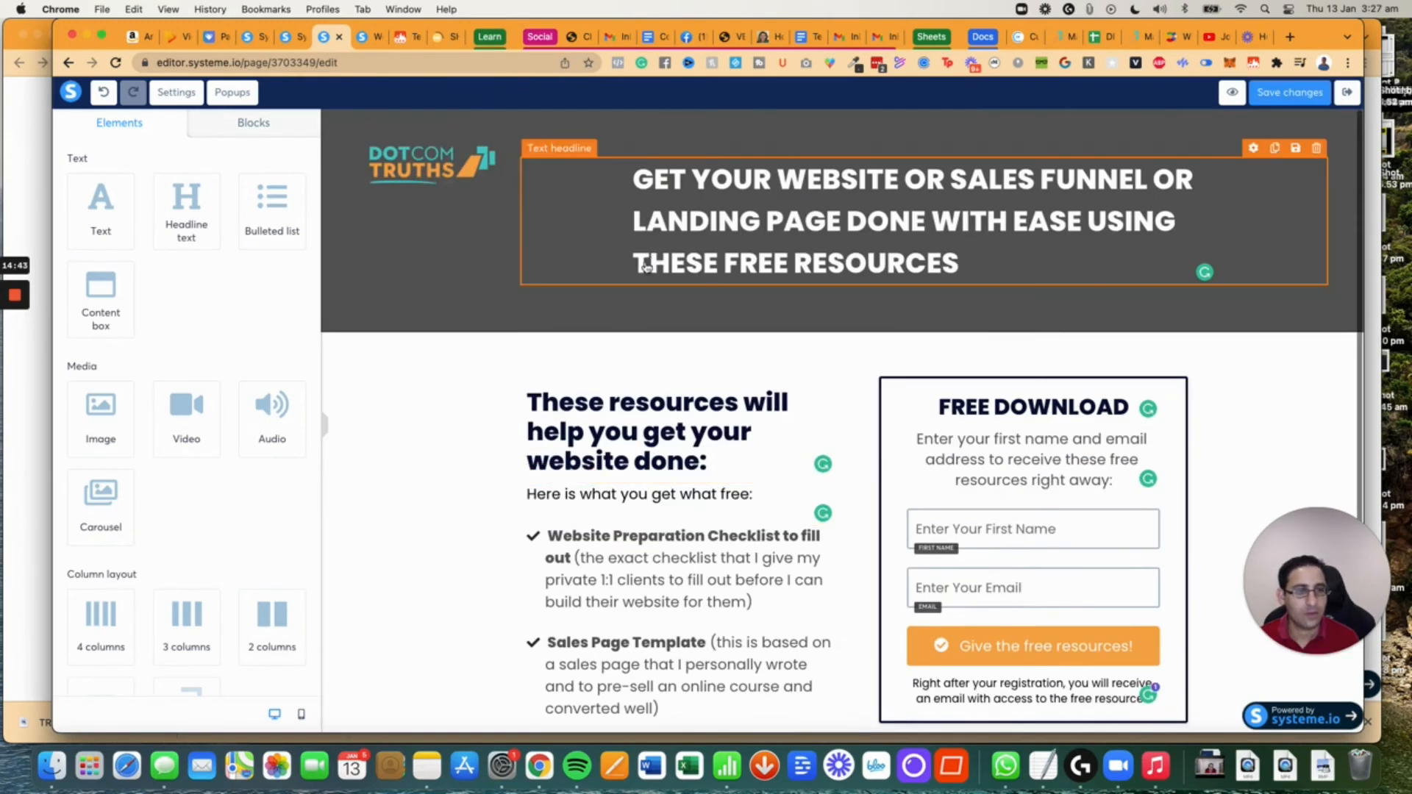
Delete the 'These resources will help you get your website done' heading and confirm.
{"action": "scroll", "scroll_direction": "down", "scroll_amount": 3}
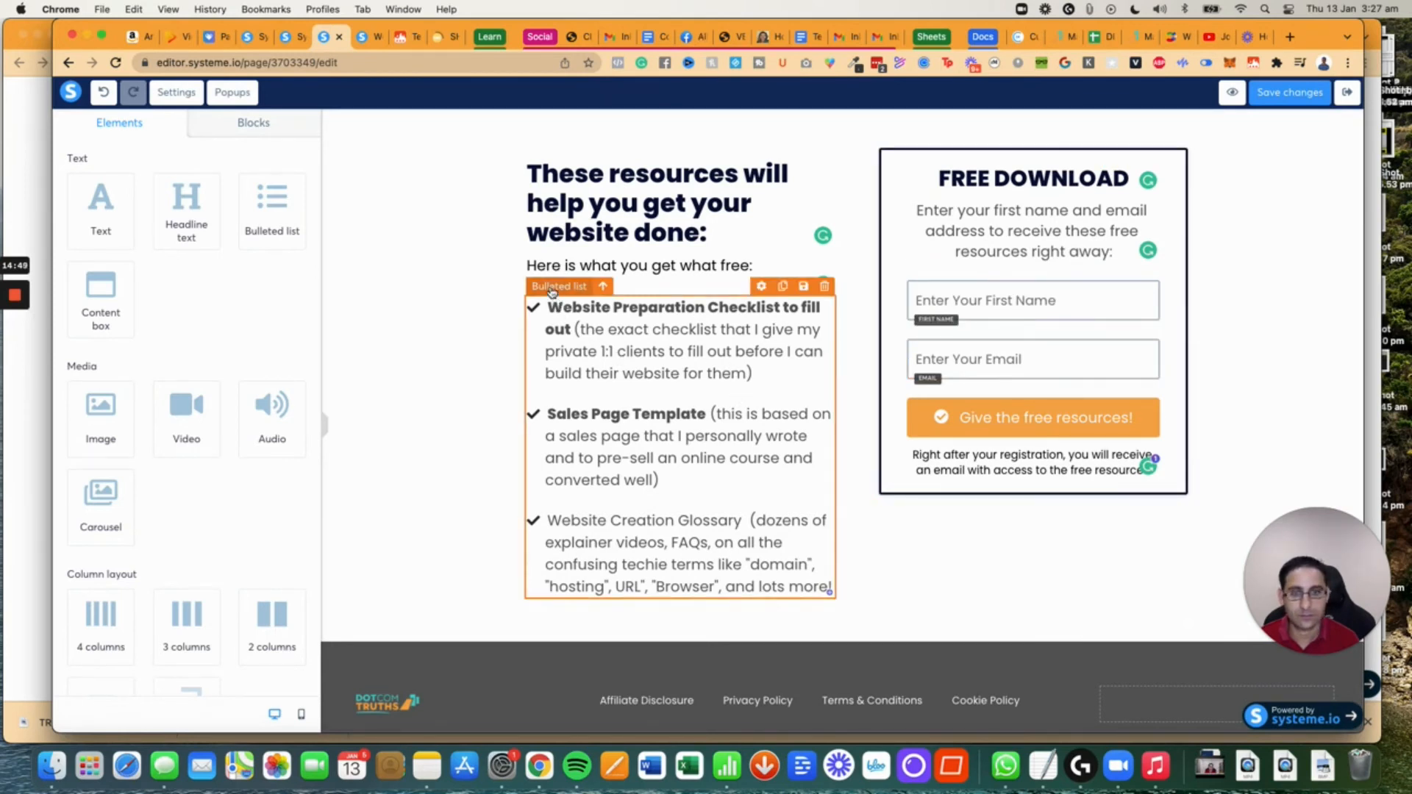
{"action": "left_click", "coordinate": [657, 202]}
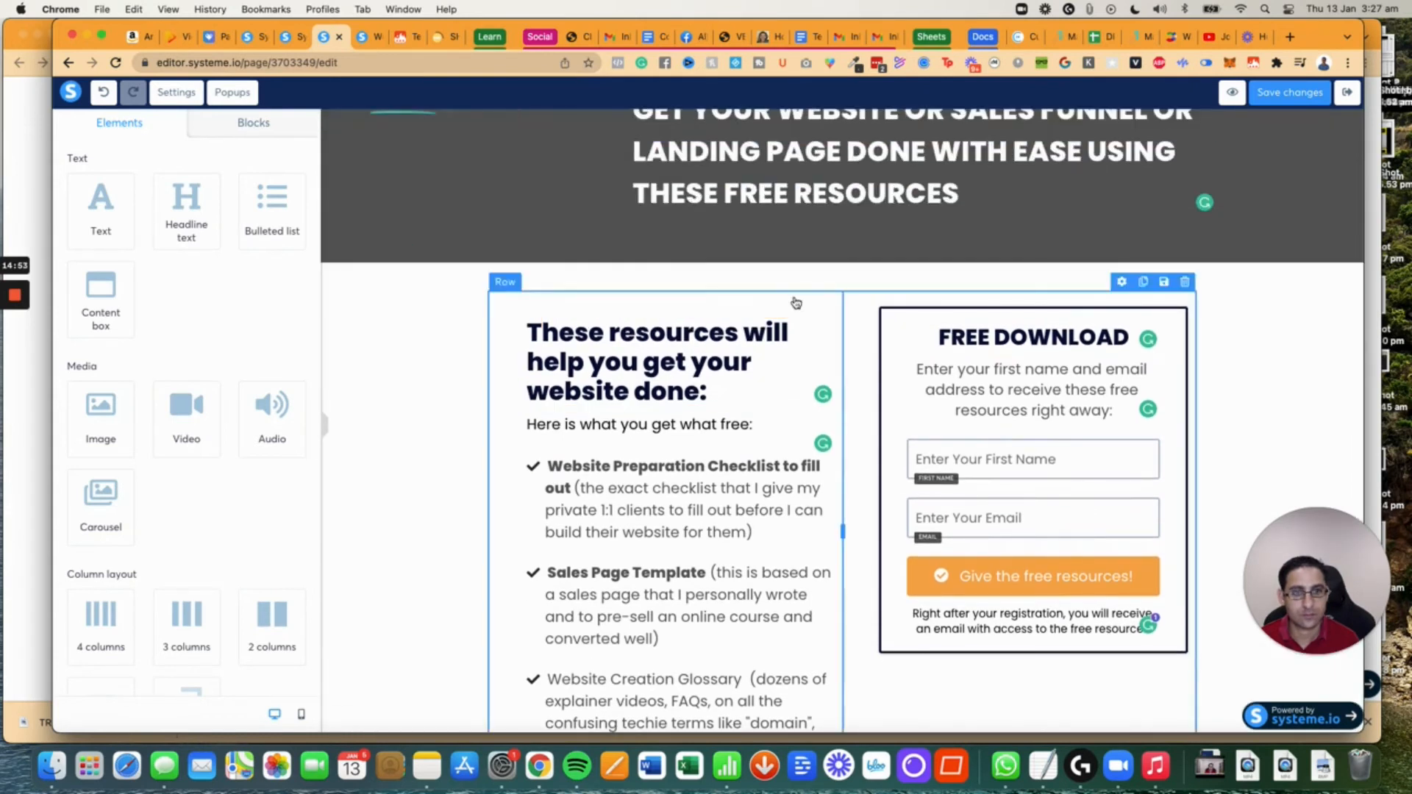
{"action": "scroll", "scroll_direction": "down", "scroll_amount": 3}
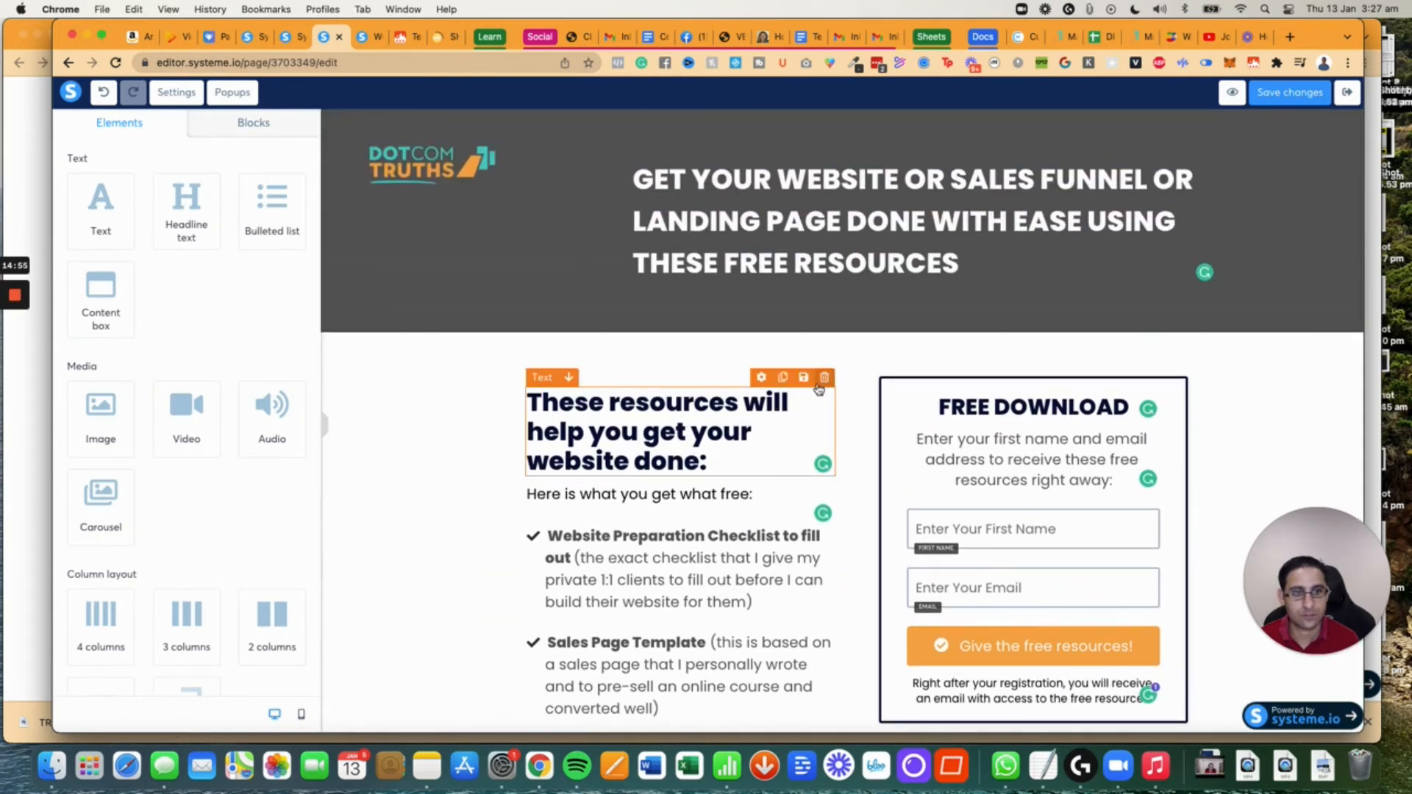
{"action": "left_click", "coordinate": [824, 378]}
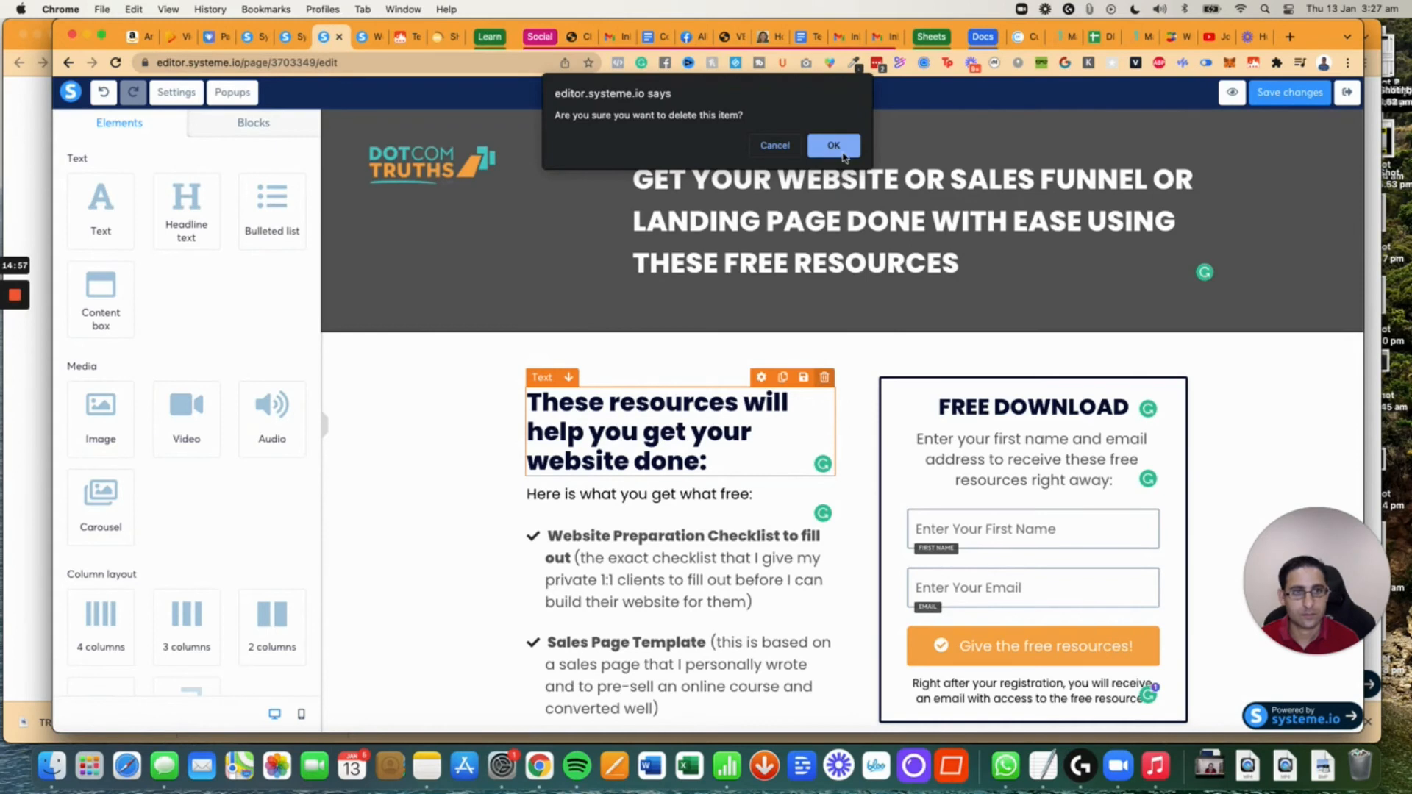
{"action": "left_click", "coordinate": [832, 146]}
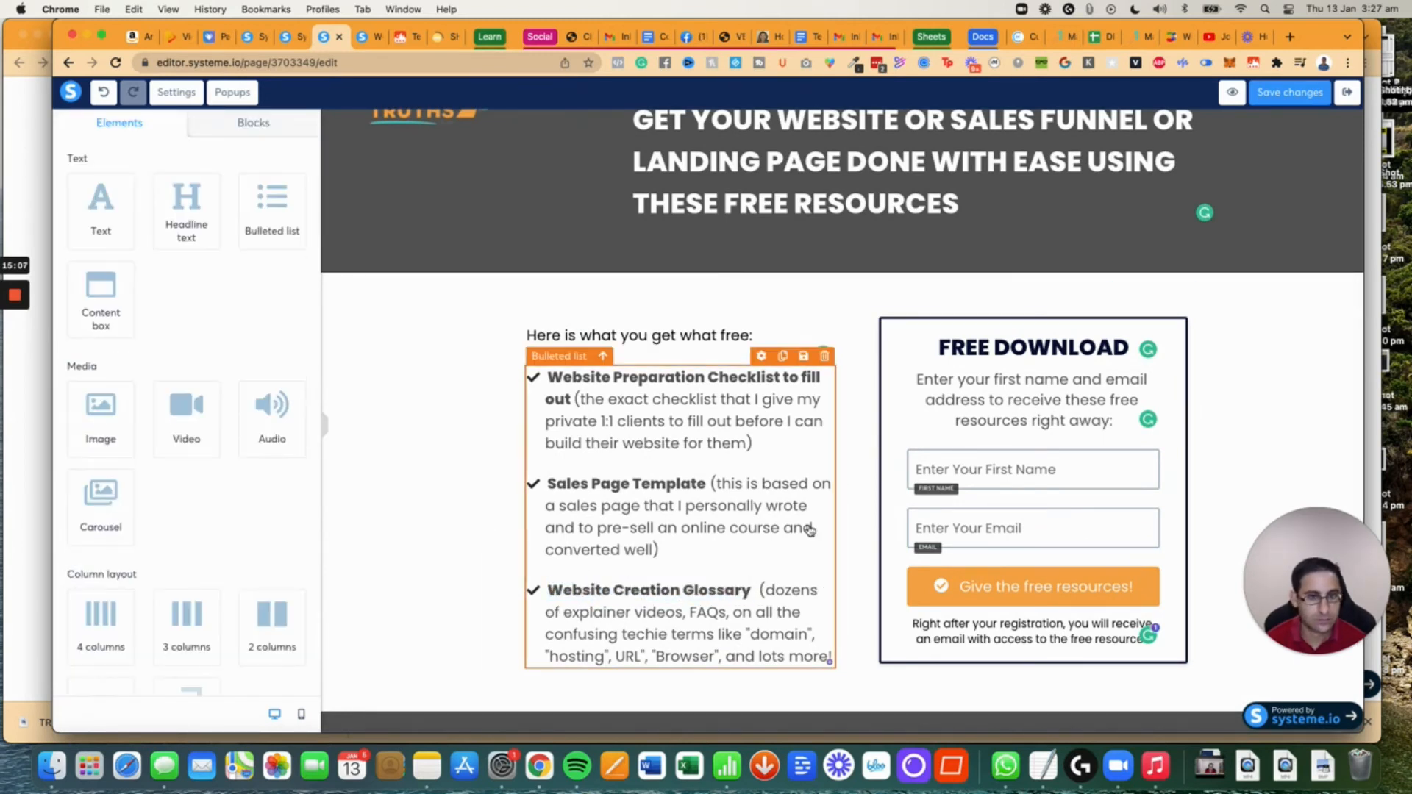
{"action": "left_click", "coordinate": [1260, 103]}
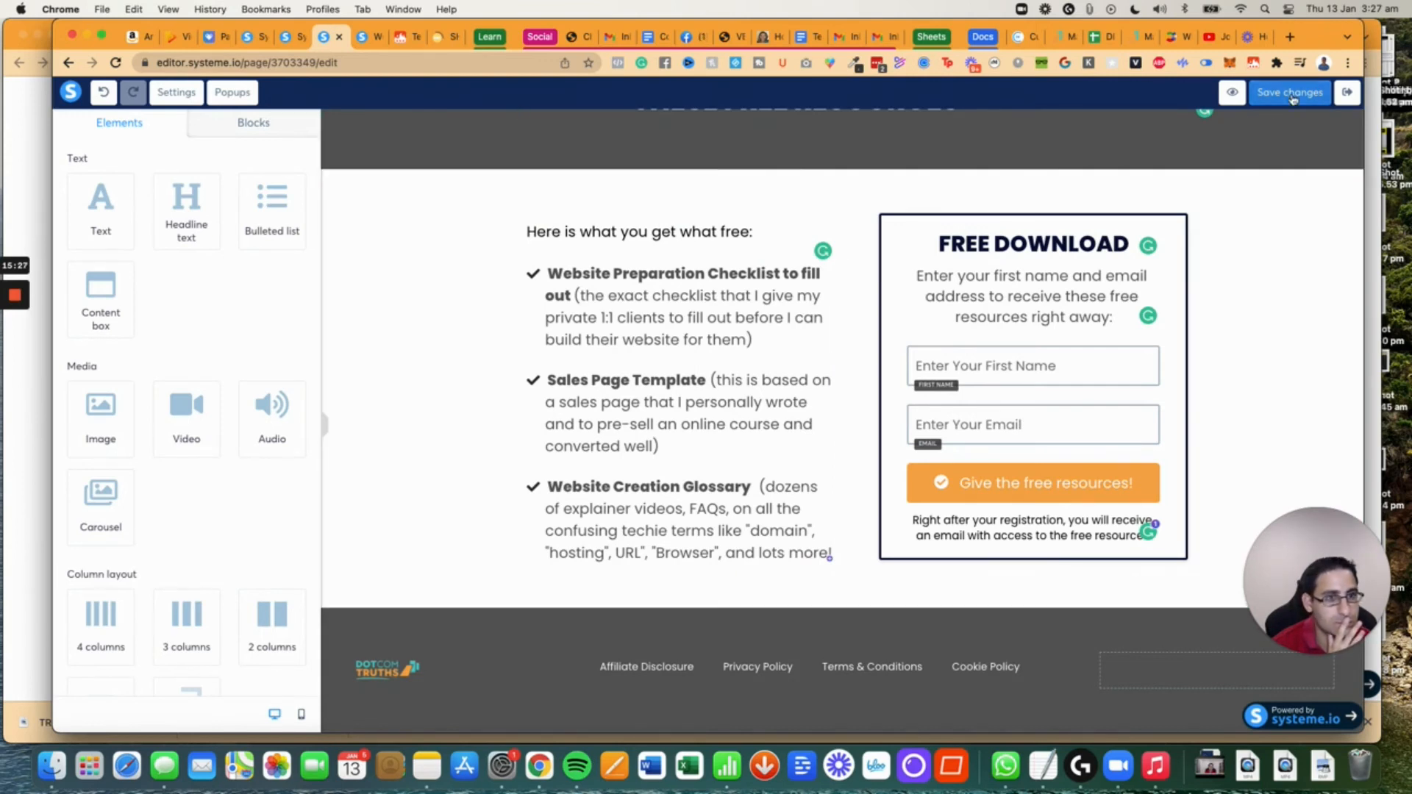
{"action": "mouse_move", "coordinate": [1288, 92]}
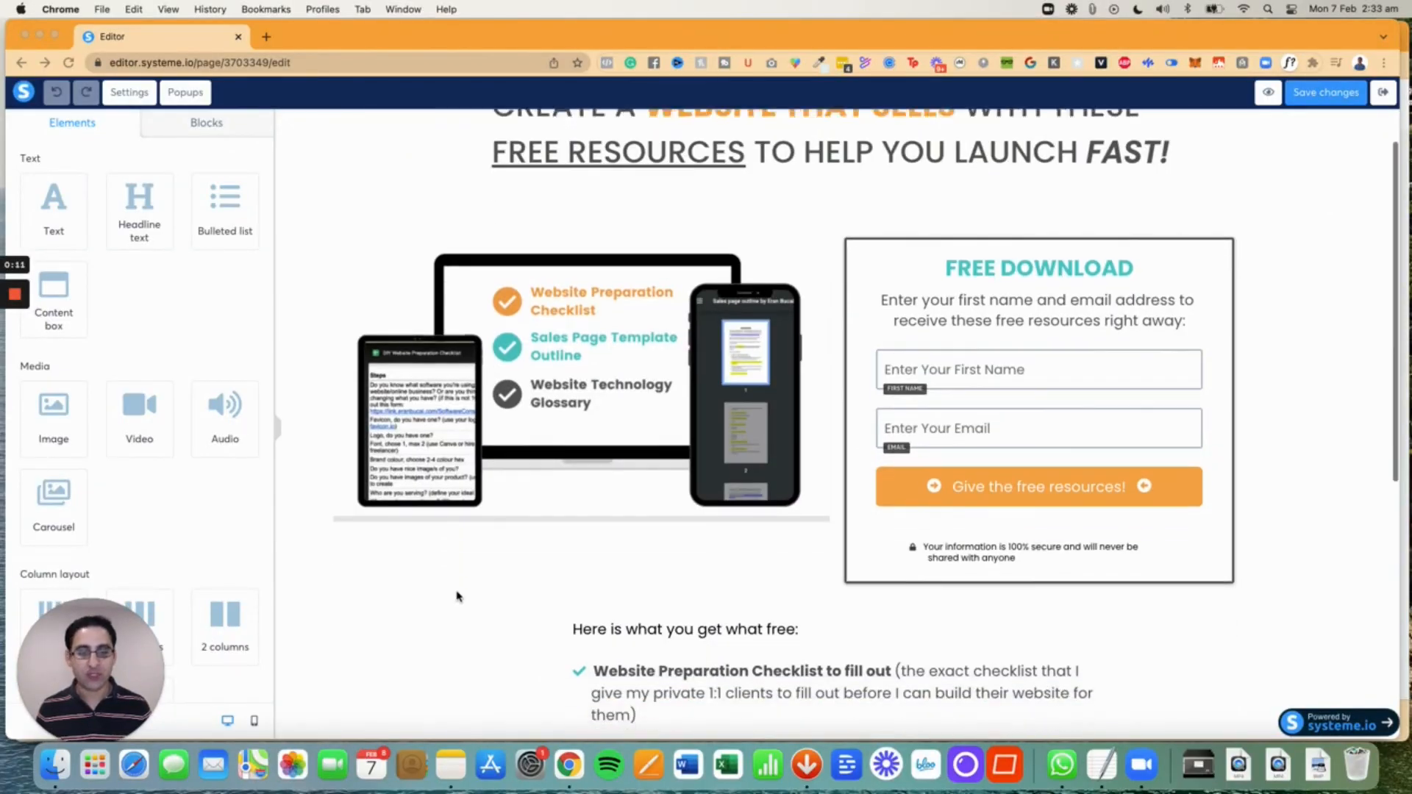
Scroll through the previewed squeeze page showing the headline, mockup image and signup form.
{"action": "scroll", "scroll_direction": "down", "scroll_amount": 3}
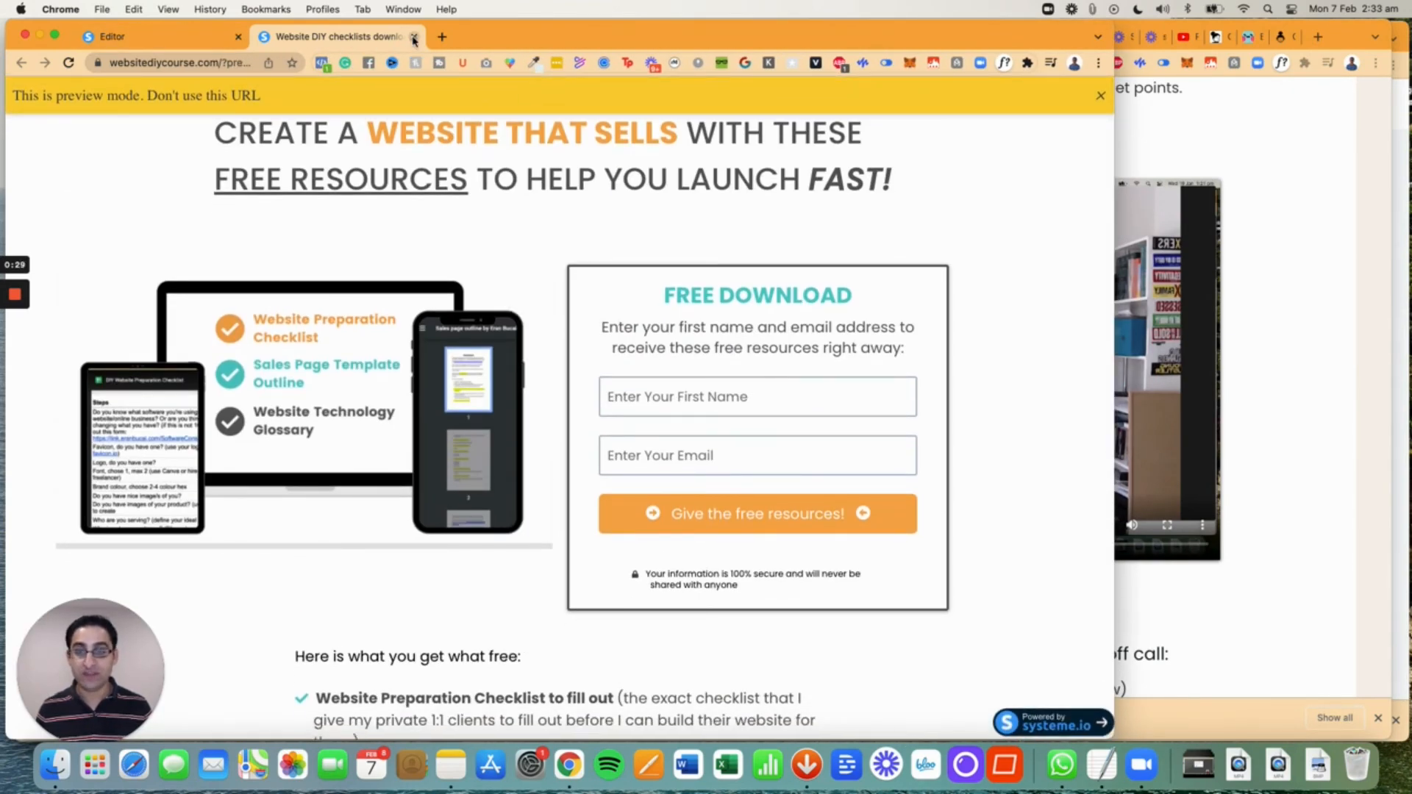
Highlight the preview headline and scroll to the systeme.io Save 40% Startup plan offer.
{"action": "left_click_drag", "start_coordinate": [214, 132], "coordinate": [759, 132]}
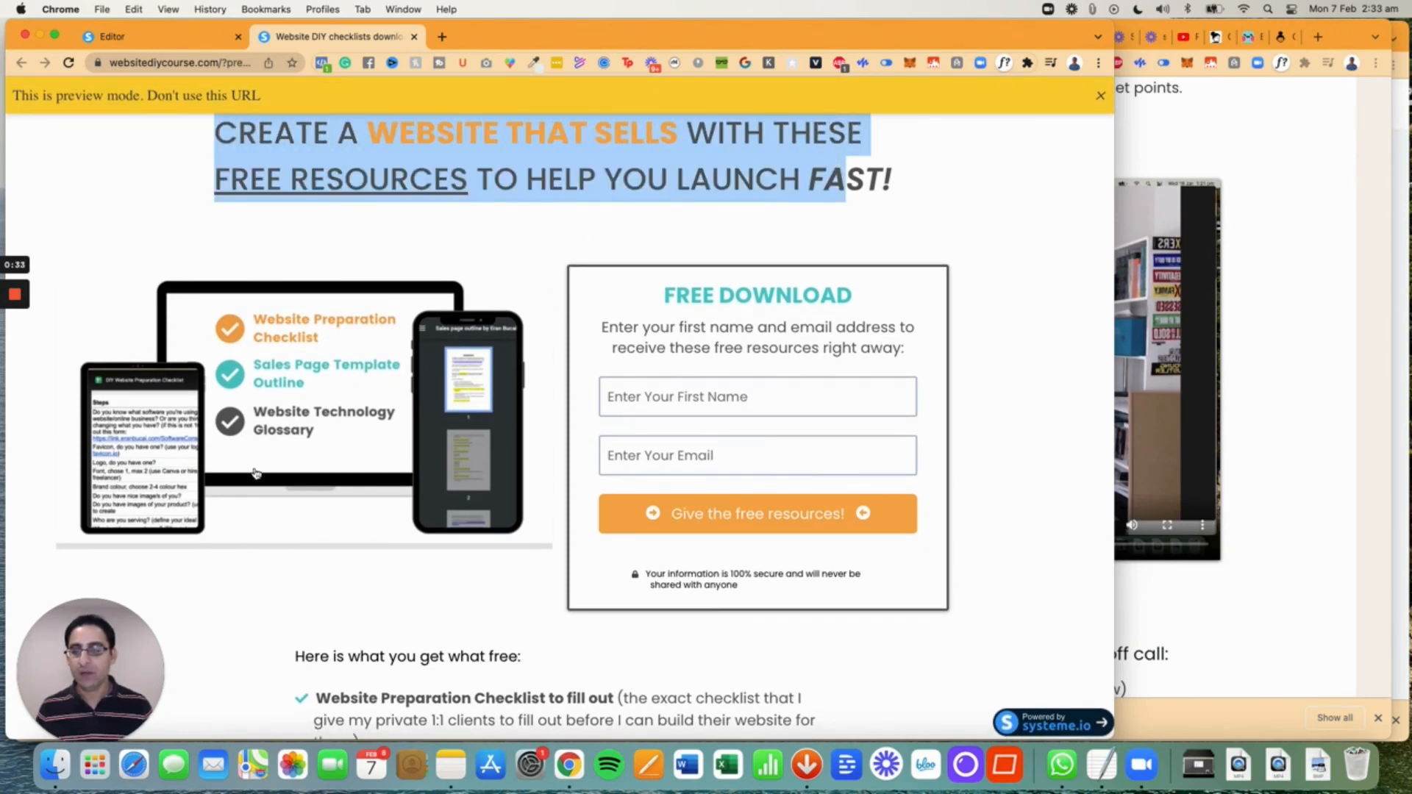
{"action": "scroll", "scroll_direction": "down", "scroll_amount": 3}
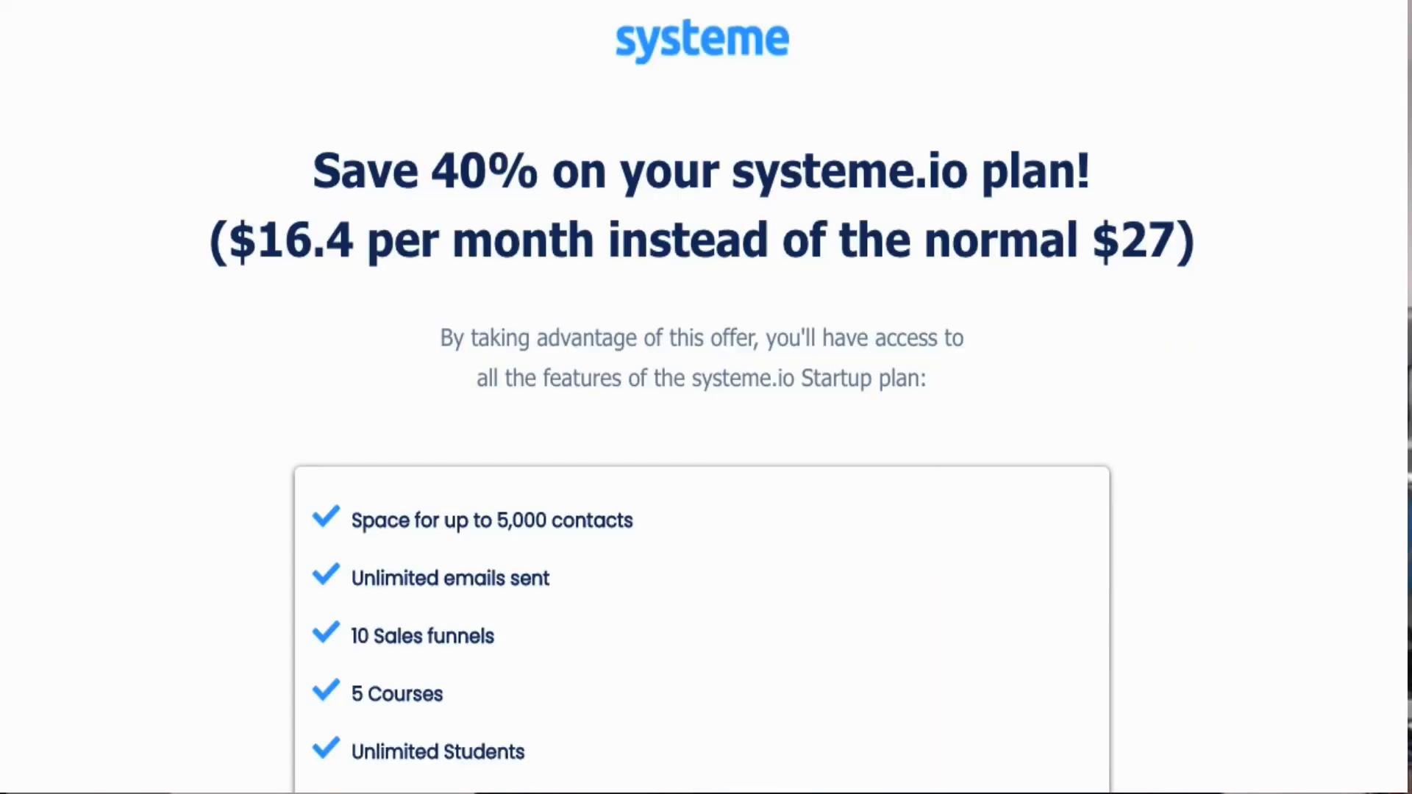
{"action": "scroll", "scroll_direction": "down", "scroll_amount": 3}
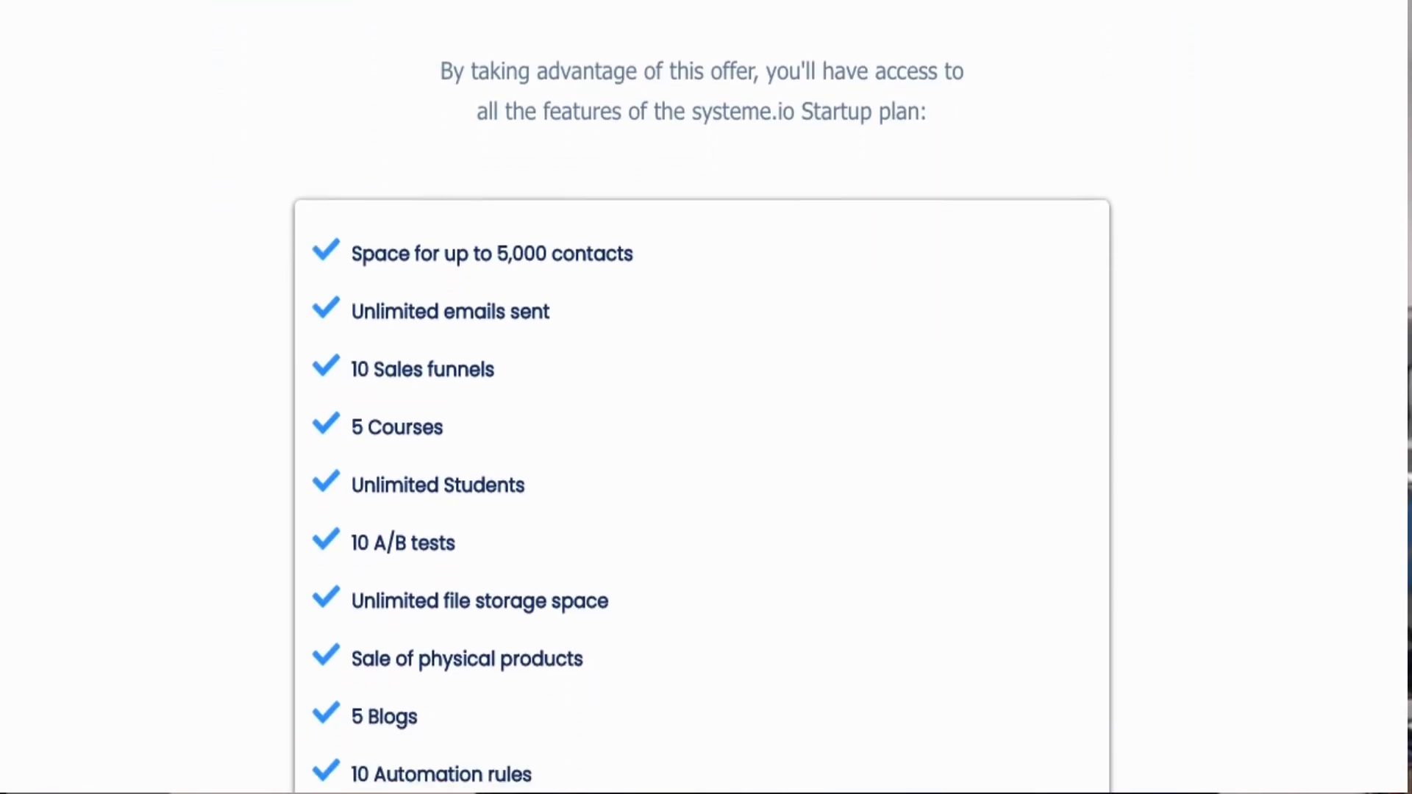
{"action": "scroll", "scroll_direction": "down", "scroll_amount": 3}
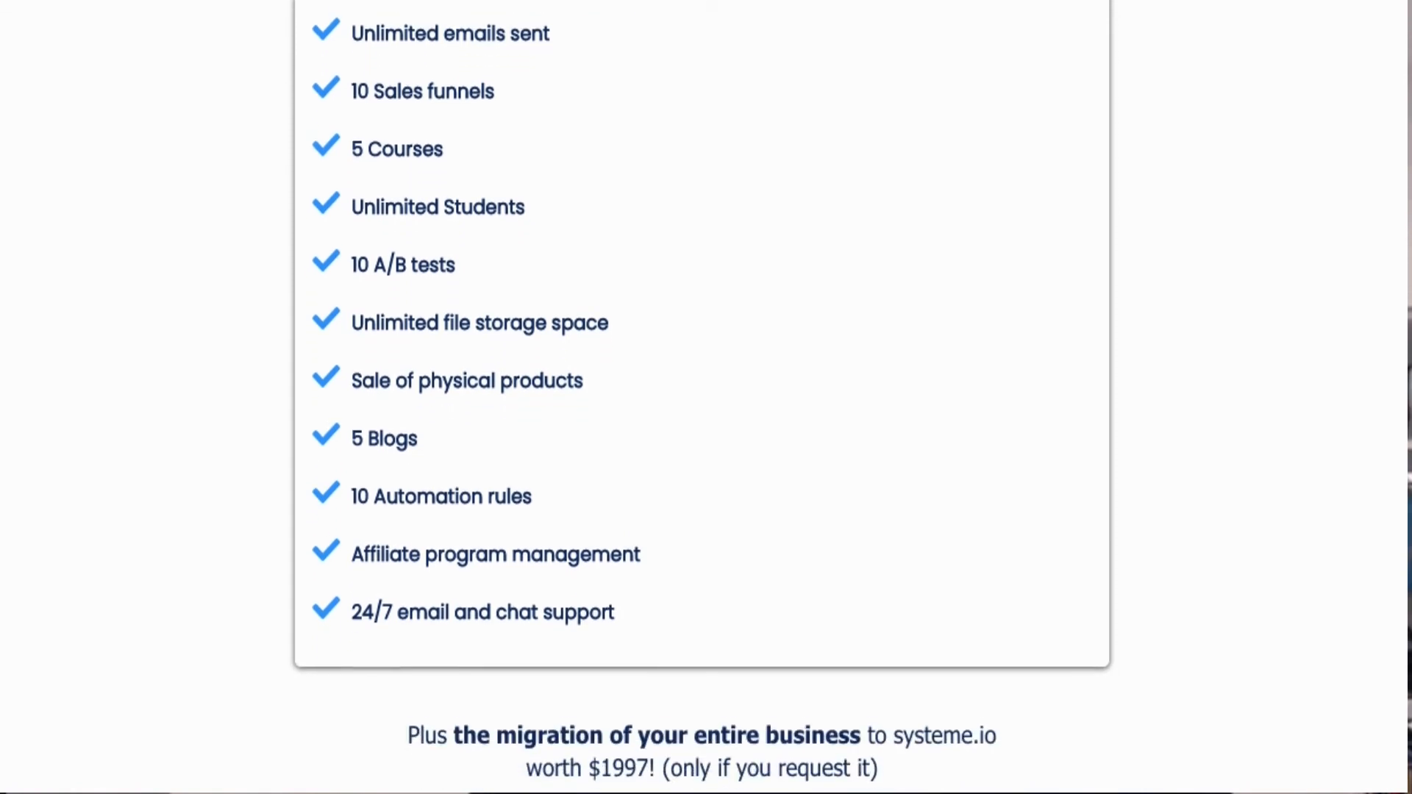
{"action": "scroll", "scroll_direction": "down", "scroll_amount": 3}
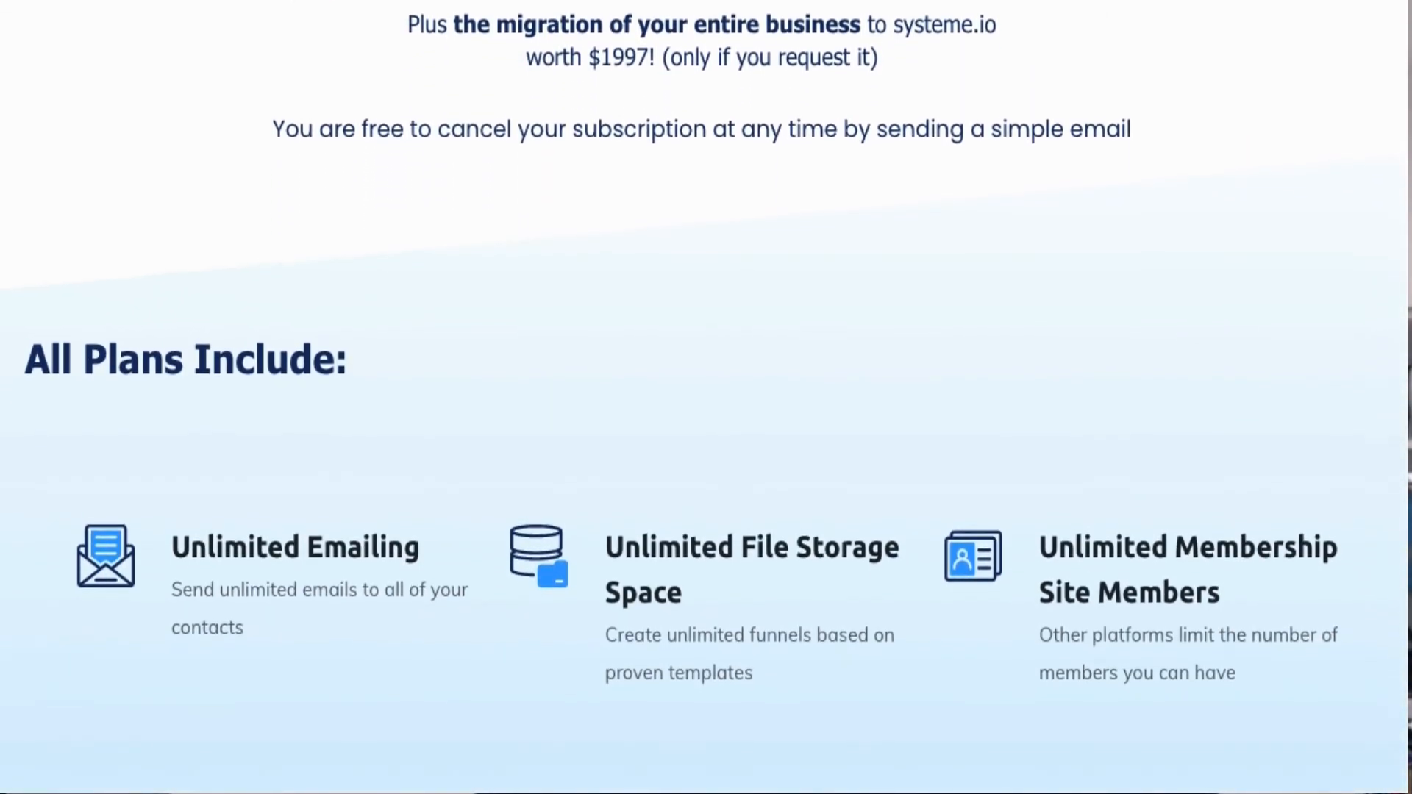
{"action": "scroll", "scroll_direction": "down", "scroll_amount": 3}
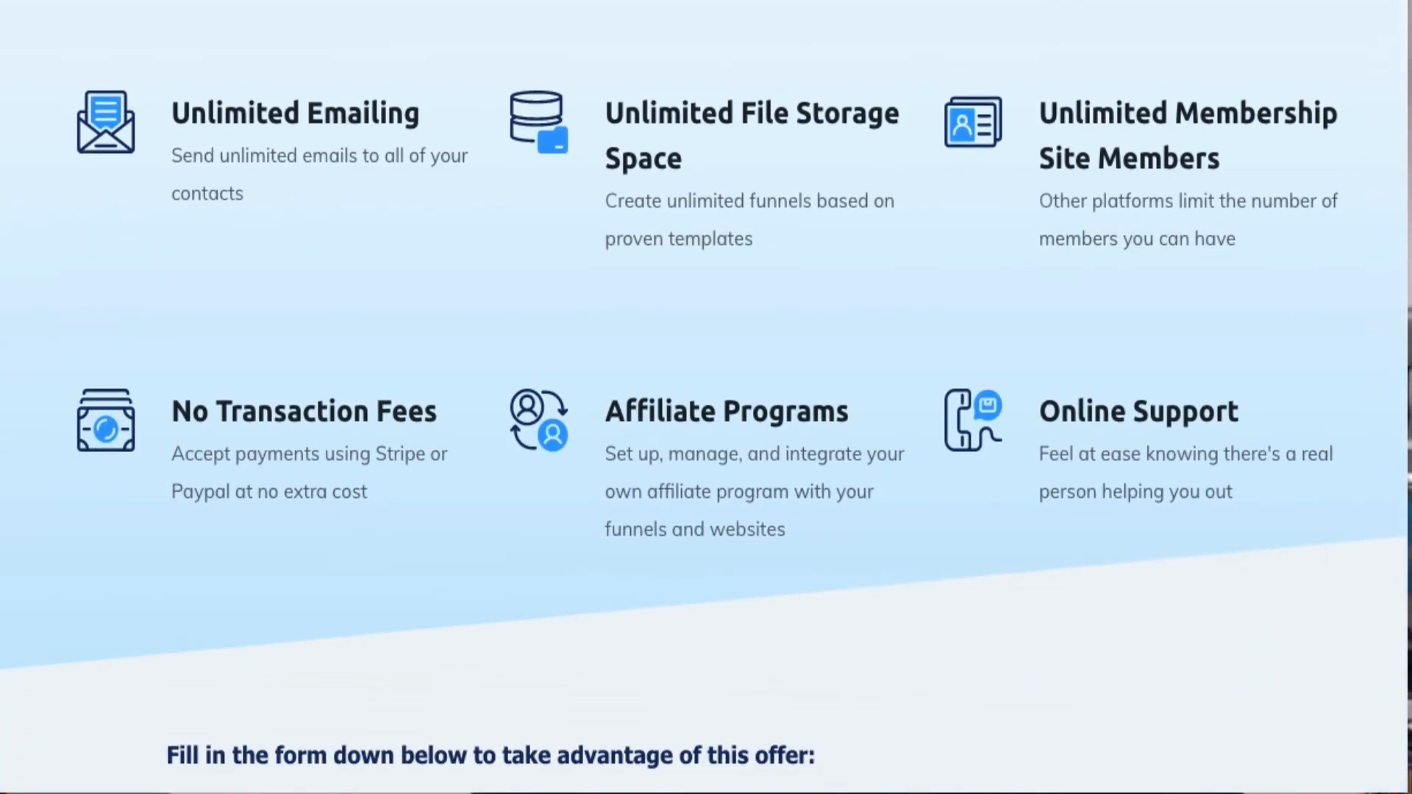
{"action": "scroll", "scroll_direction": "down", "scroll_amount": 3}
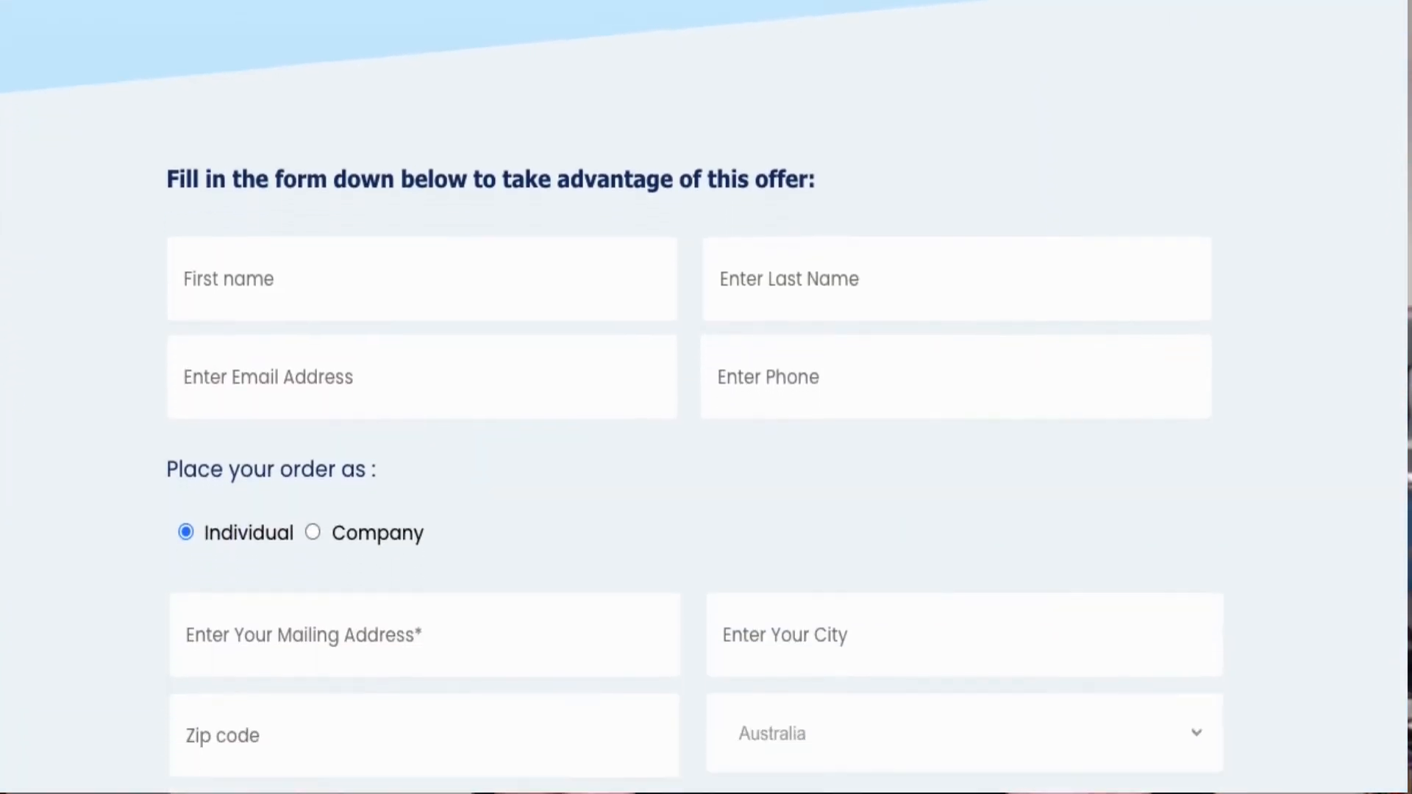
{"action": "scroll", "scroll_direction": "down", "scroll_amount": 3}
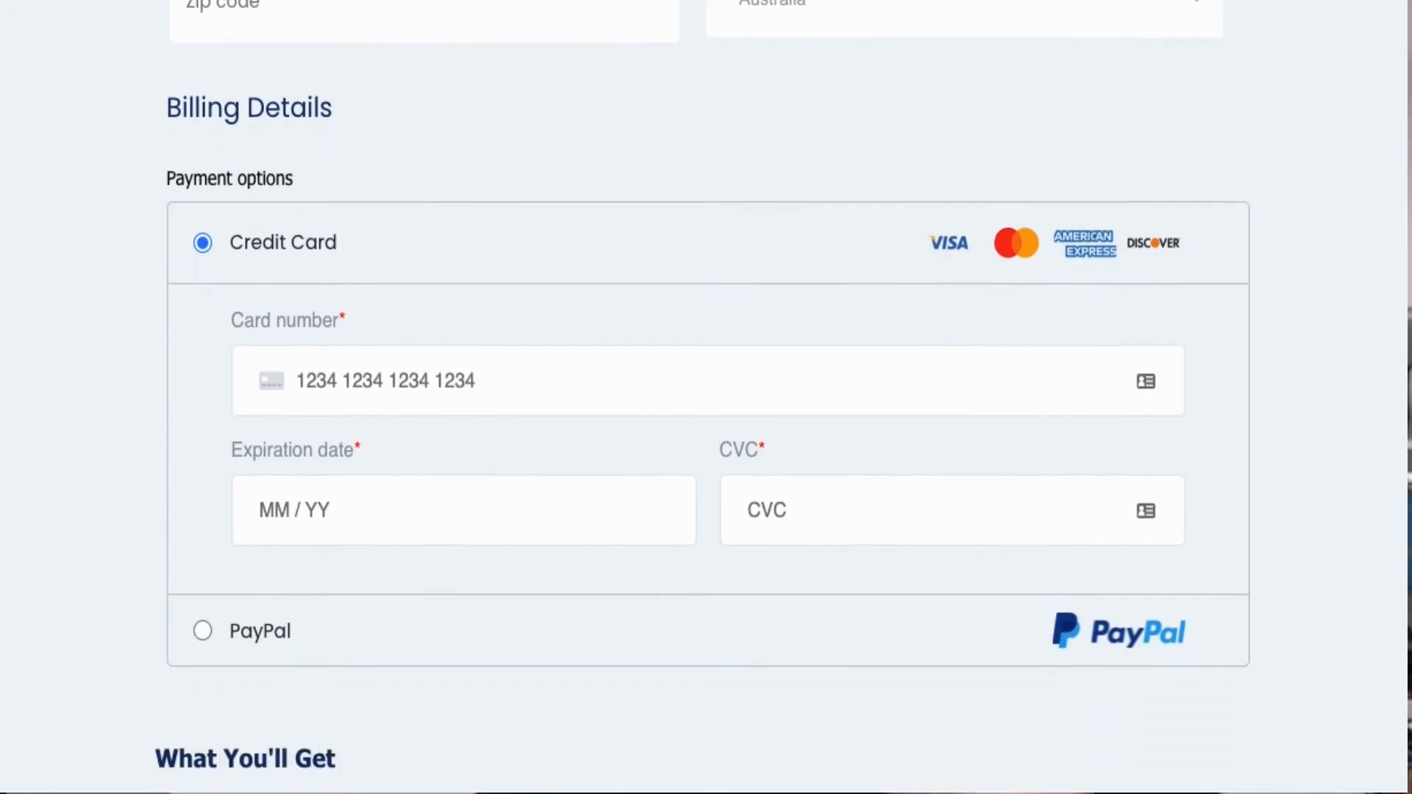
{"action": "scroll", "scroll_direction": "down", "scroll_amount": 3}
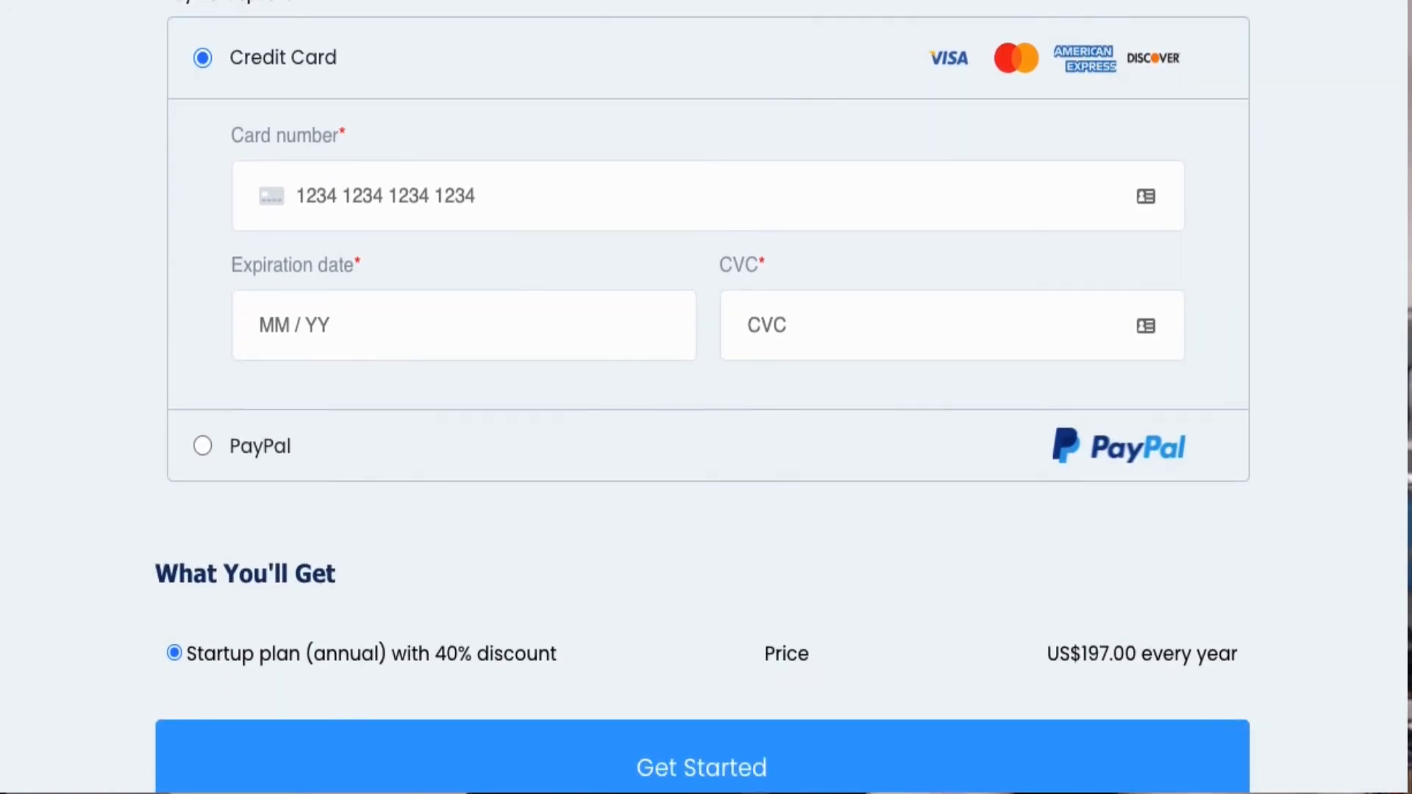
{"action": "scroll", "scroll_direction": "down", "scroll_amount": 3}
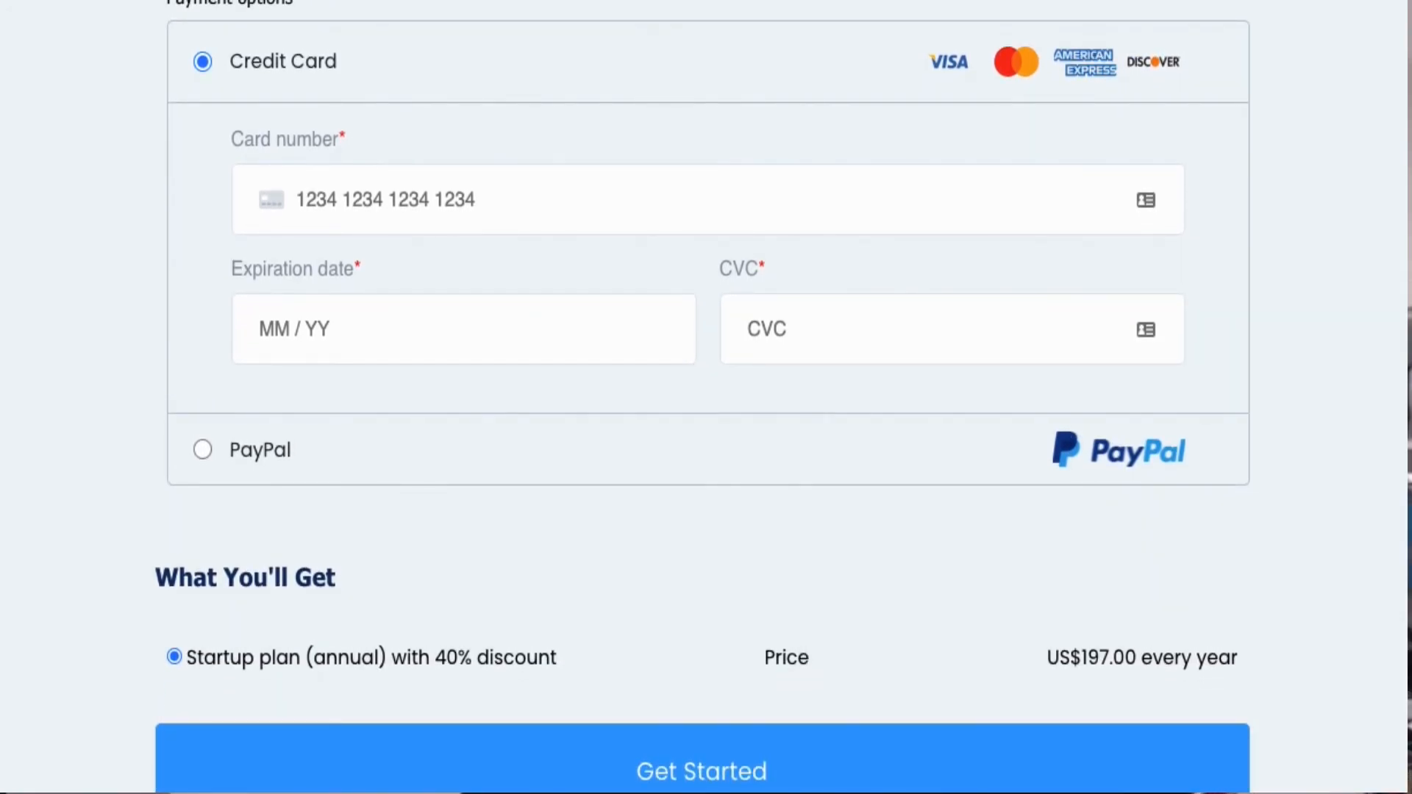